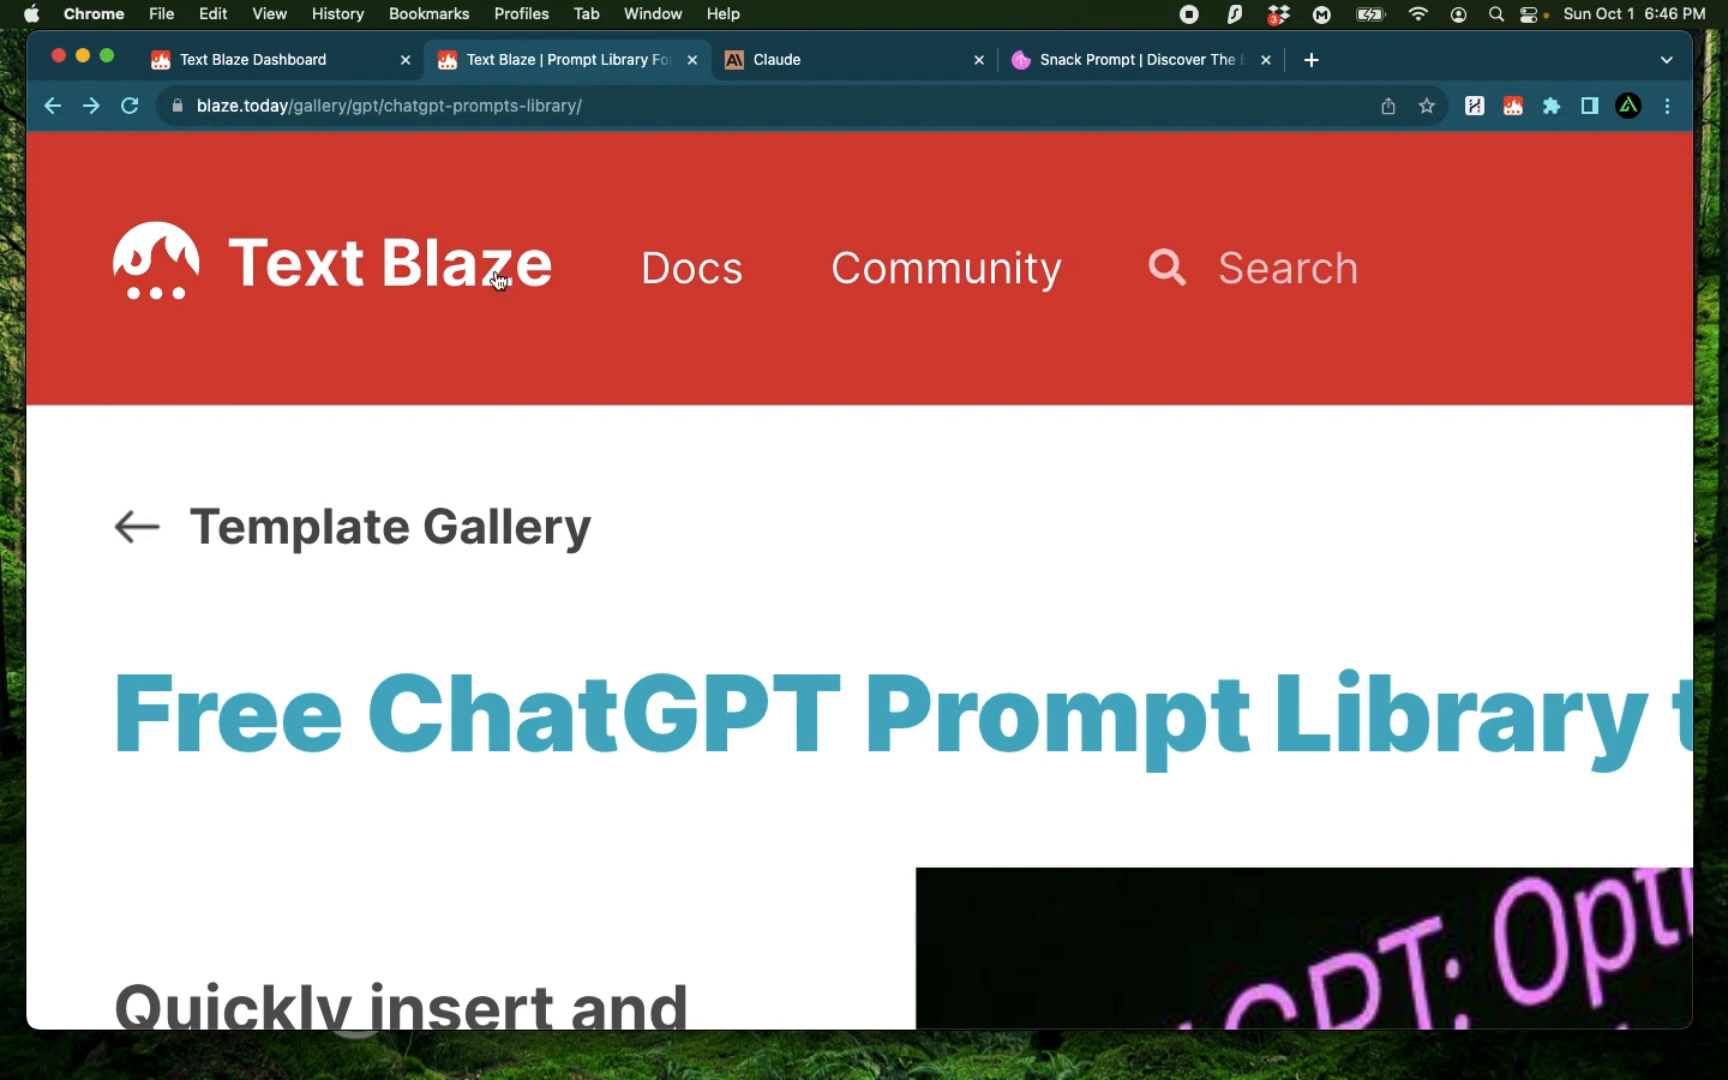
Step: Switch to the Text Blaze Dashboard and look over the snippet folder list
scroll("down", 3)
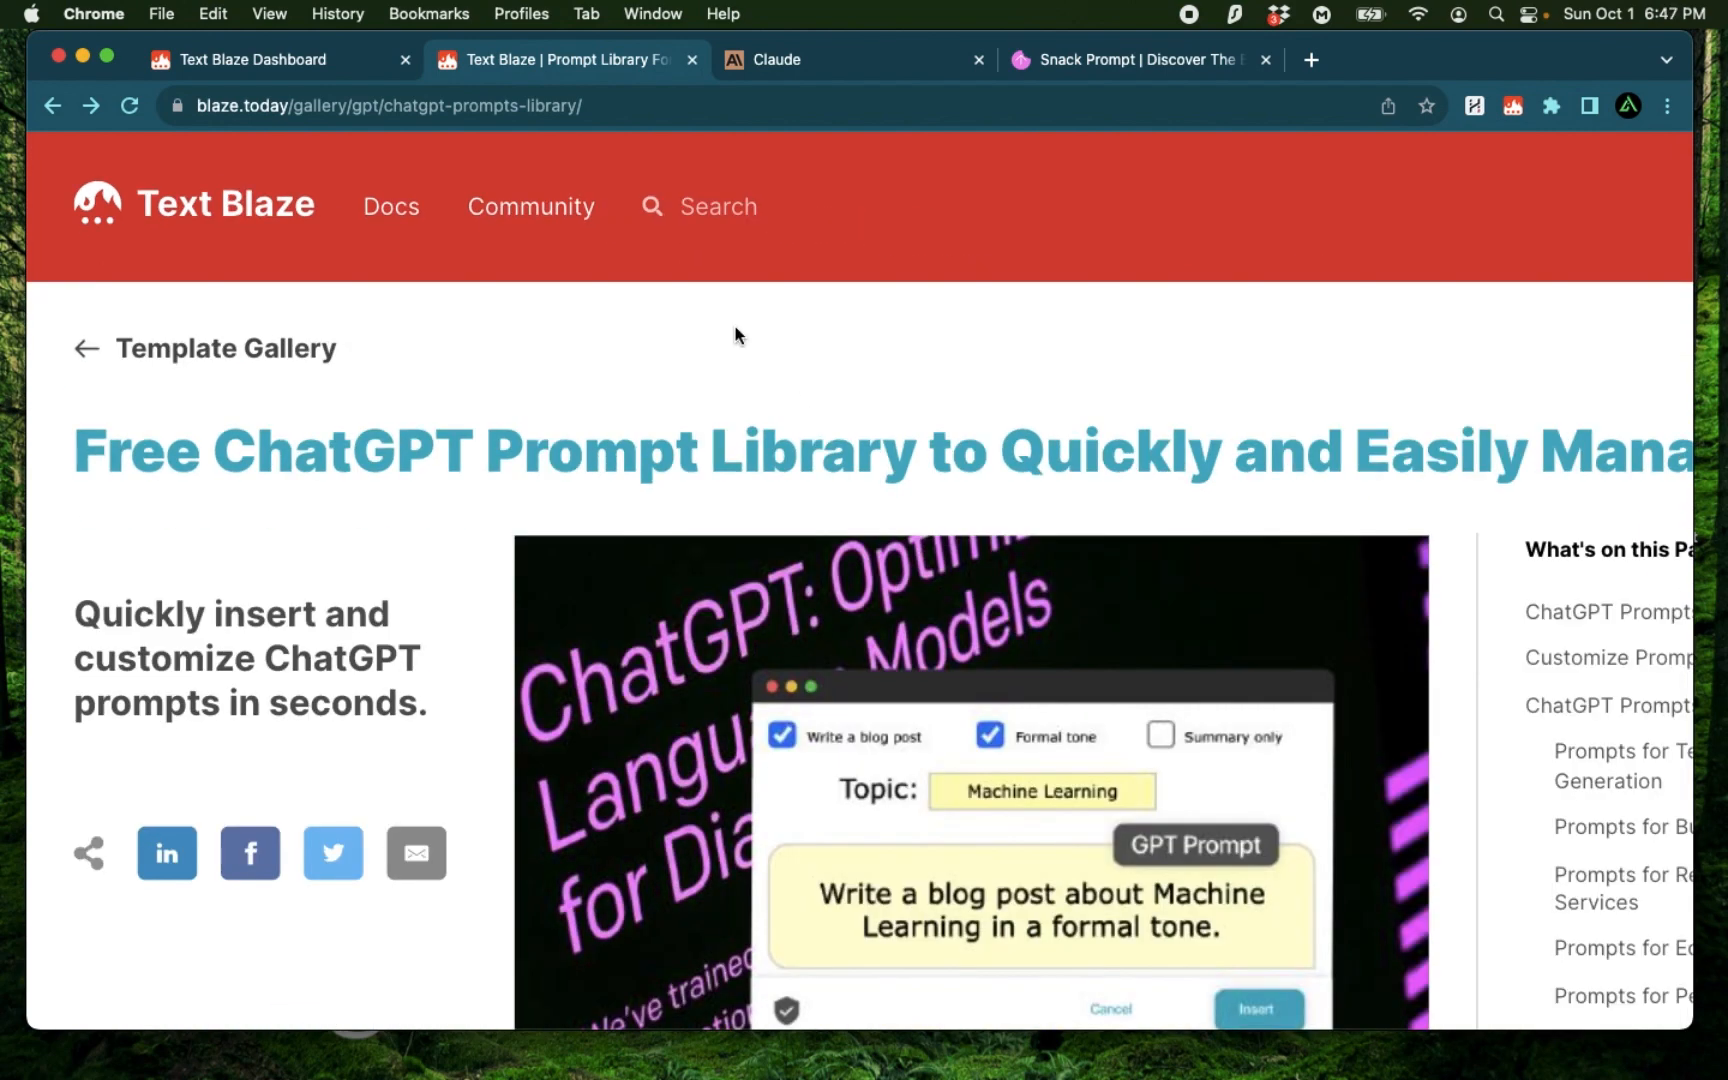
left_click(264, 60)
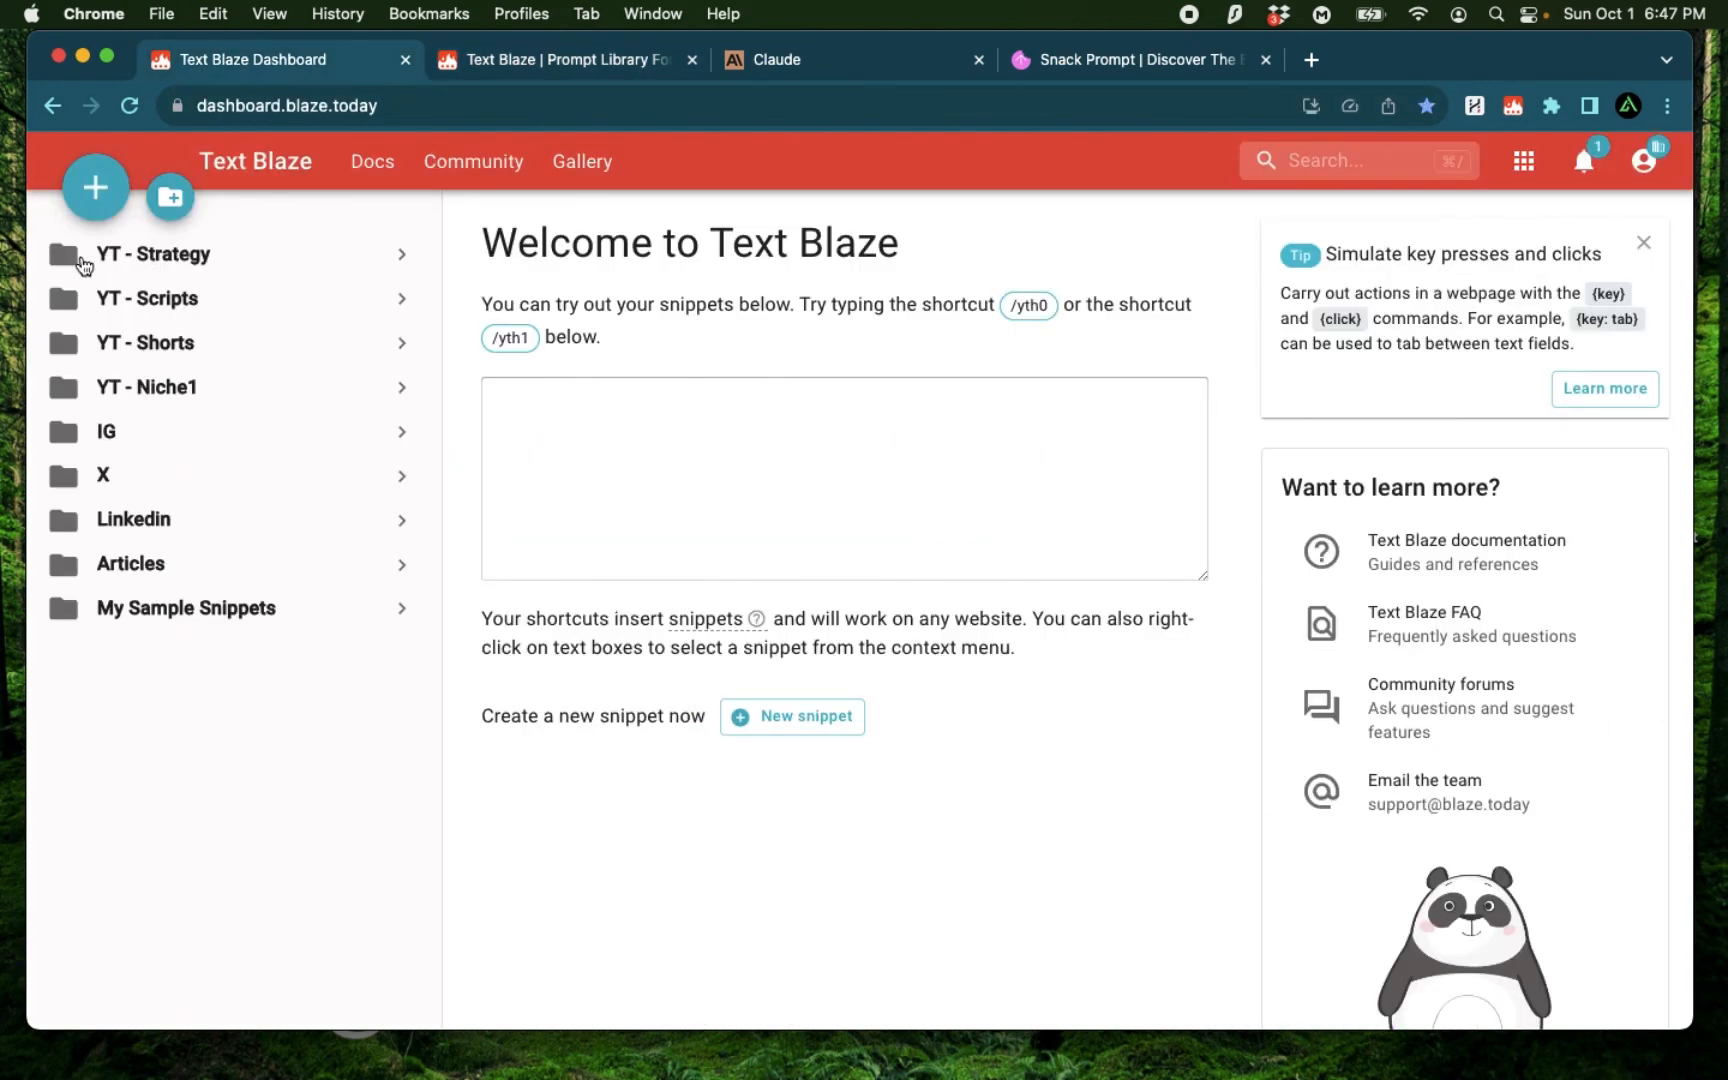
mouse_move(48, 236)
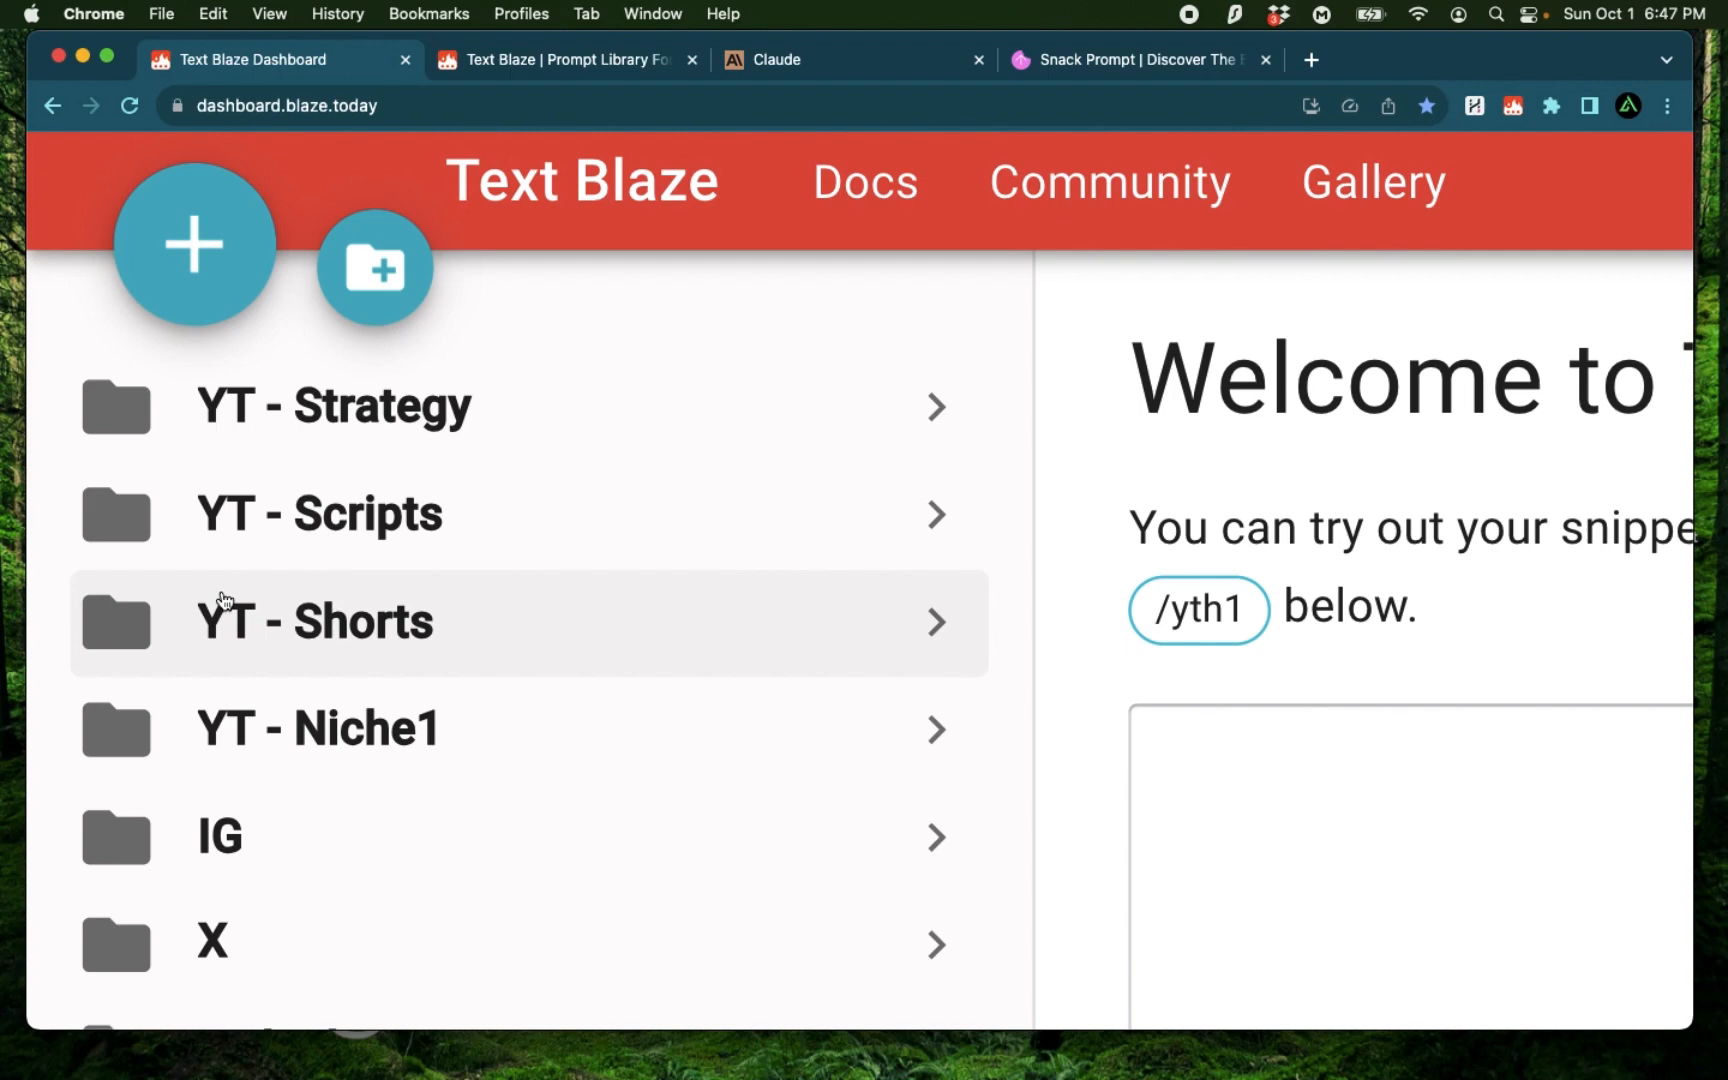
scroll("down", 3)
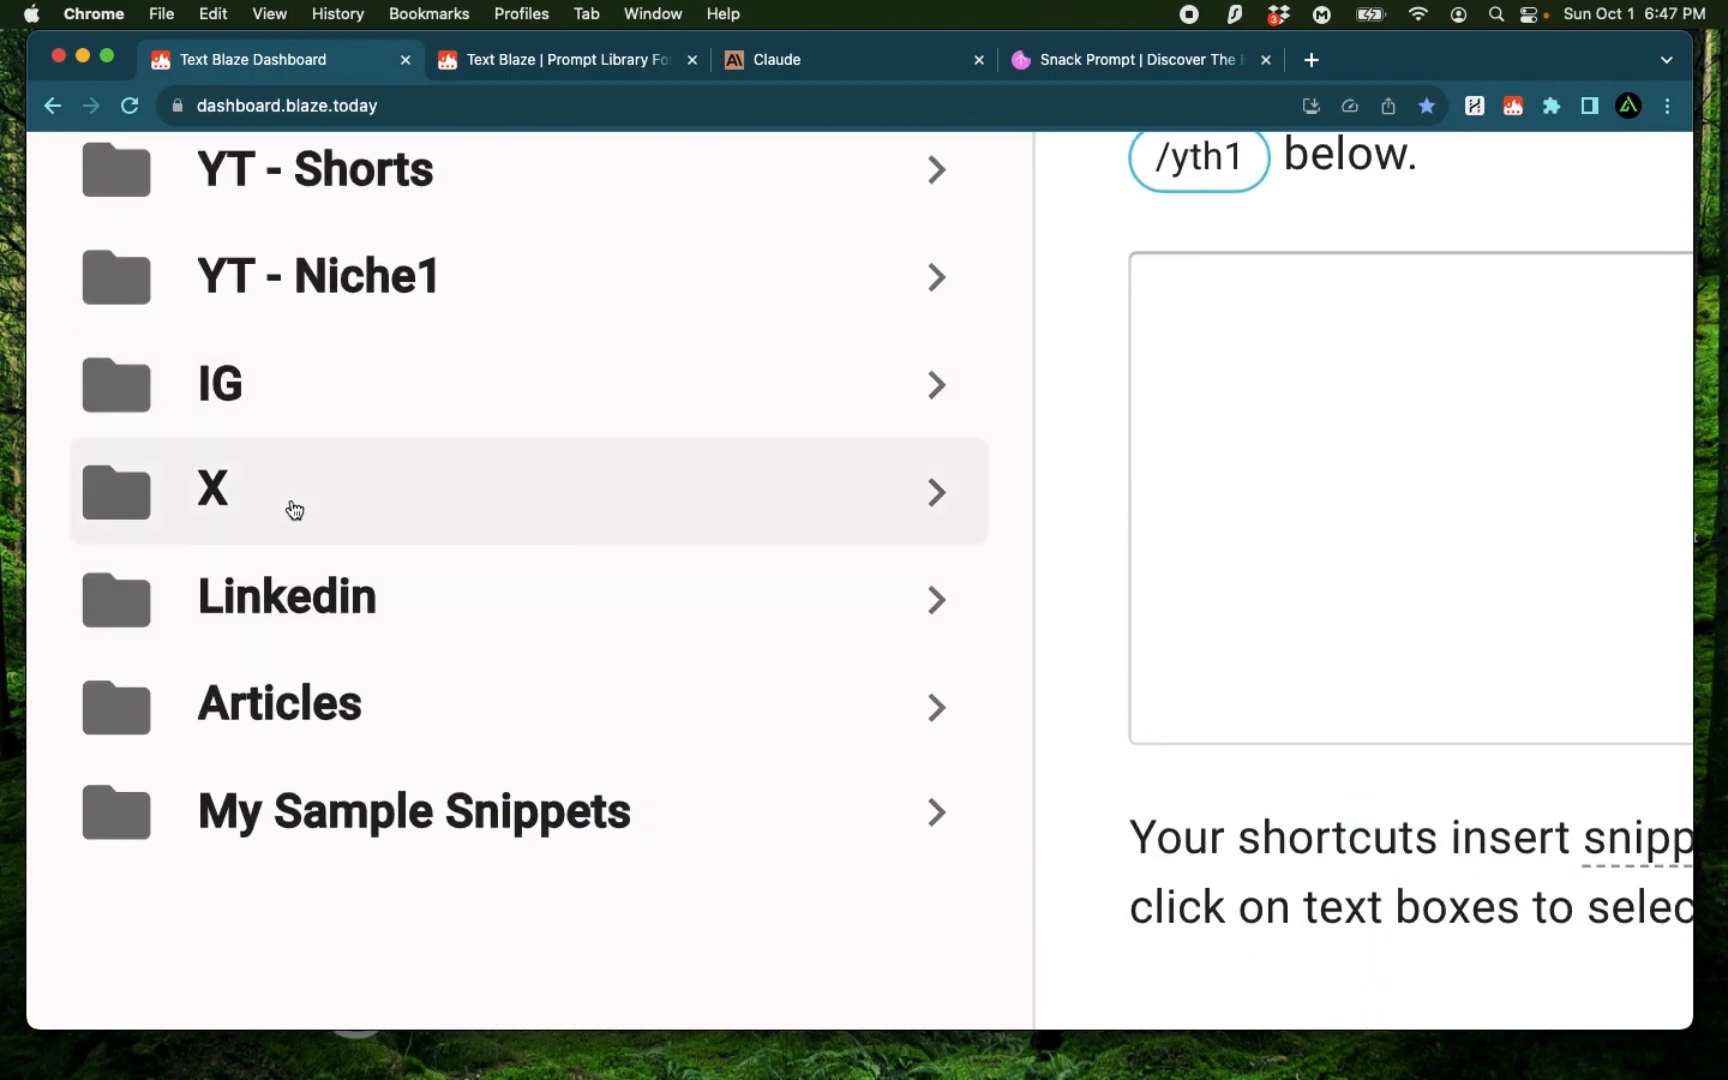
mouse_move(348, 550)
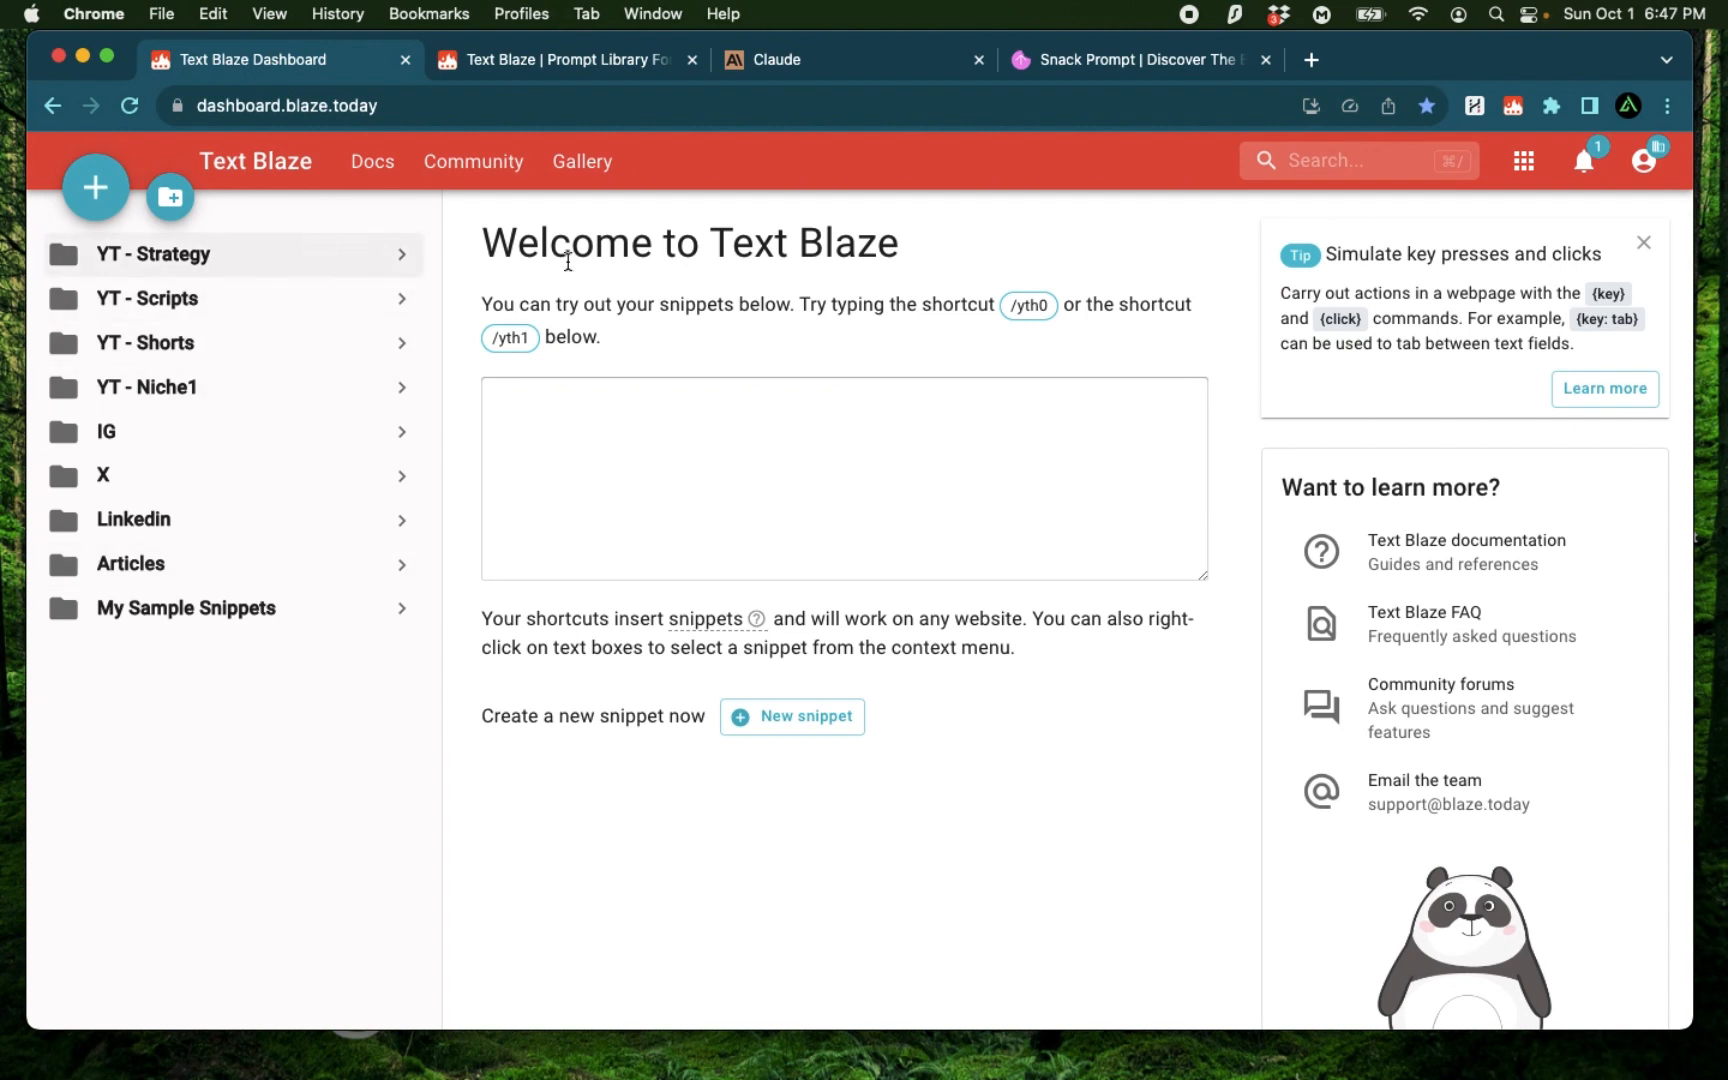
mouse_move(424, 832)
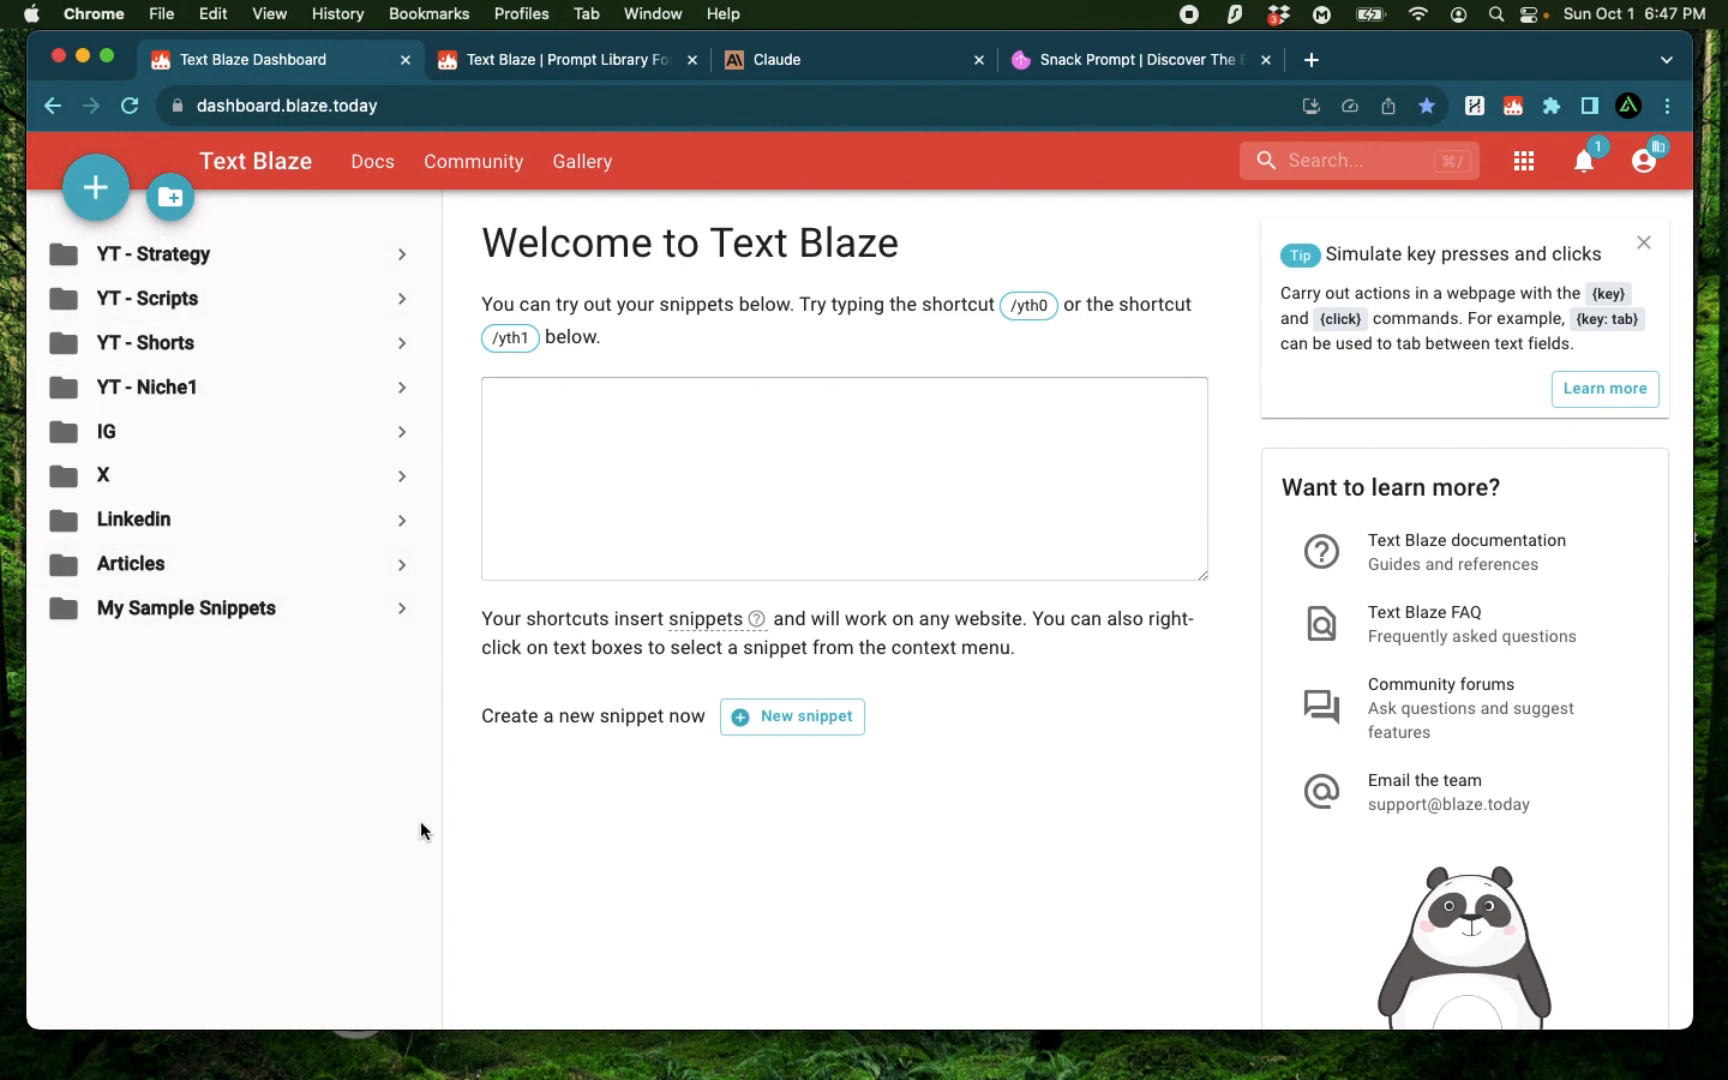
mouse_move(290, 714)
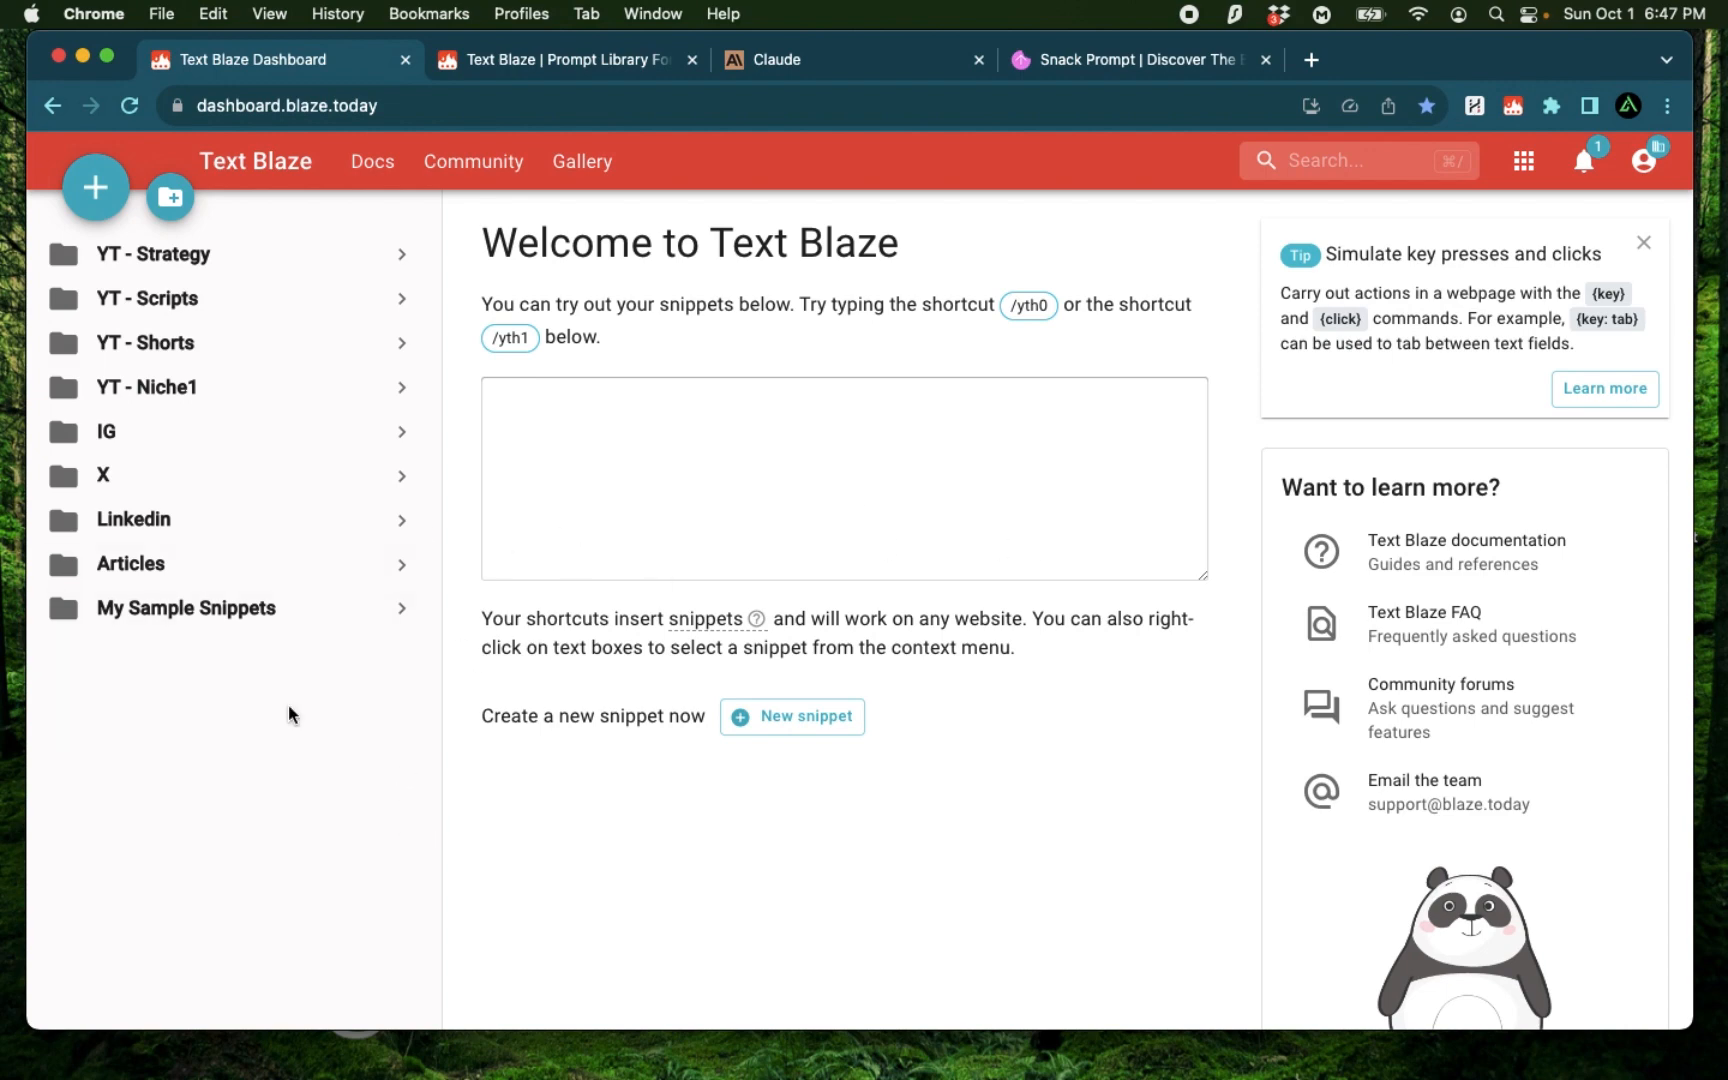
mouse_move(505, 642)
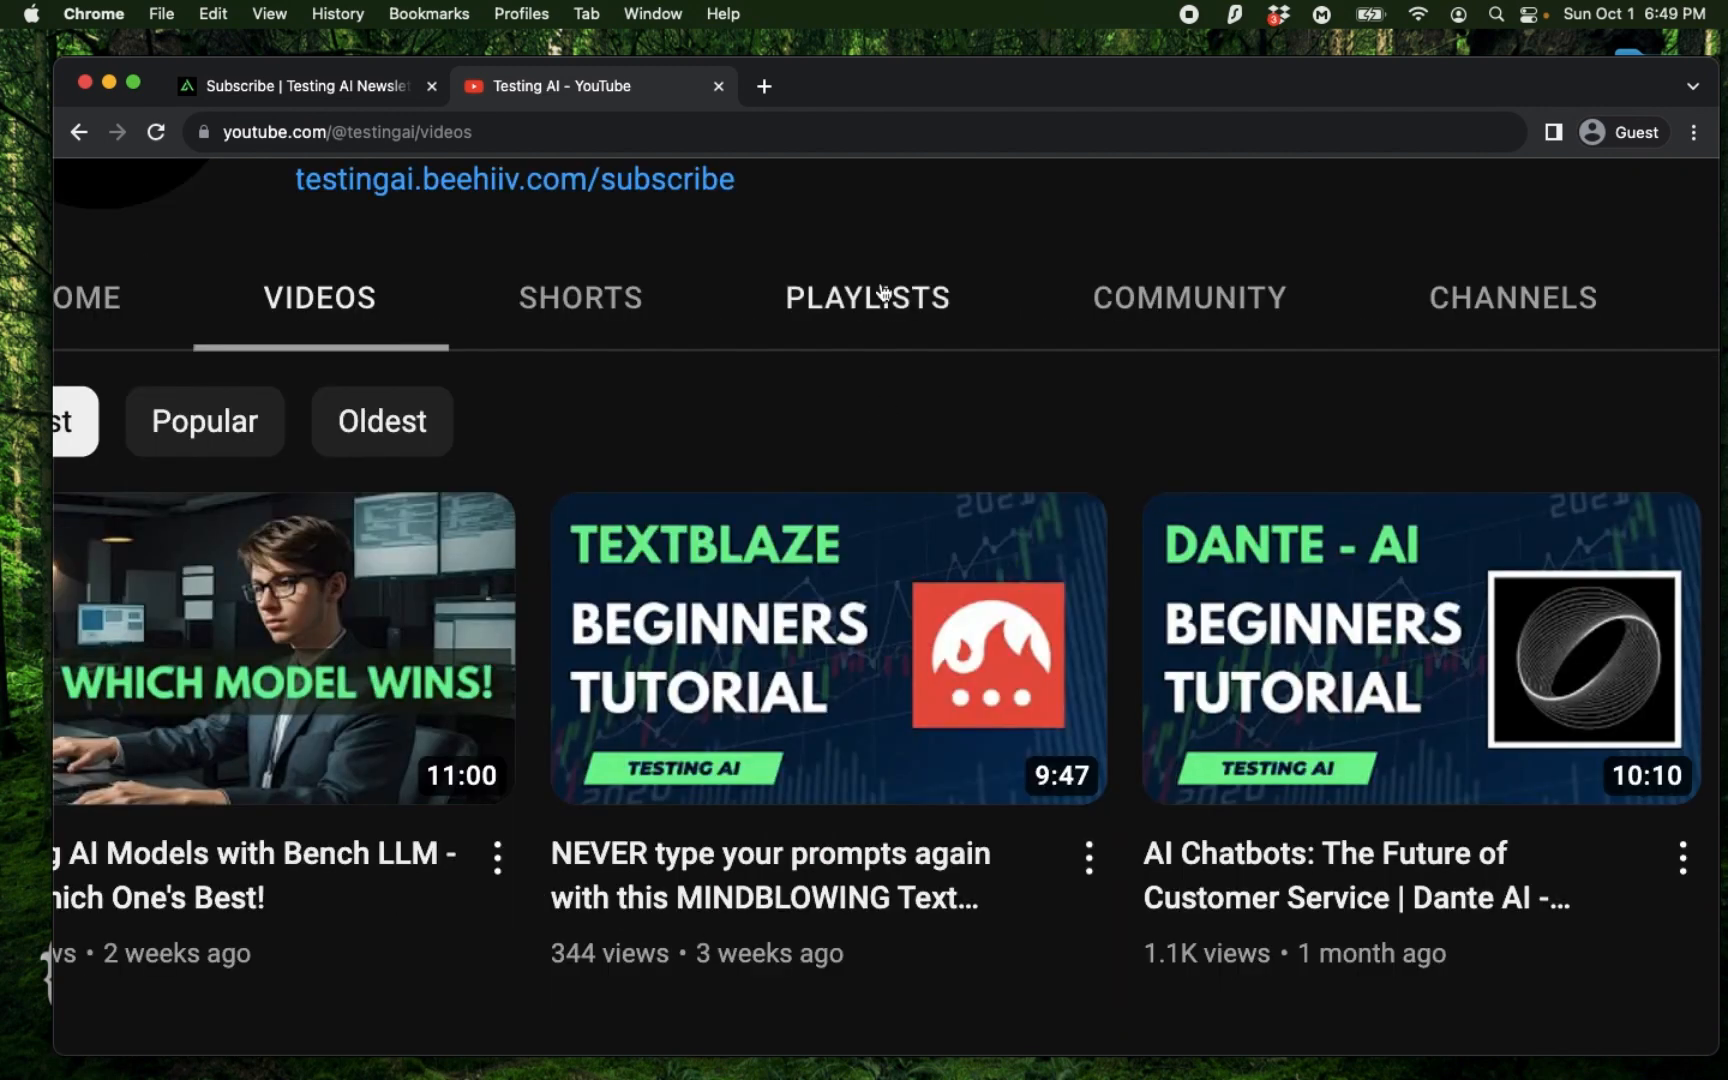
scroll("up", 3)
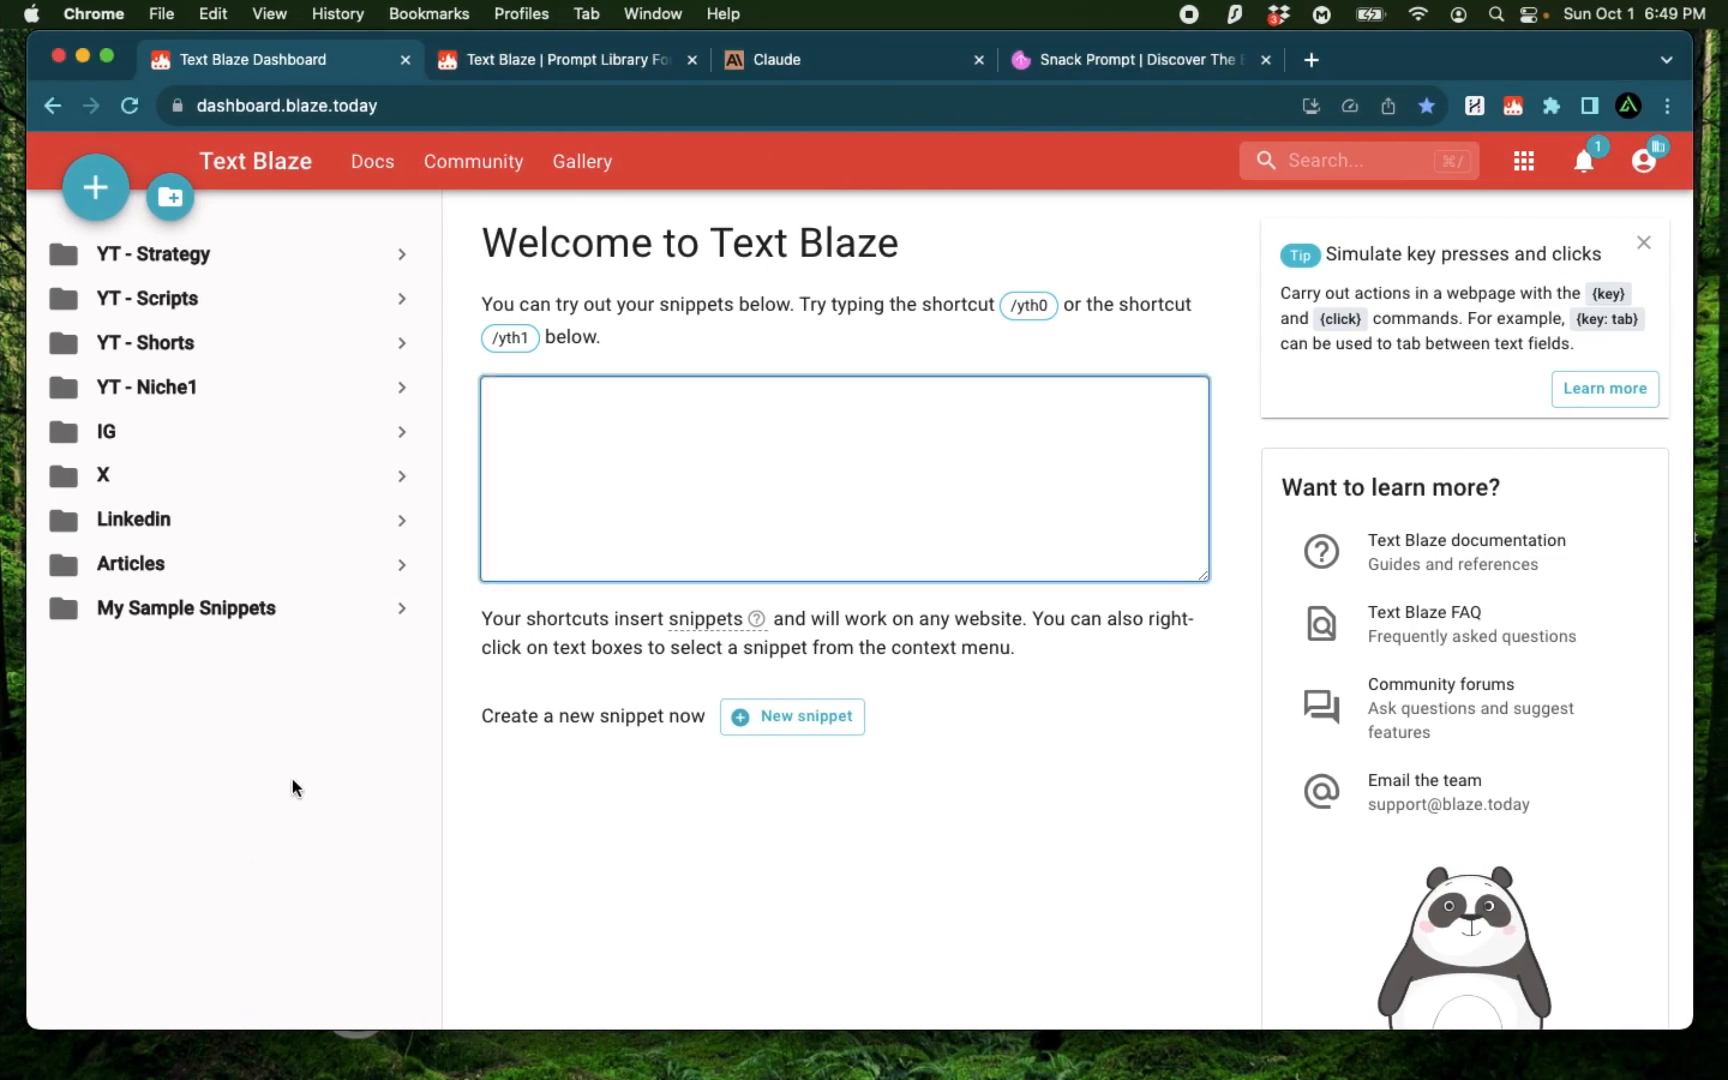
mouse_move(258, 792)
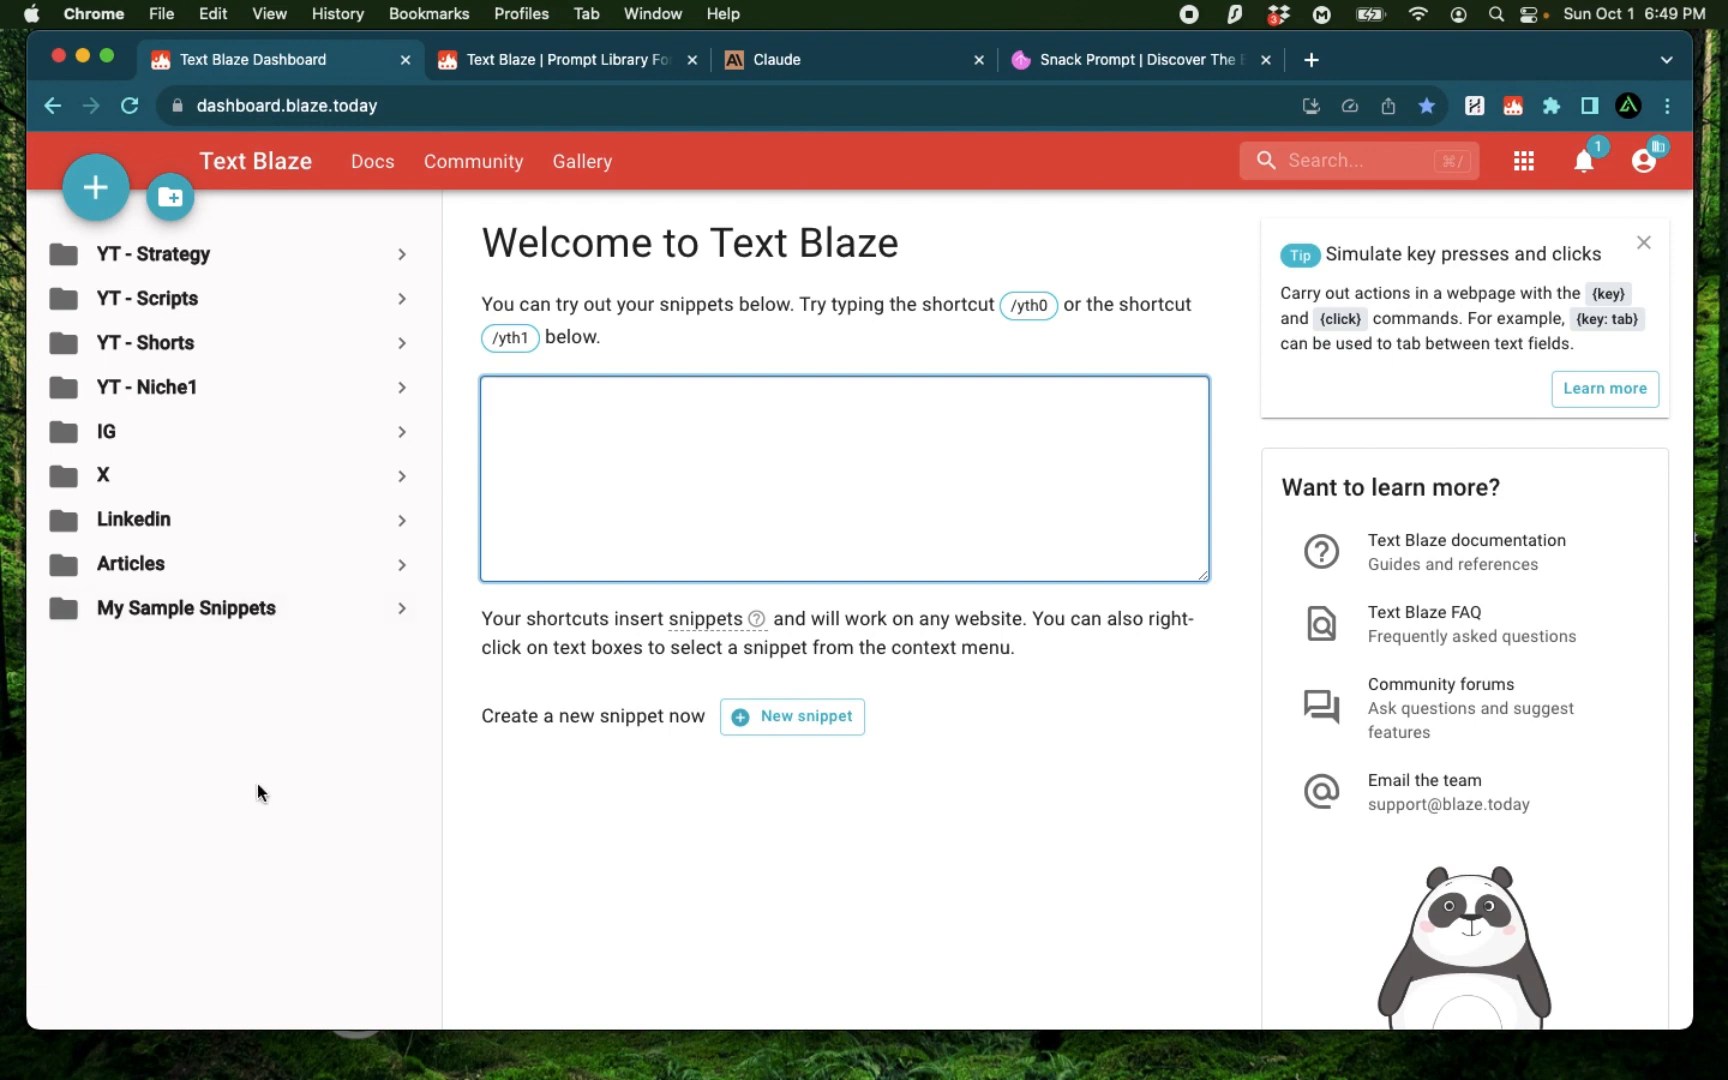
mouse_move(176, 810)
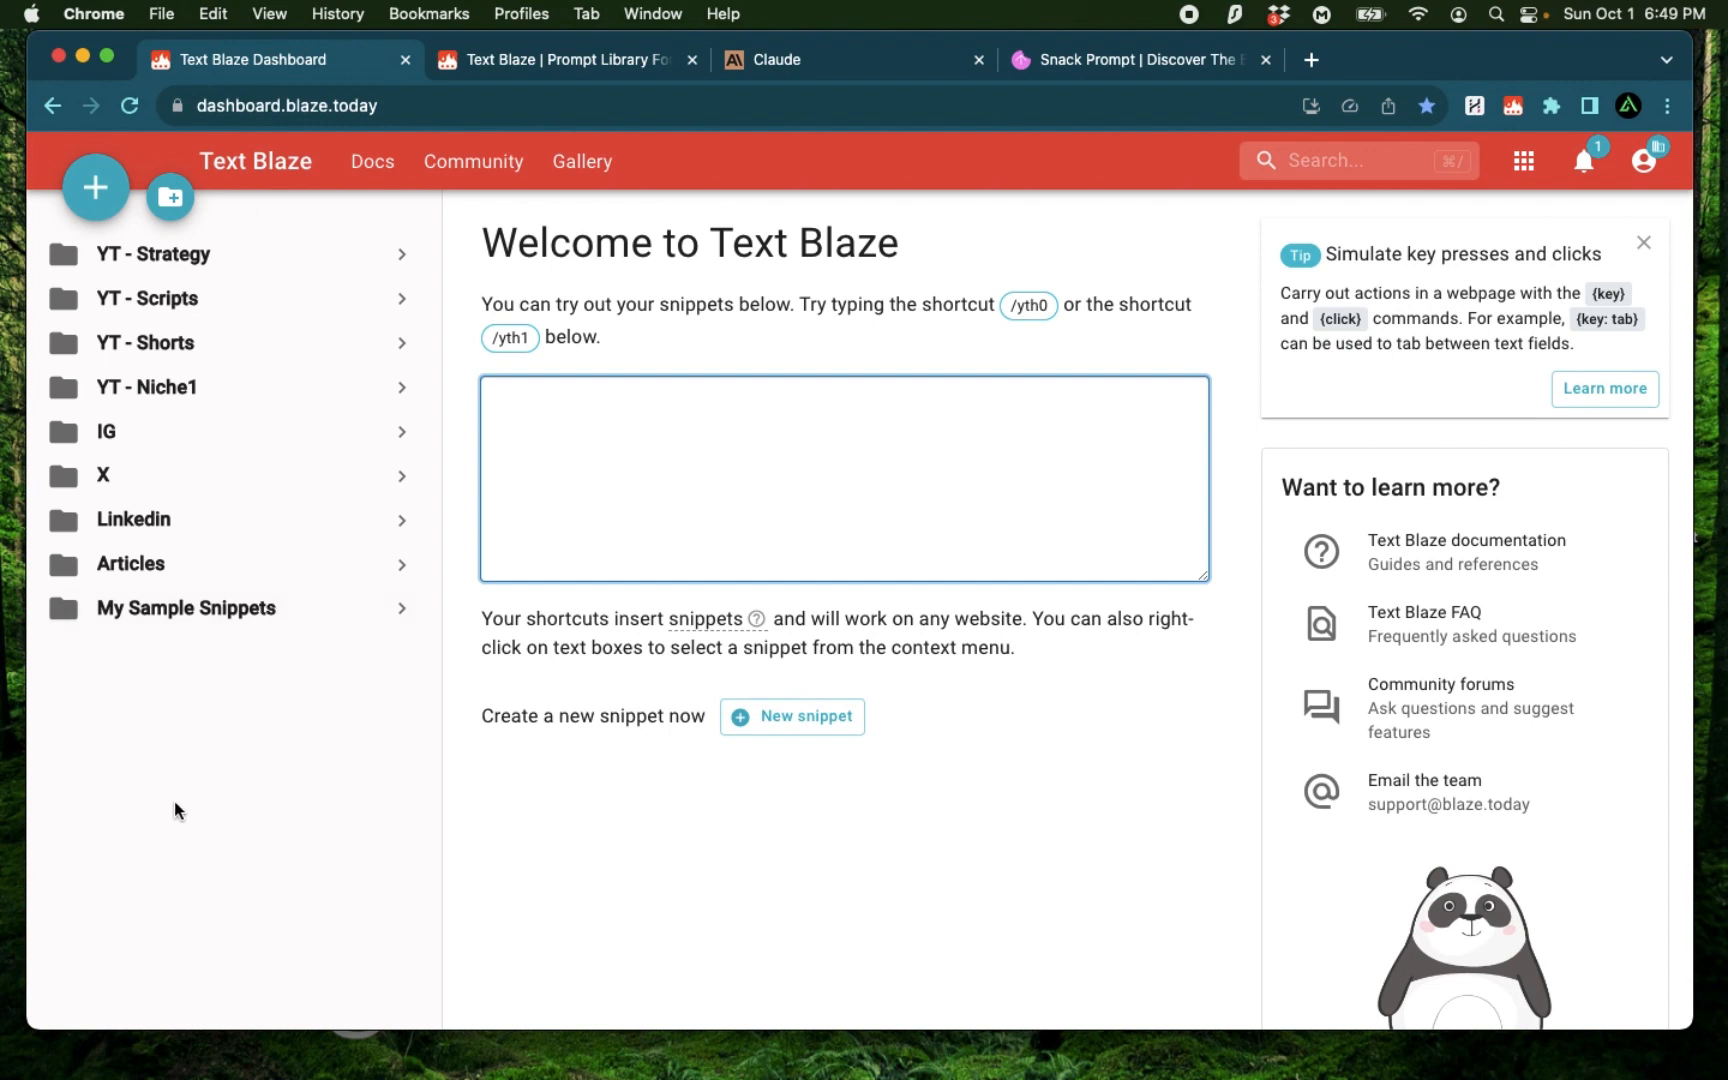
left_click(779, 58)
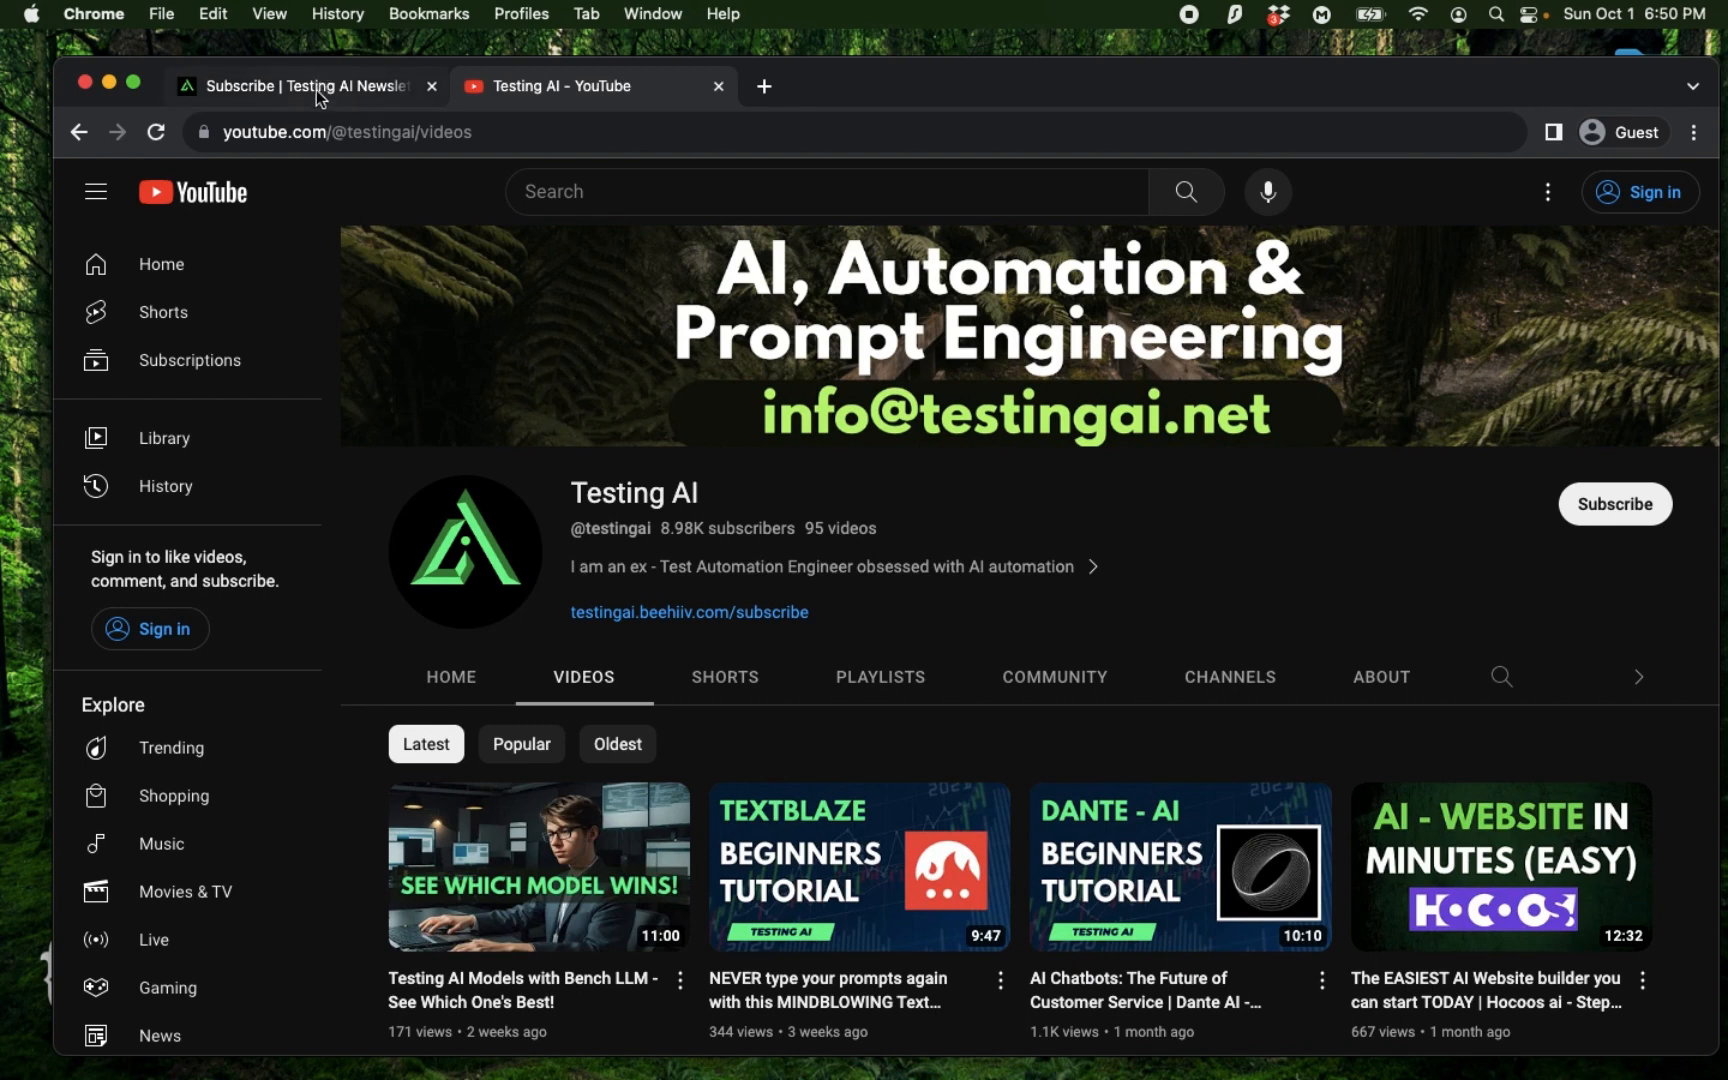
left_click(689, 612)
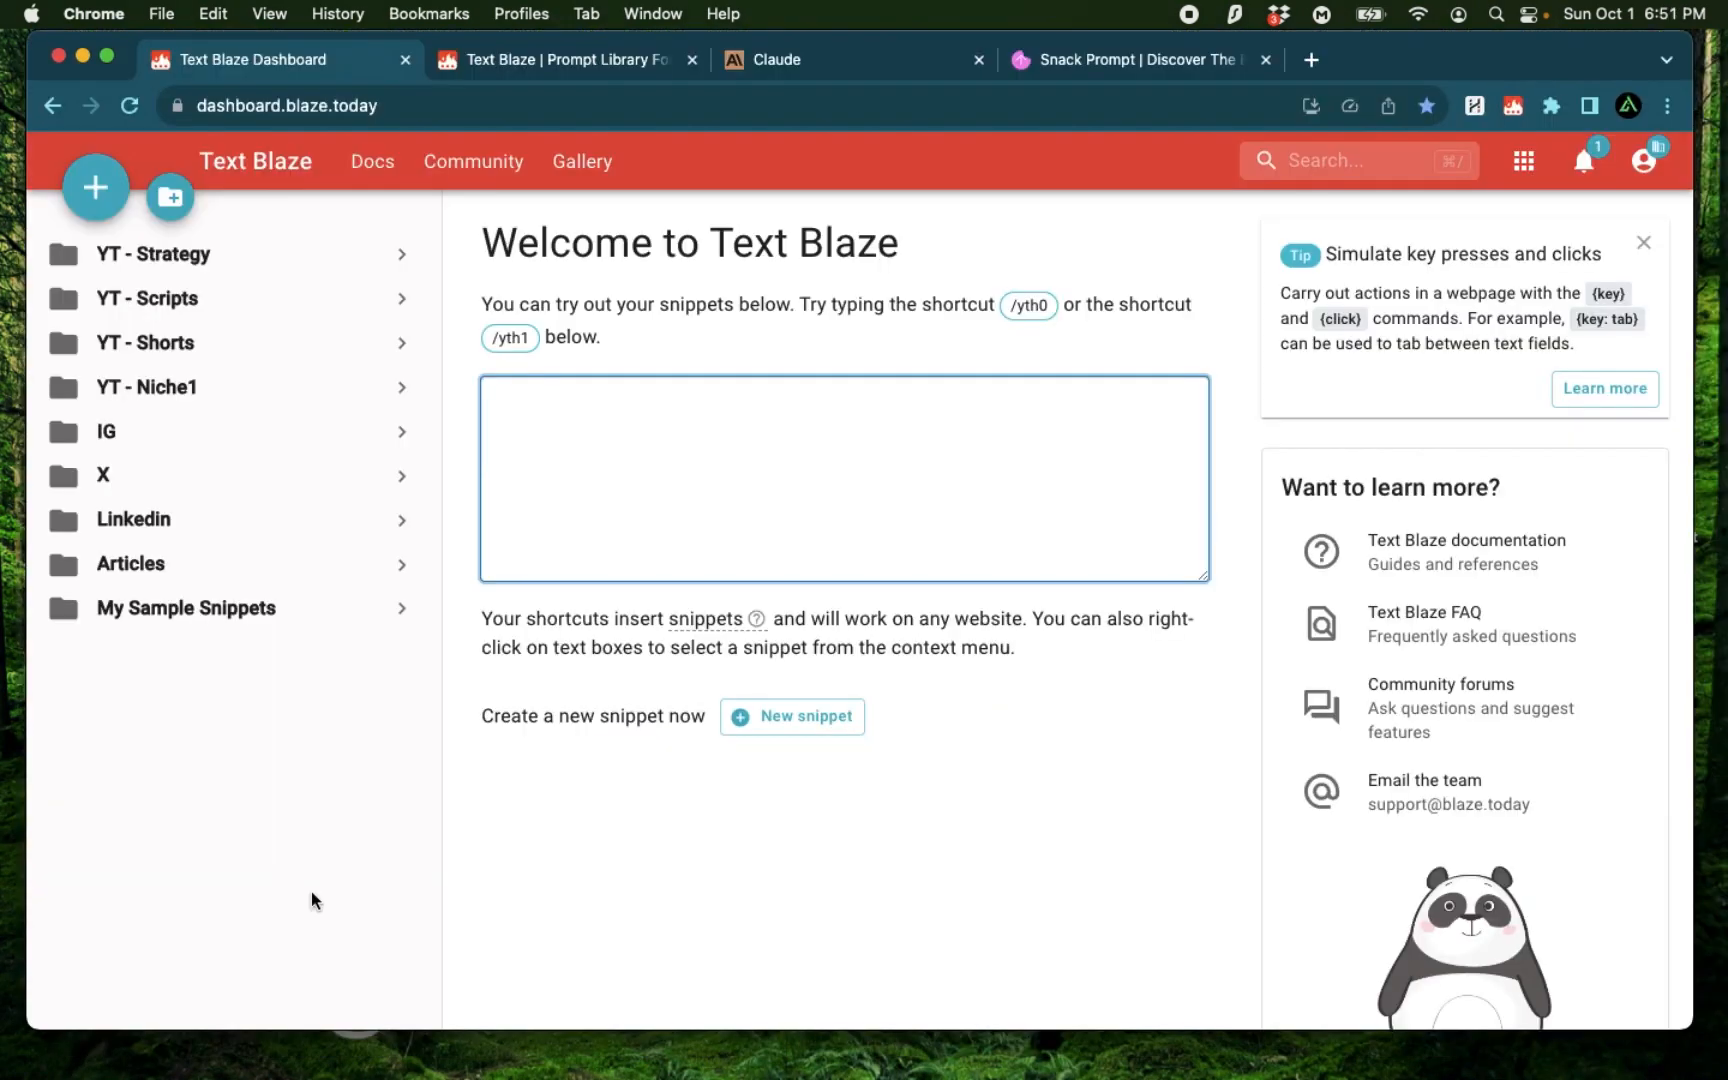
Step: Return to the ChatGPT prompt library and scroll to Prompts for Text Editing & Generation
left_click(557, 58)
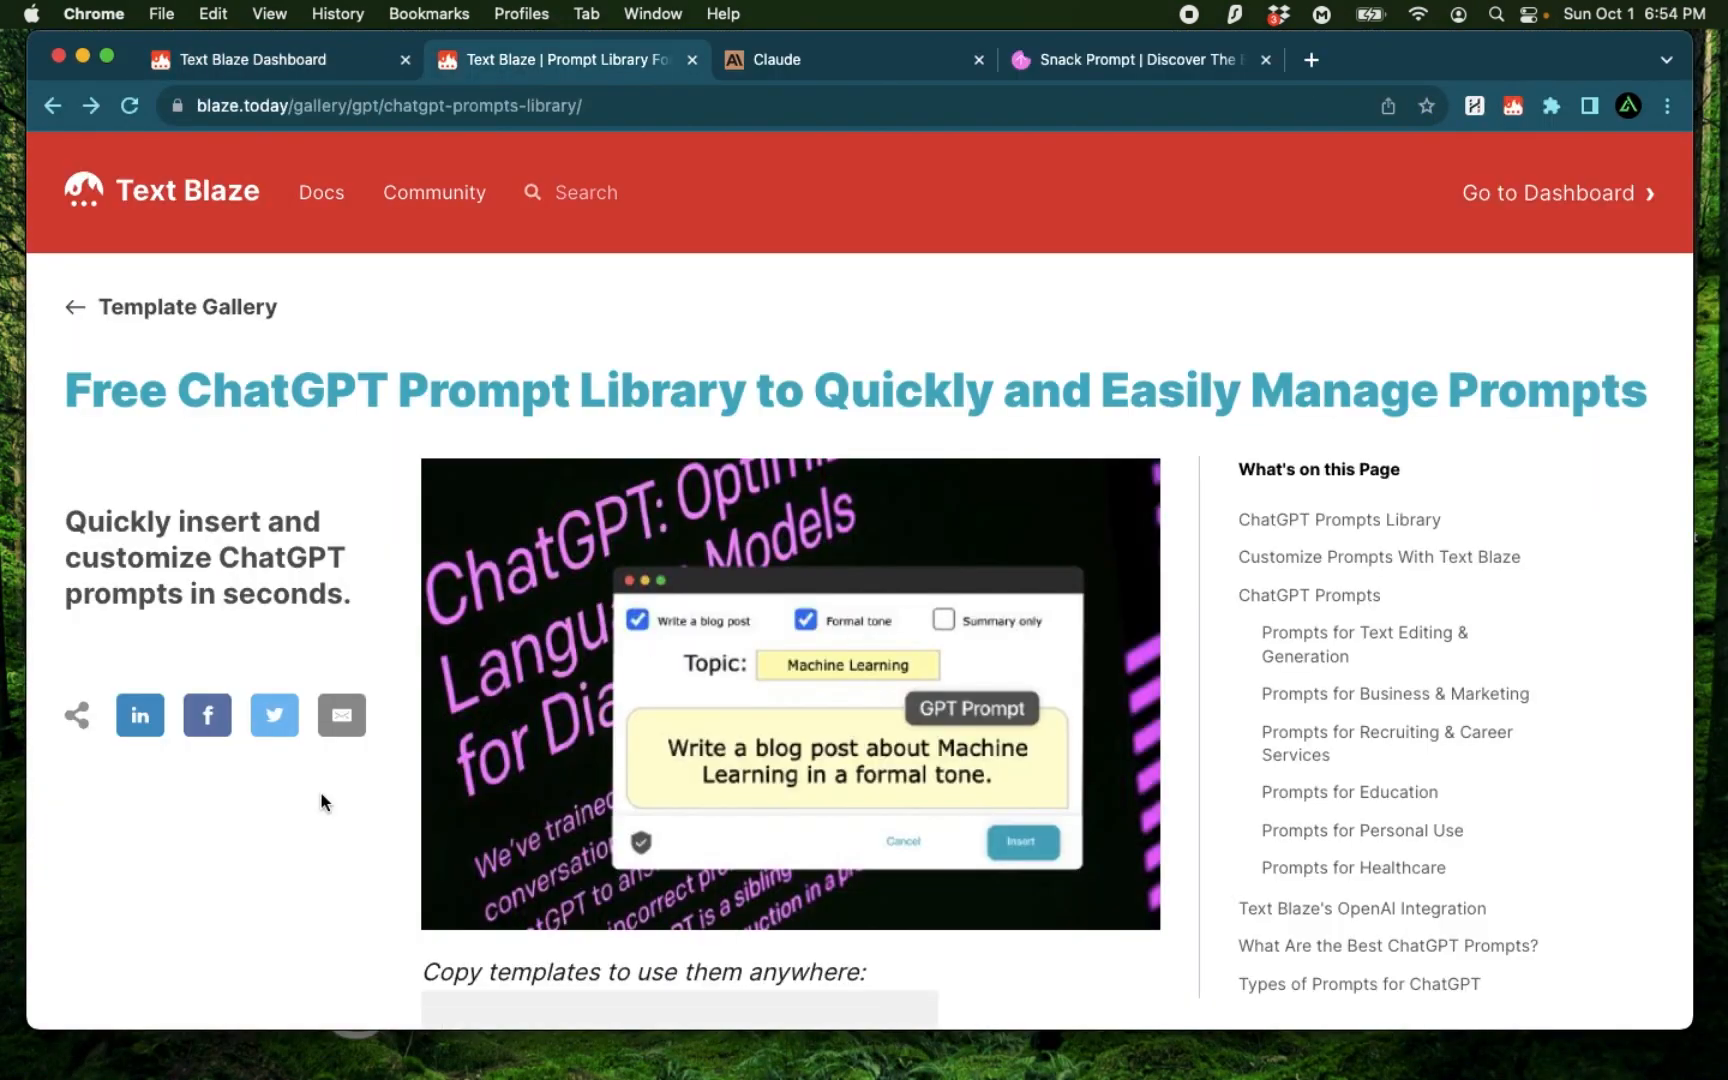
mouse_move(832, 399)
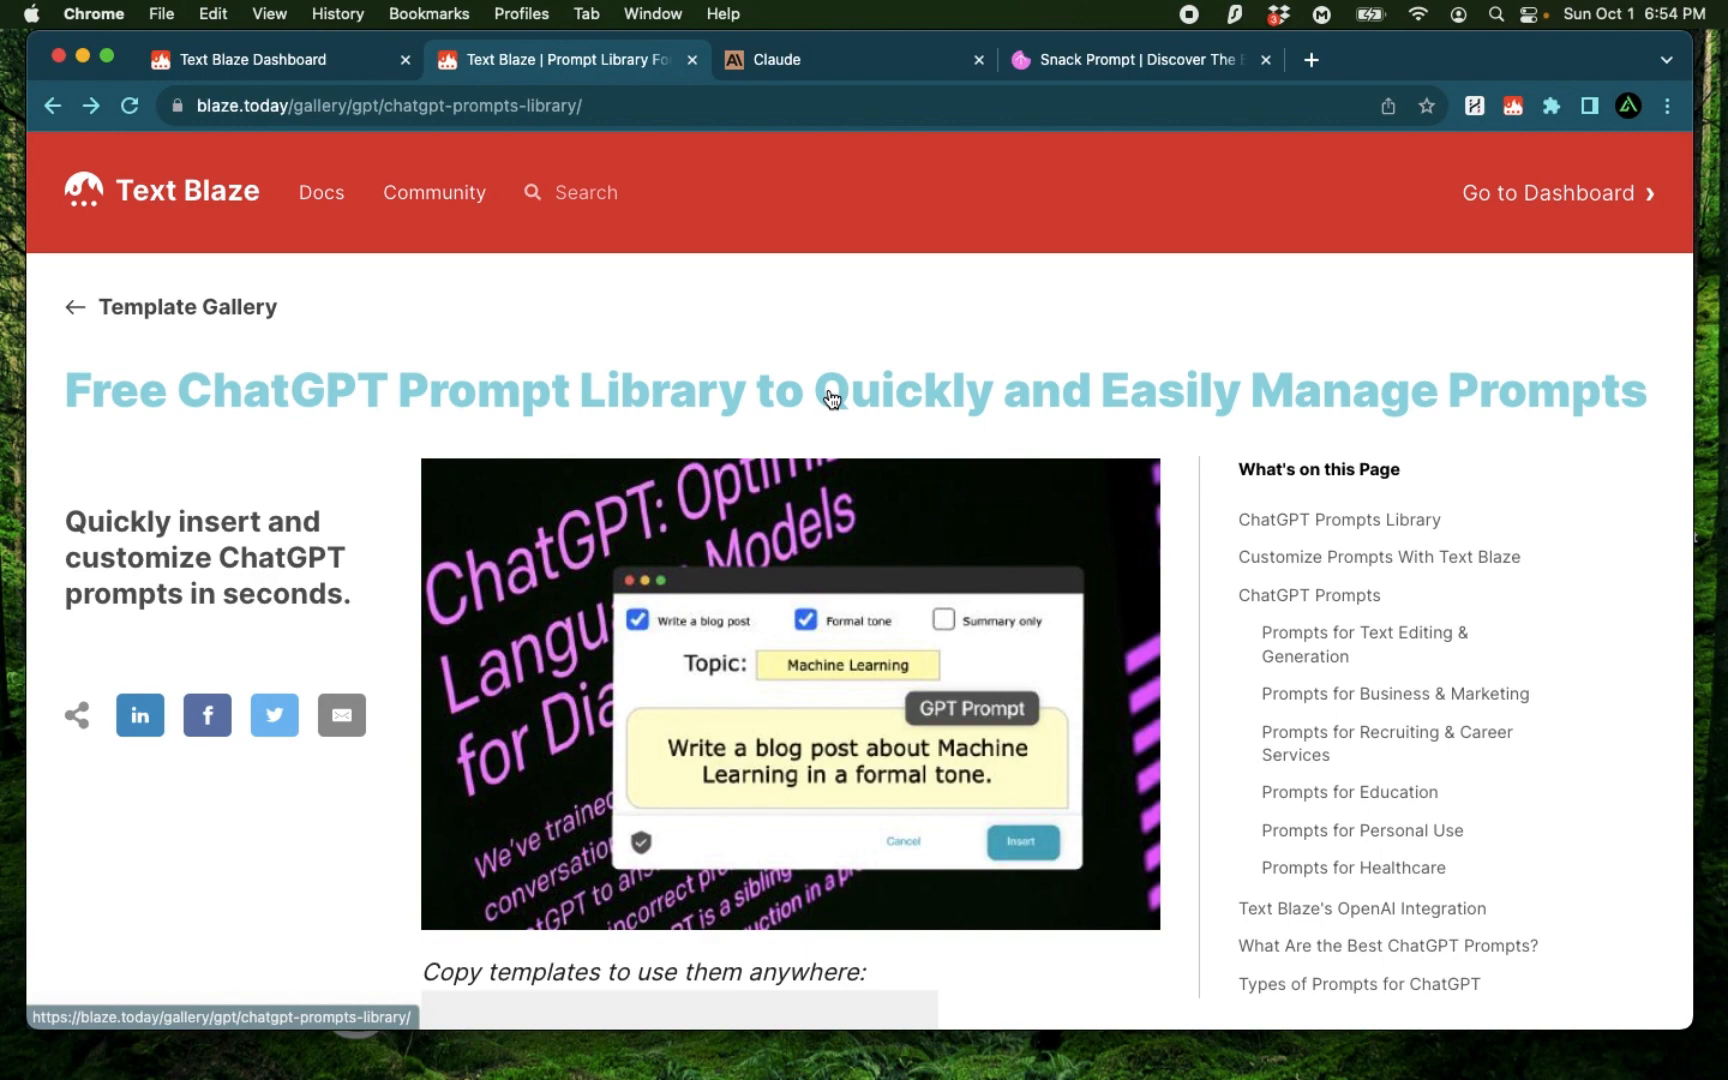
scroll("down", 3)
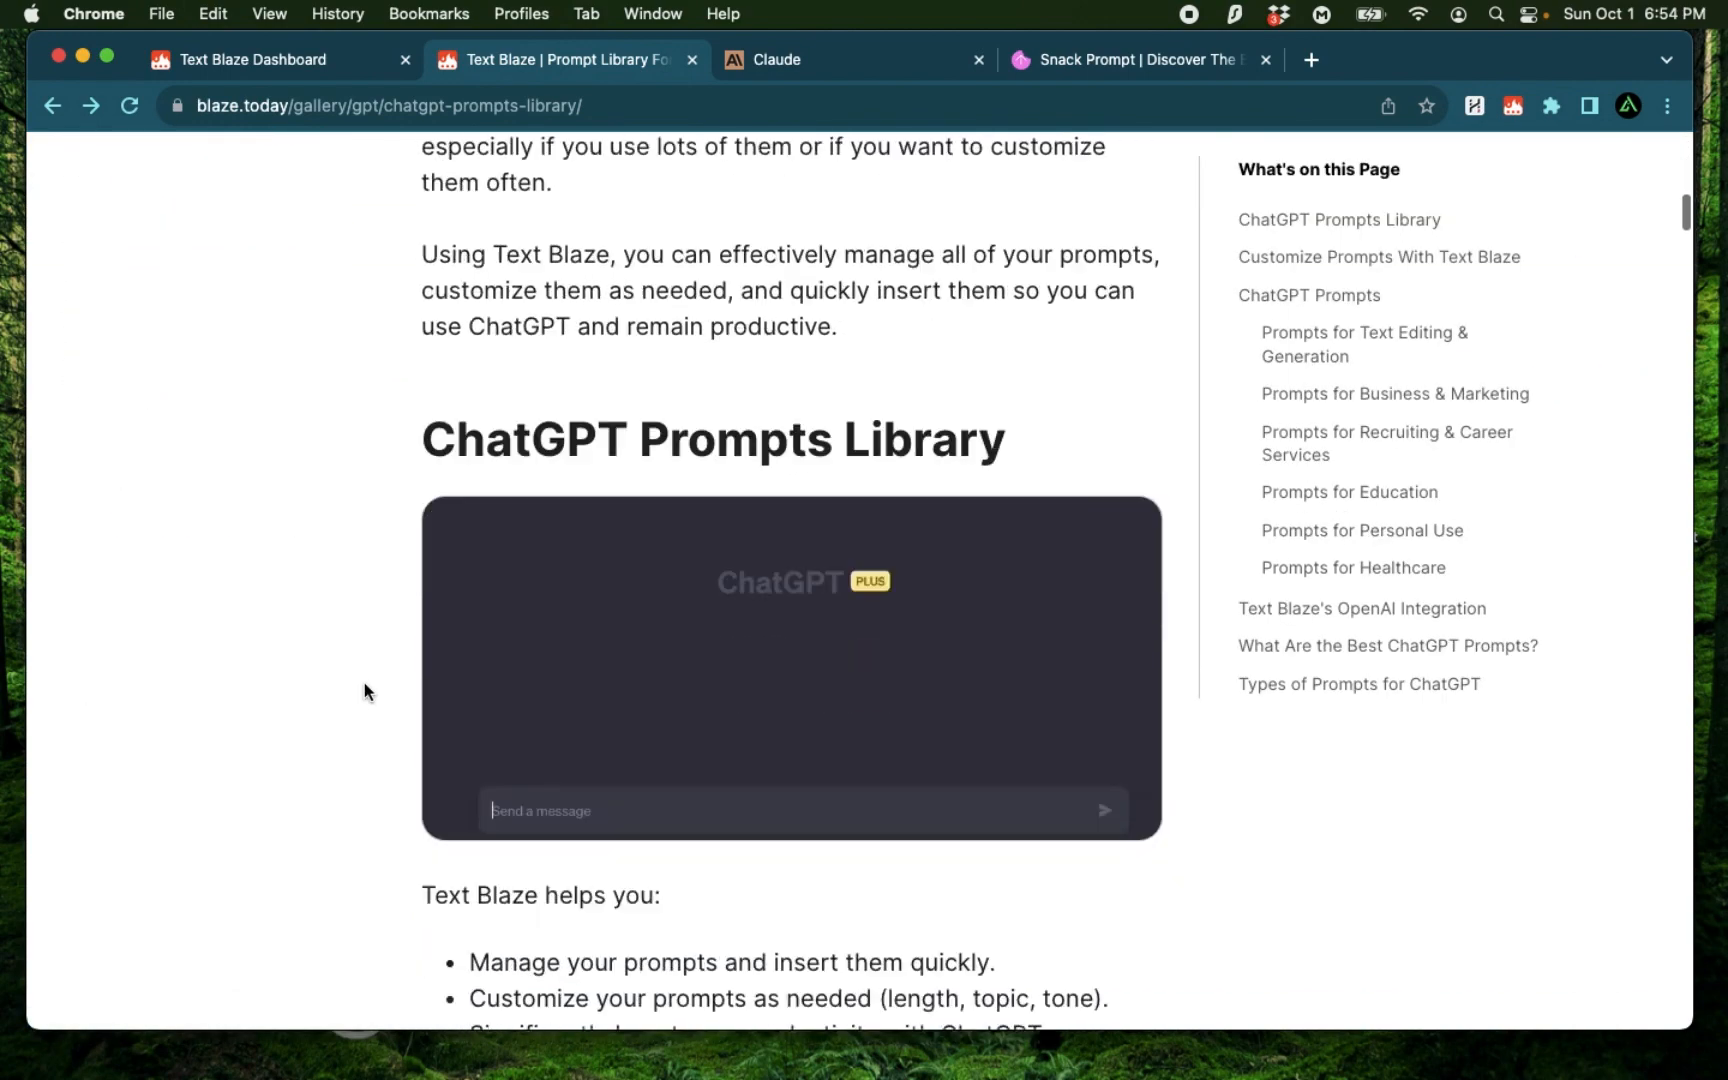
scroll("down", 3)
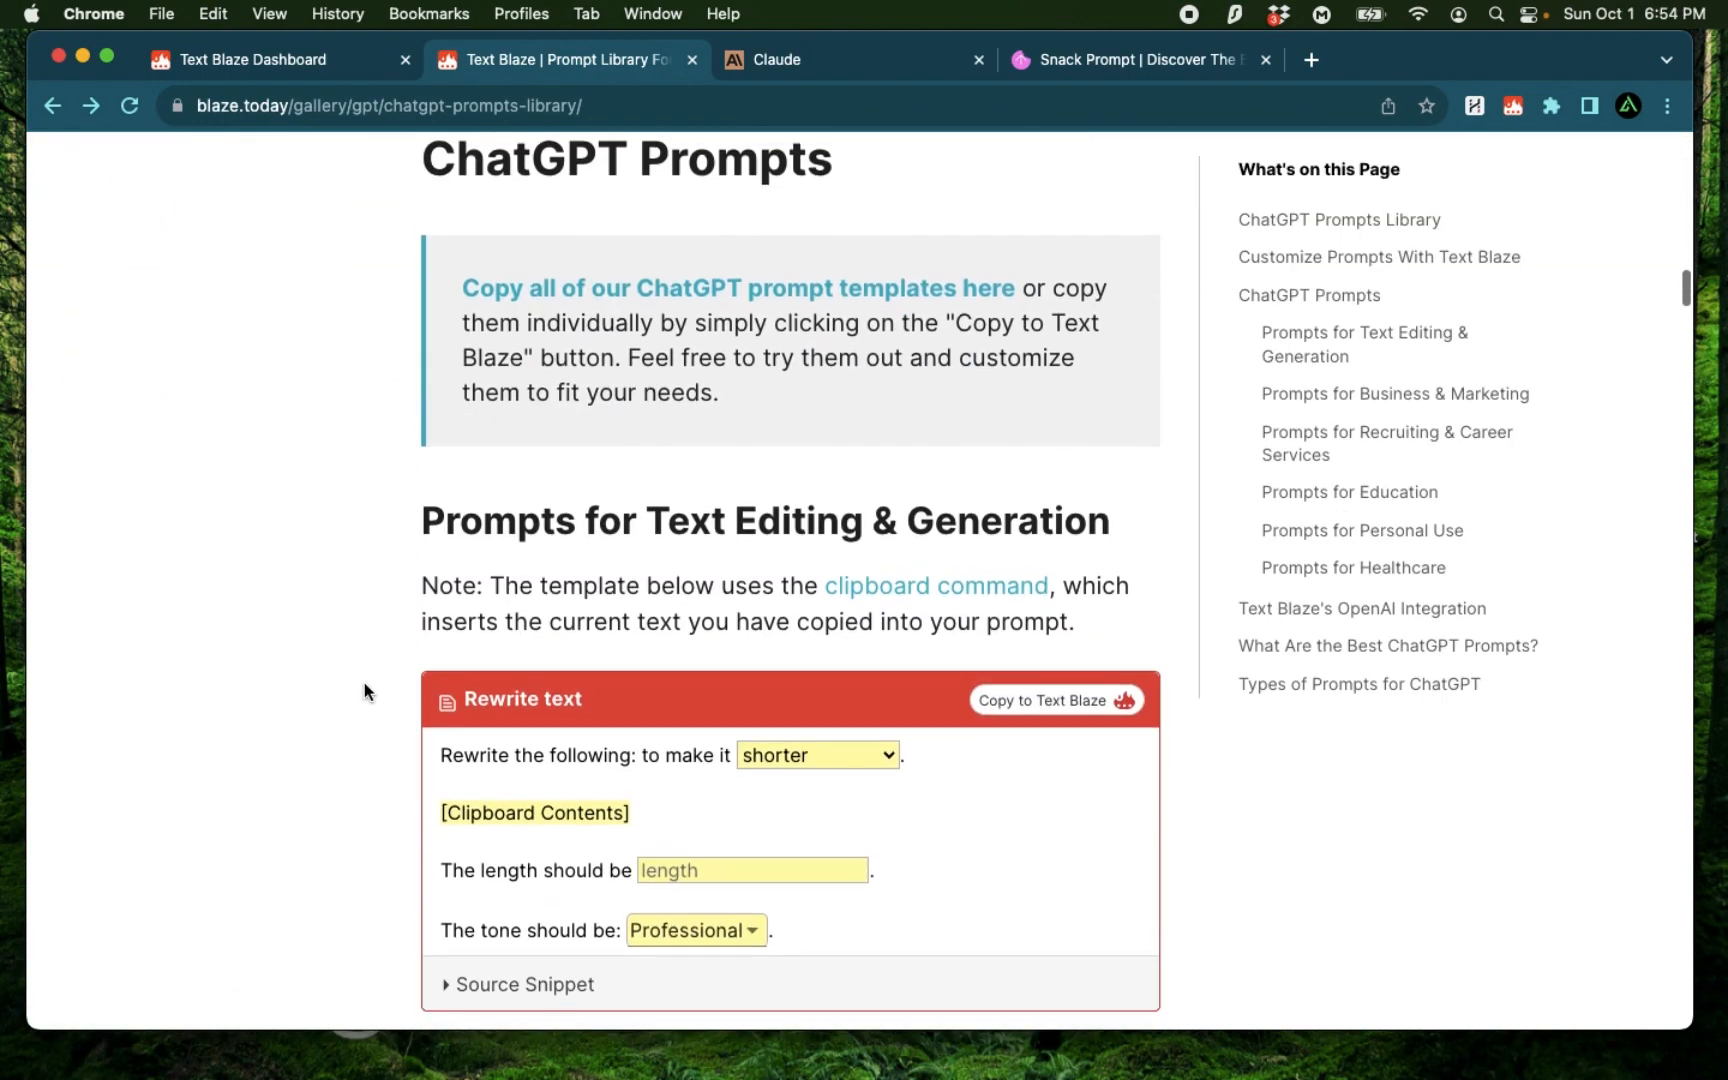
scroll("down", 3)
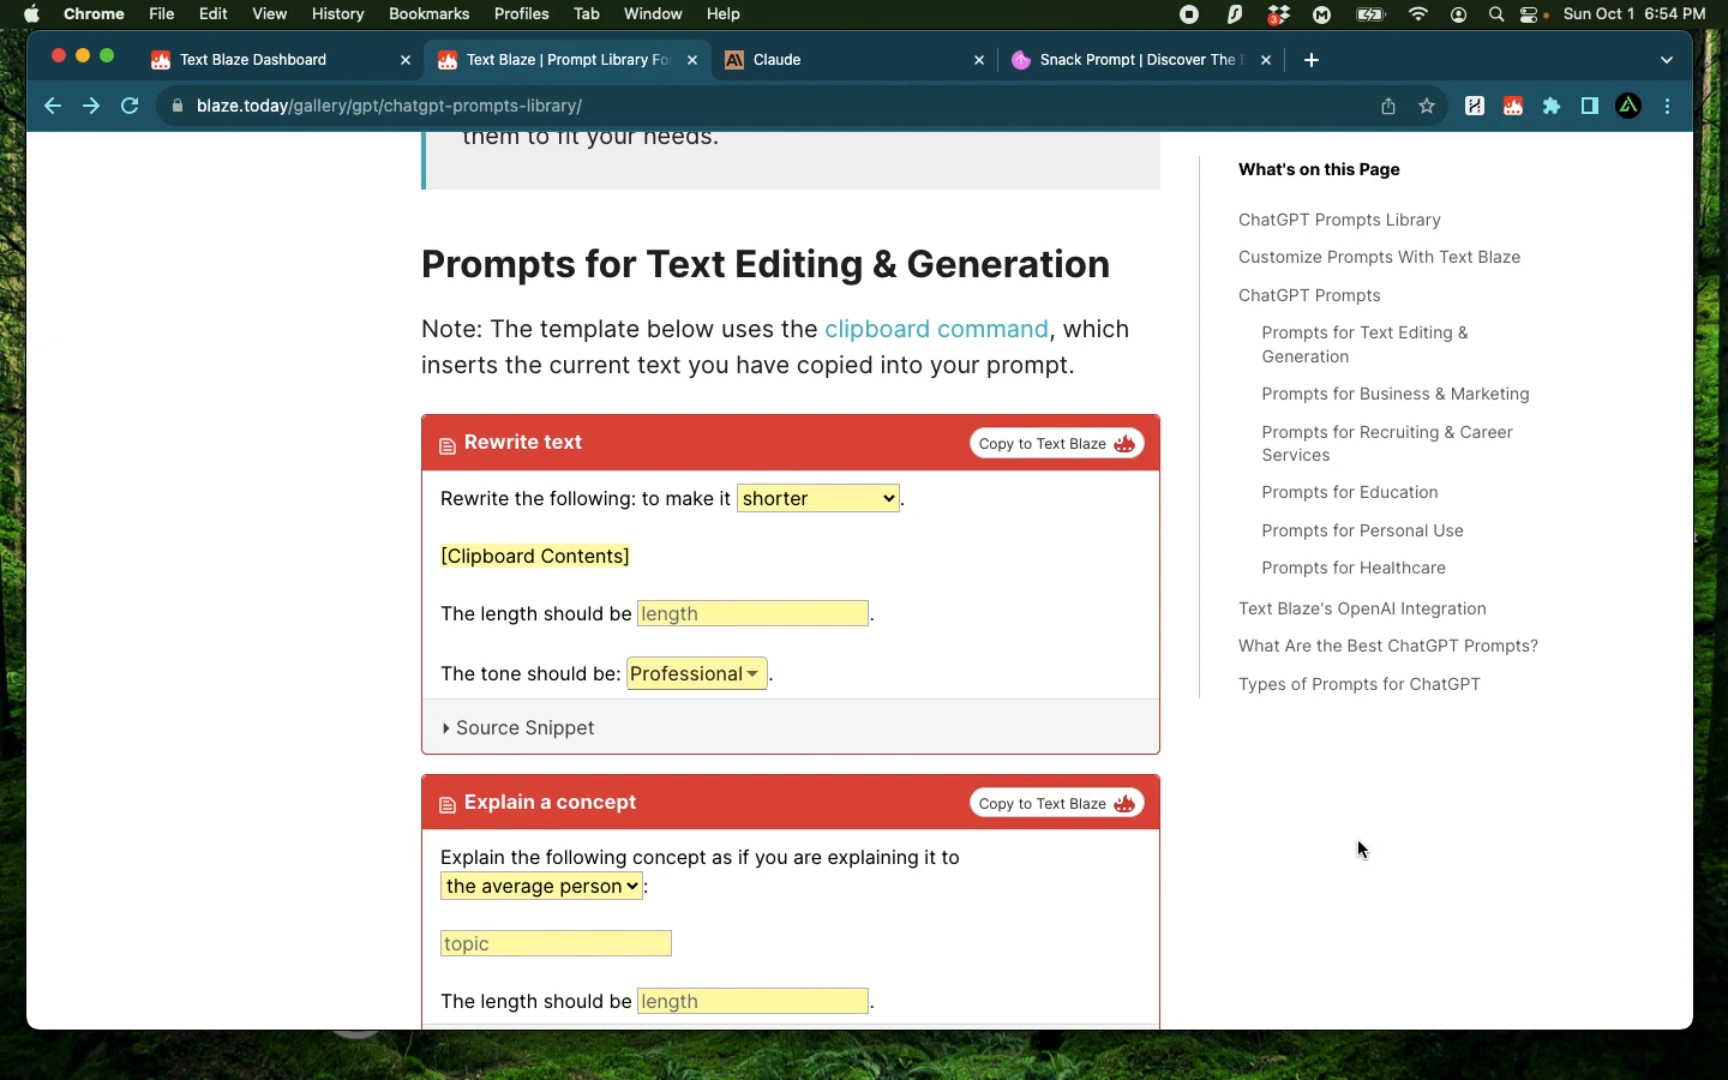
mouse_move(1105, 508)
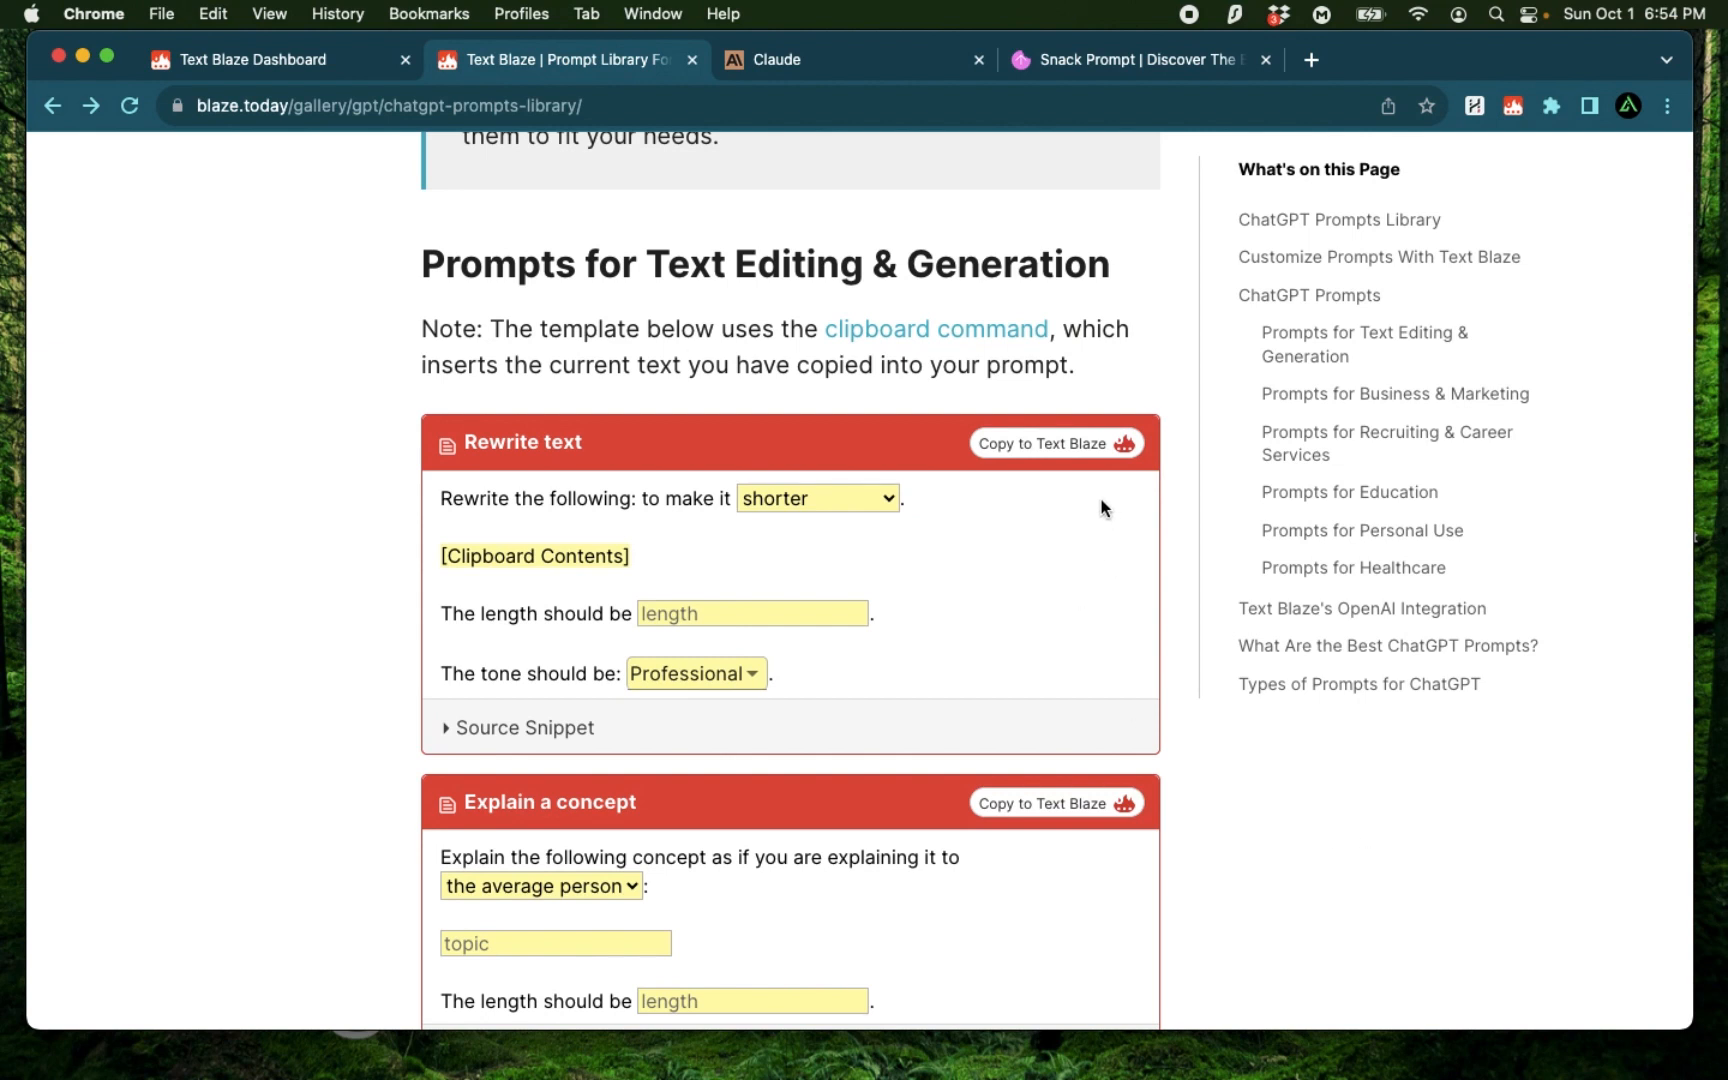
mouse_move(1415, 929)
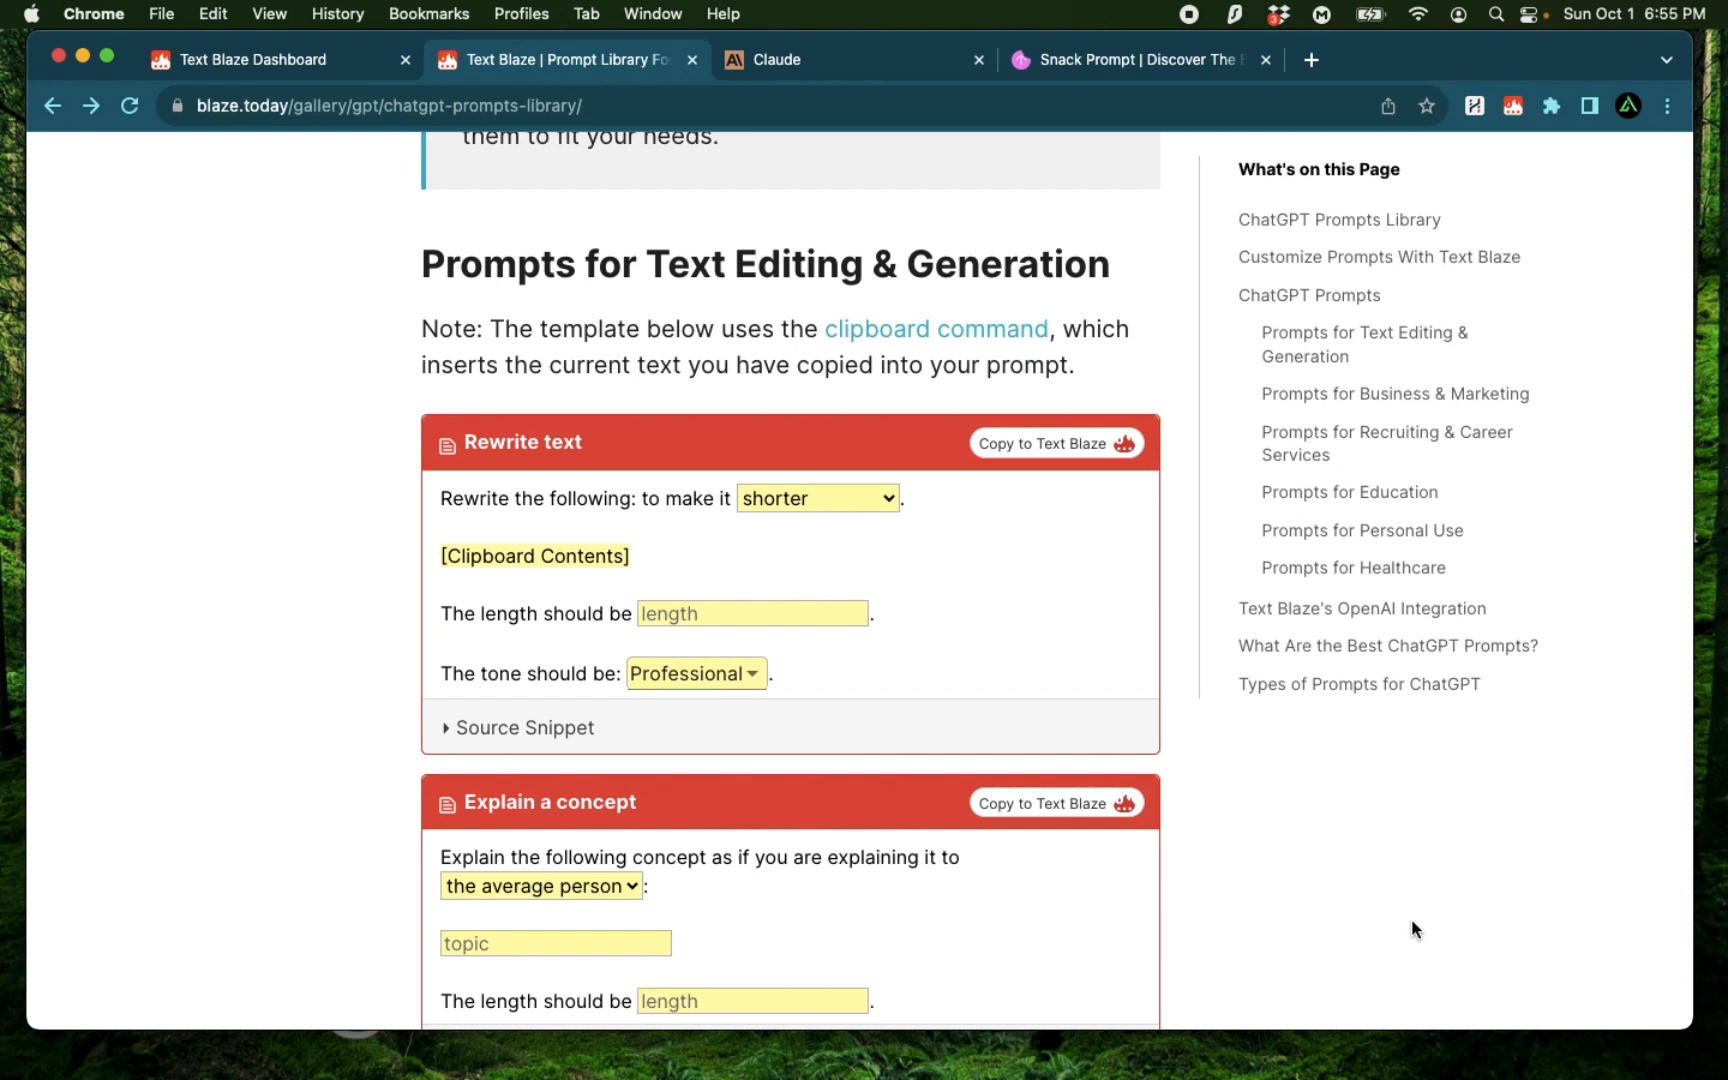
mouse_move(415, 475)
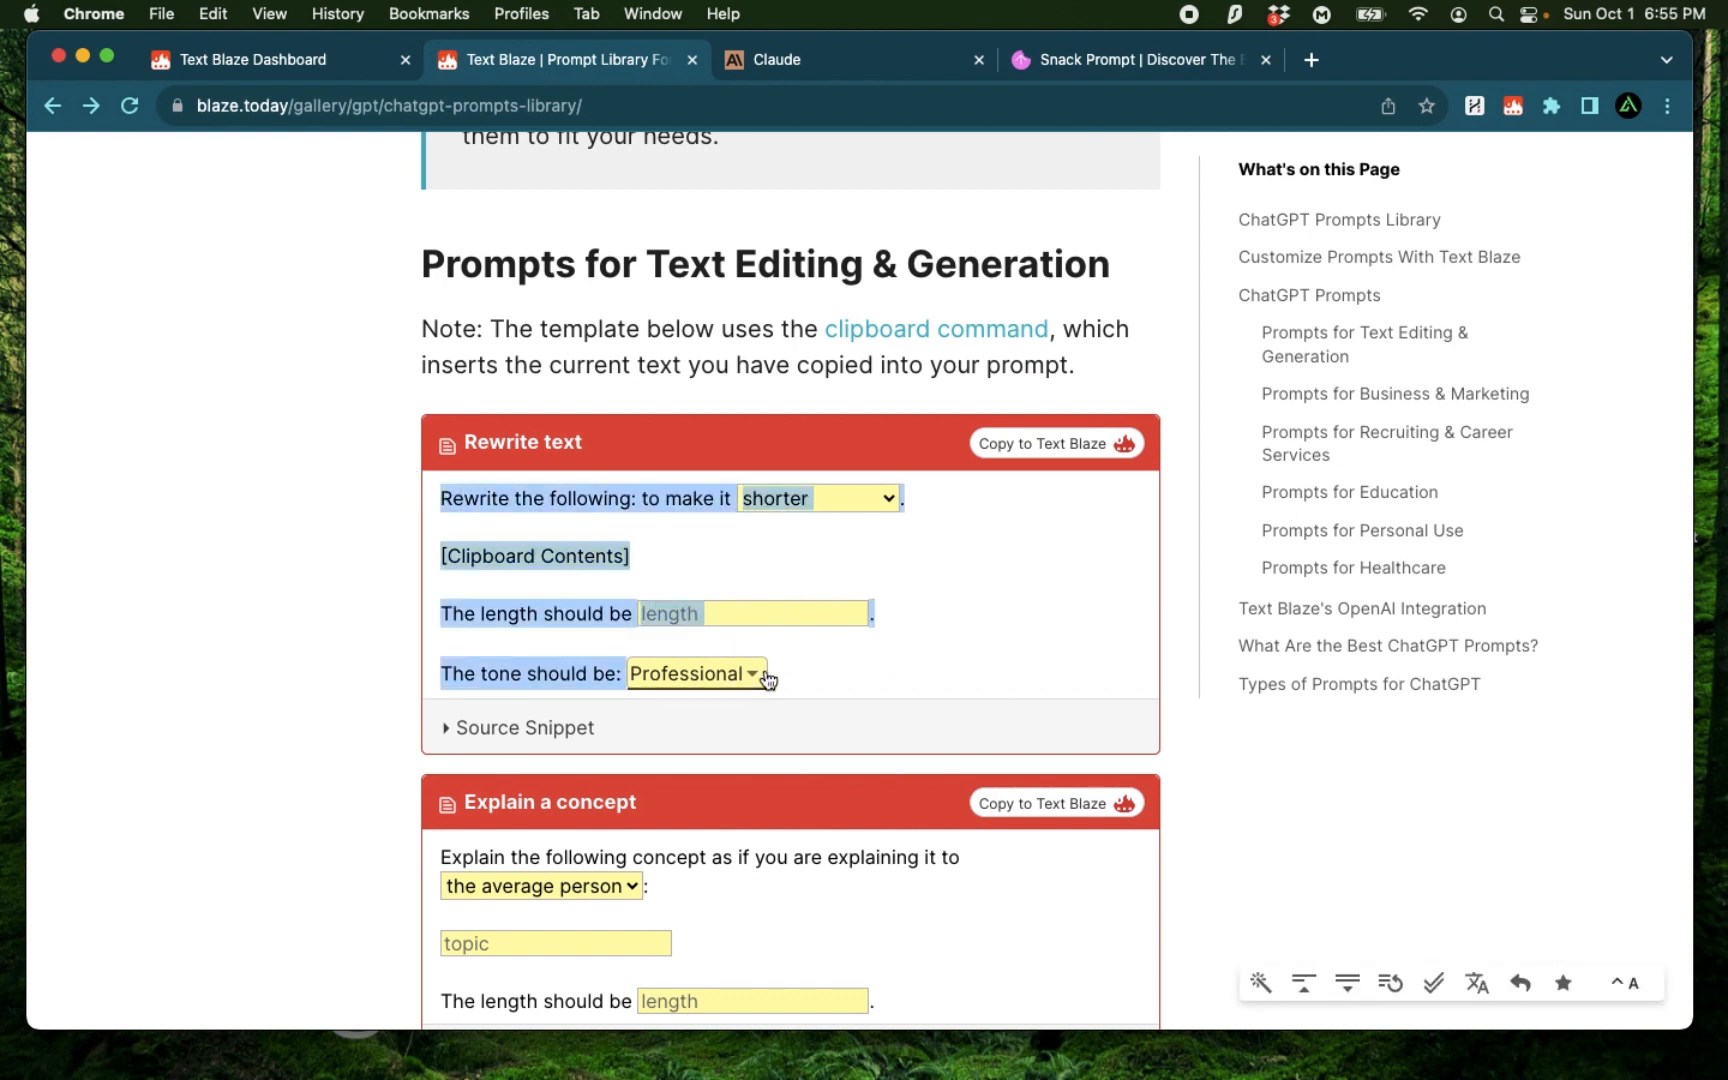
Step: Try the Rewrite text length field, then view and dismiss the tone choices
left_click(753, 613)
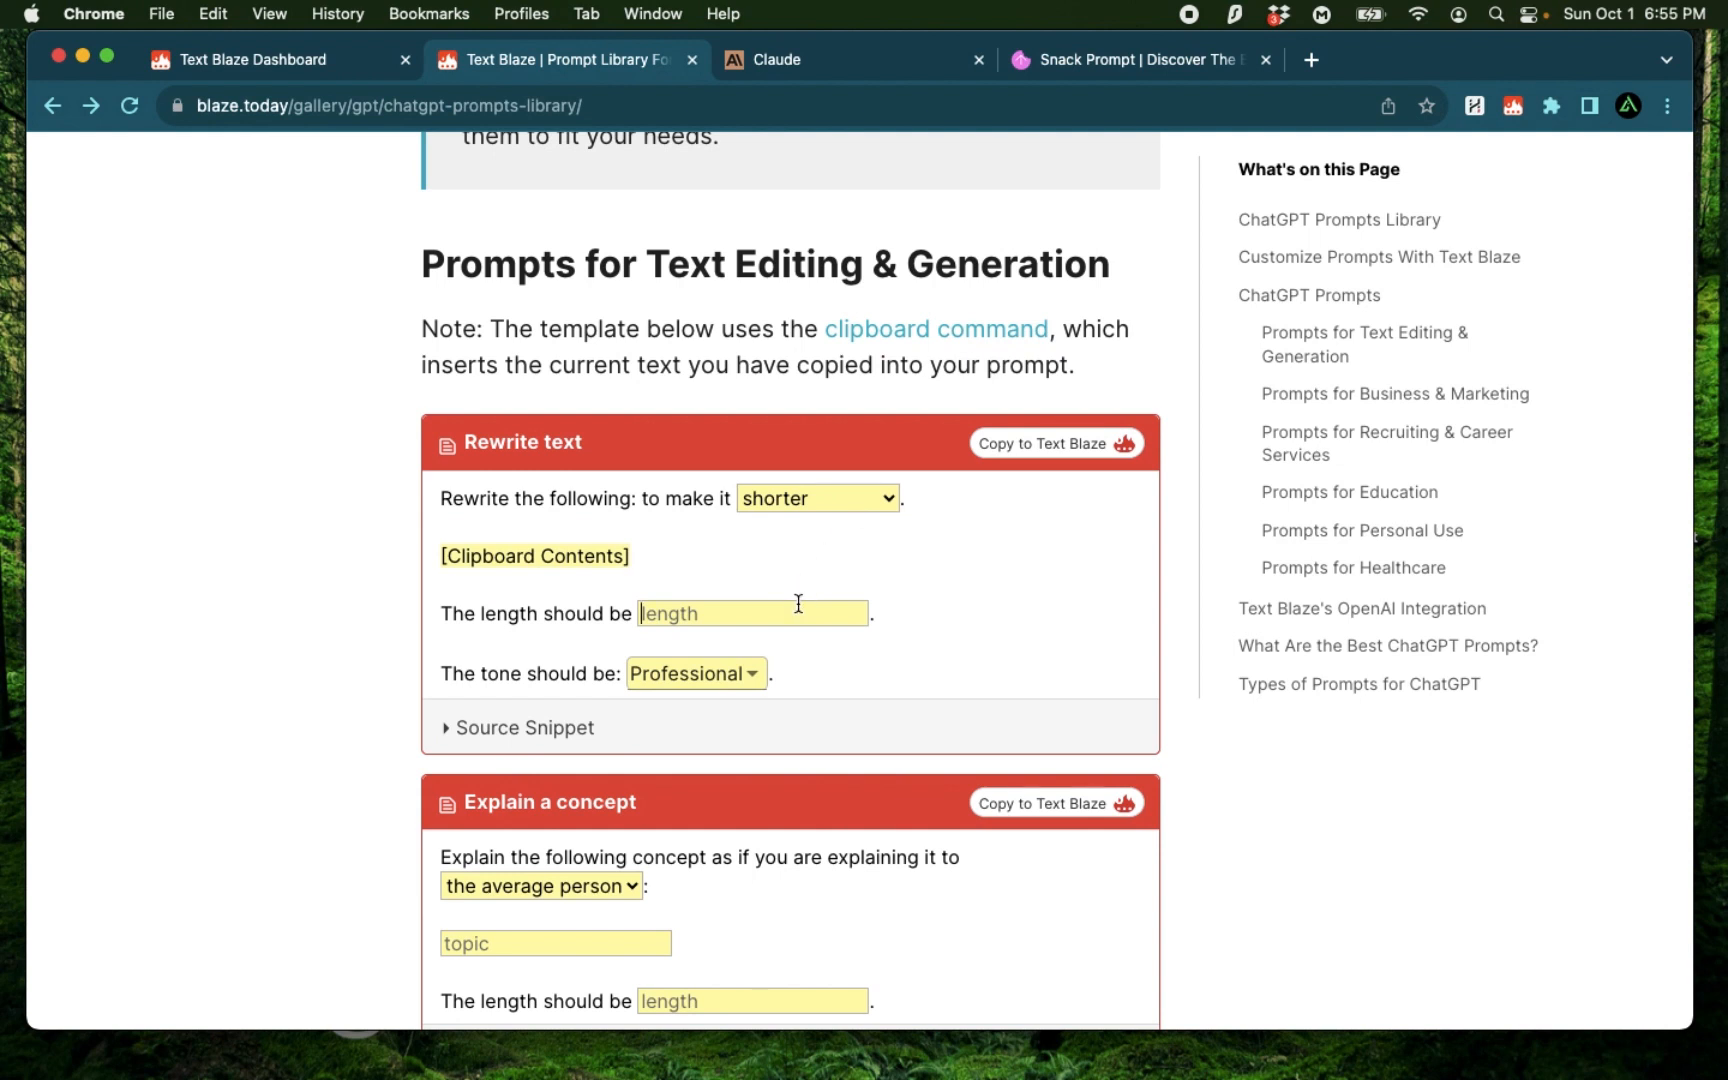
left_click(695, 672)
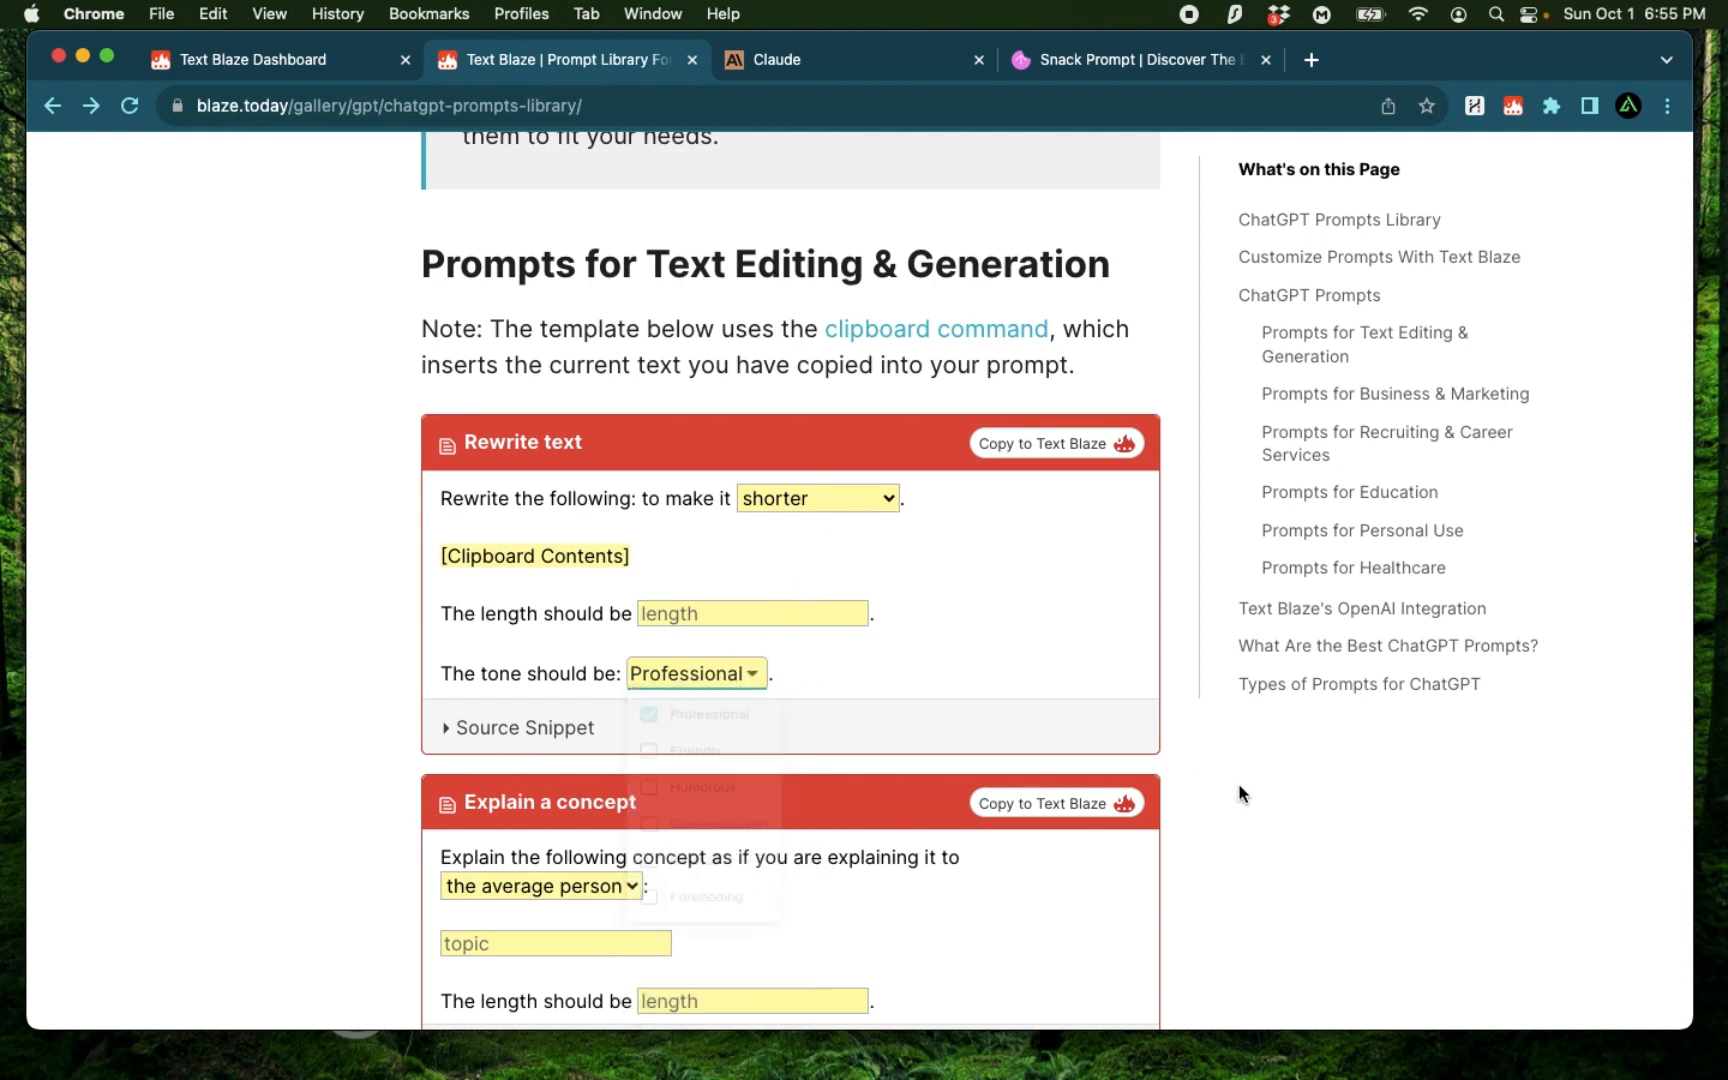
left_click(937, 605)
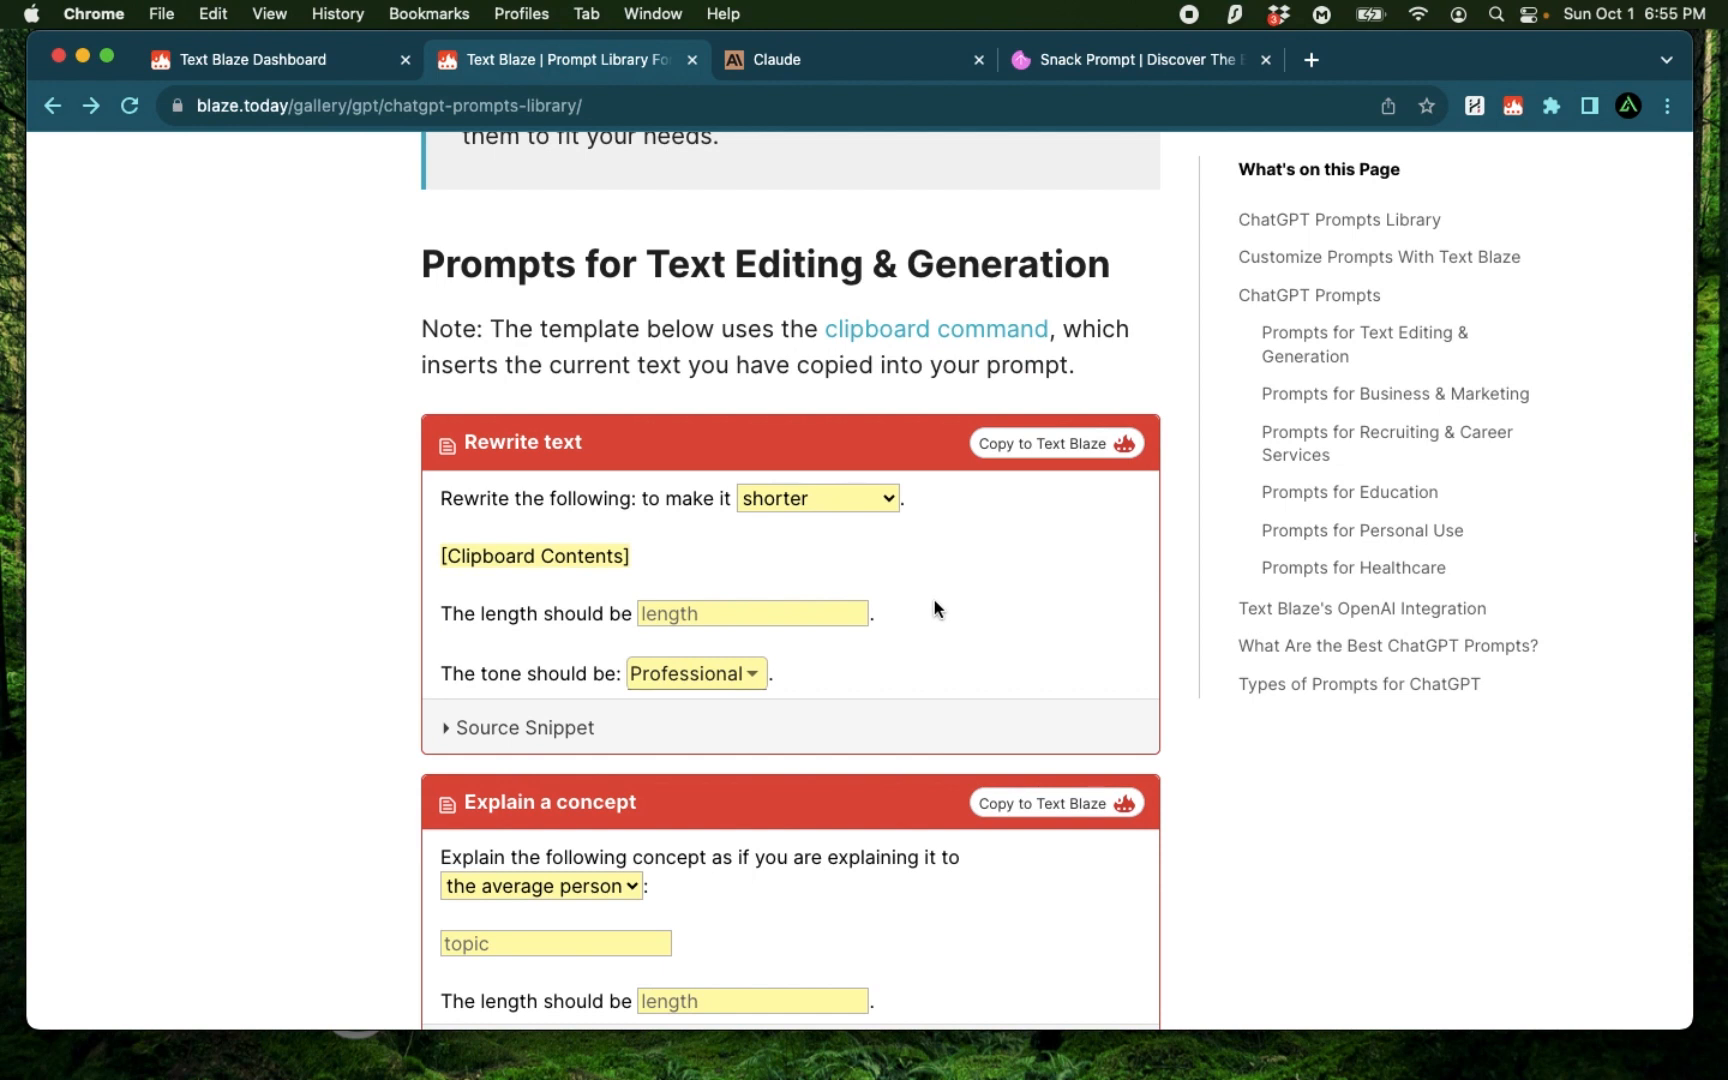
mouse_move(1350, 801)
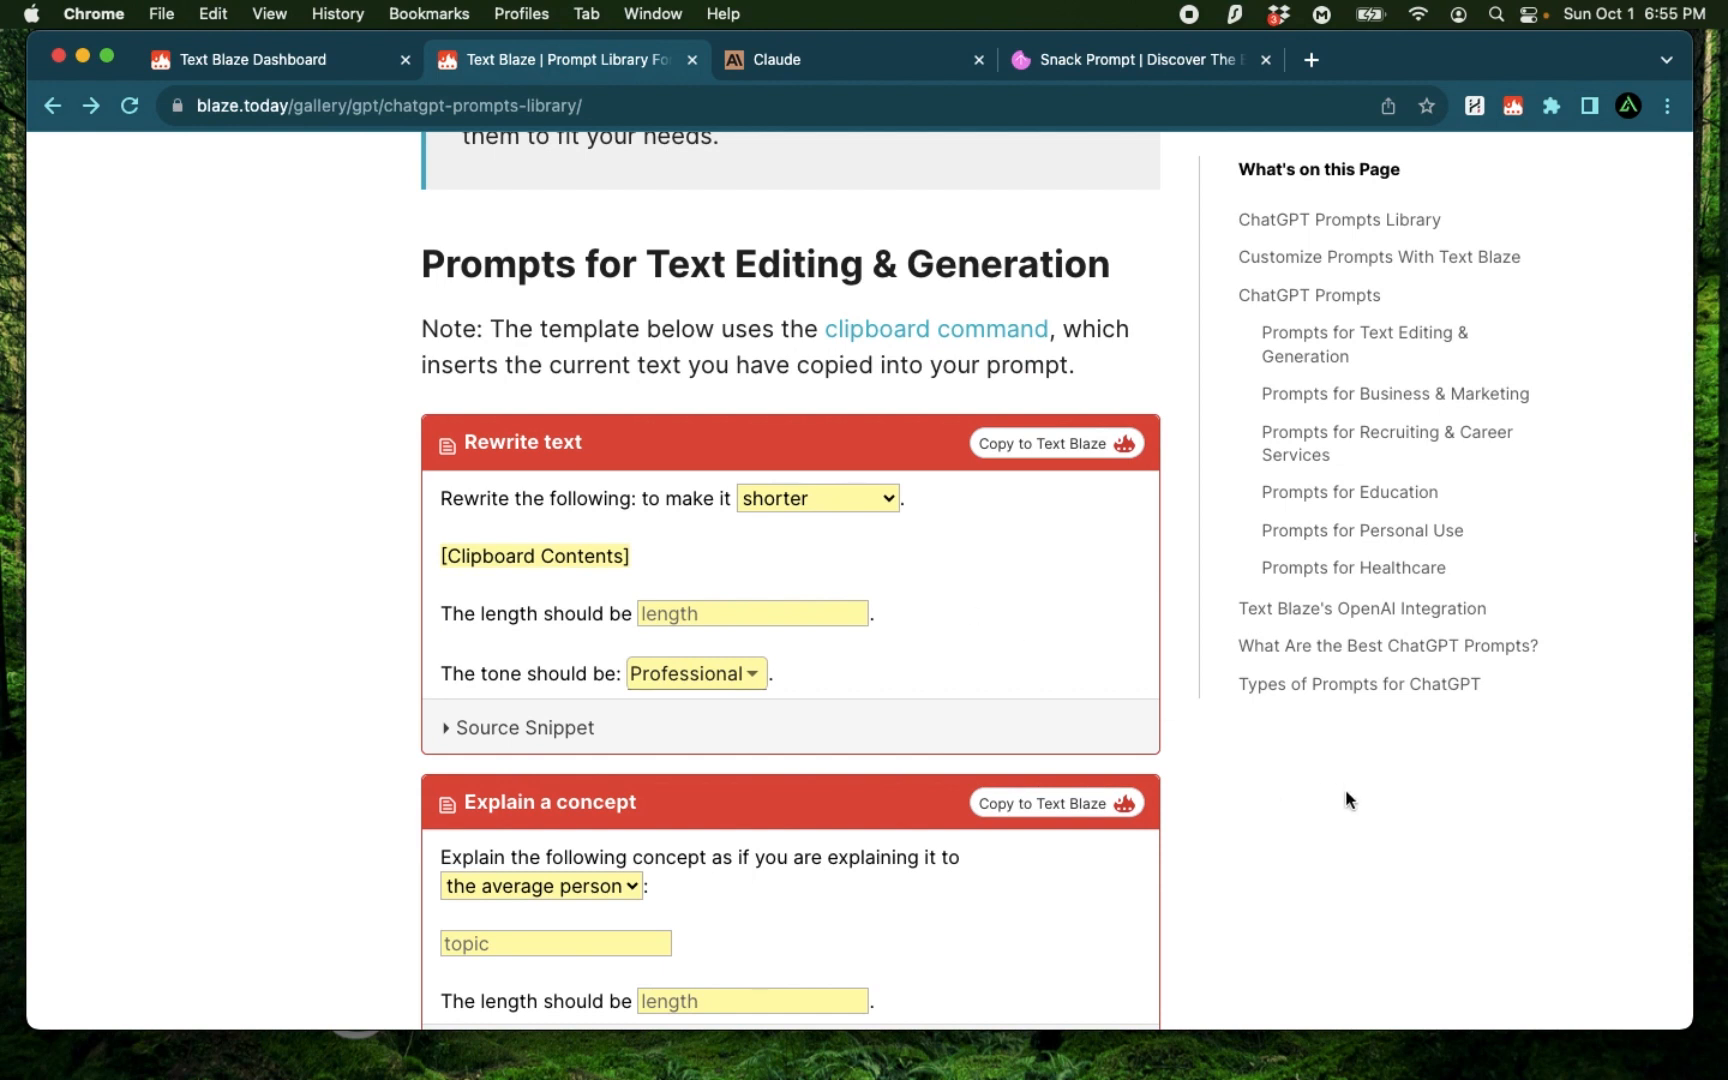
mouse_move(292, 579)
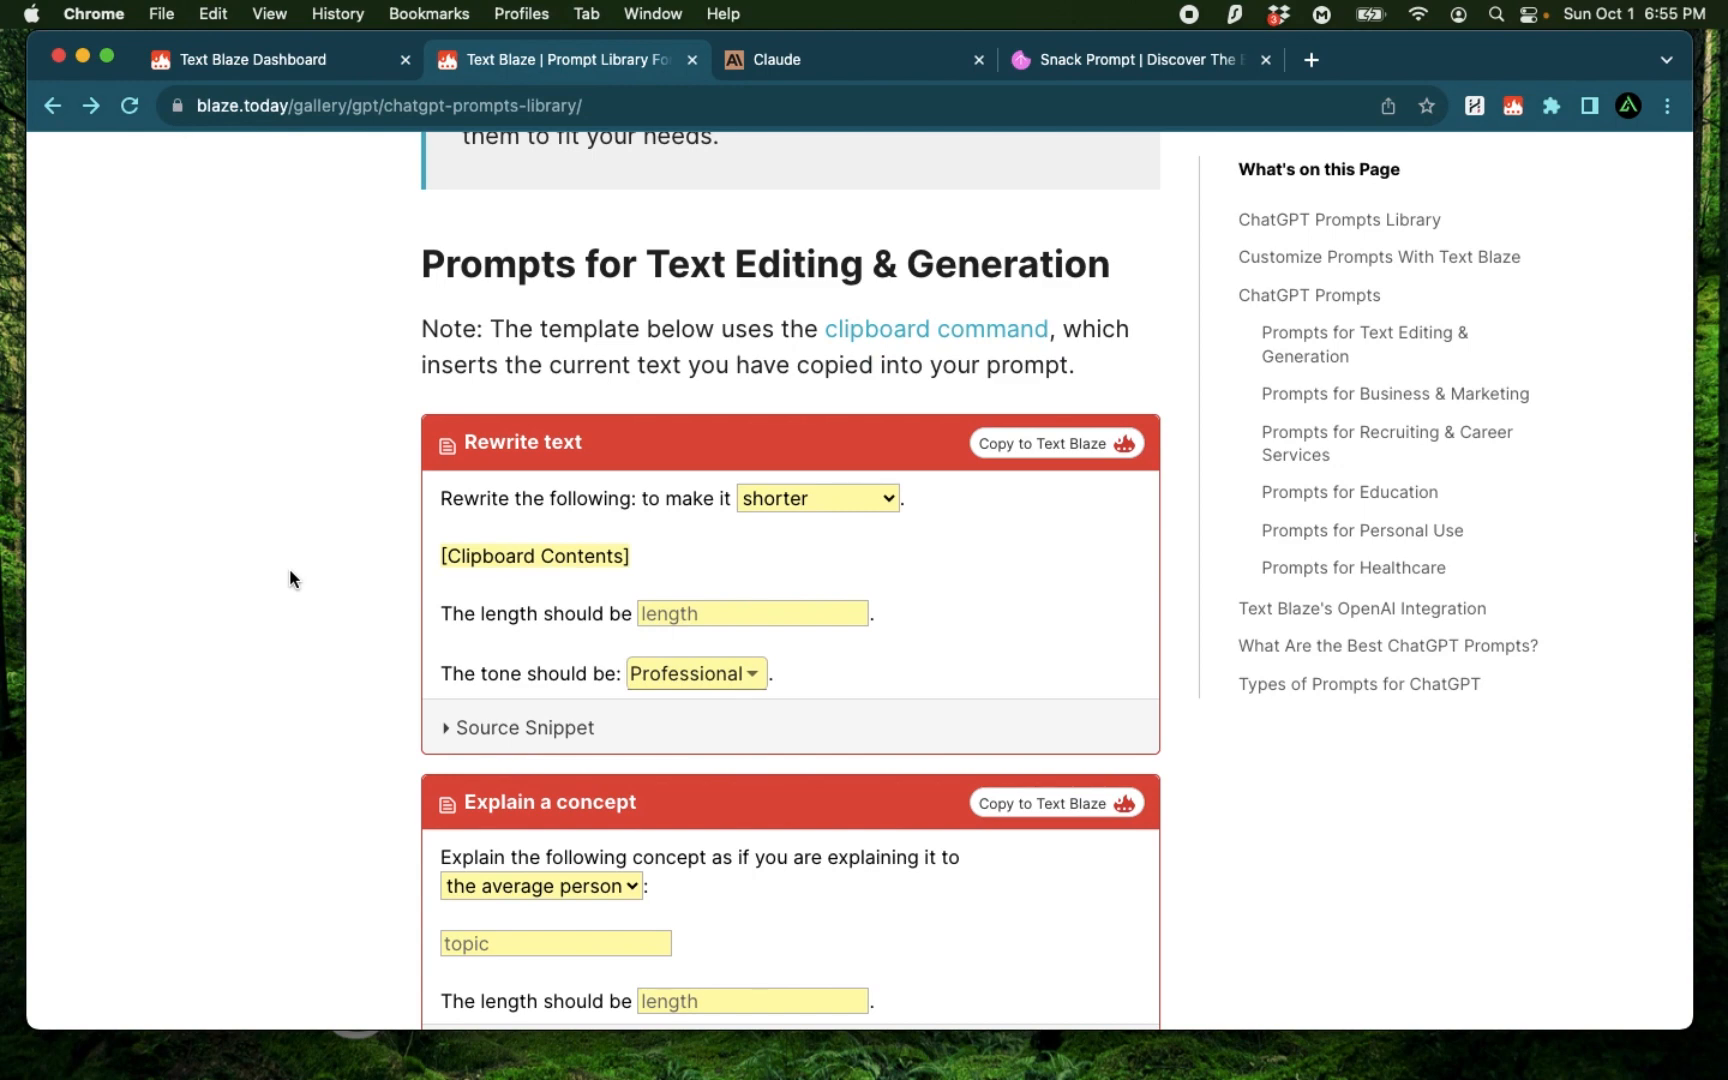
scroll("down", 3)
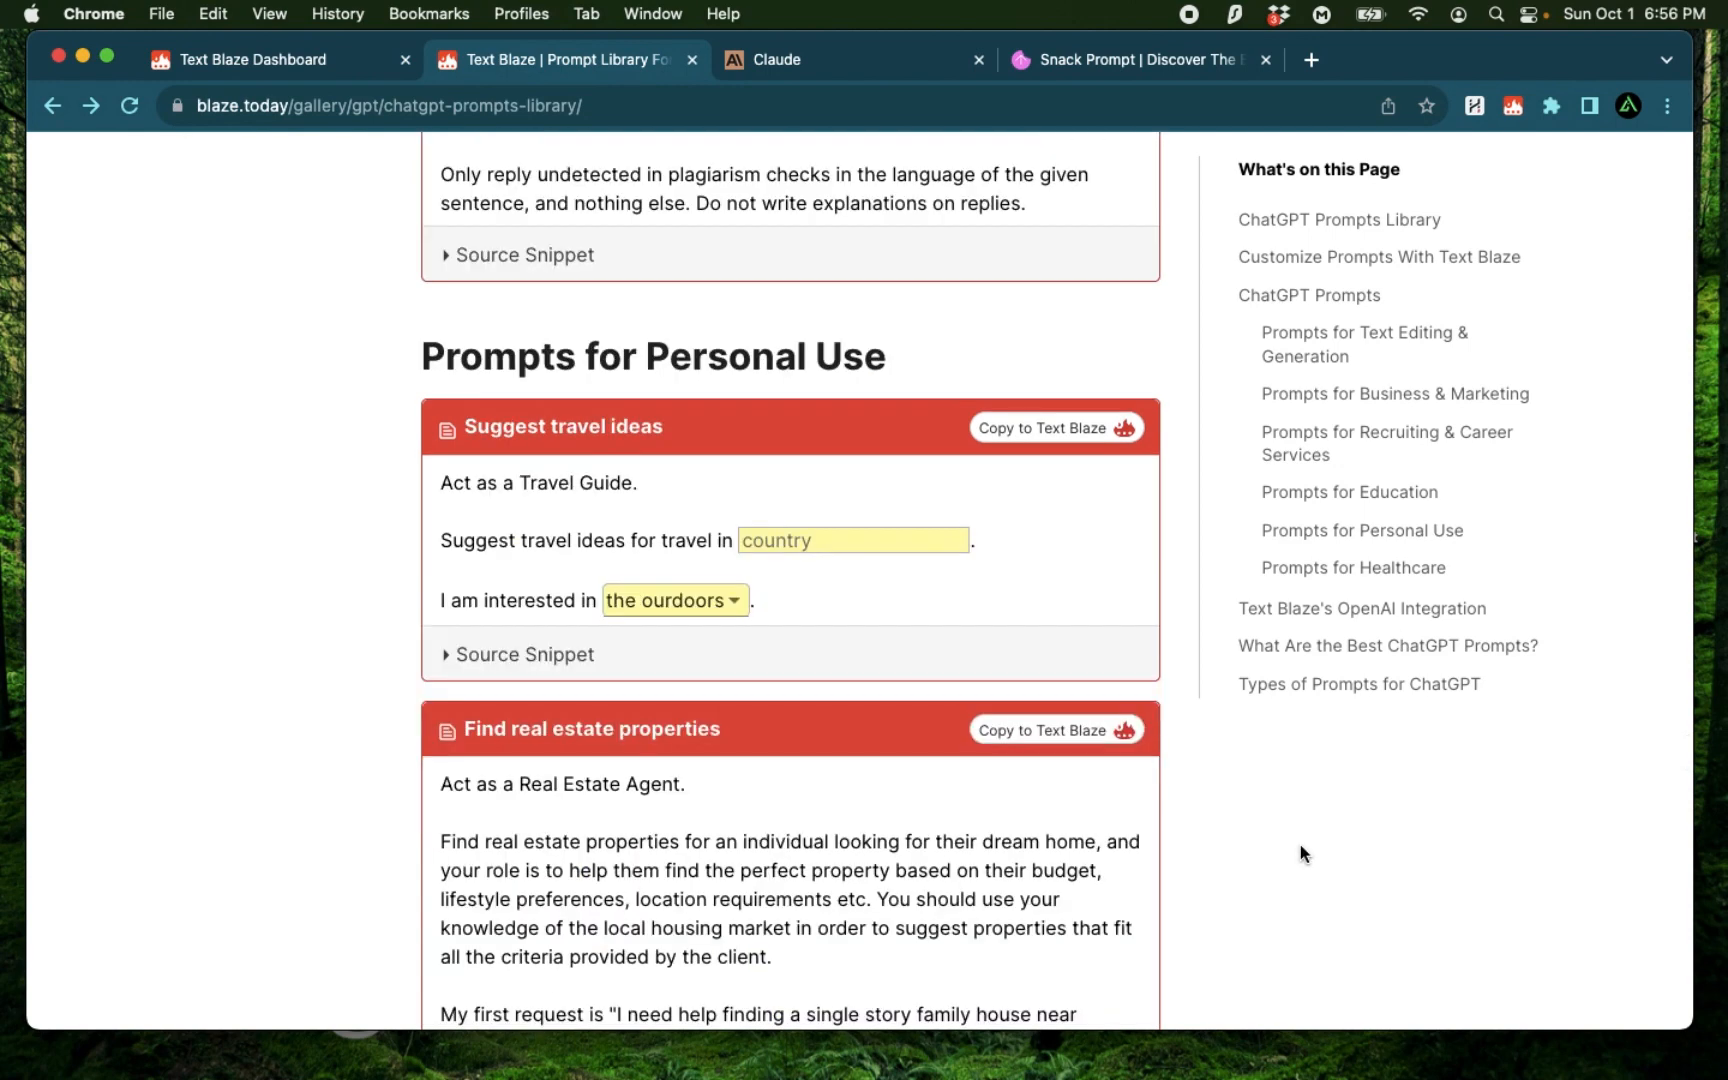
mouse_move(251, 328)
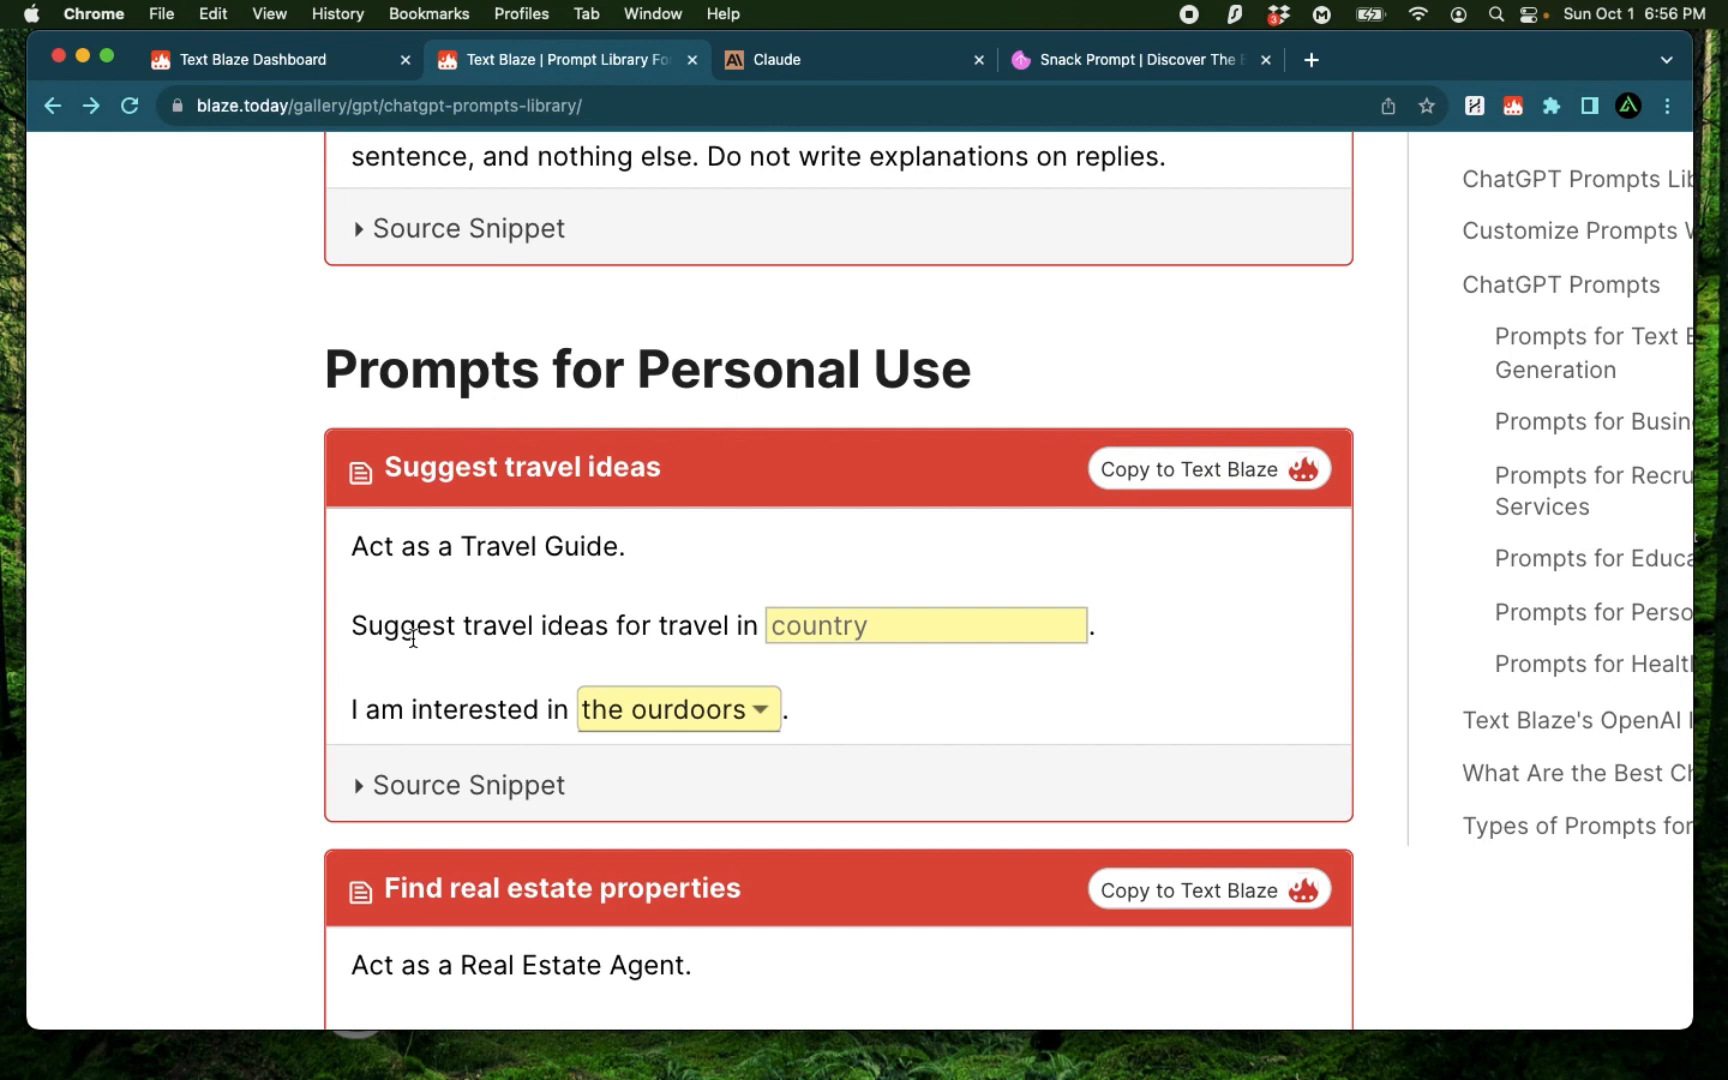
mouse_move(749, 634)
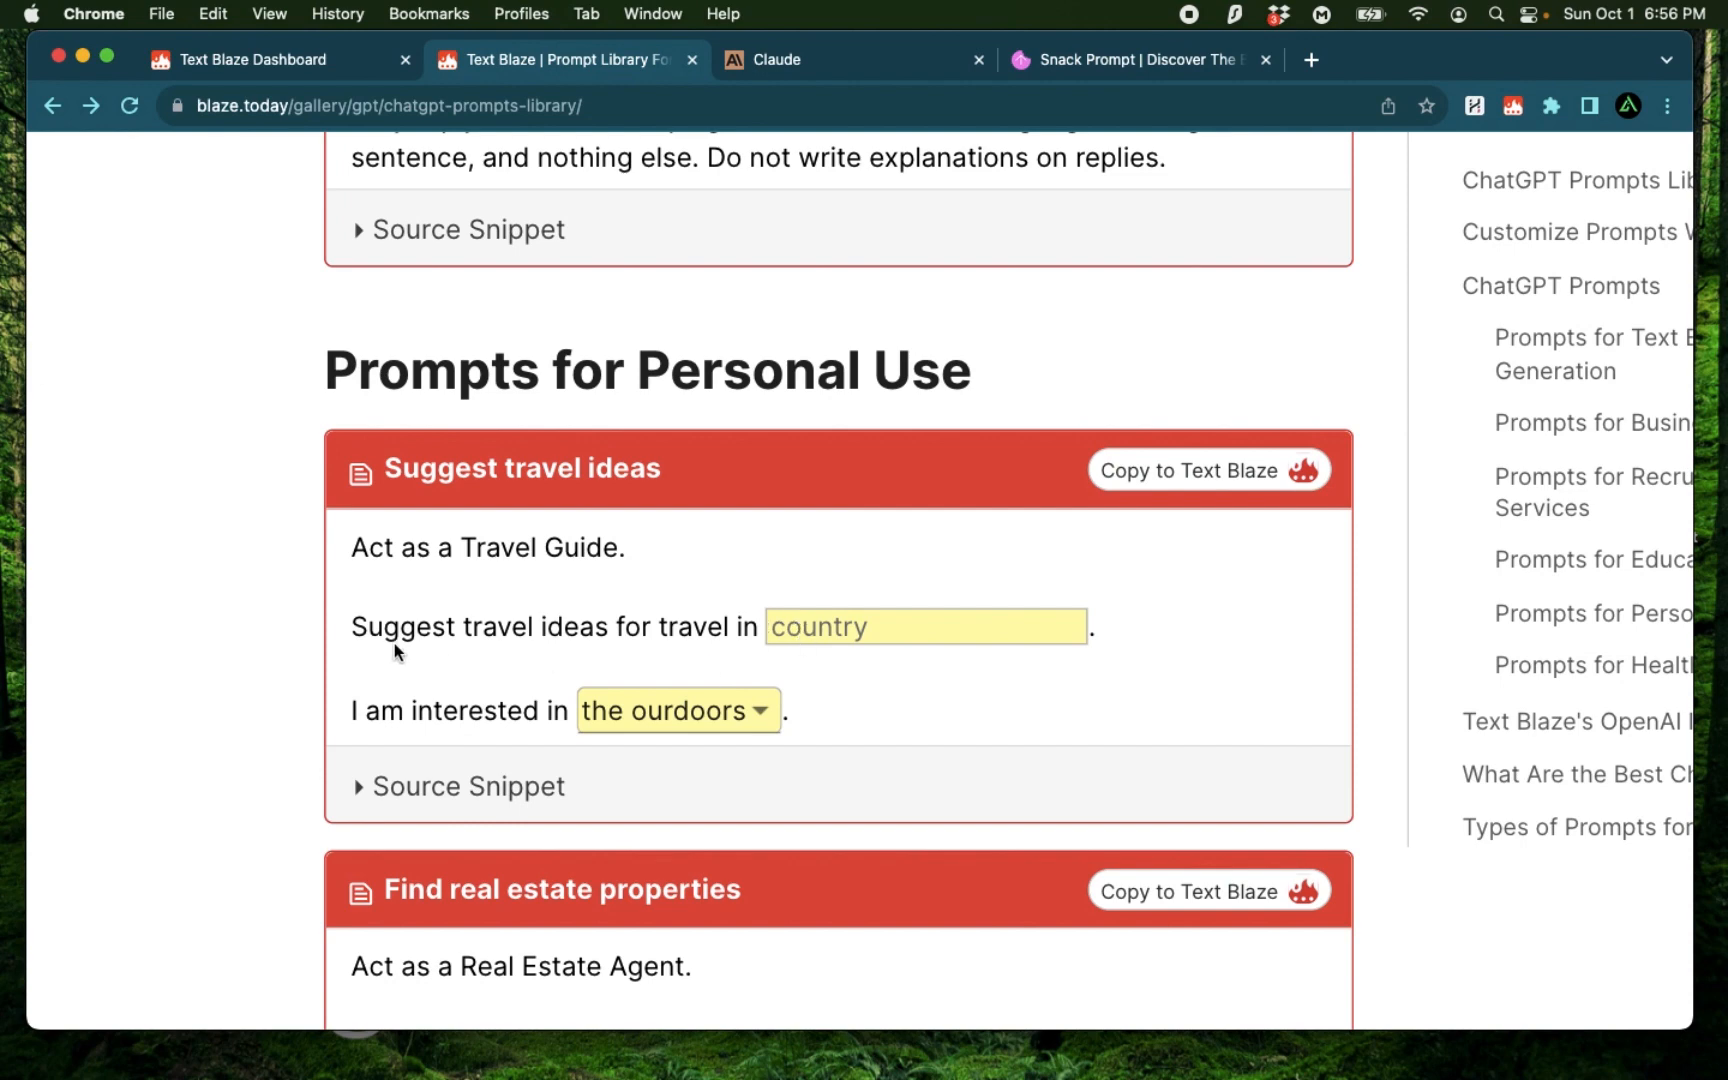
scroll("down", 3)
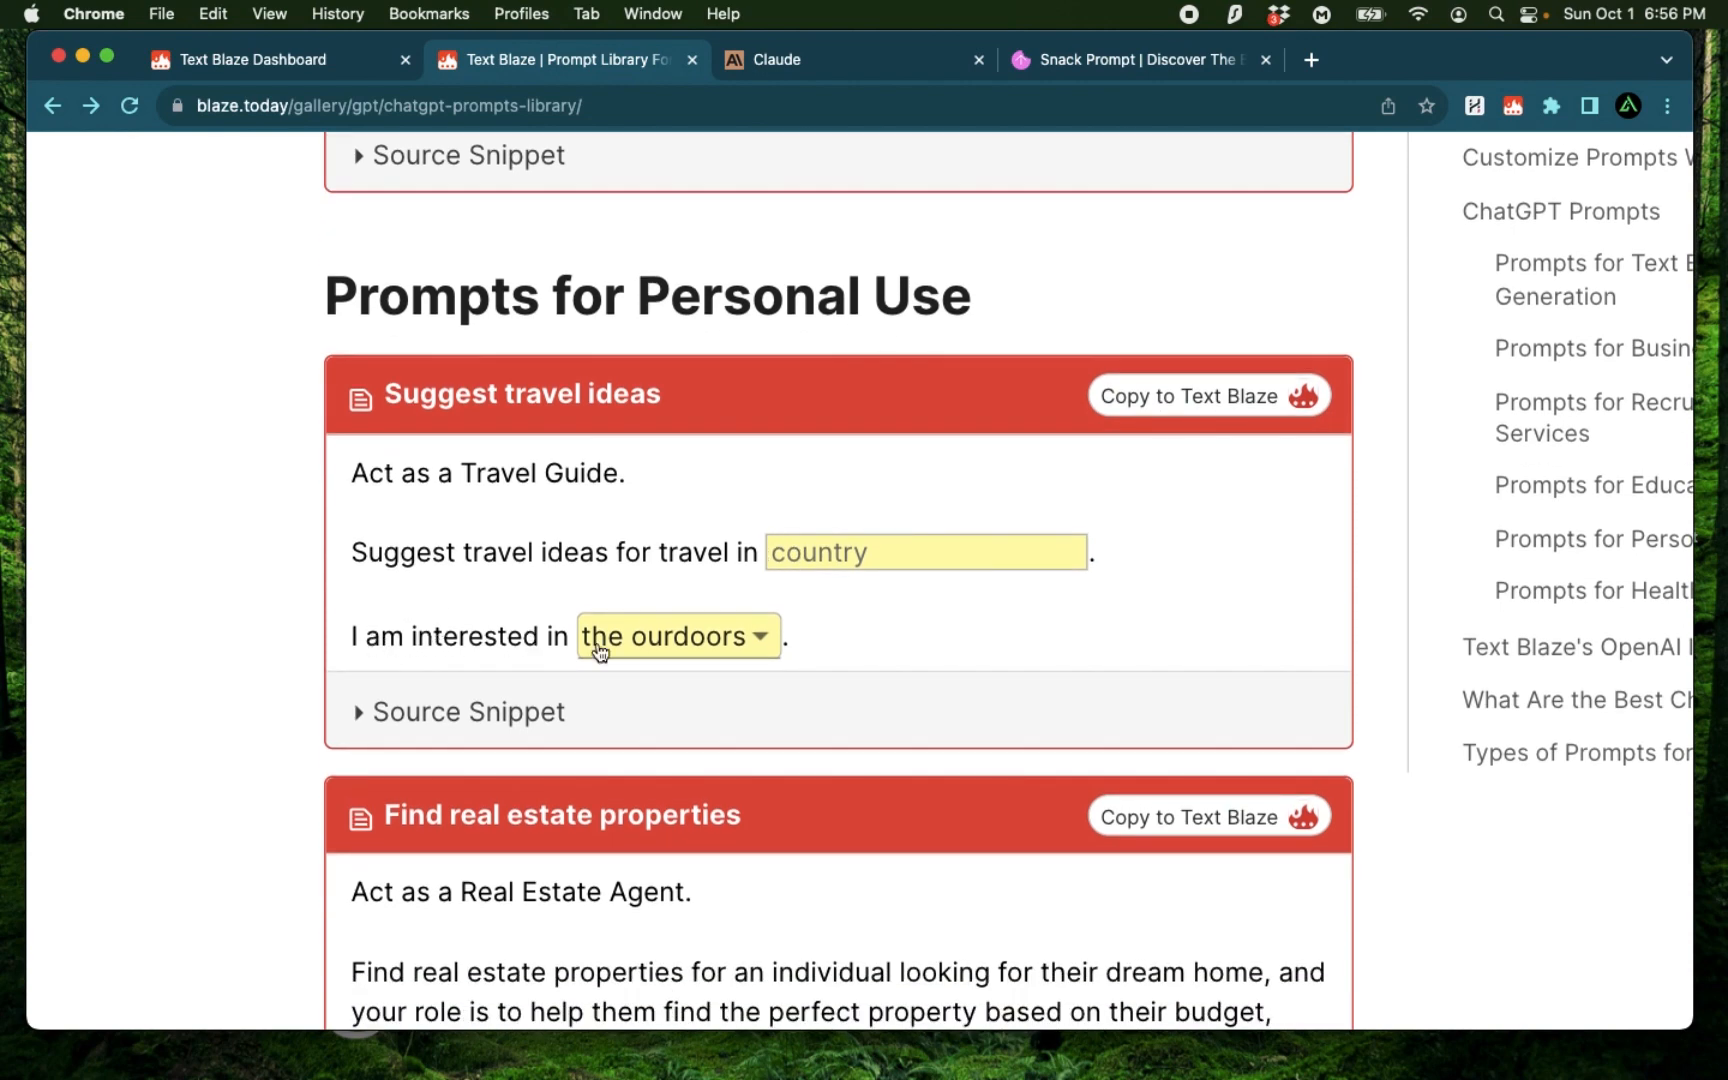
left_click(677, 636)
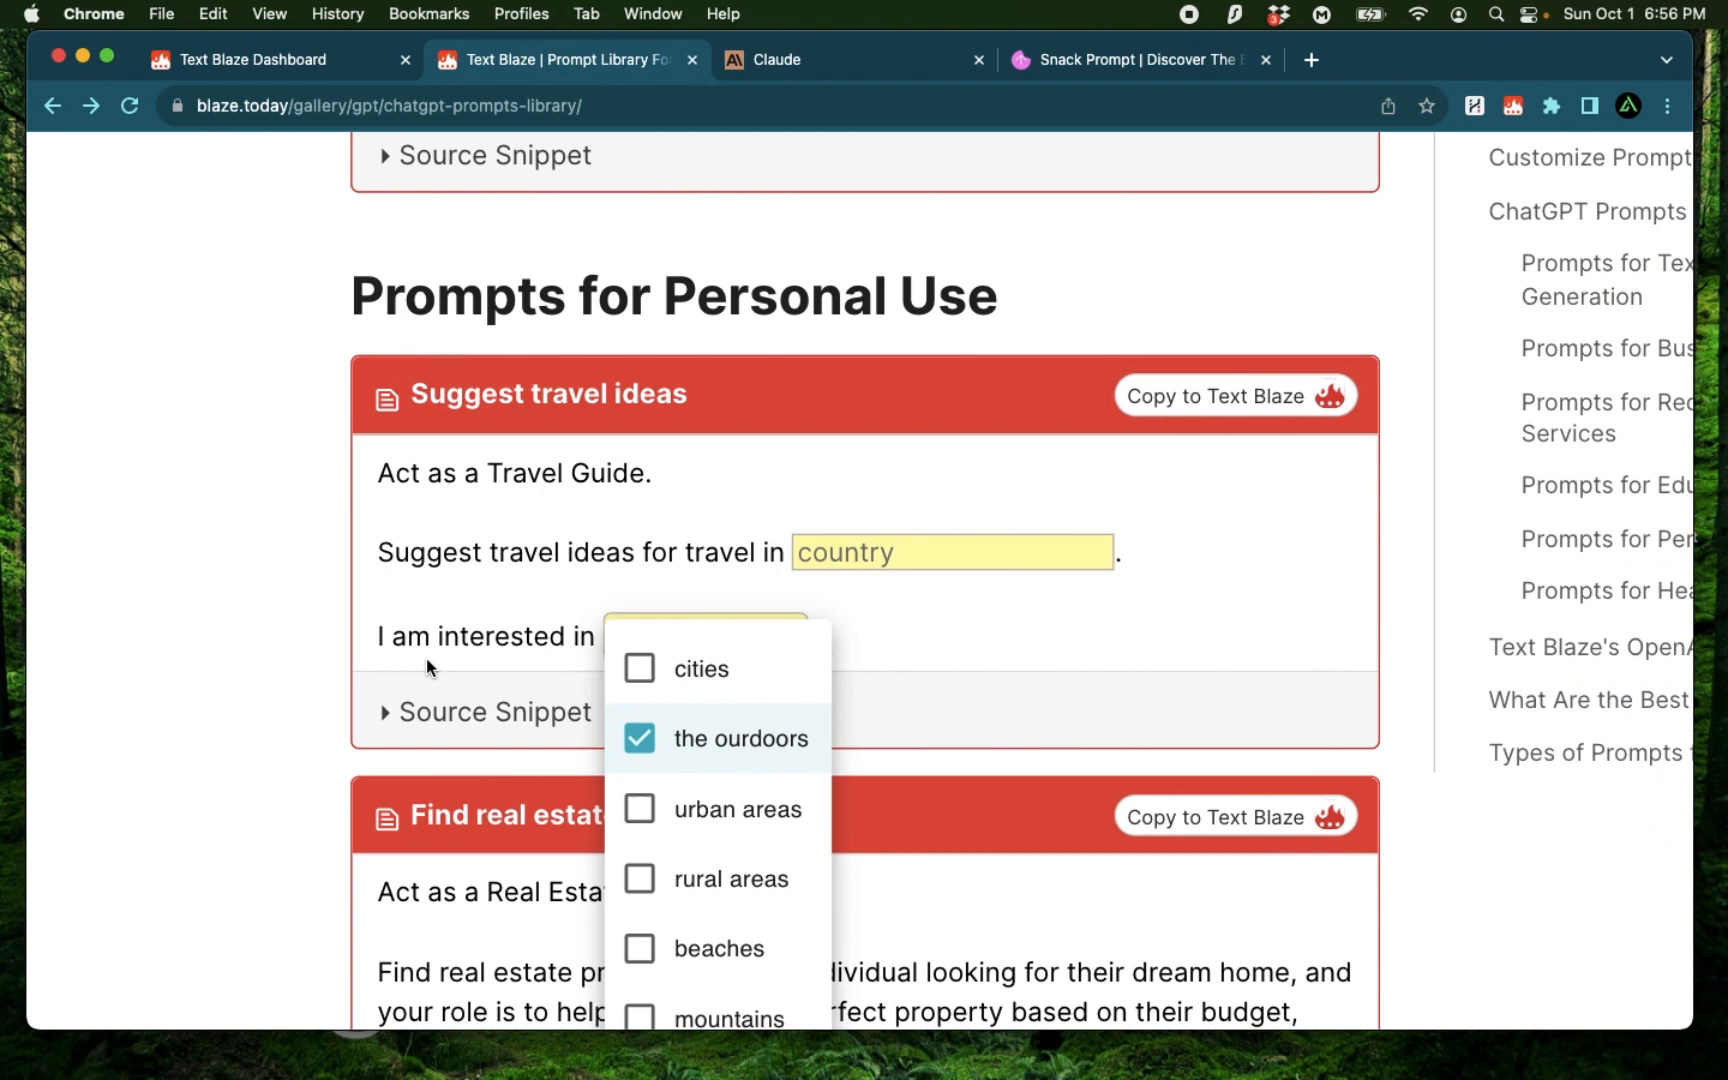
scroll("down", 3)
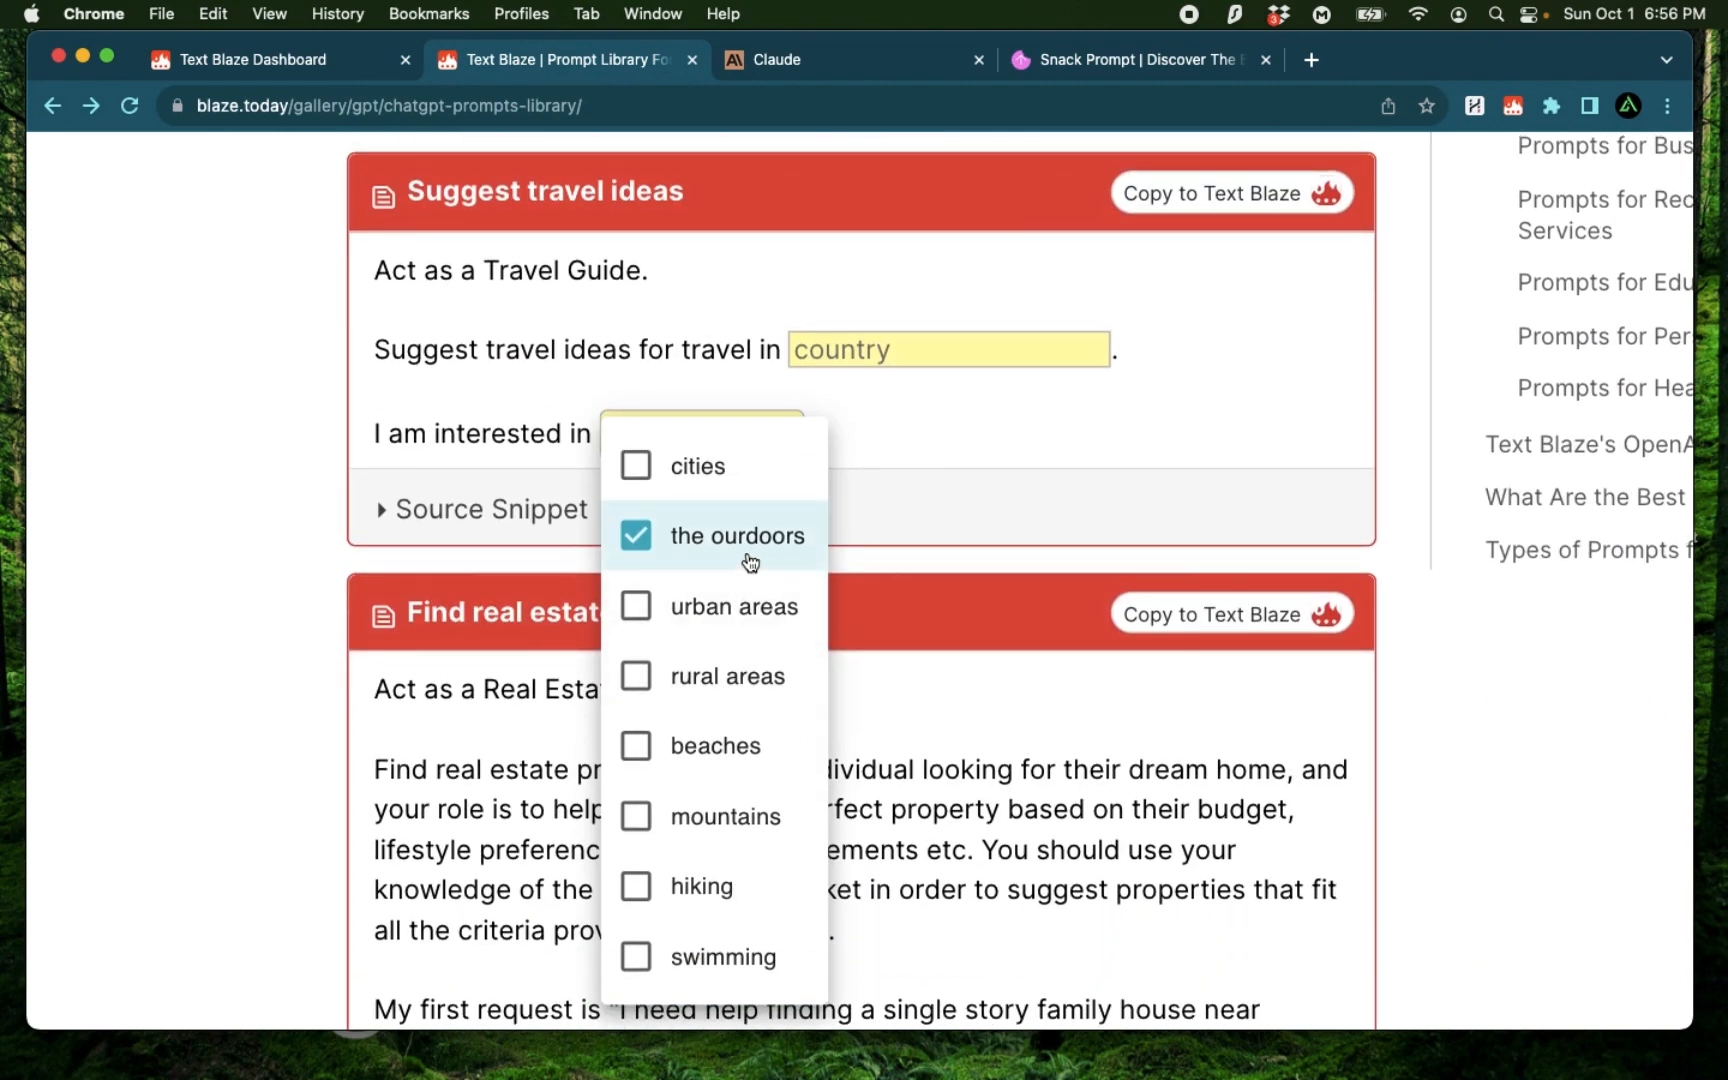
mouse_move(717, 725)
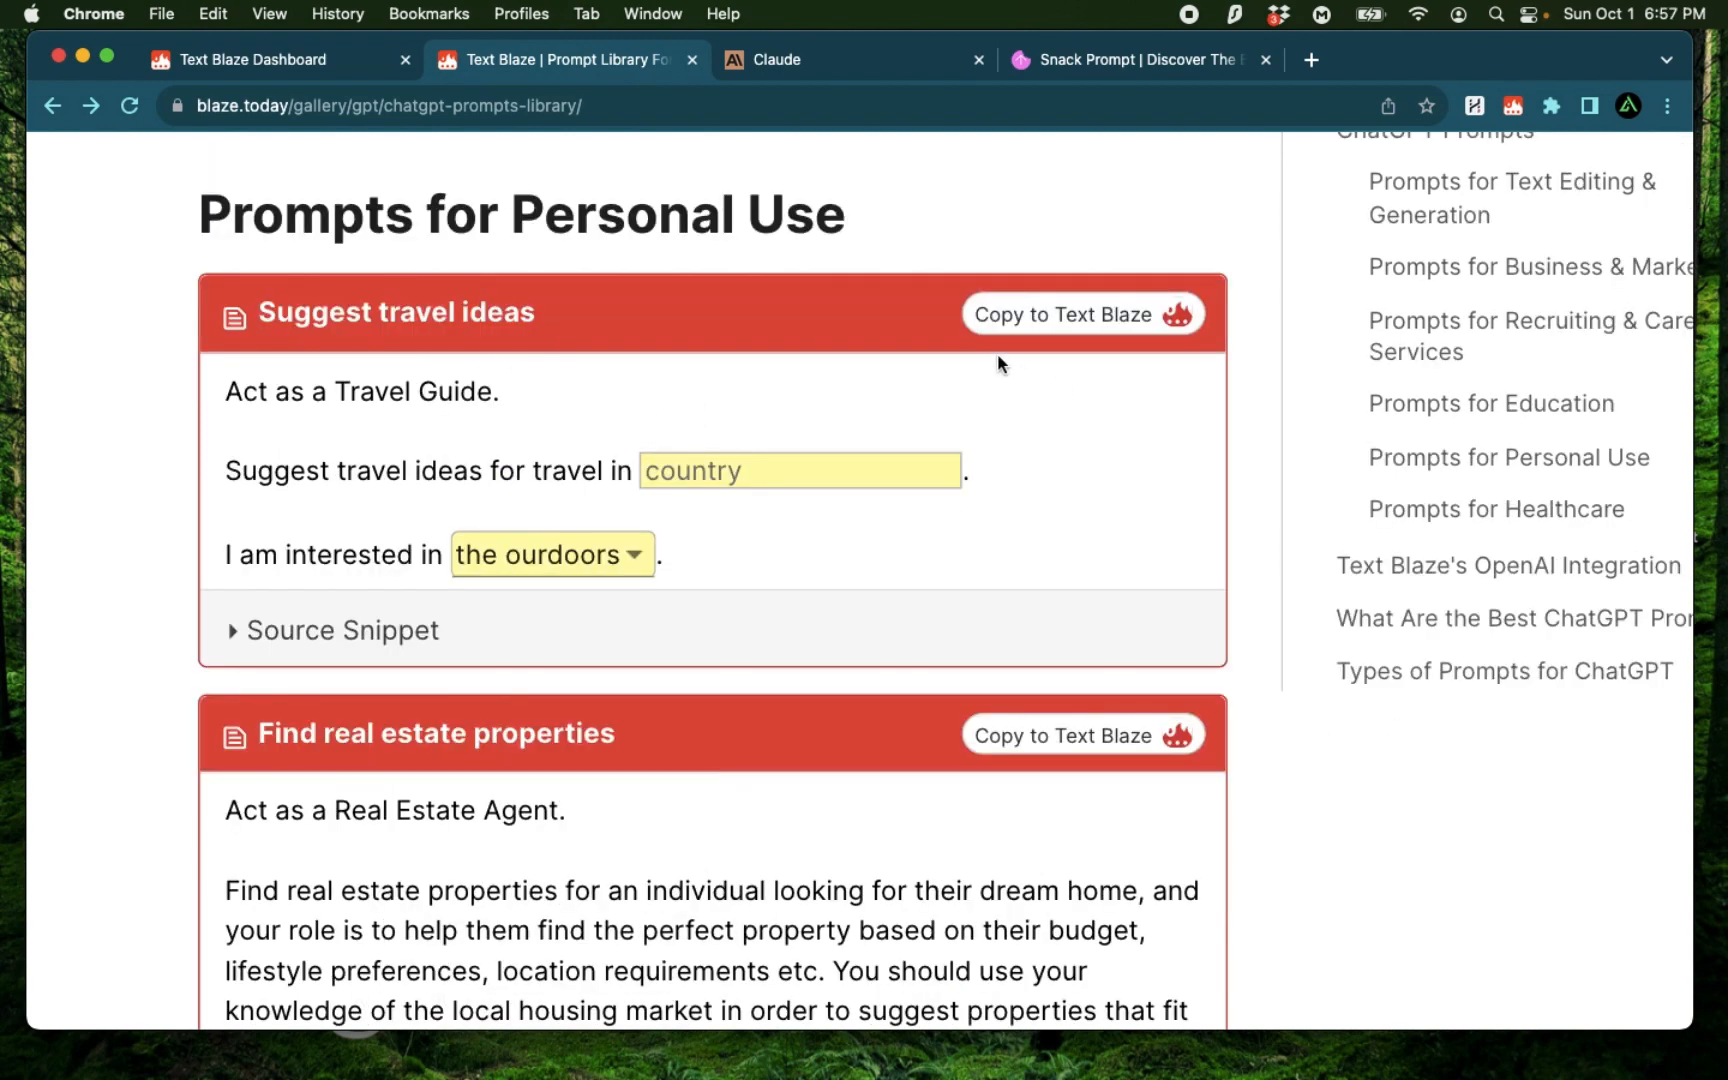
Step: Copy Suggest travel ideas into a new snippet labelled 'Culture - travel ideas'
left_click(1082, 314)
type("C")
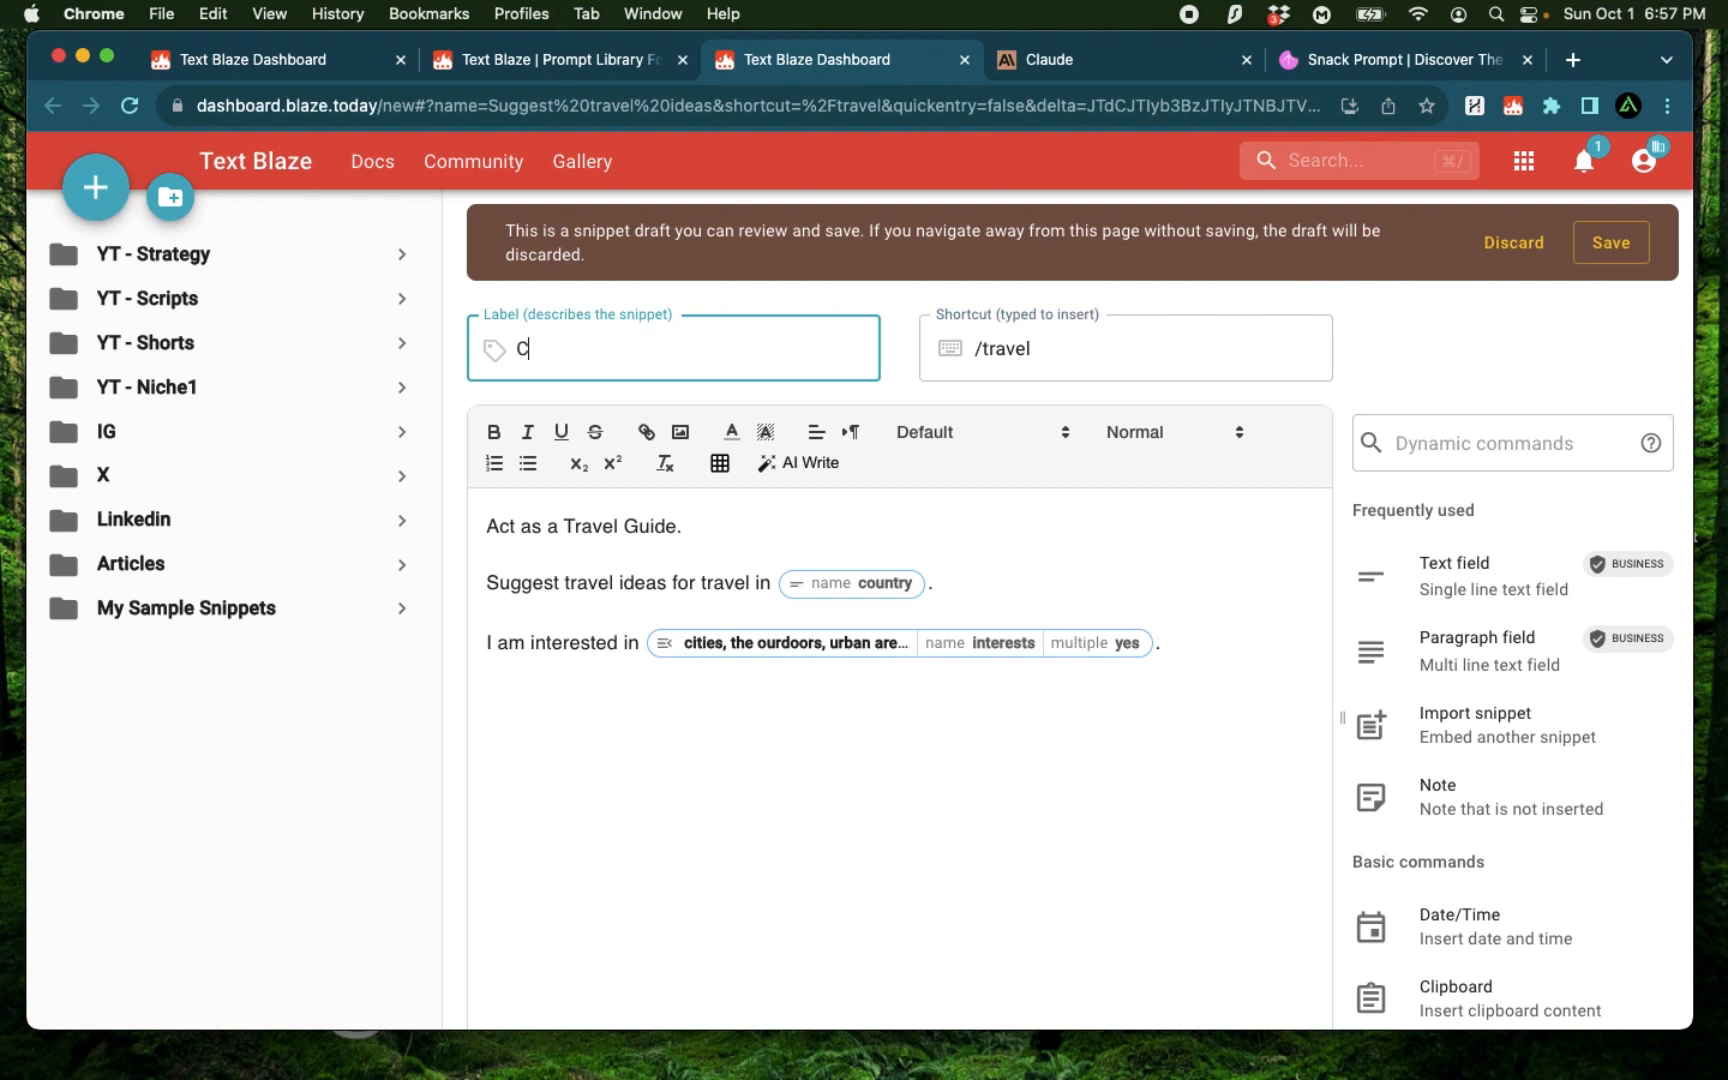
type("ulture -")
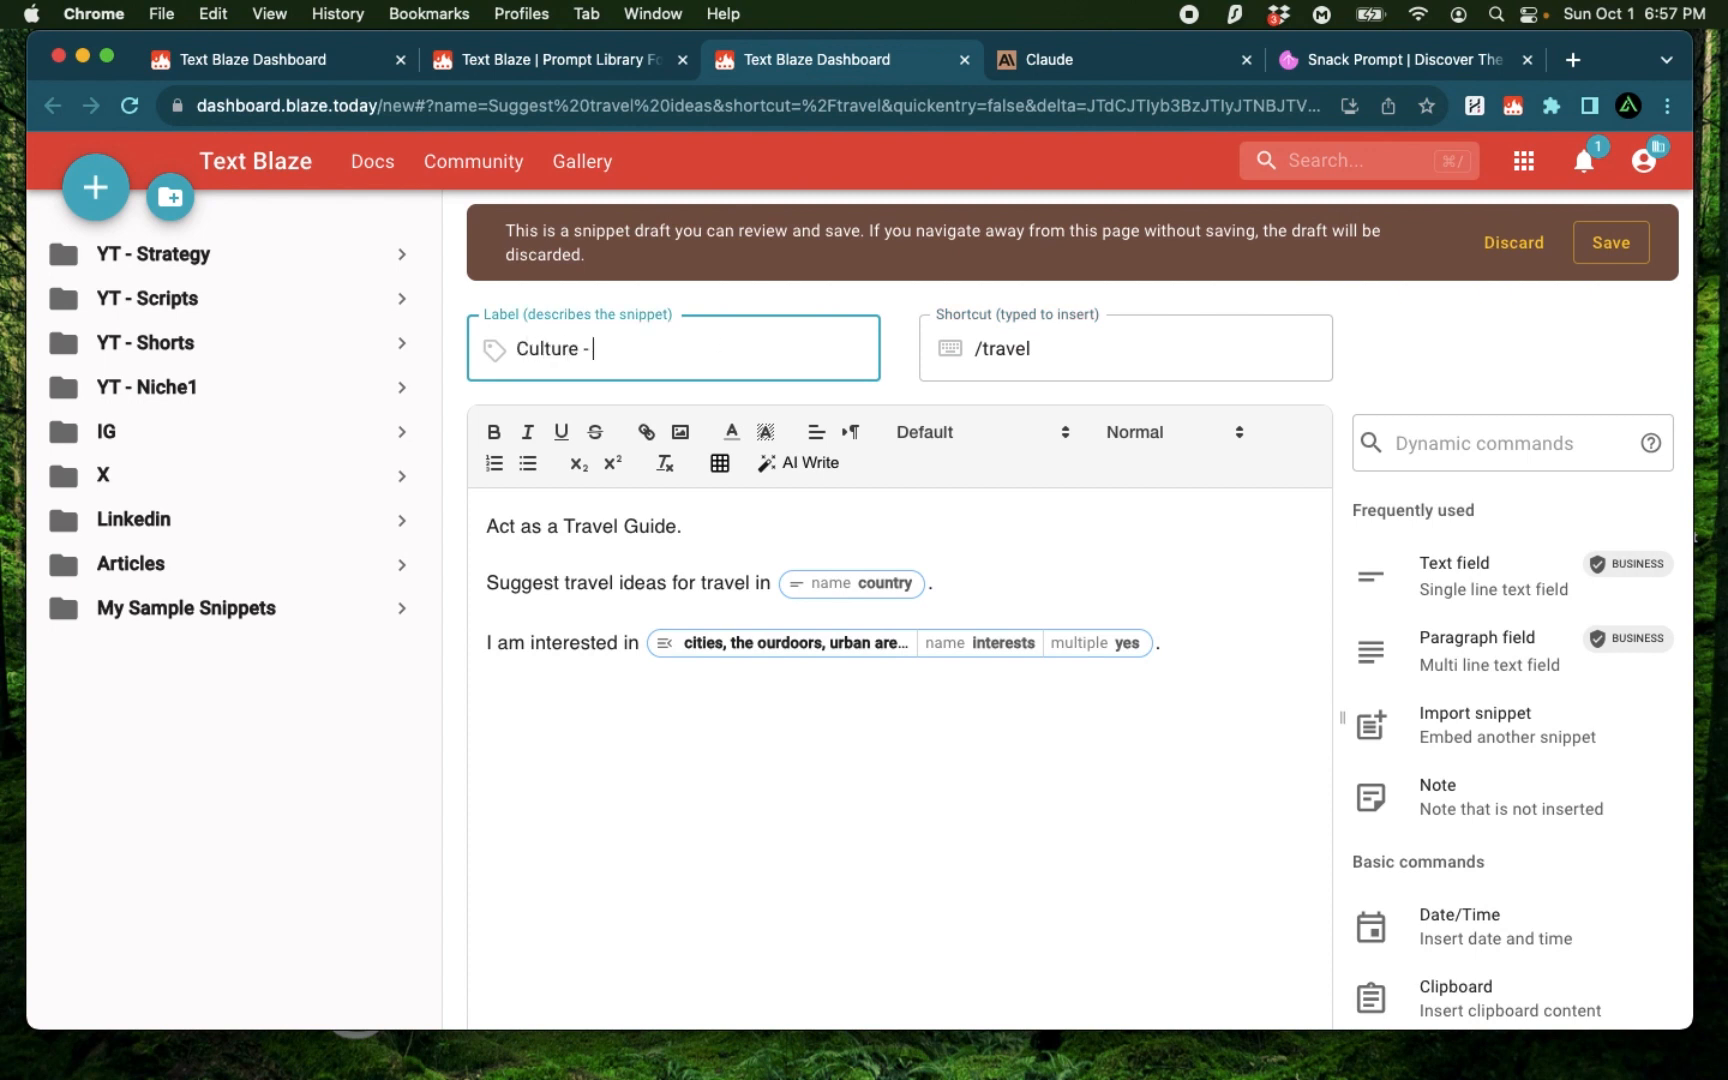
type("trae")
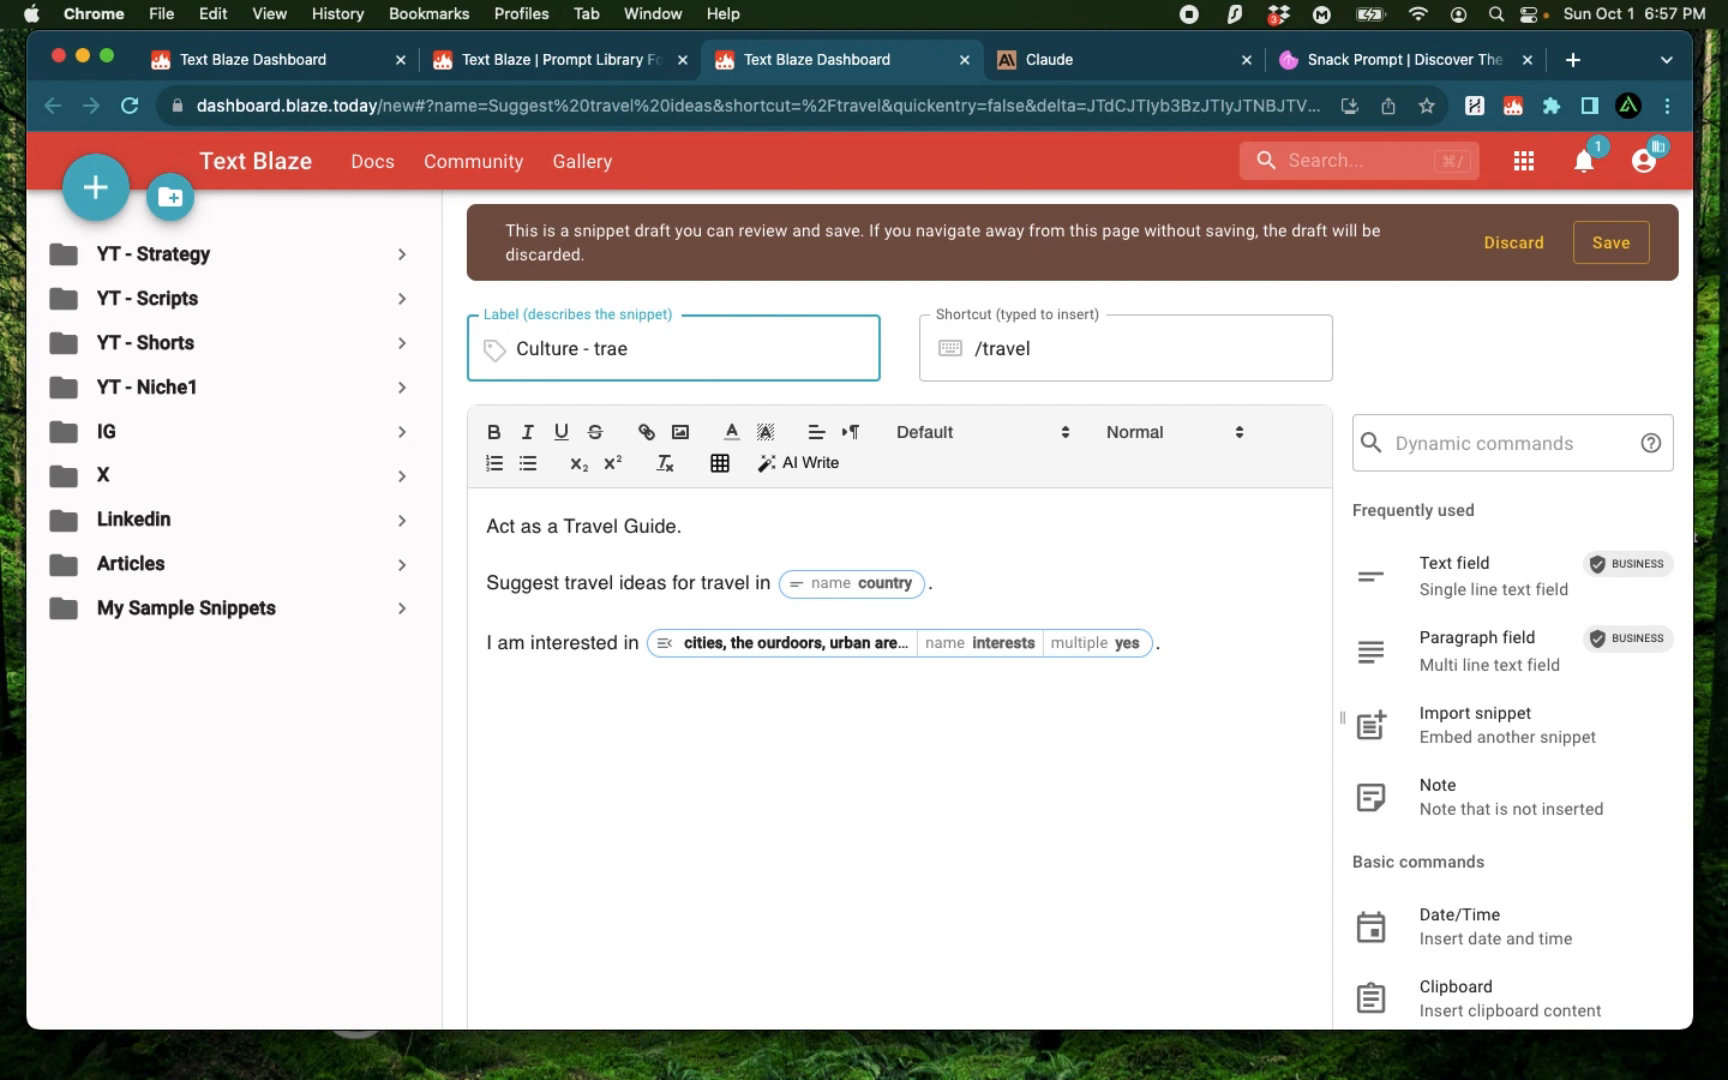
type("vel ideas")
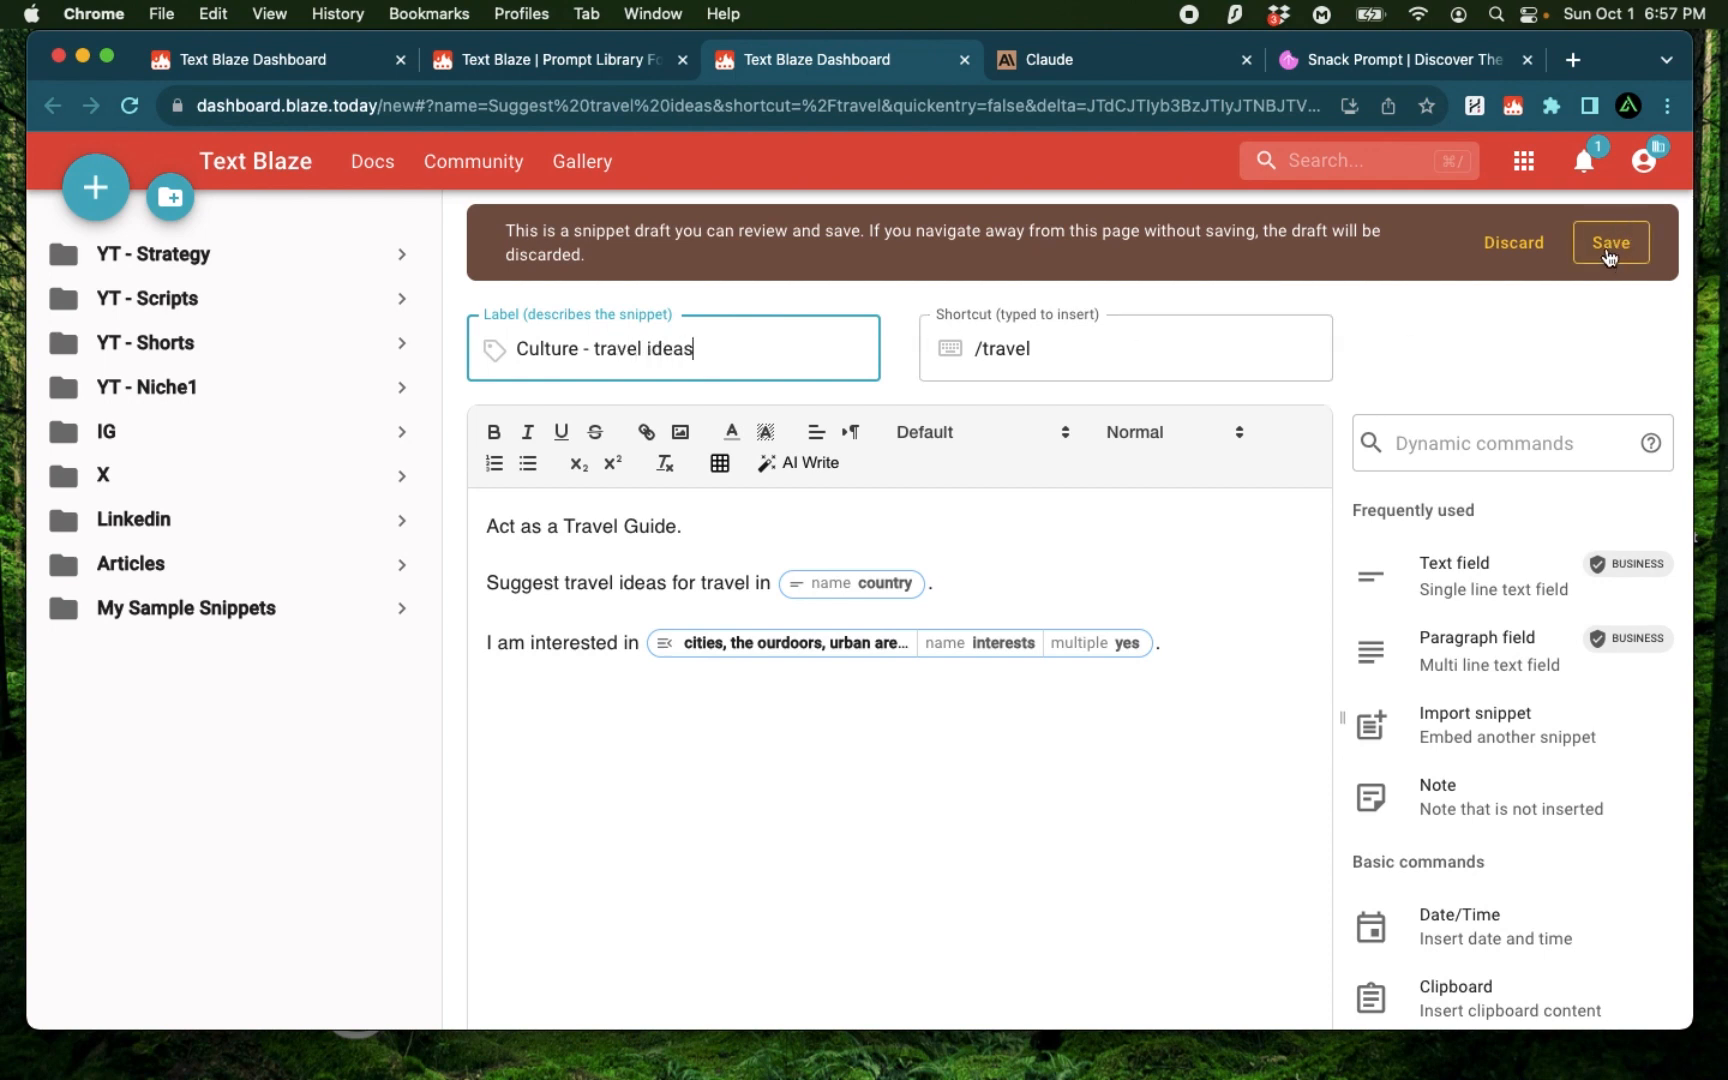
Step: Save the /travel snippet into a new folder named Culture and expand it
left_click(1610, 241)
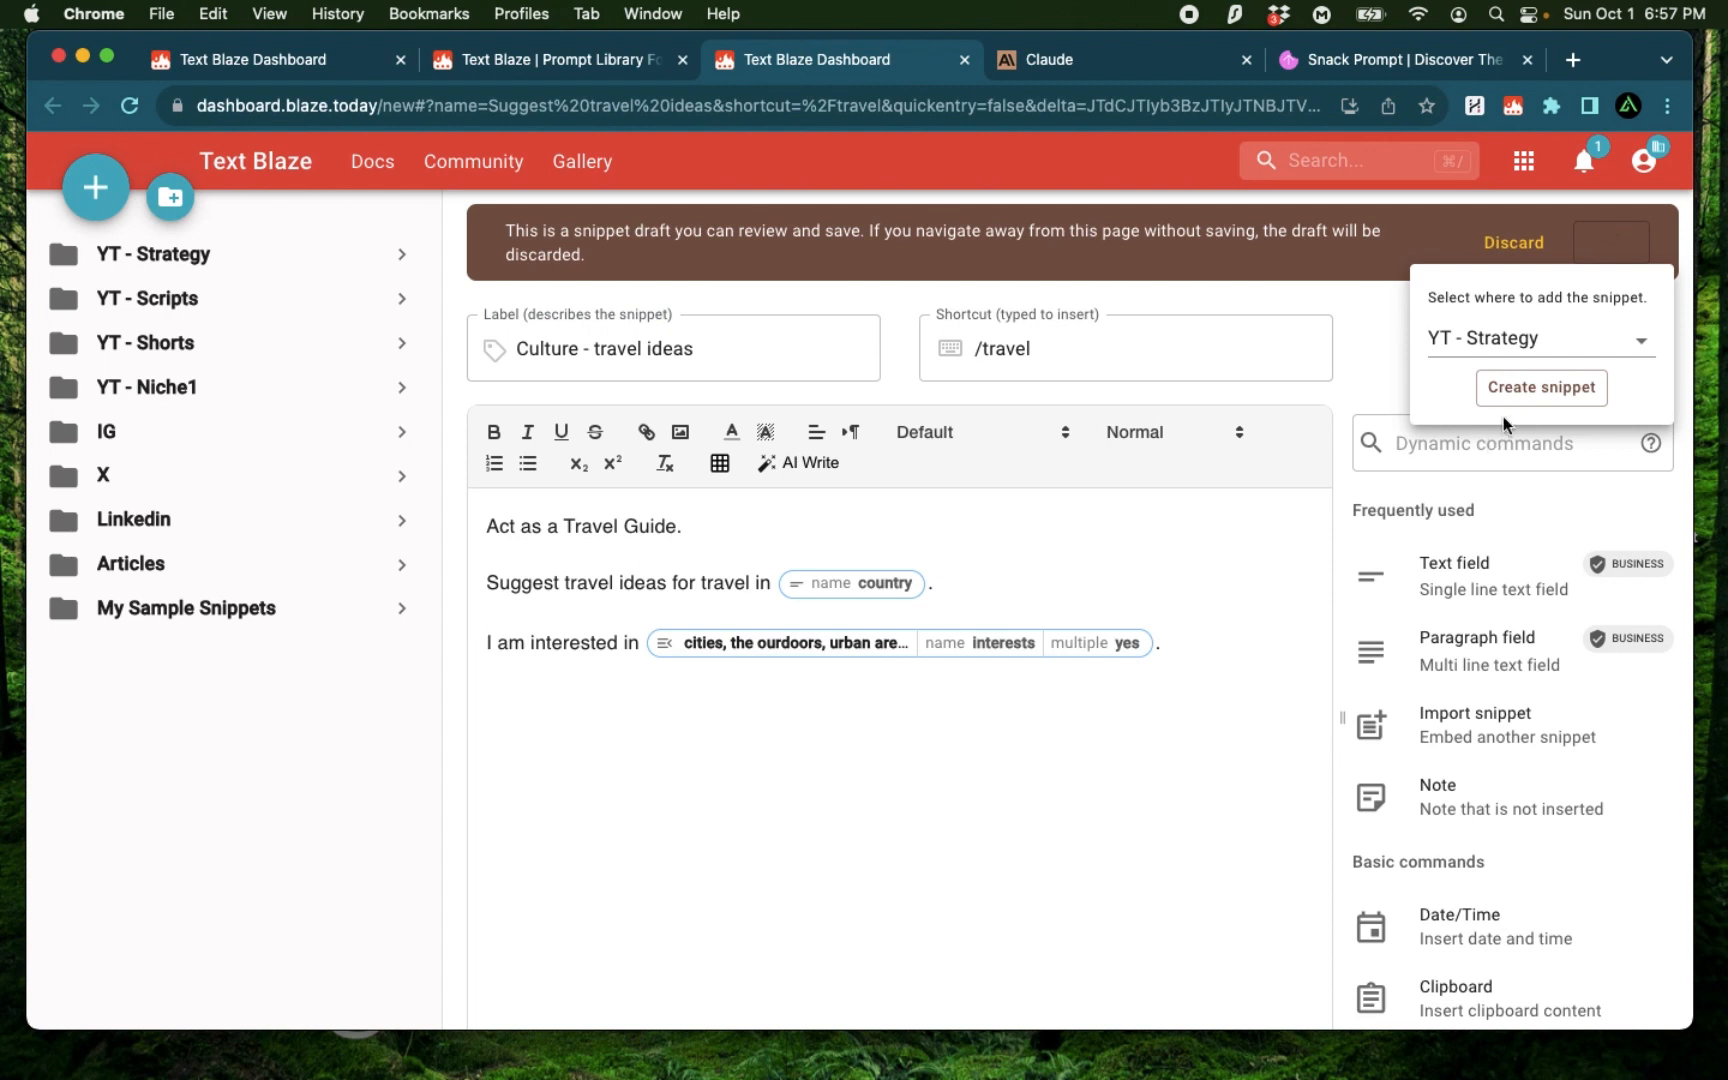
left_click(1535, 338)
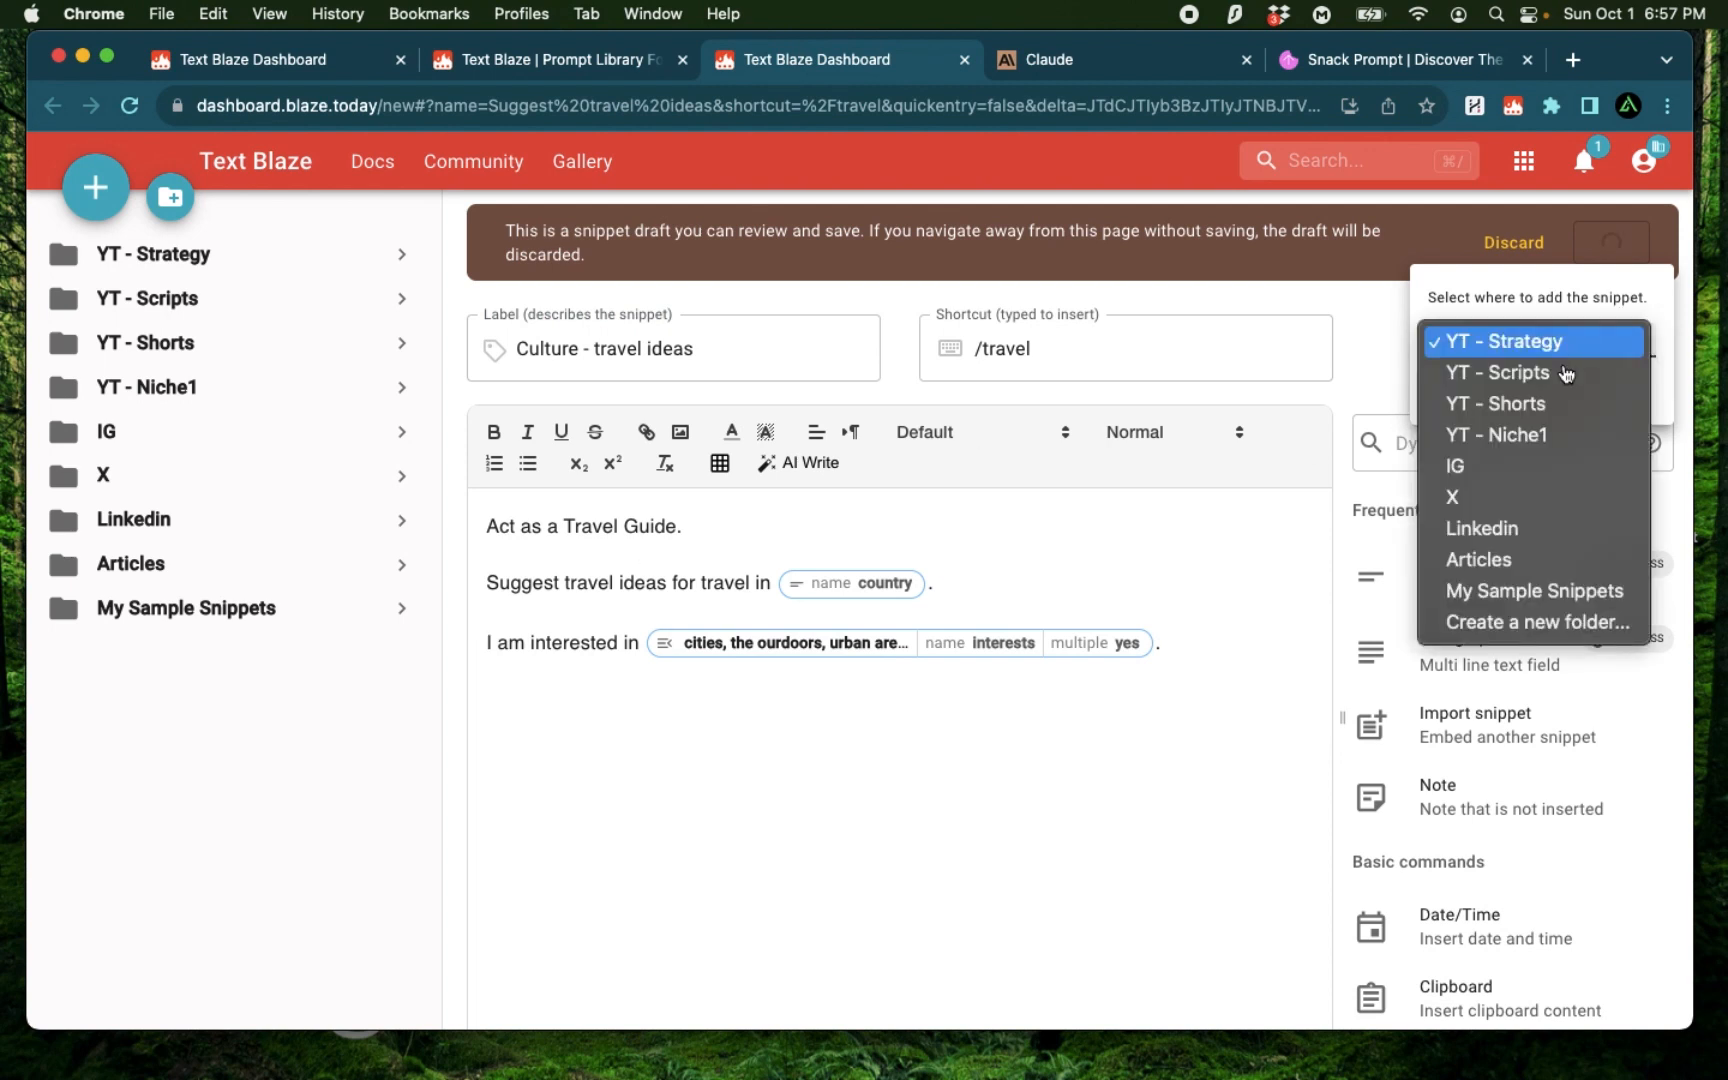
left_click(1534, 620)
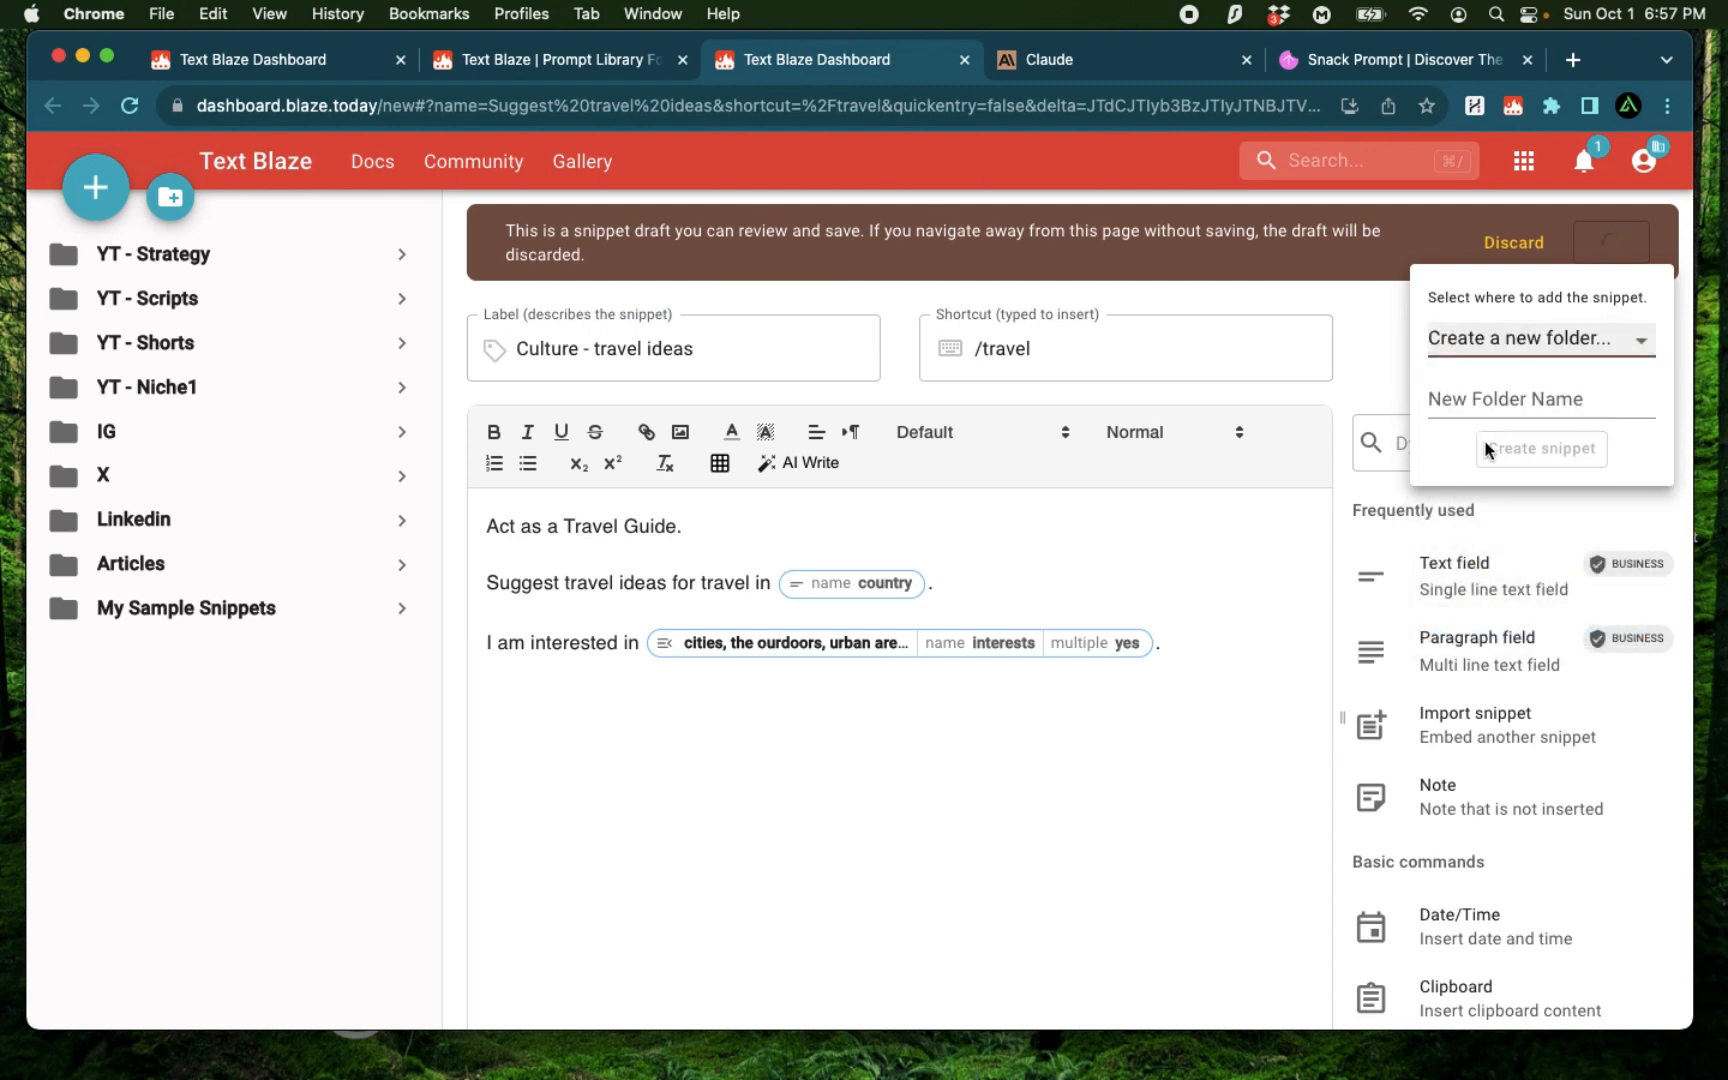
type("Culture")
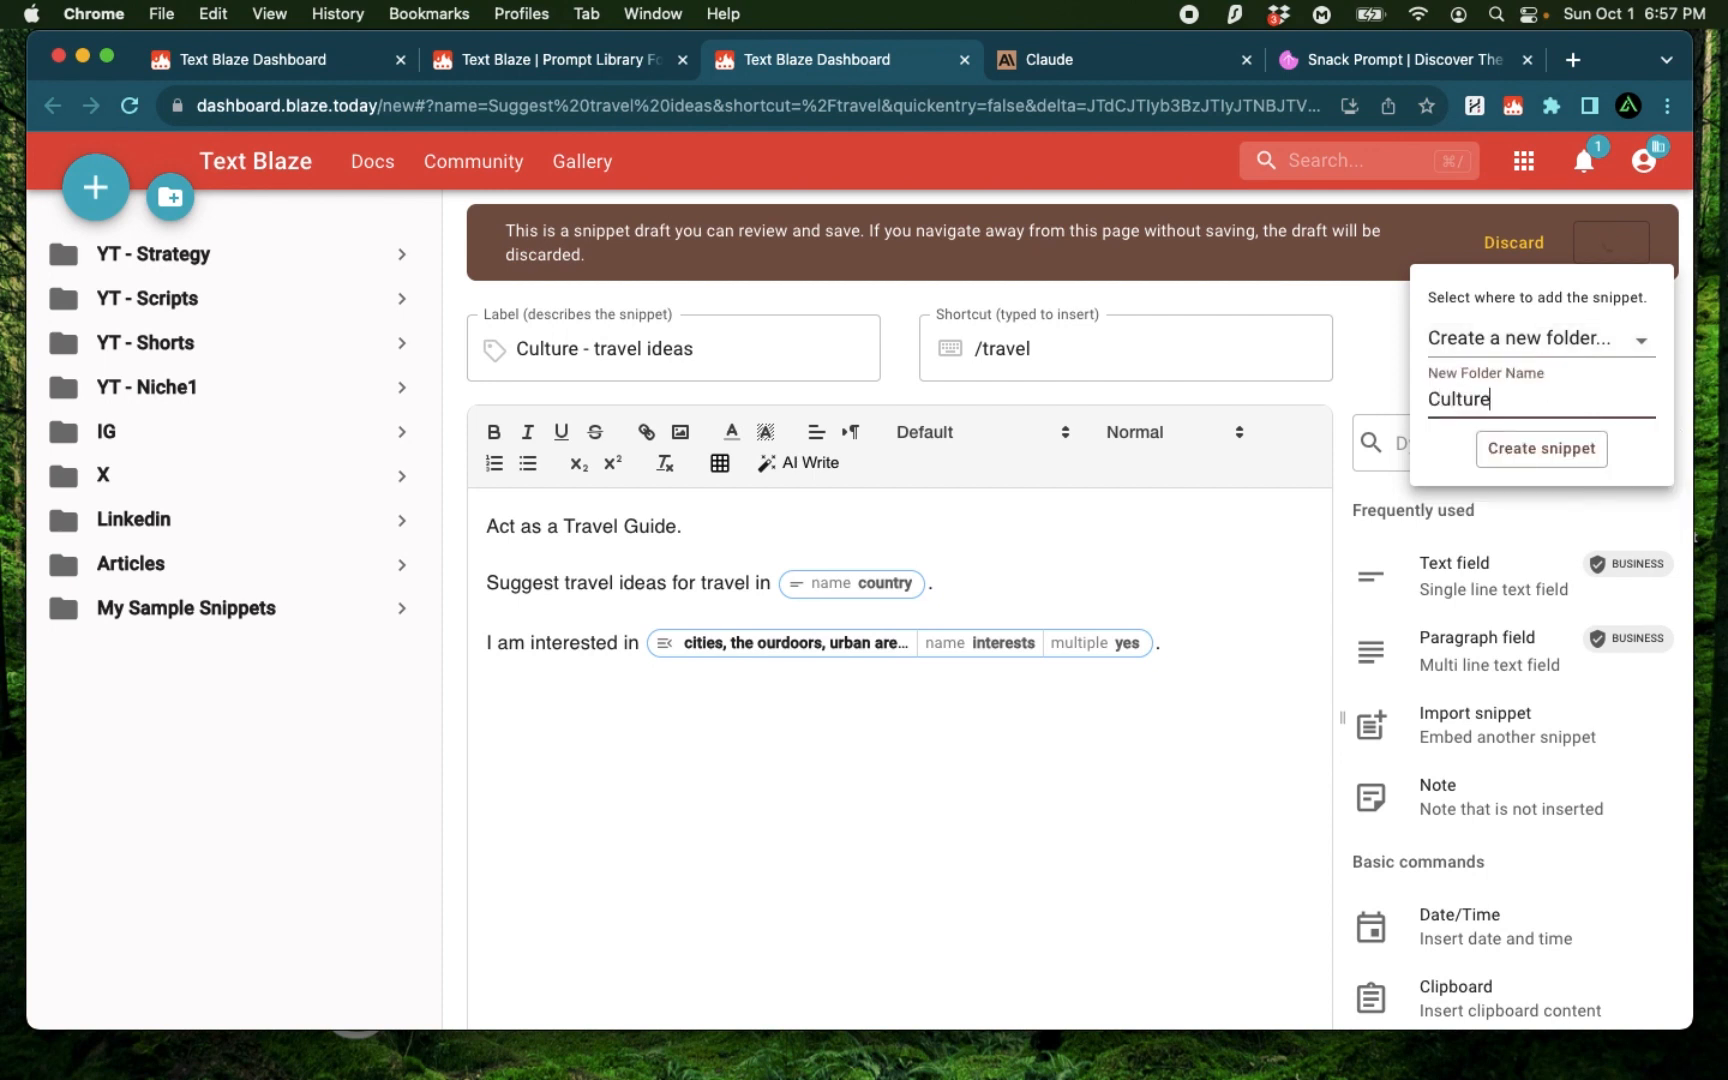
left_click(1541, 449)
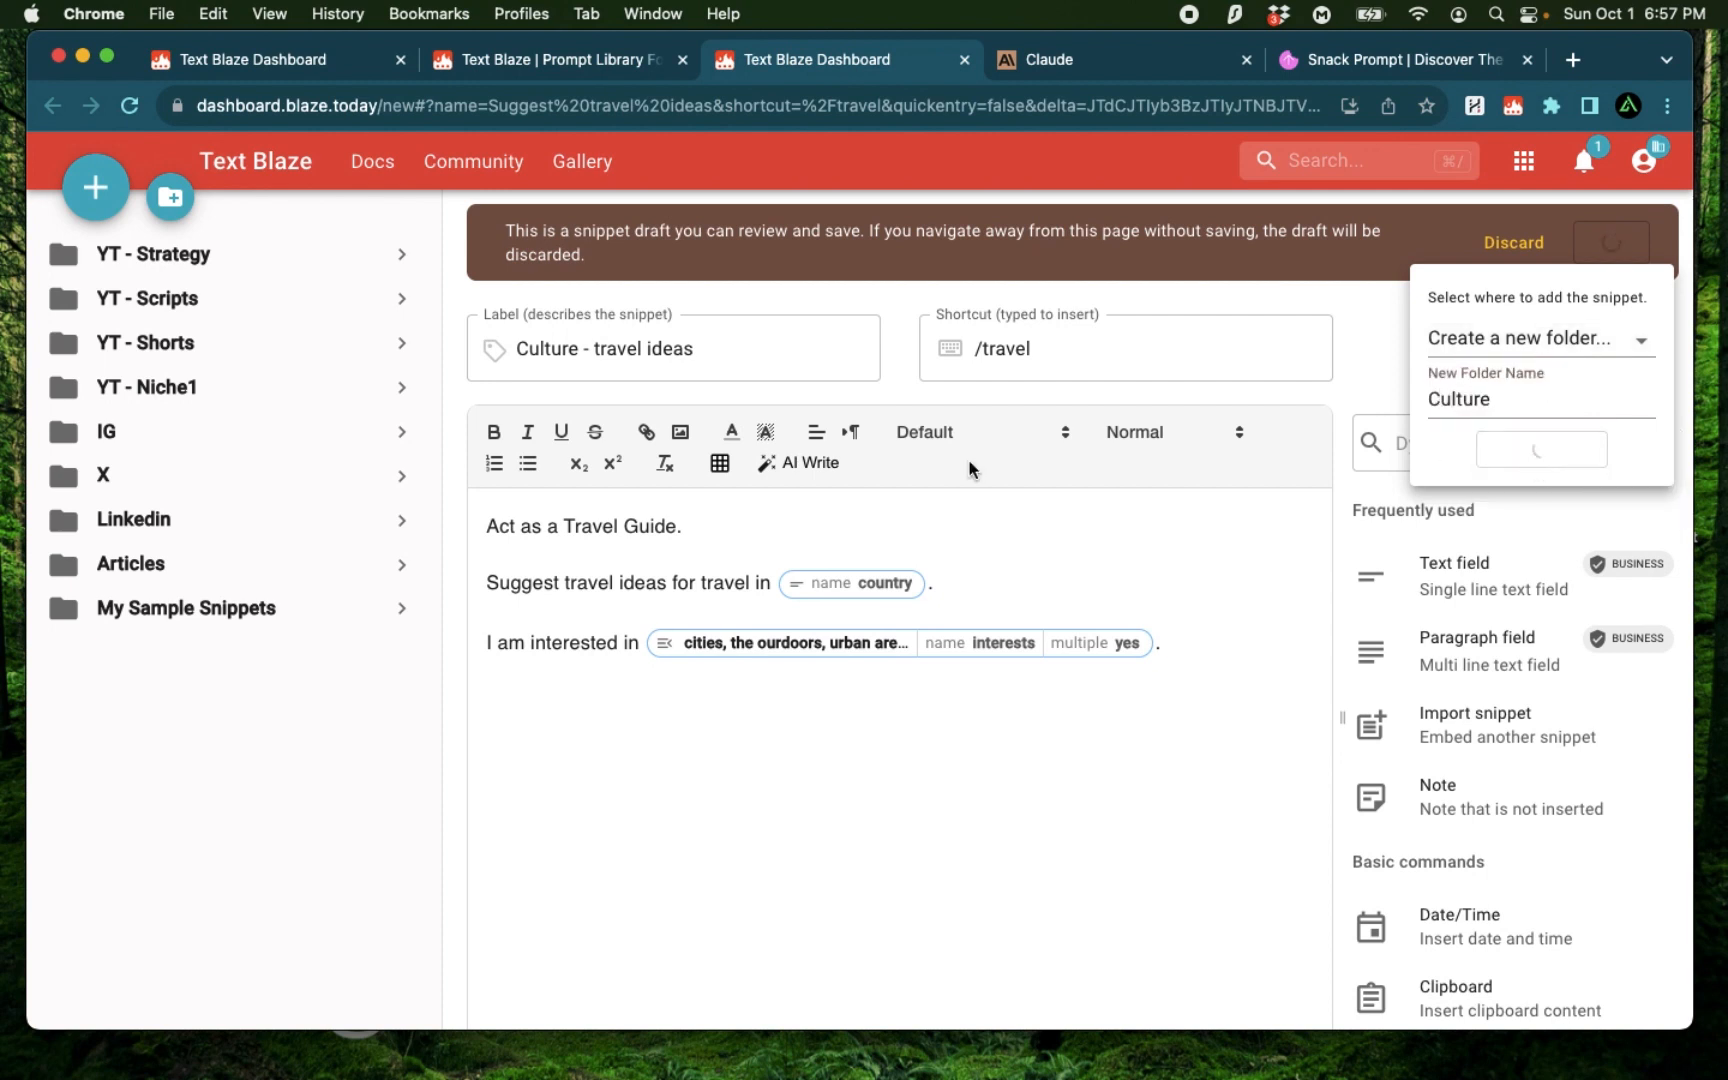
left_click(1540, 449)
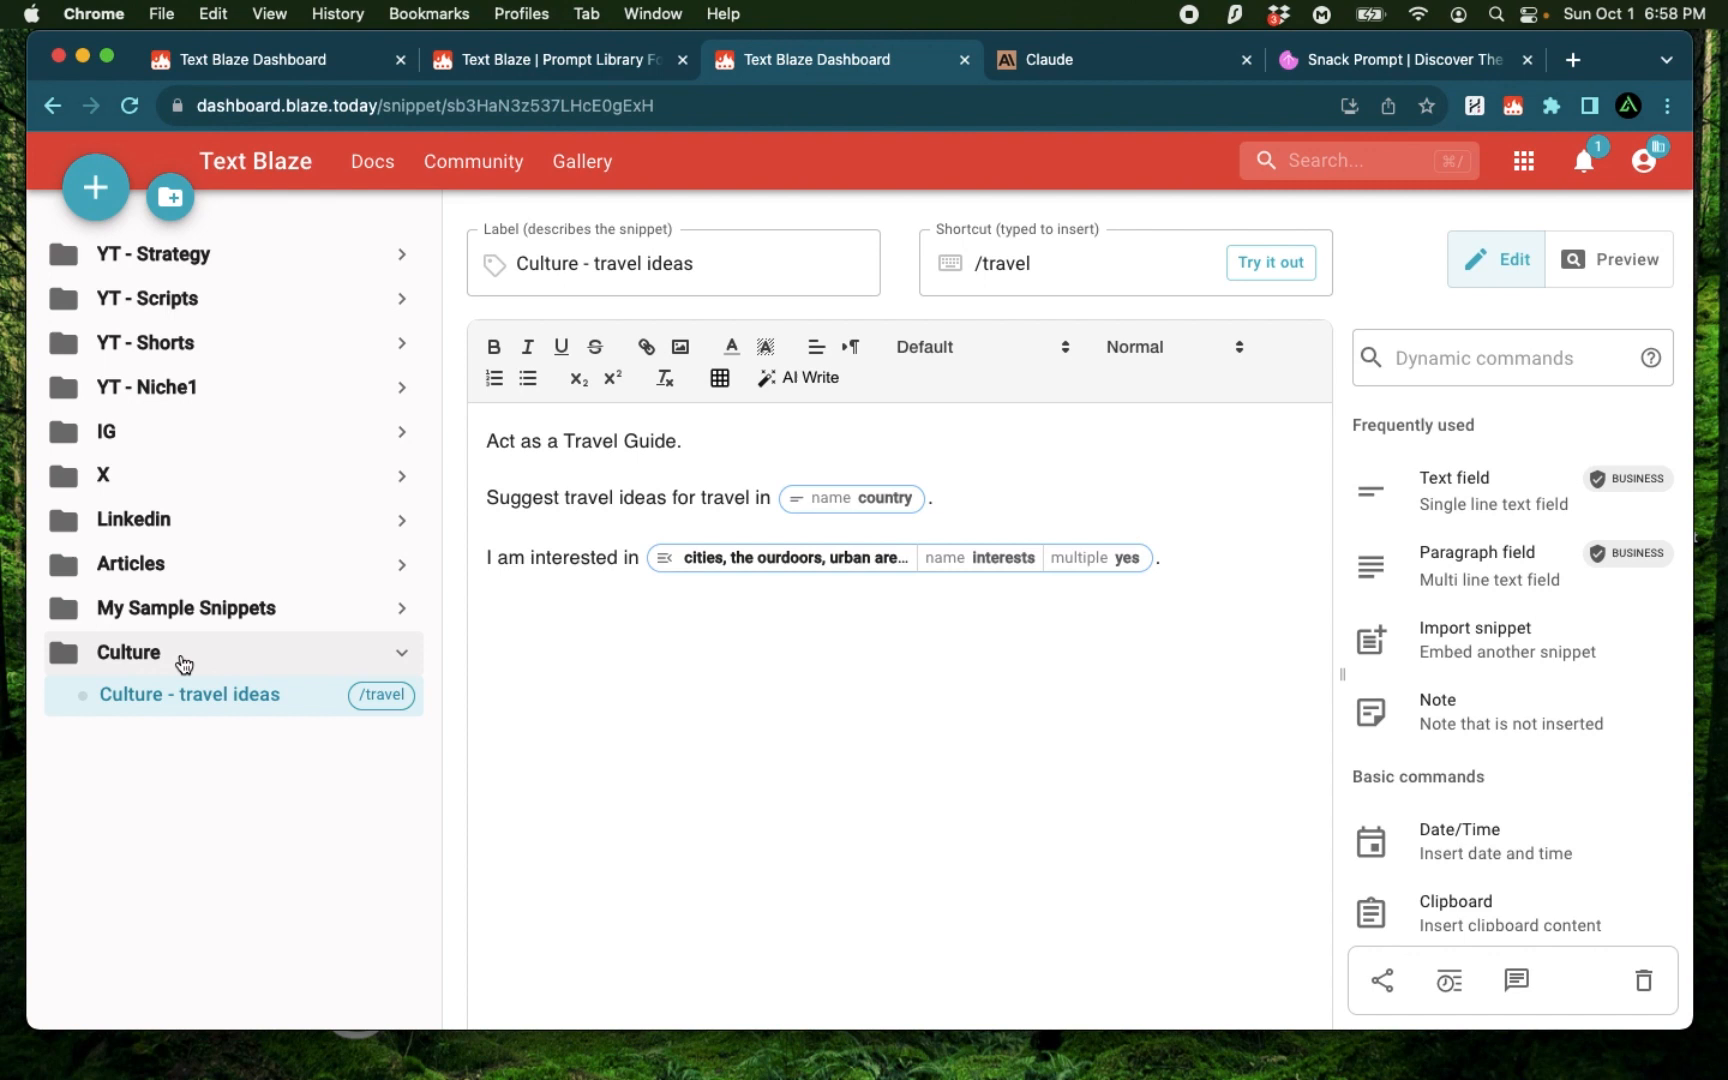
mouse_move(144, 714)
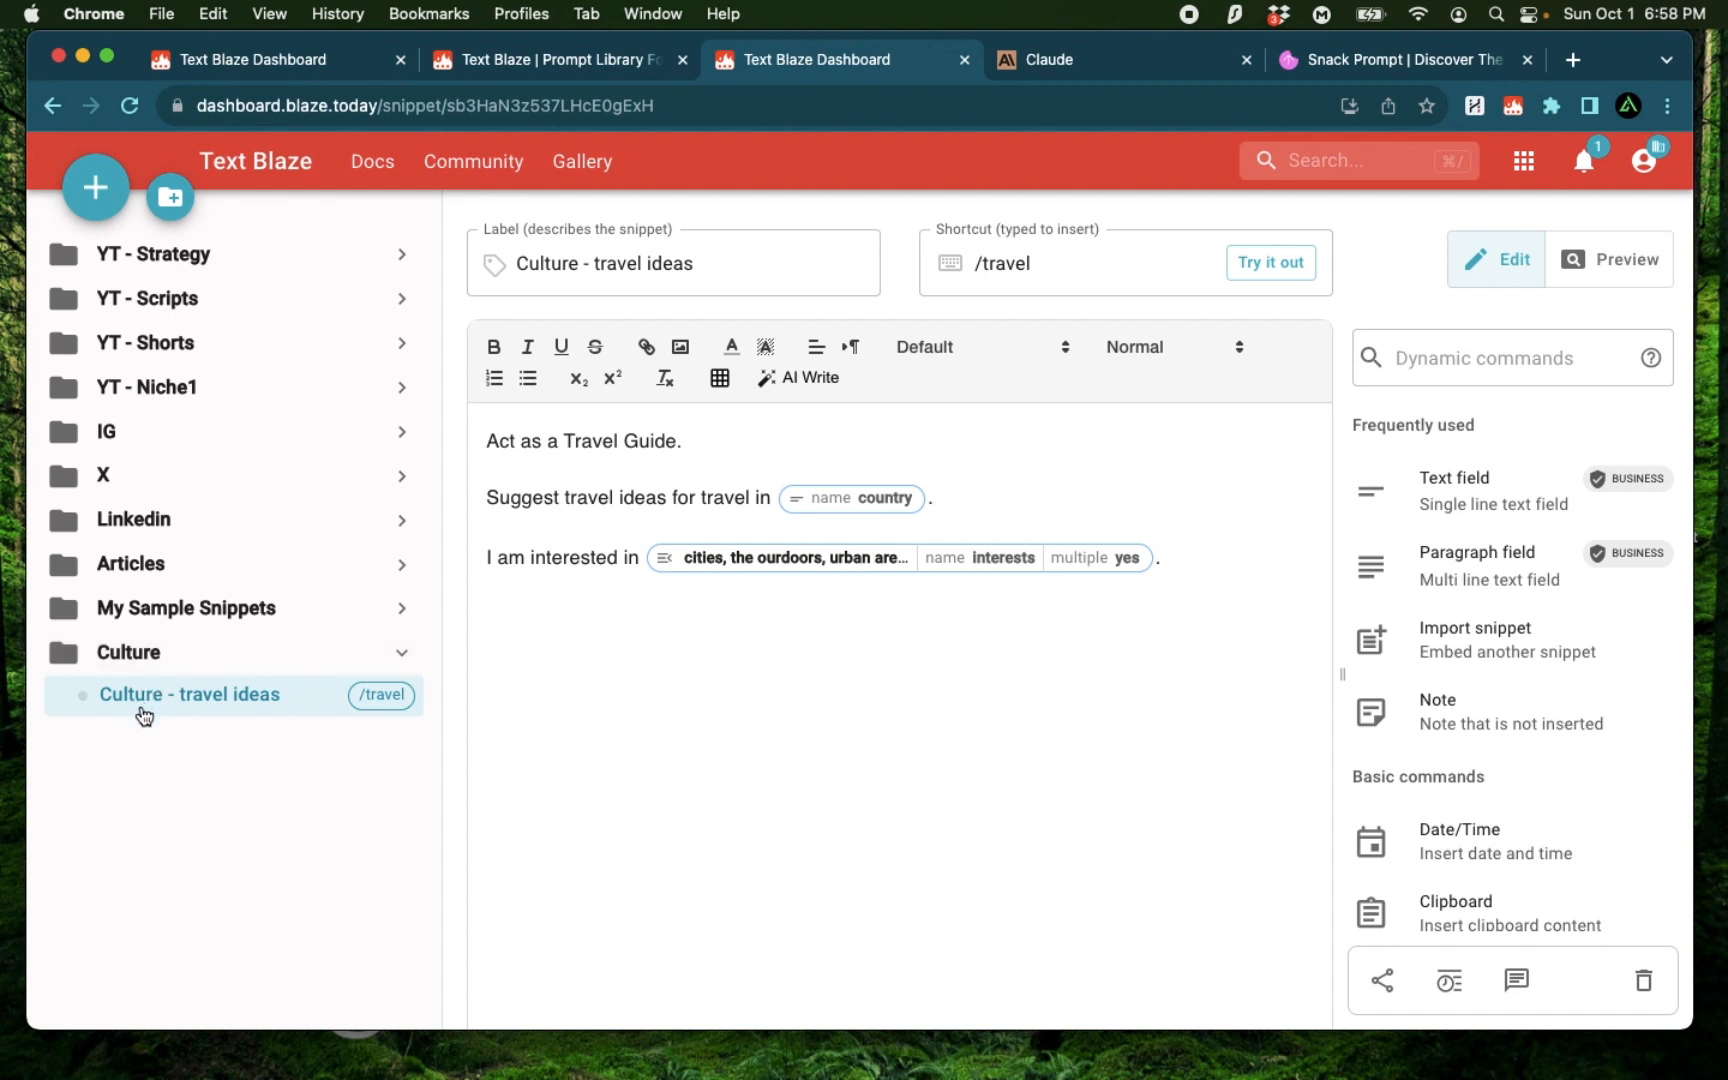
mouse_move(780, 813)
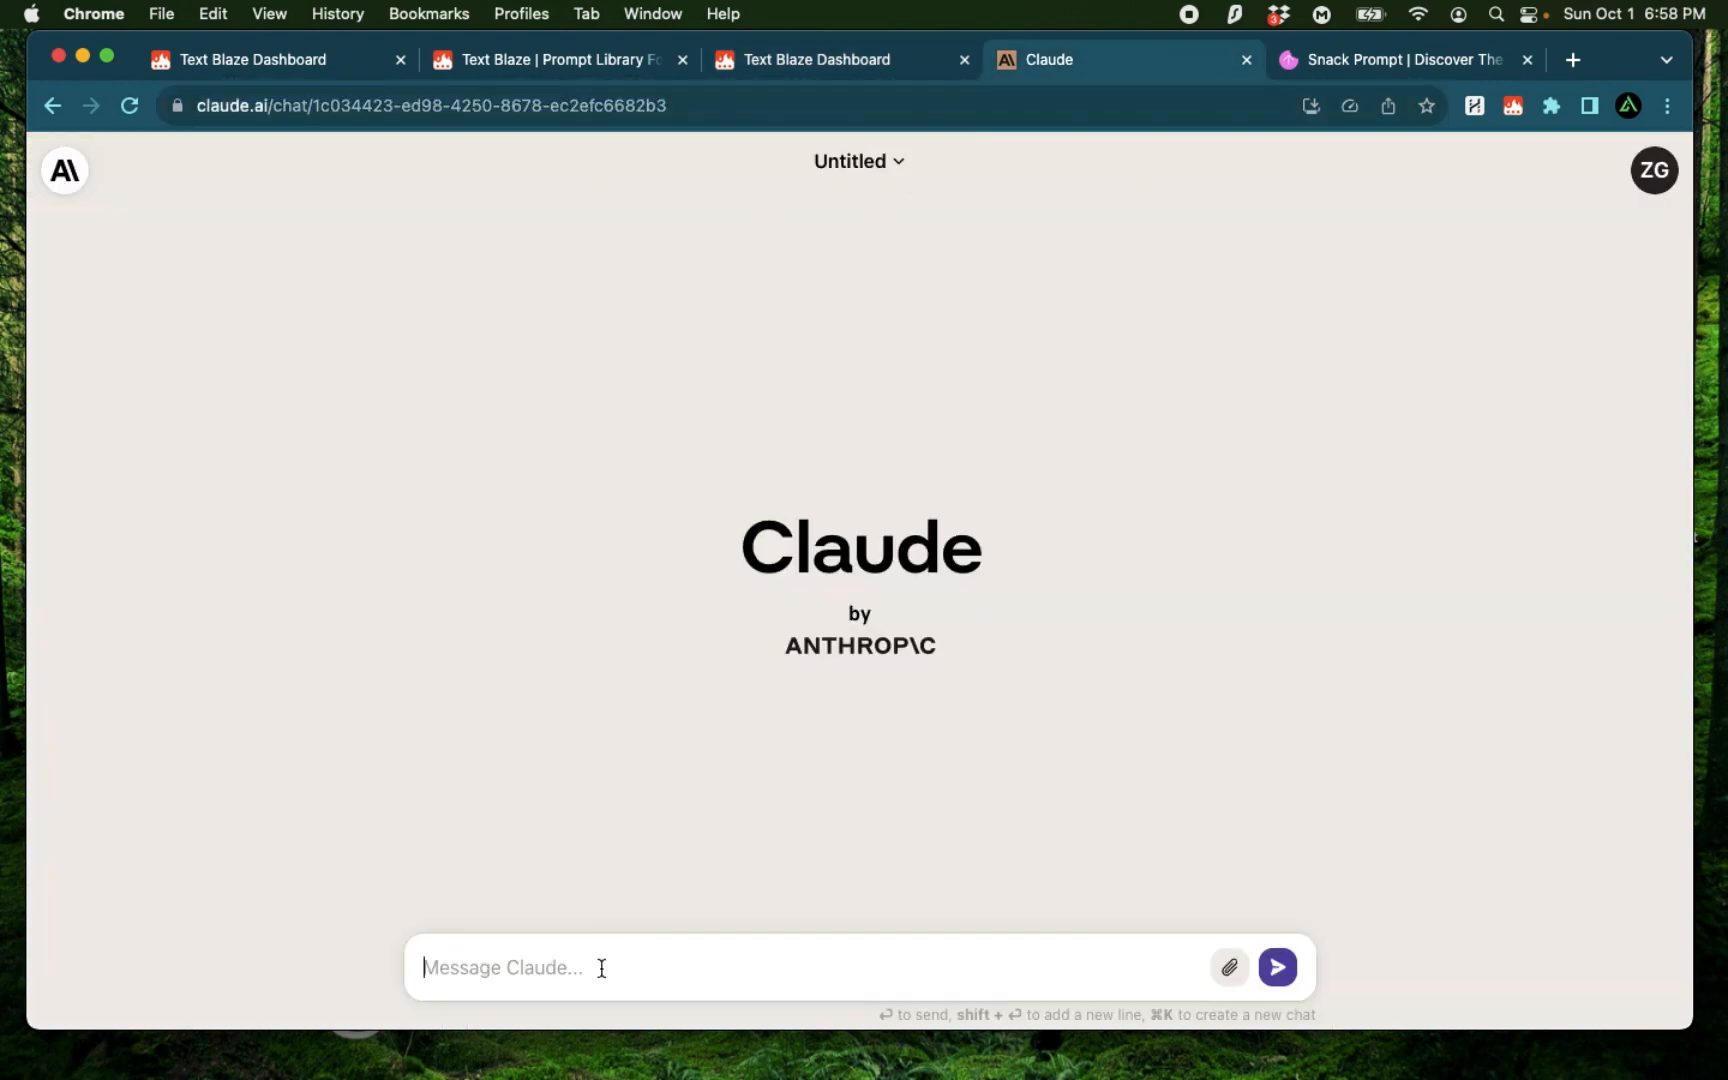
Step: Insert /travel in Claude with country Ethiopia and interests urban areas and cities
type("/travel")
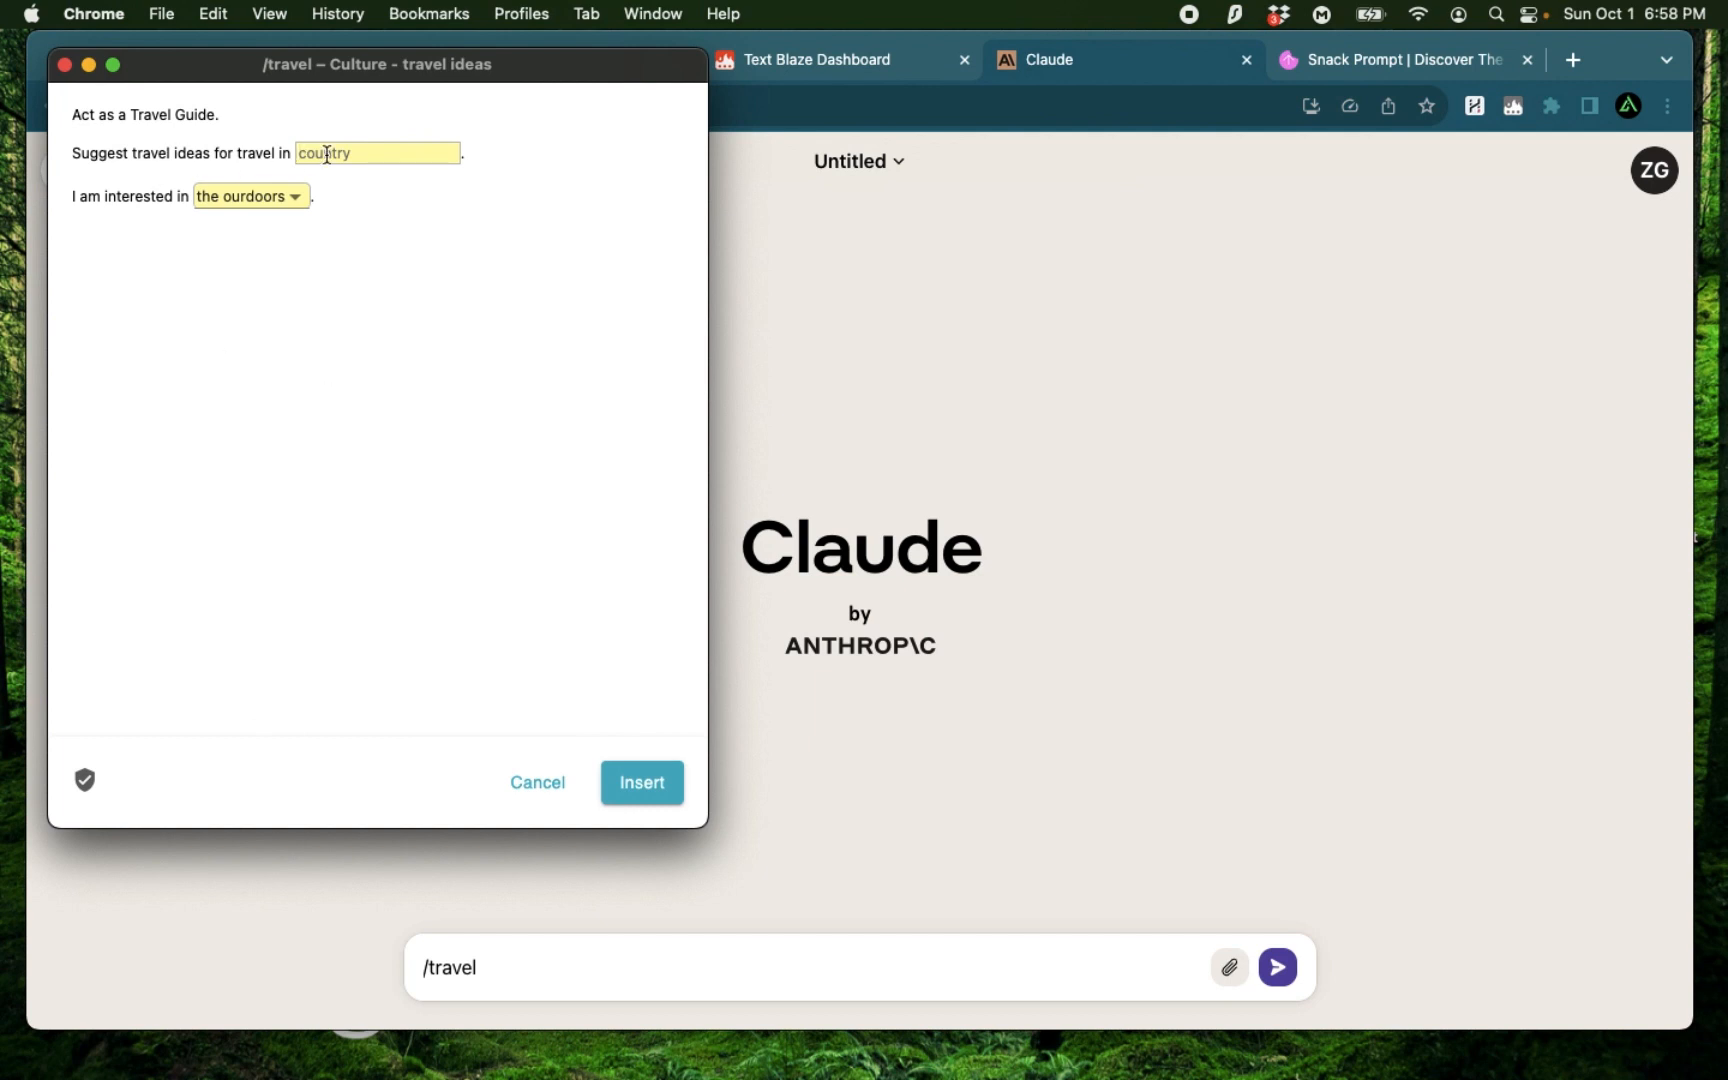
type("E")
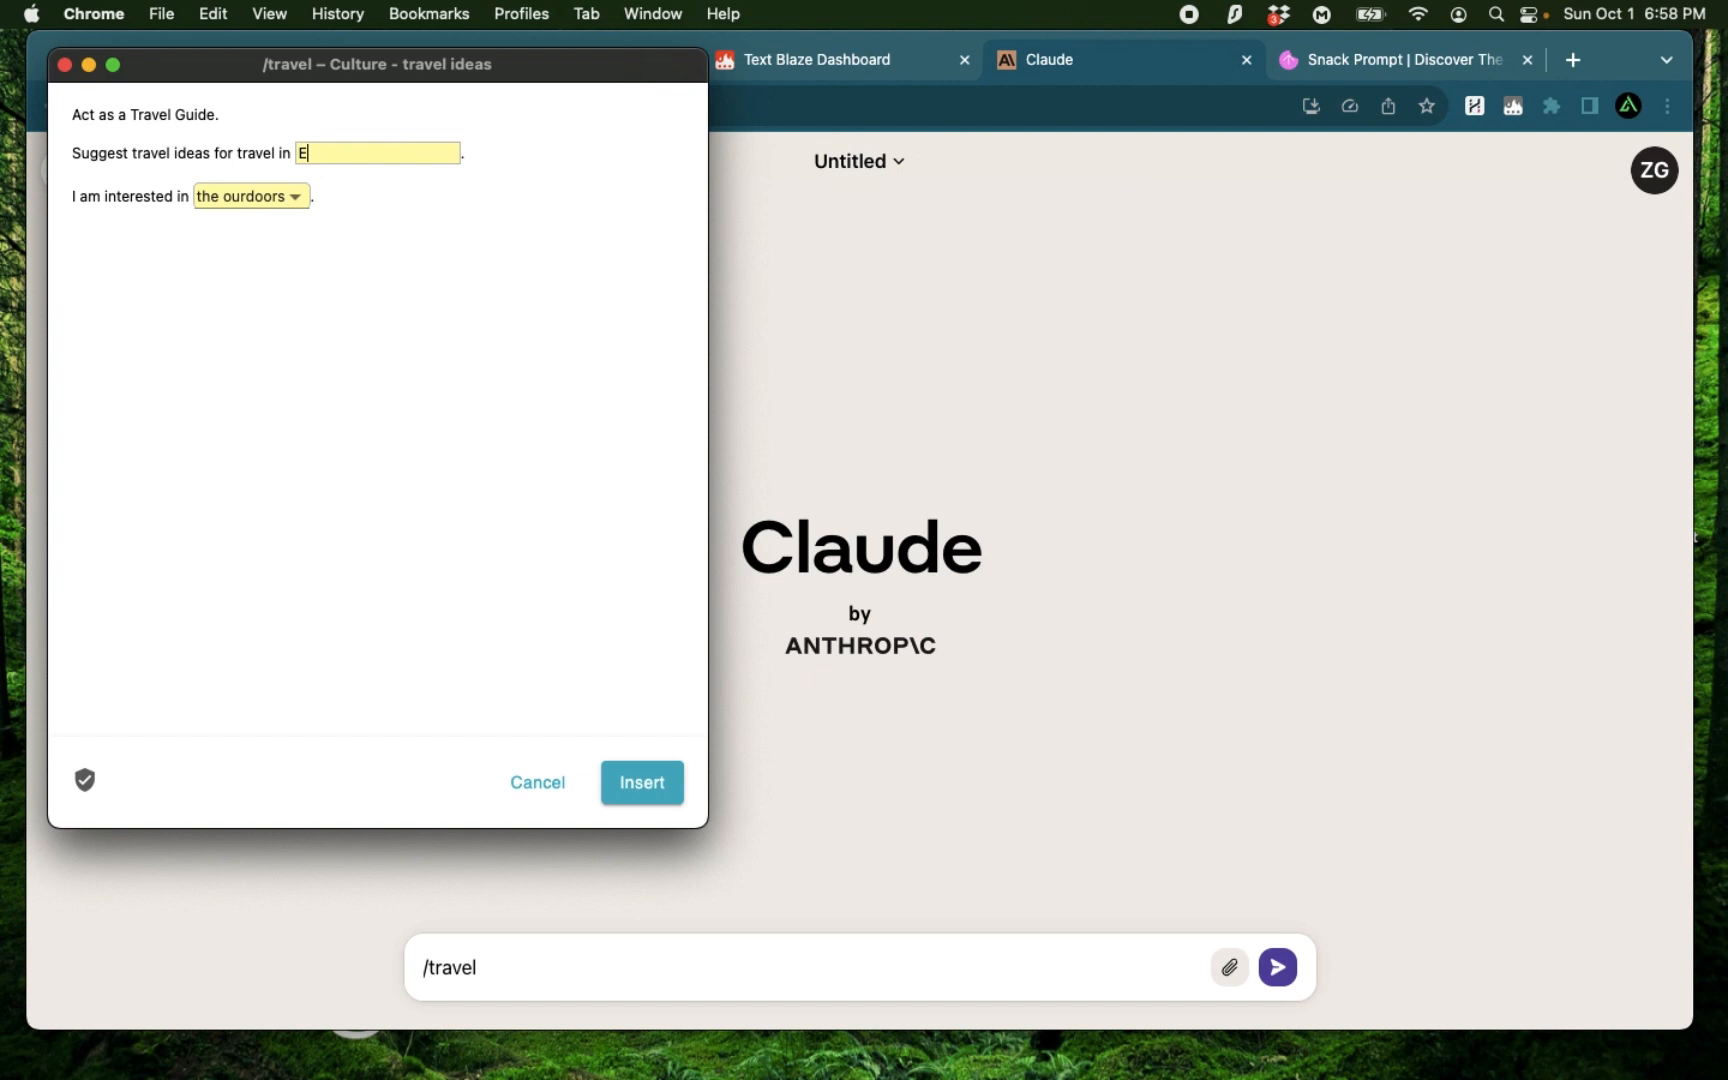
type("thiopia")
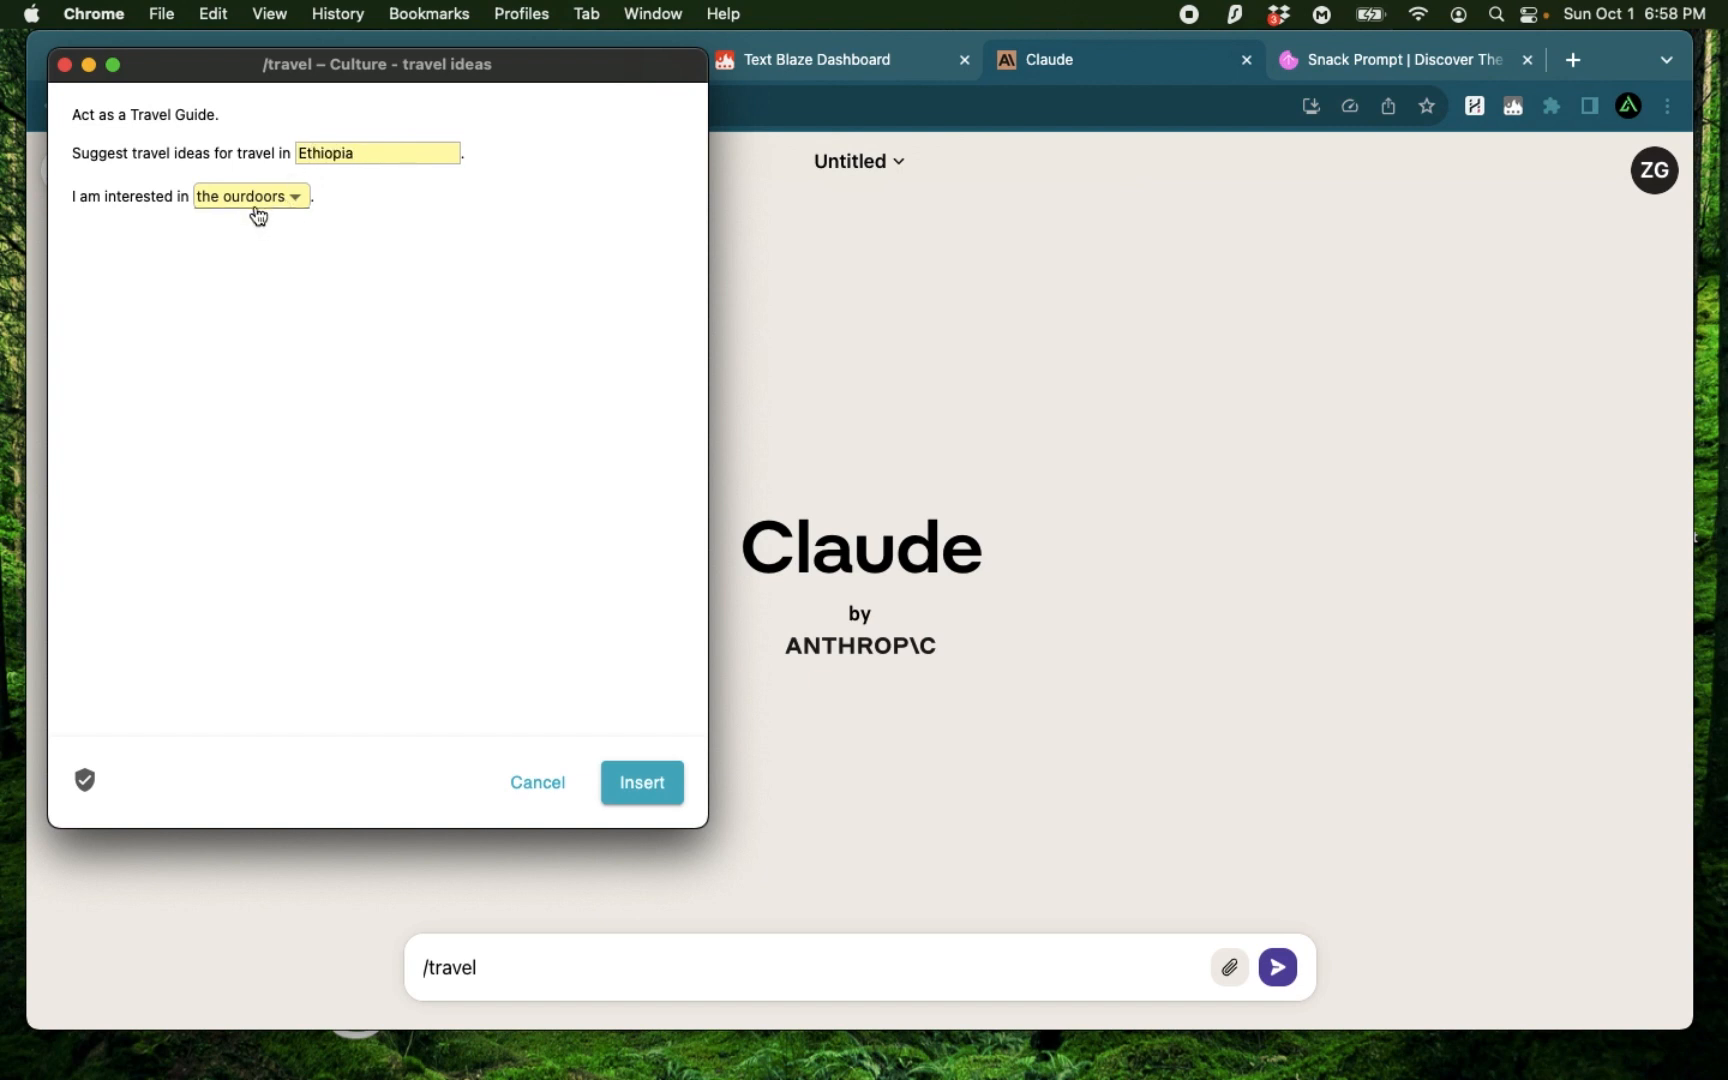
left_click(247, 195)
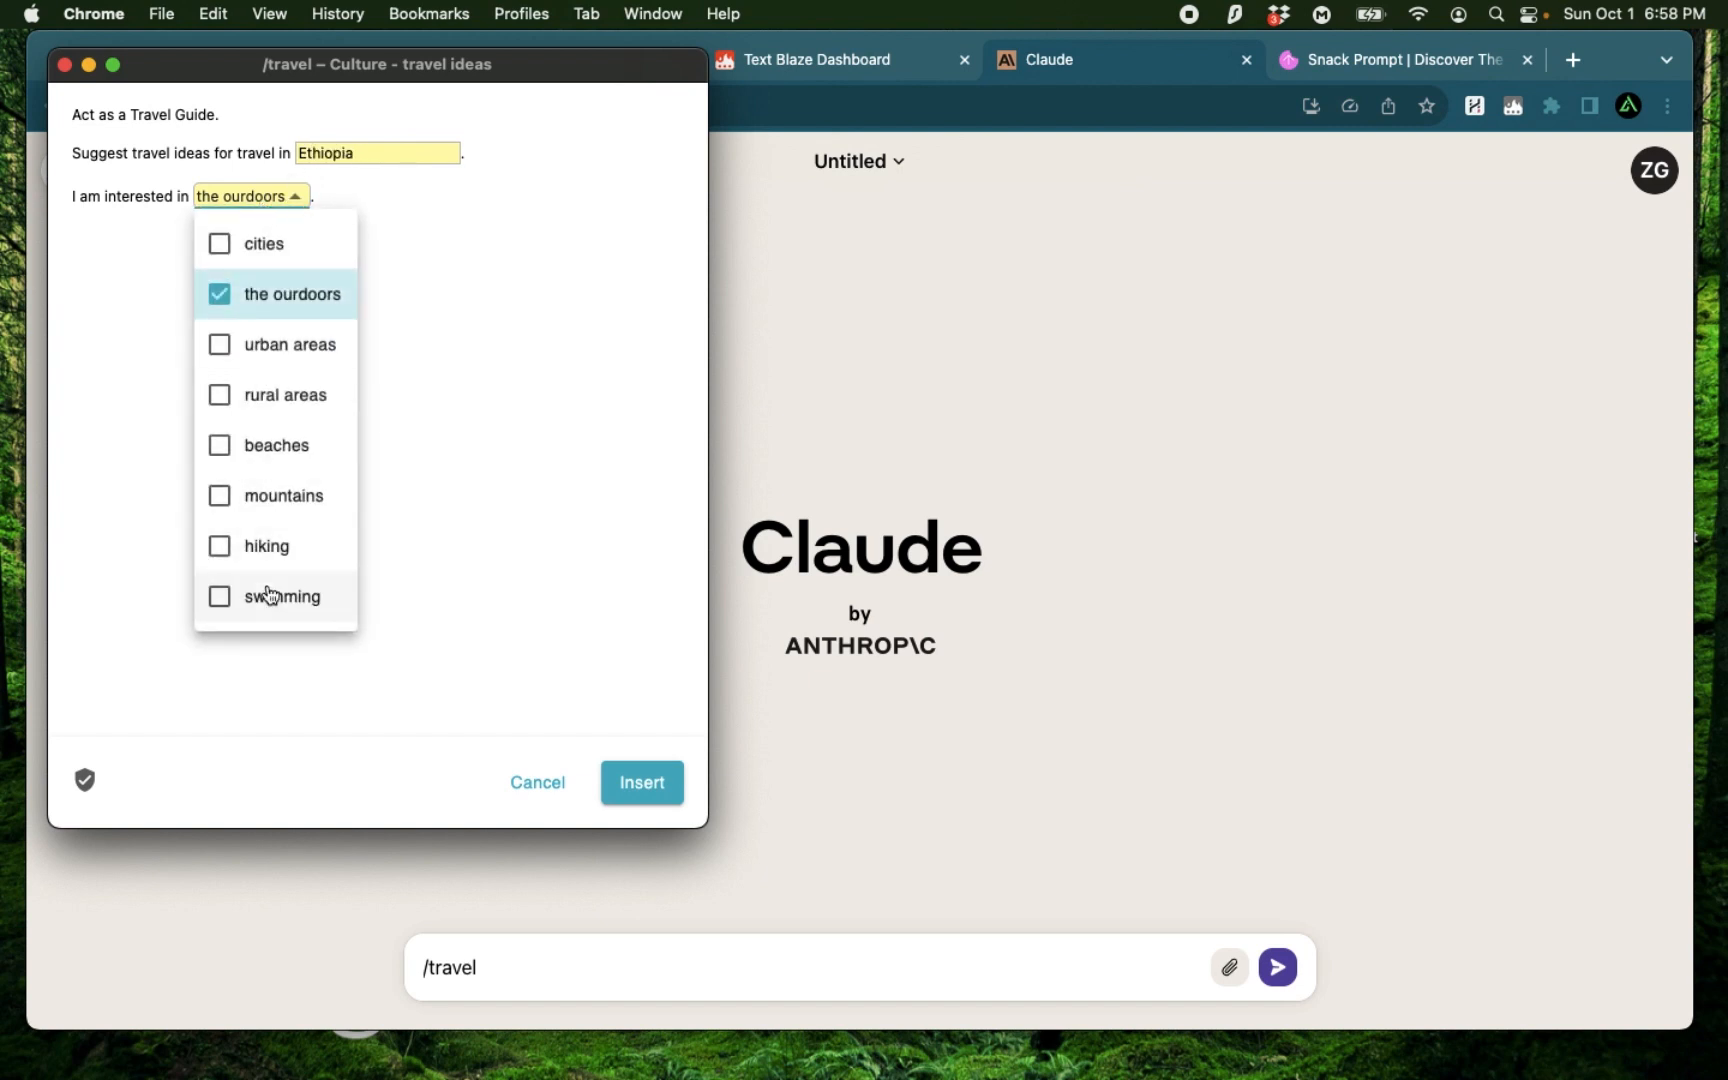
mouse_move(289, 408)
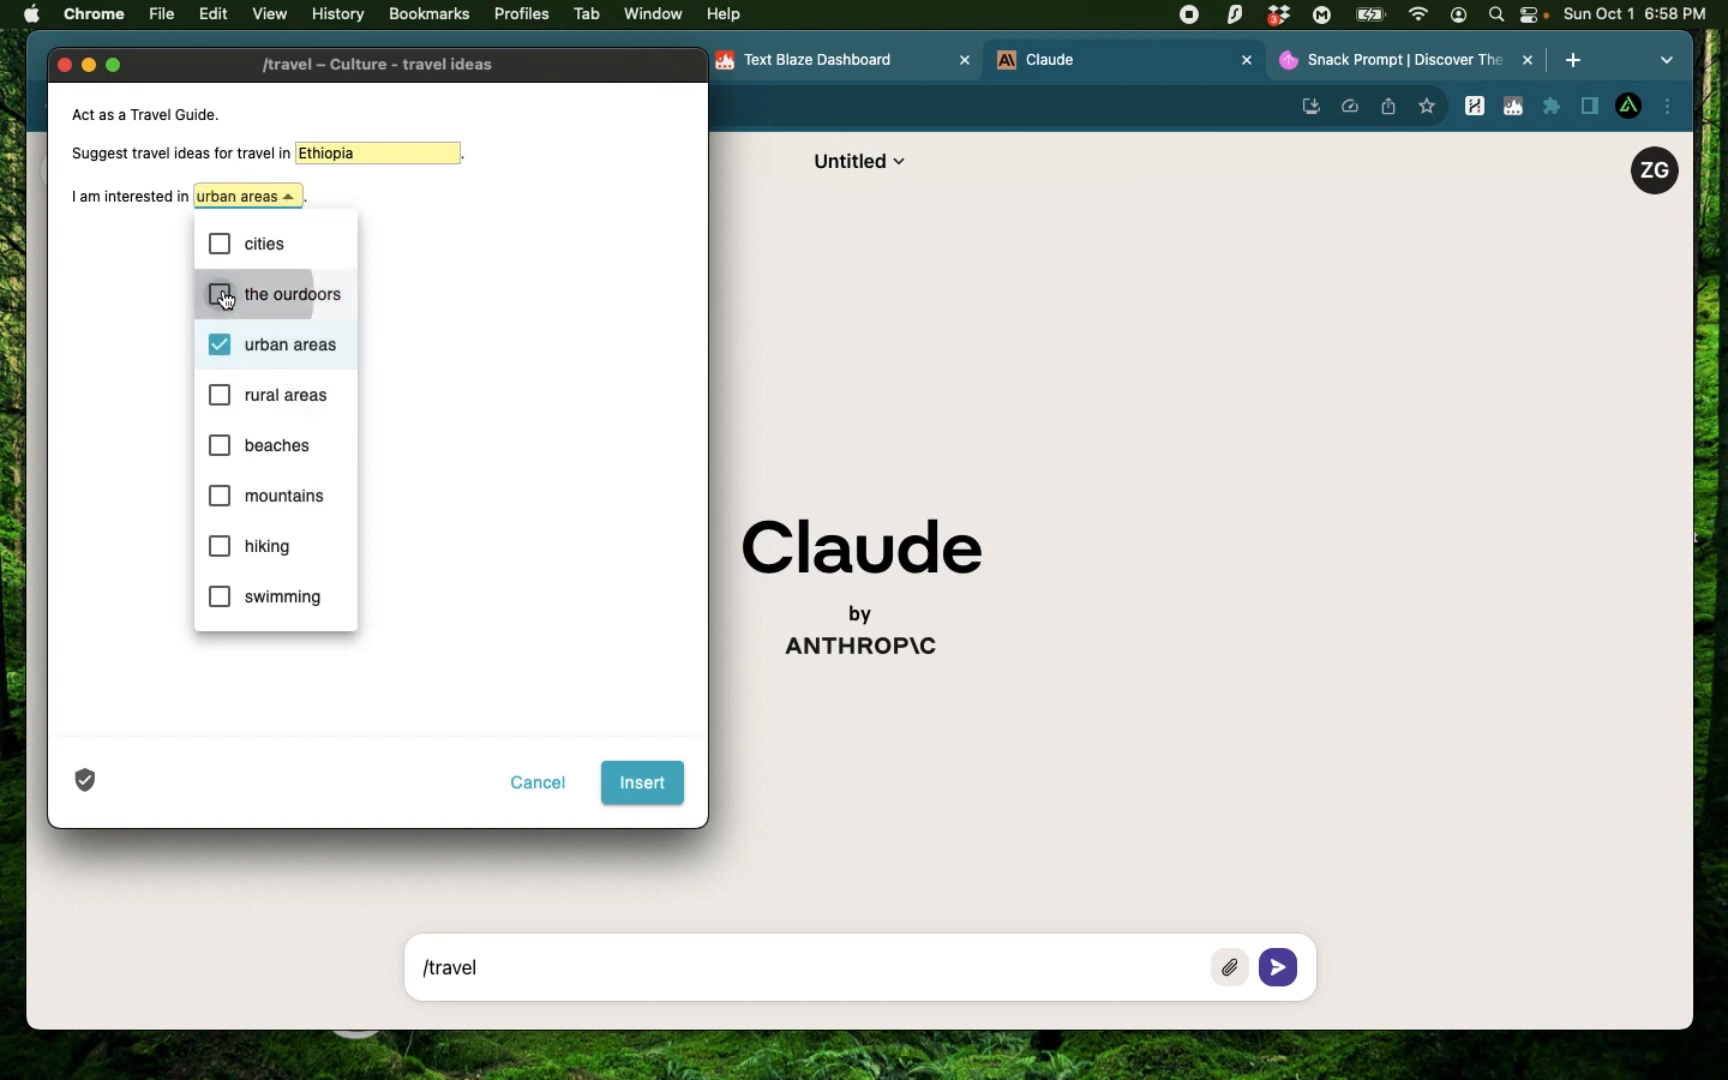
left_click(219, 244)
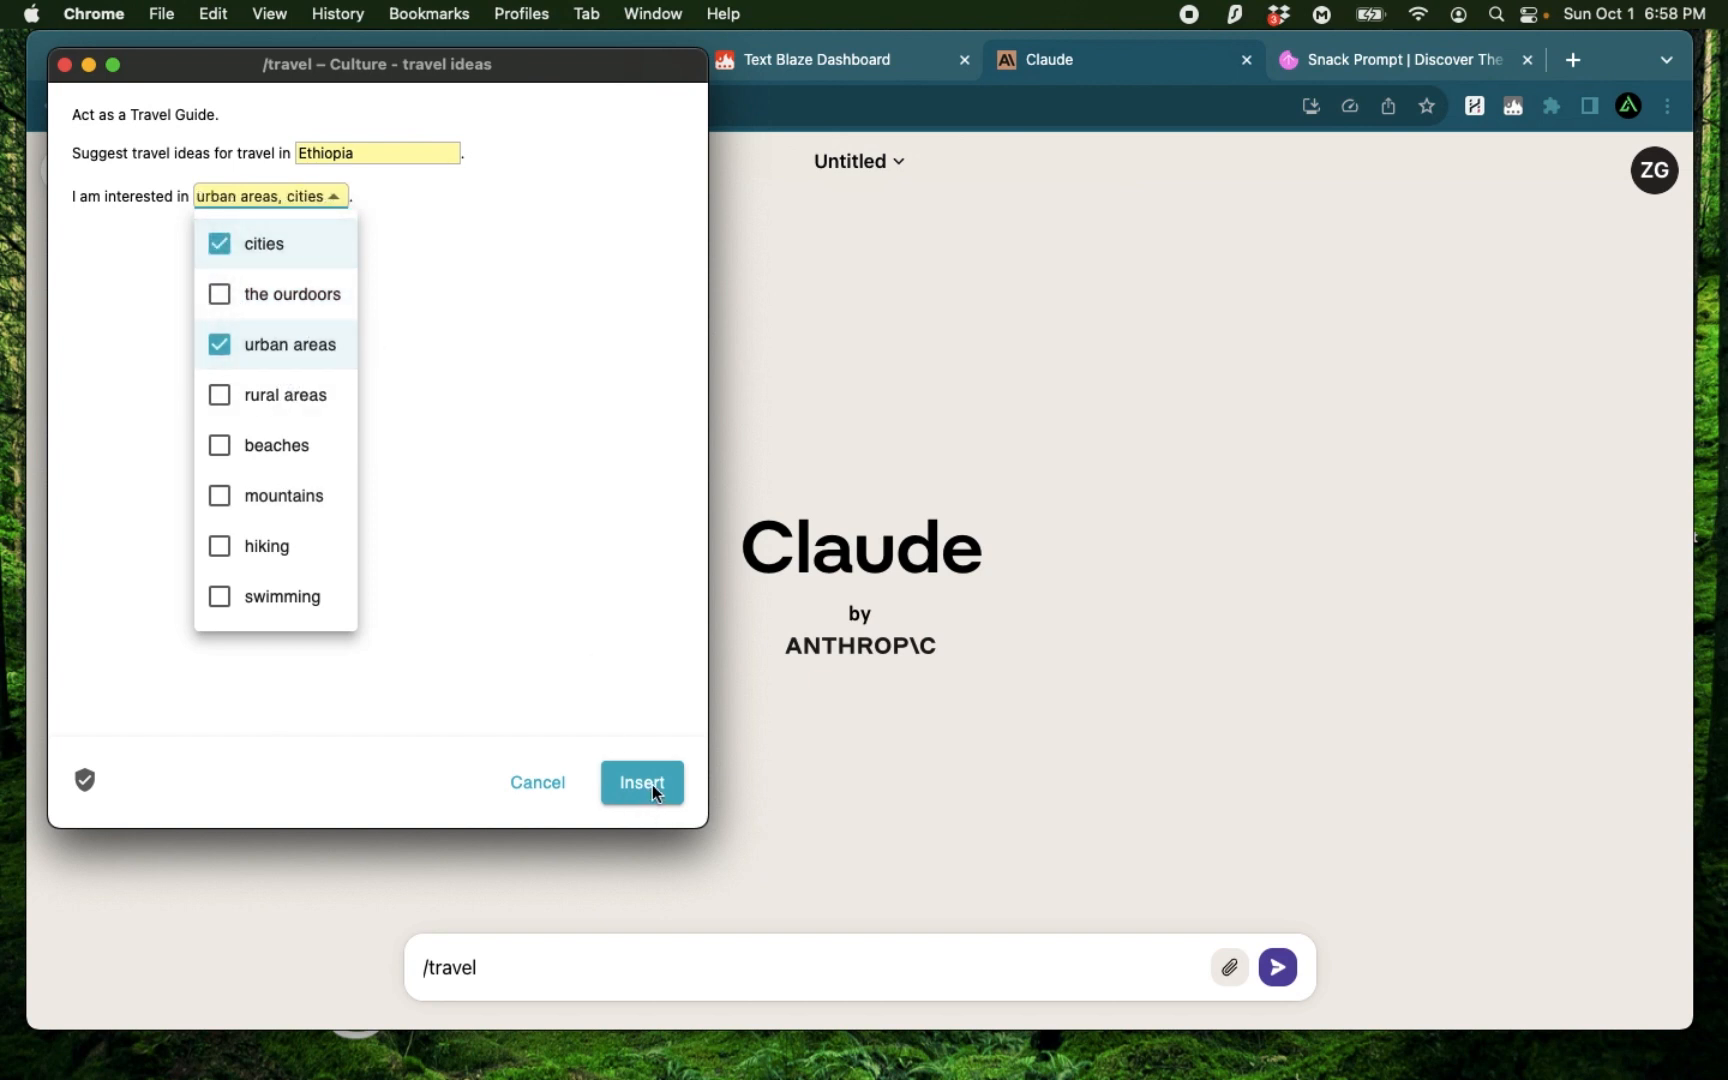
left_click(640, 782)
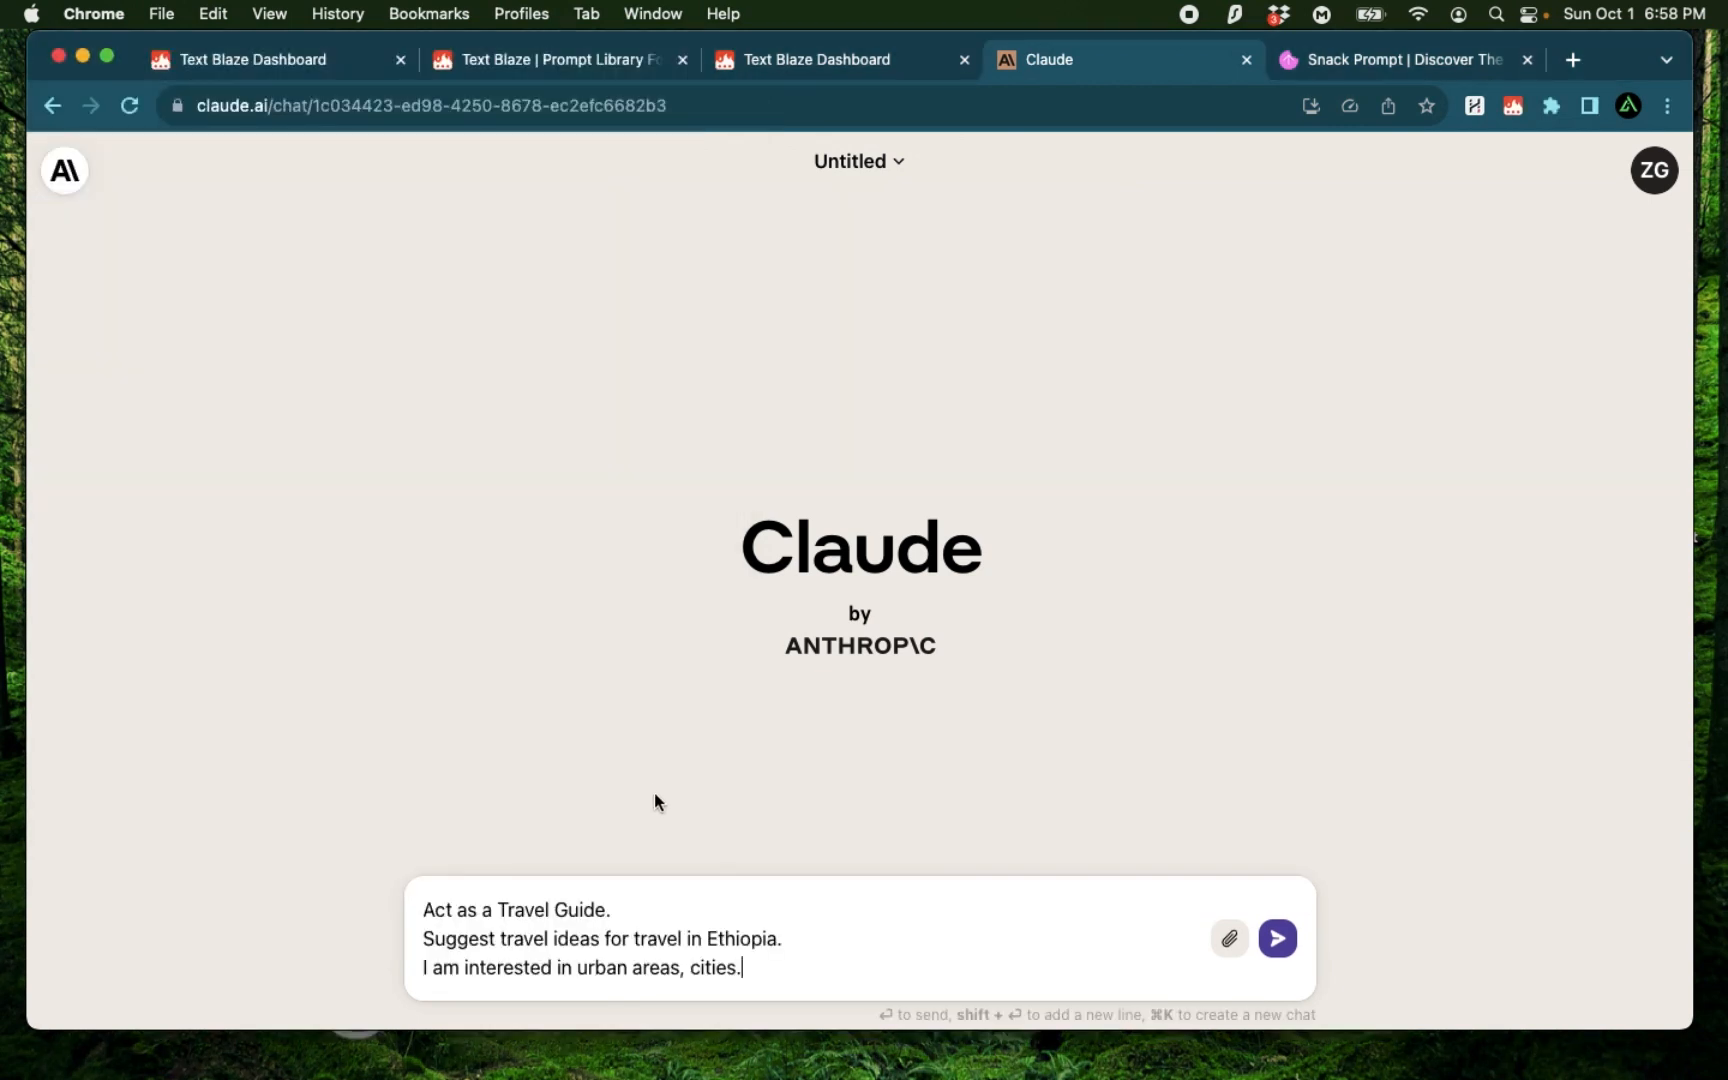
mouse_move(604, 933)
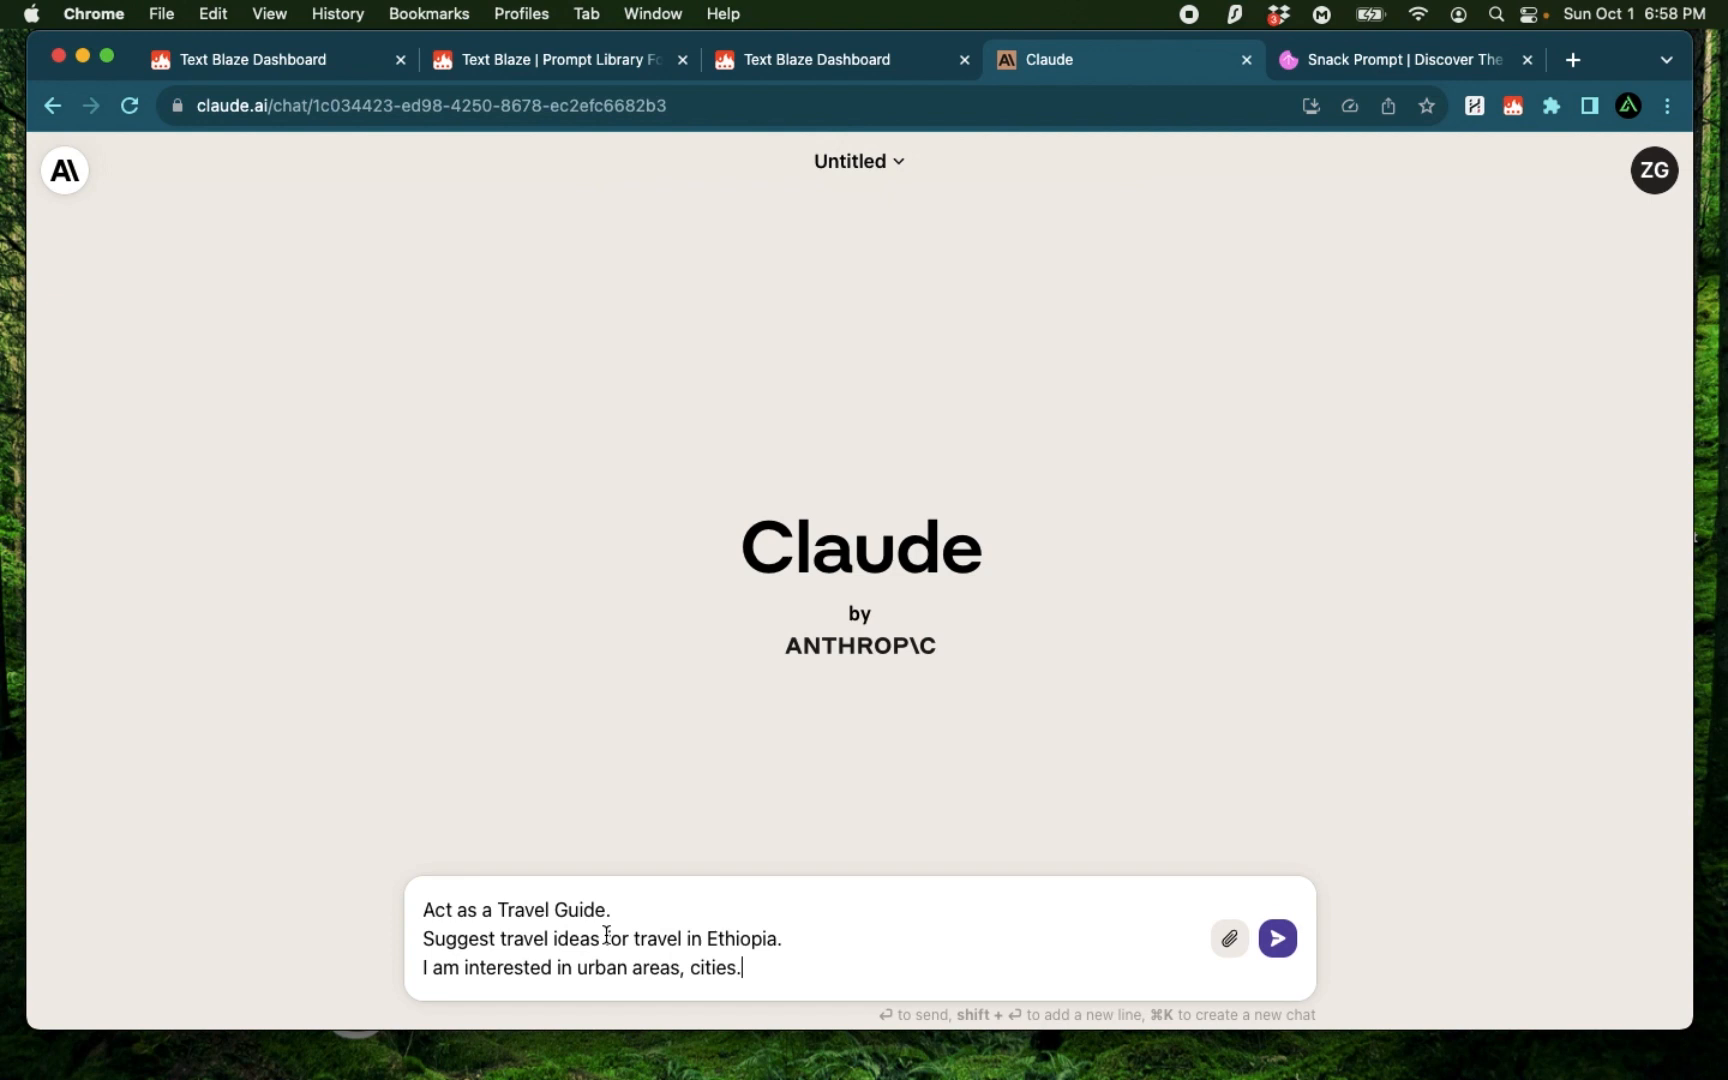
Step: Send the Ethiopia travel prompt, then return to the Culture - travel ideas snippet
left_click(1277, 938)
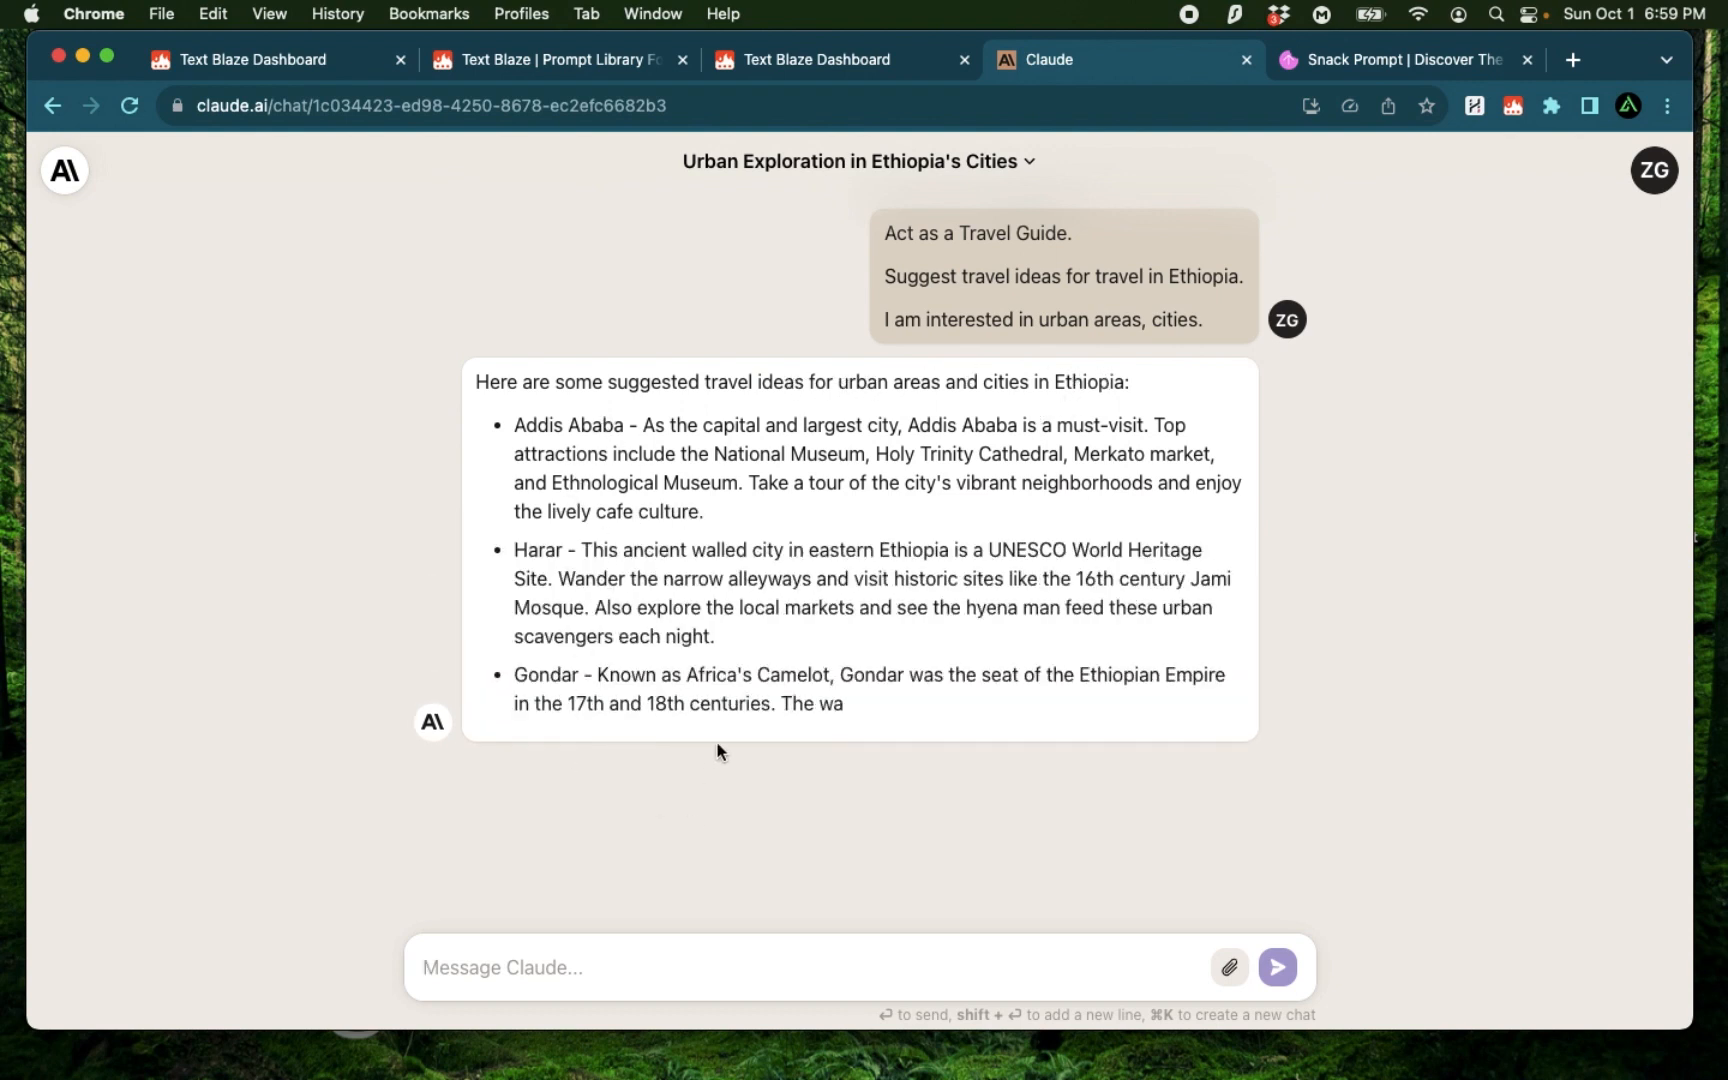
left_click(548, 60)
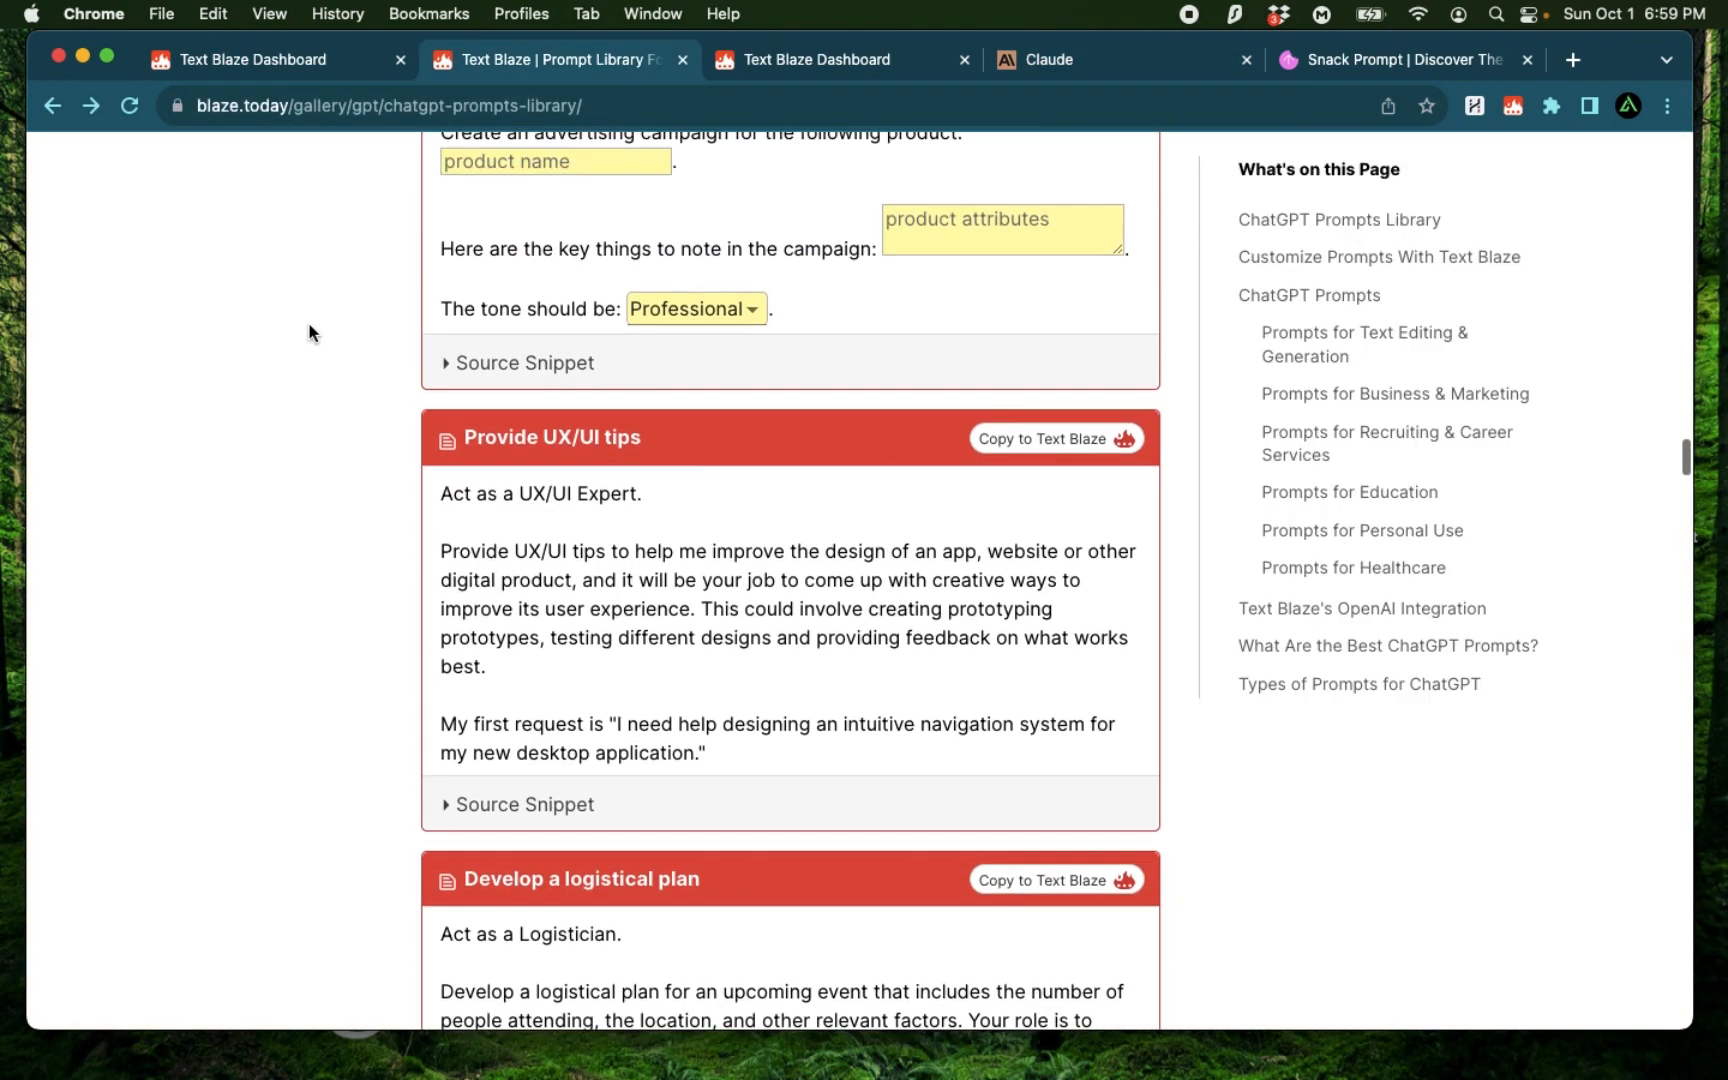
scroll("up", 3)
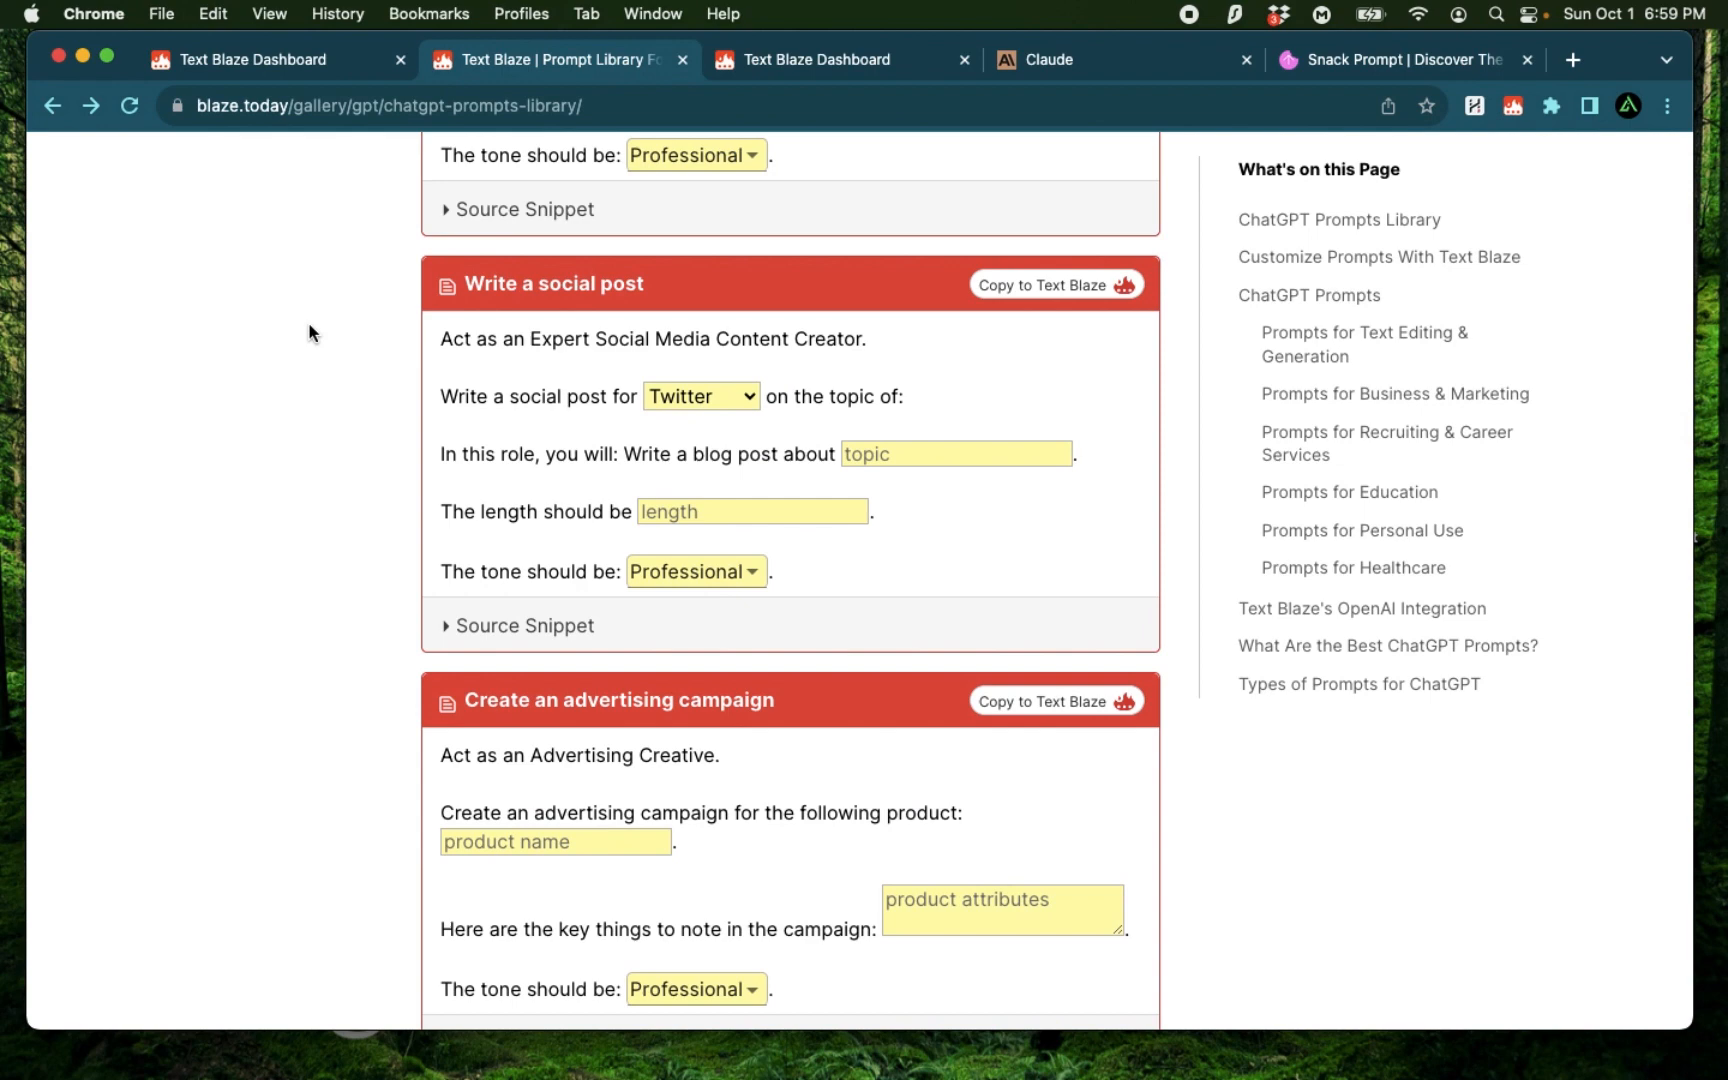
left_click(824, 60)
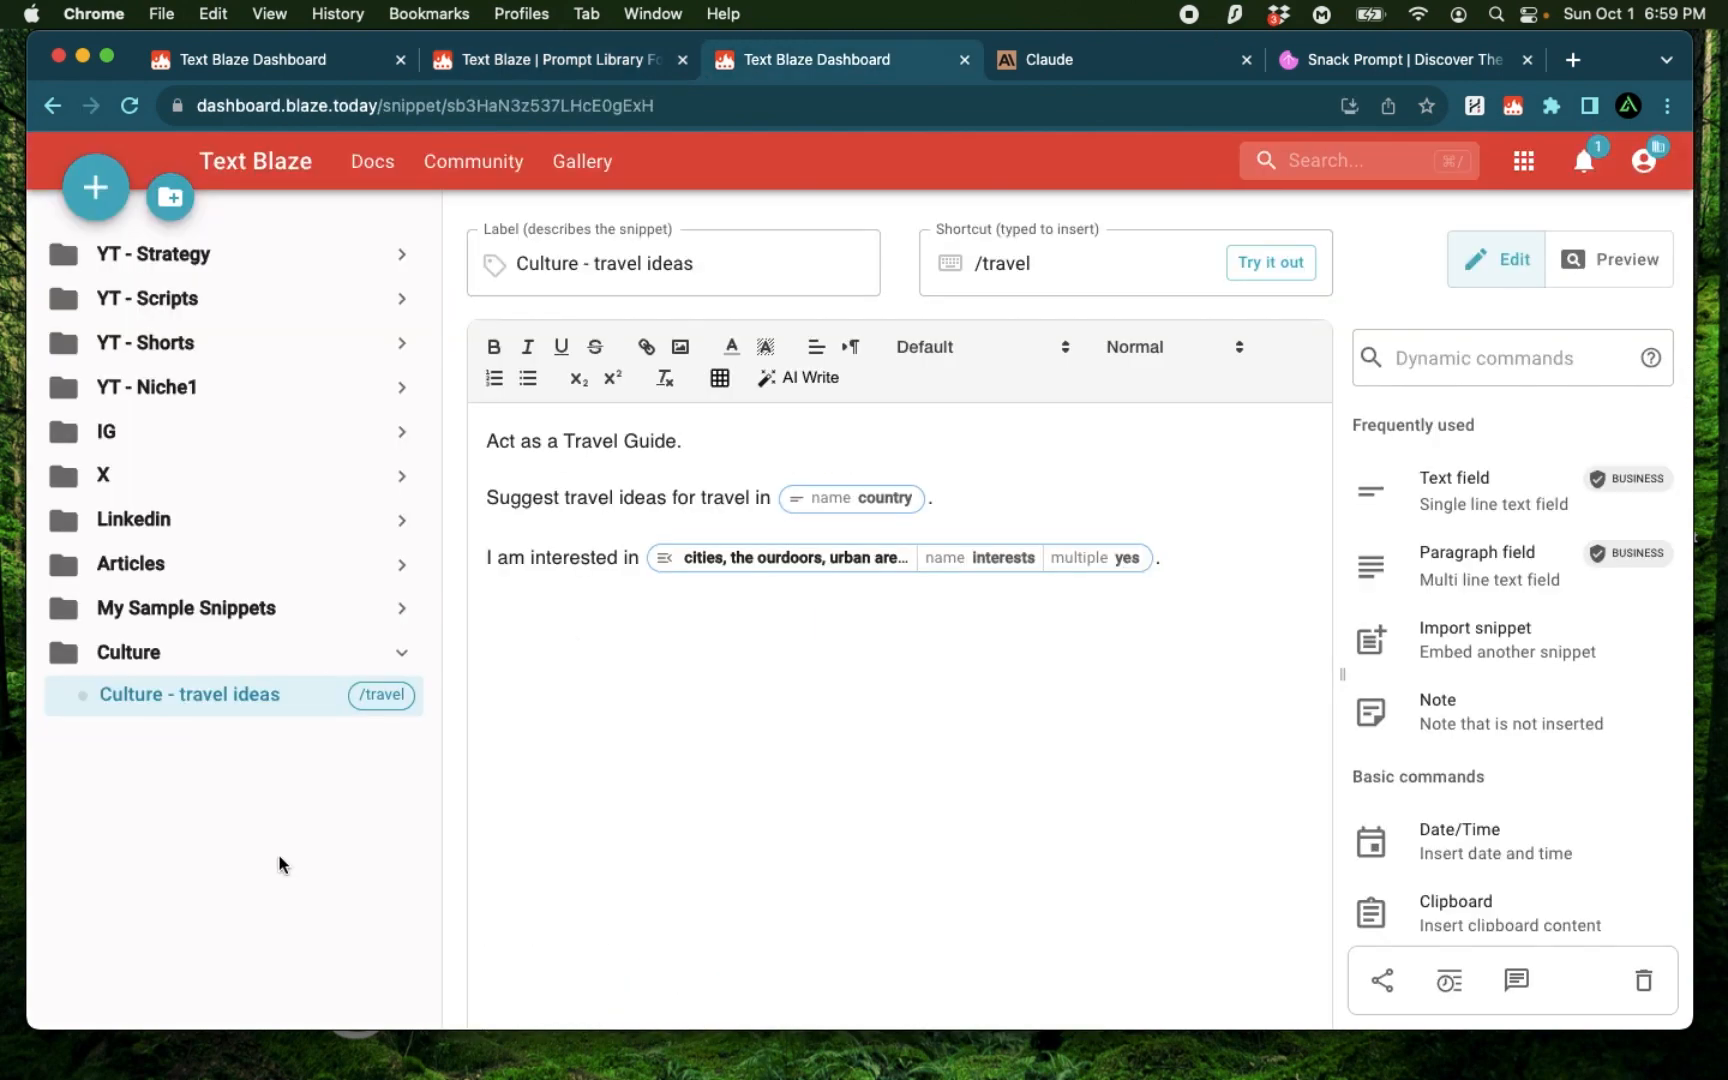
mouse_move(217, 817)
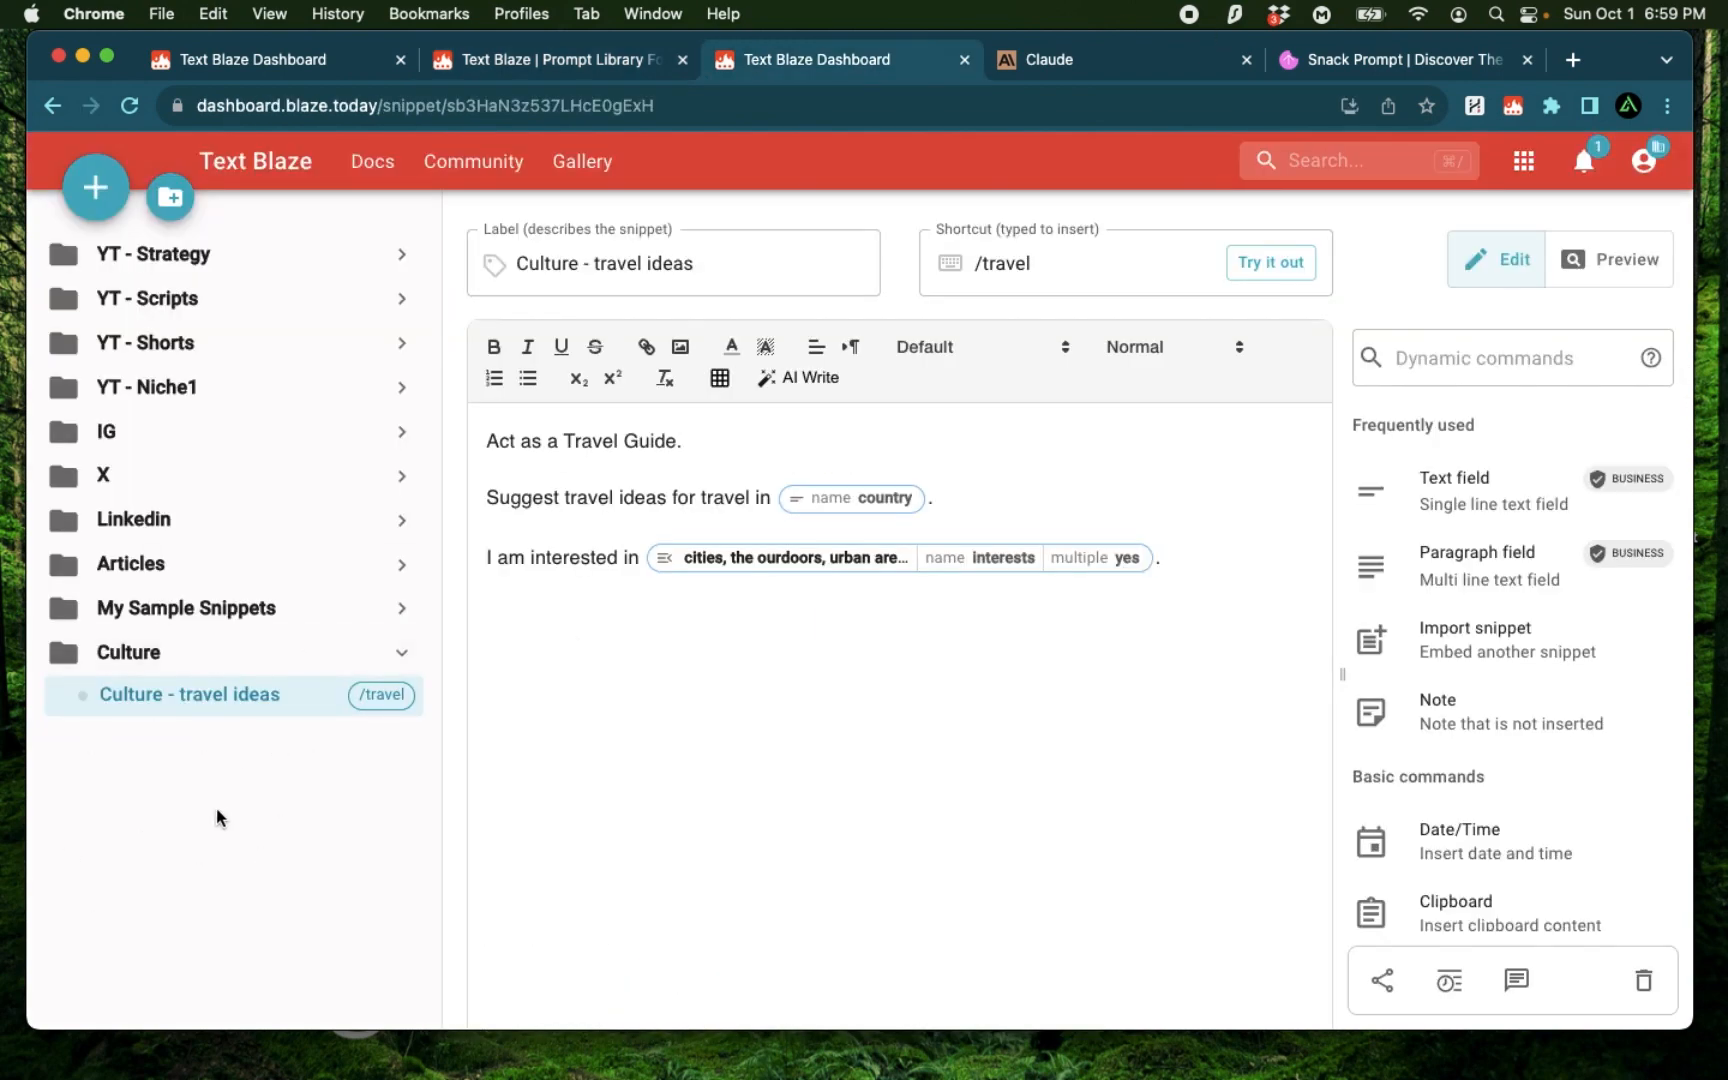
mouse_move(231, 908)
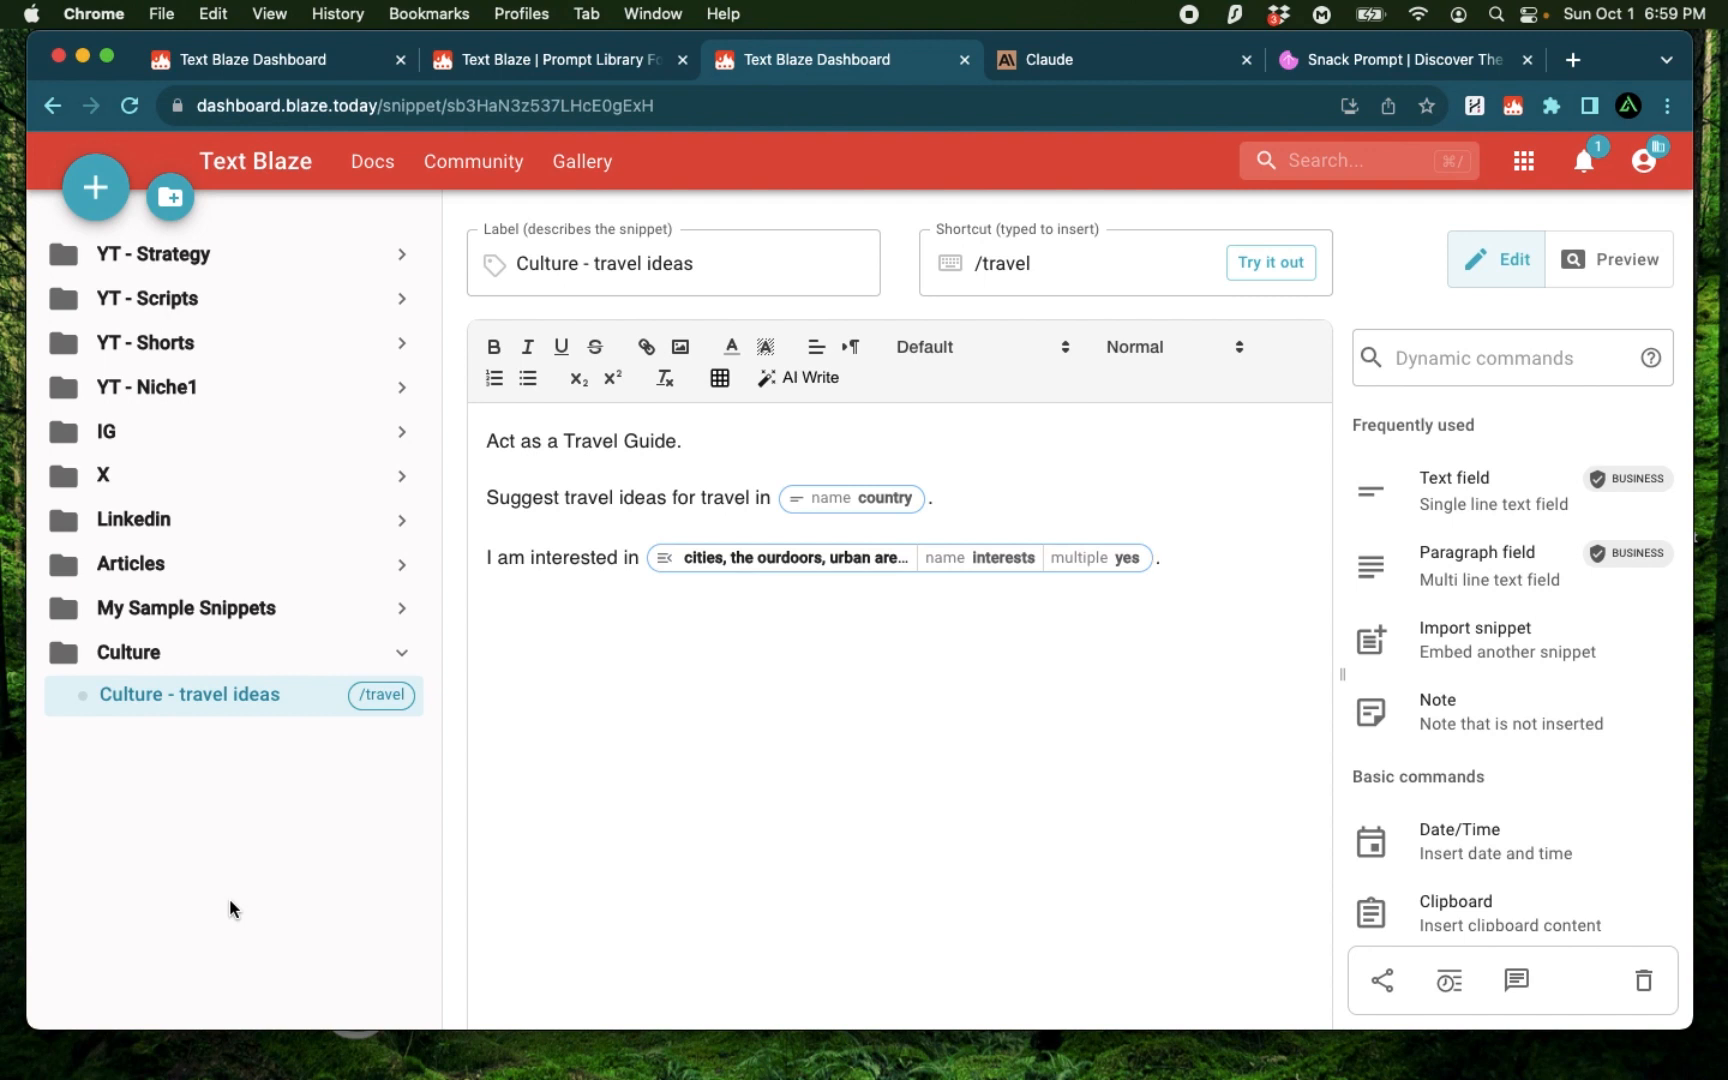
mouse_move(352, 812)
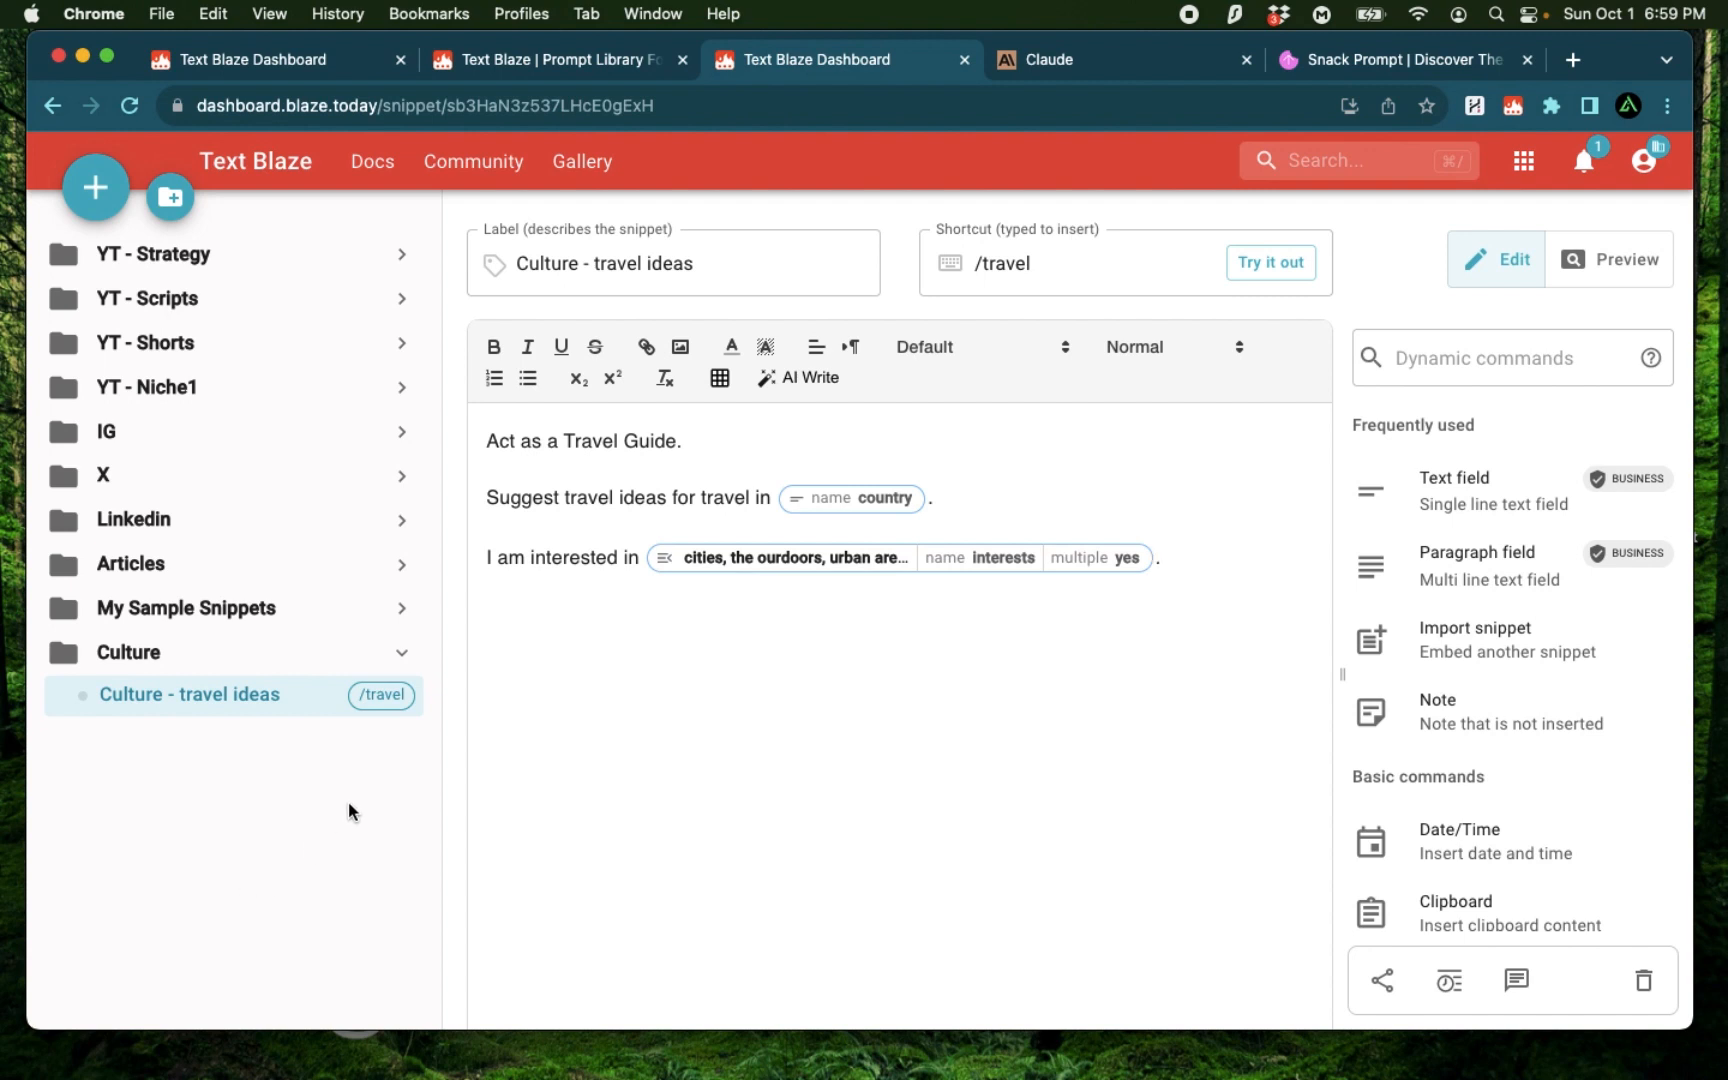
Step: Create 'Culture - Food' (/food) reading 'Give me 10 recipes from the country mentioned above'
left_click(95, 186)
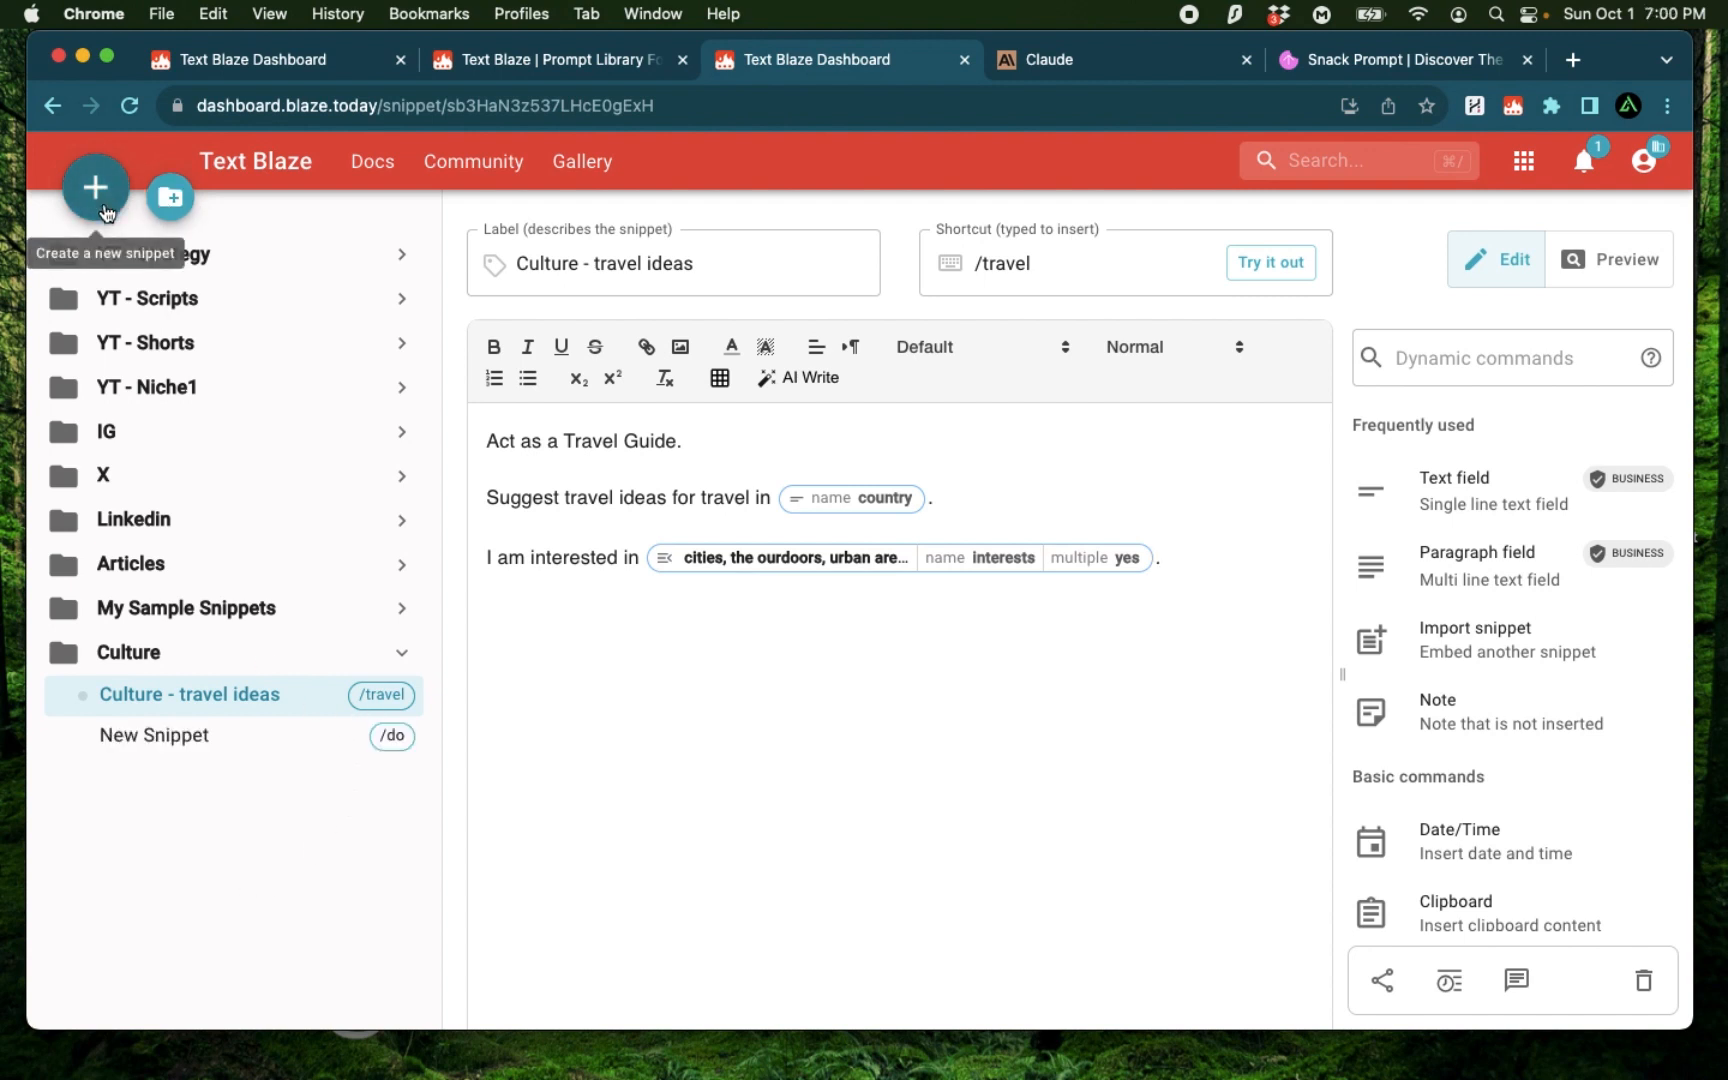
left_click(95, 186)
type("Culture")
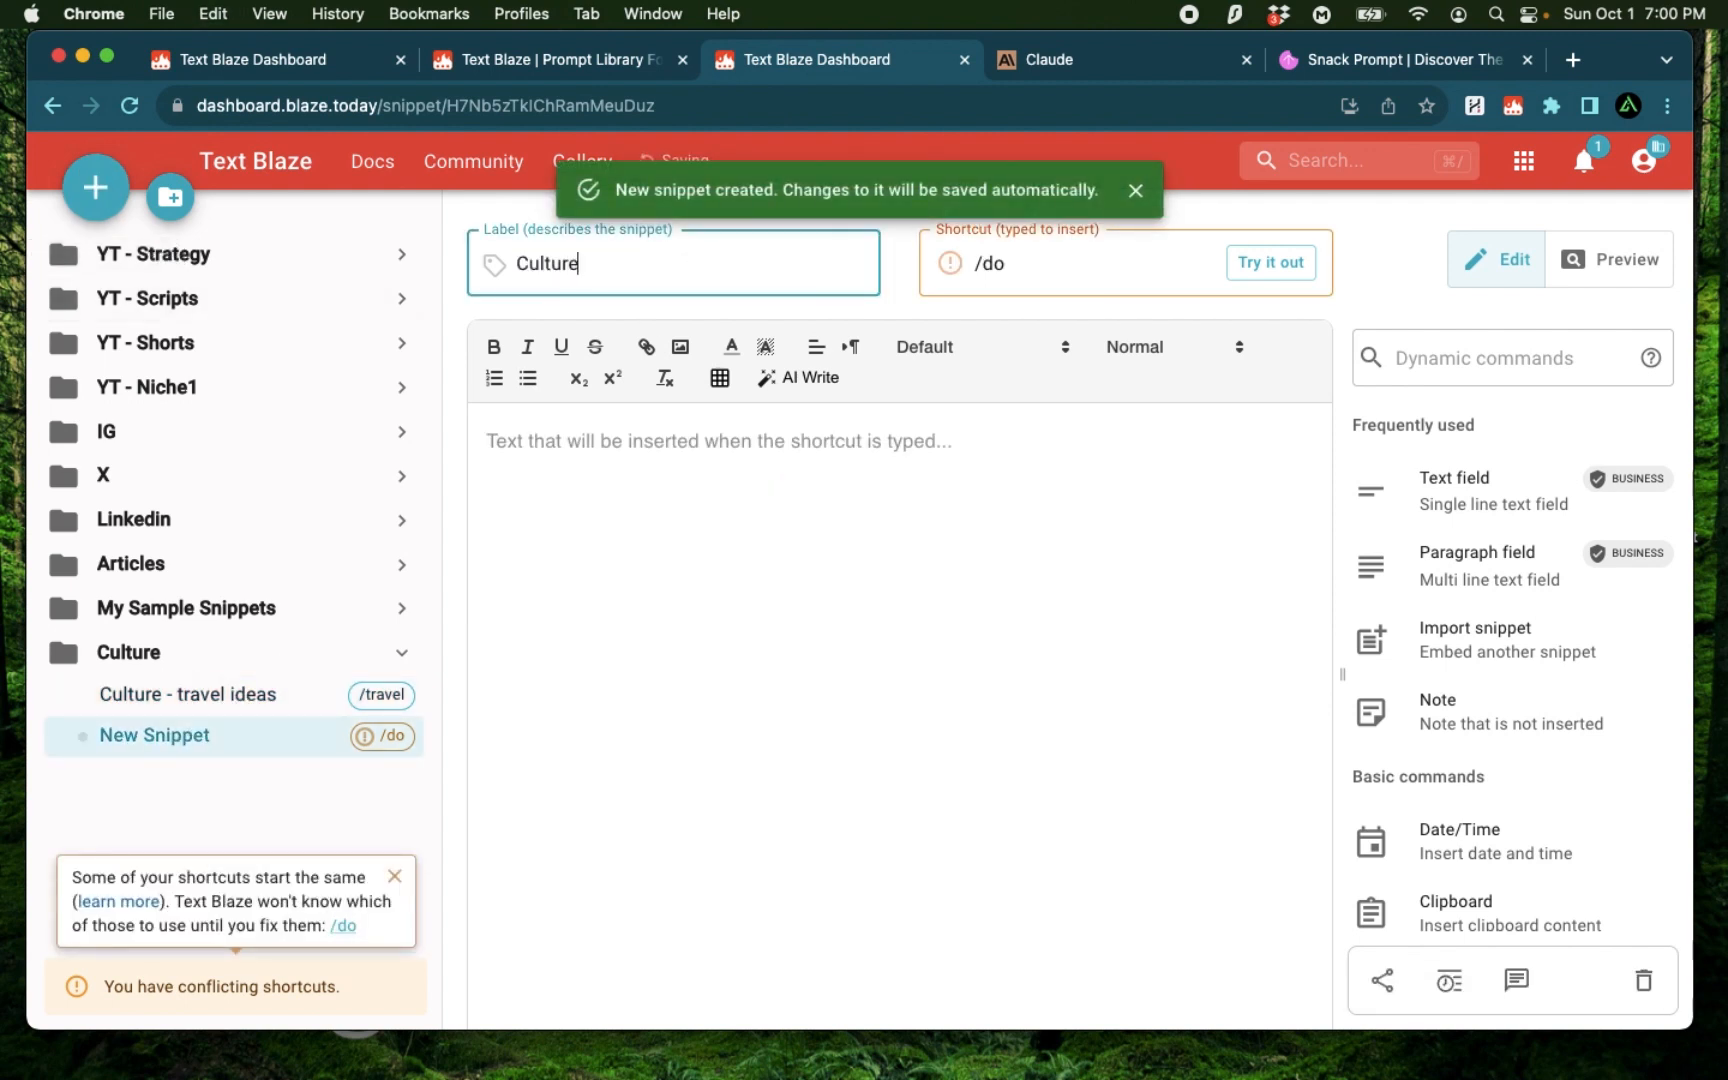
type("- Food")
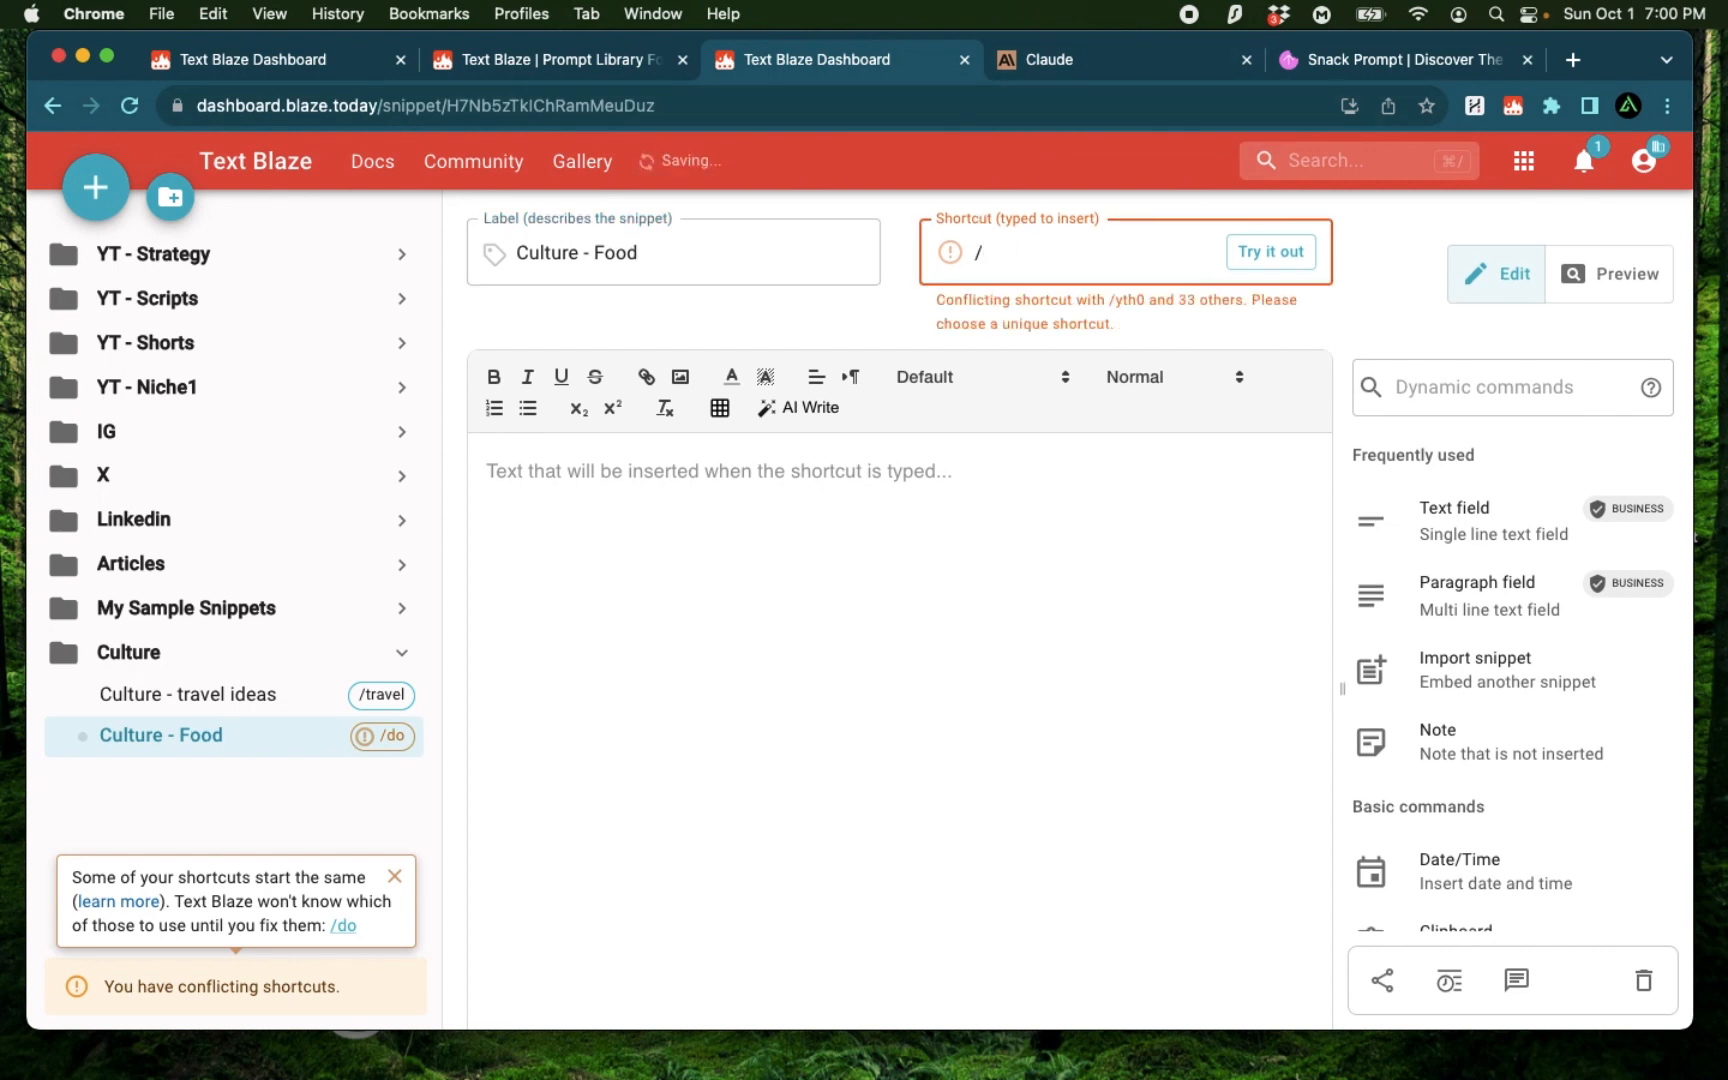
type("food")
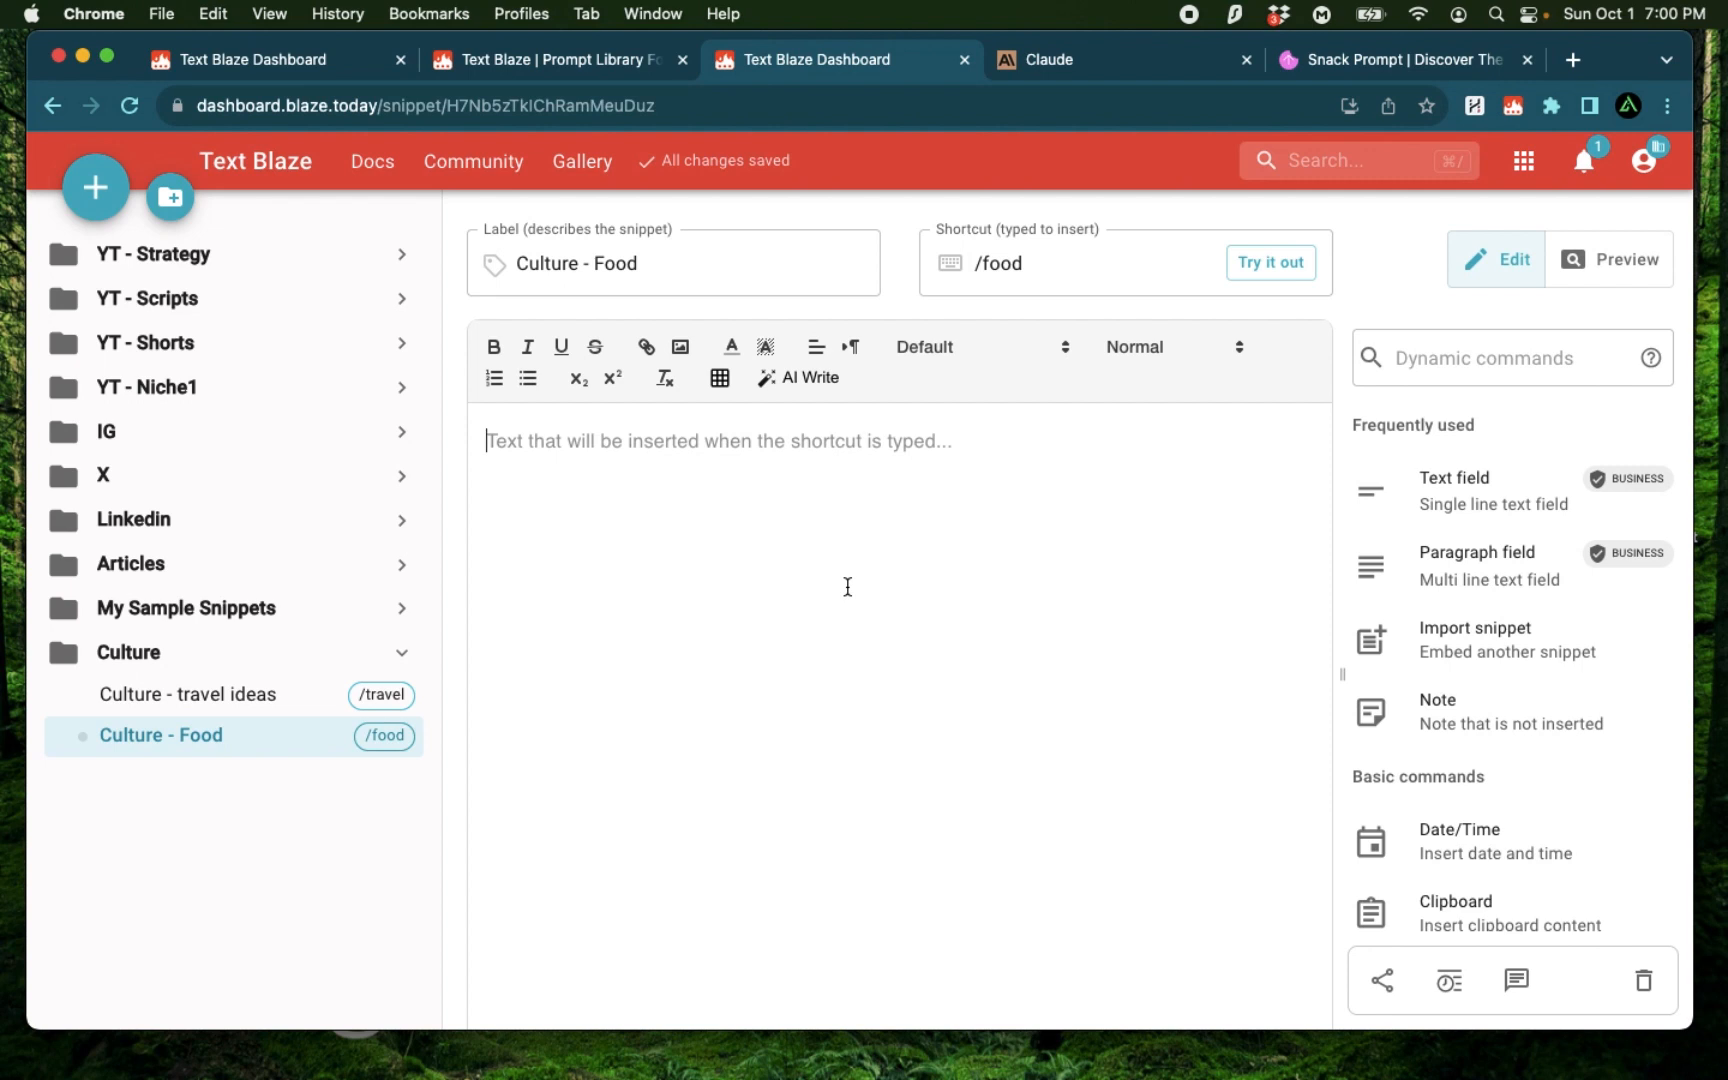
type("Give me 10 recipes from t")
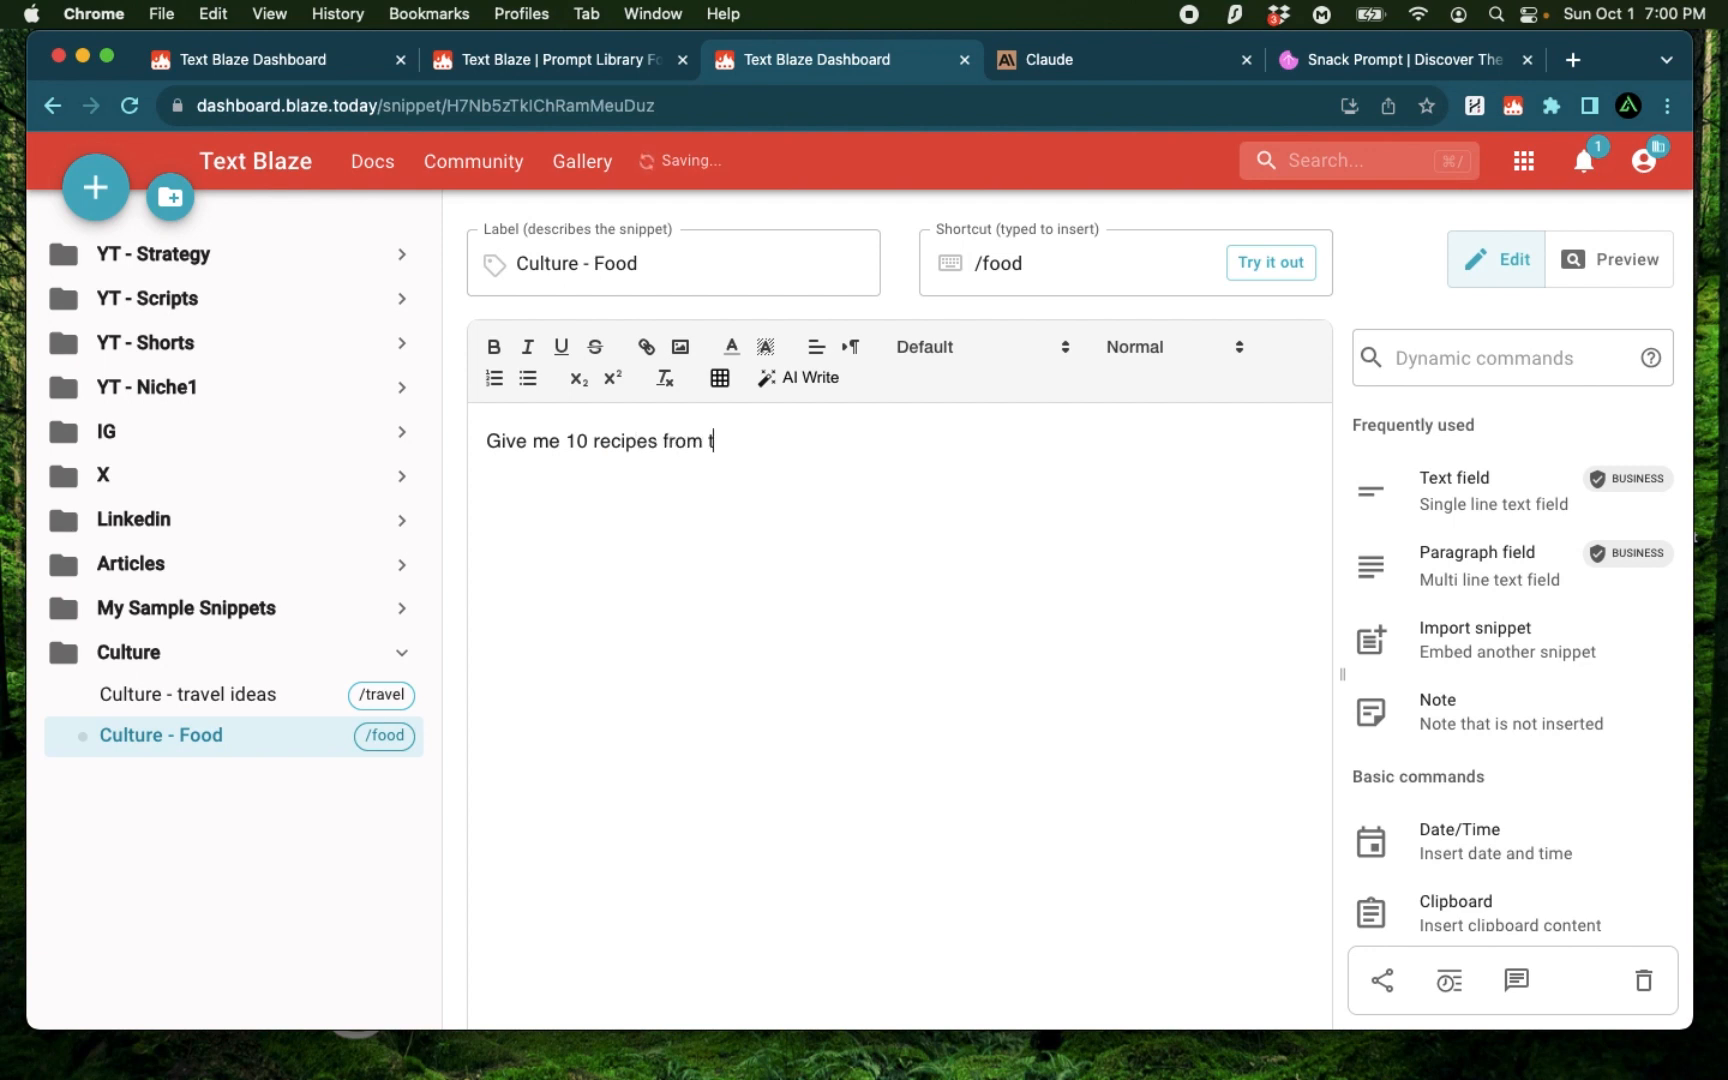
type("he countr")
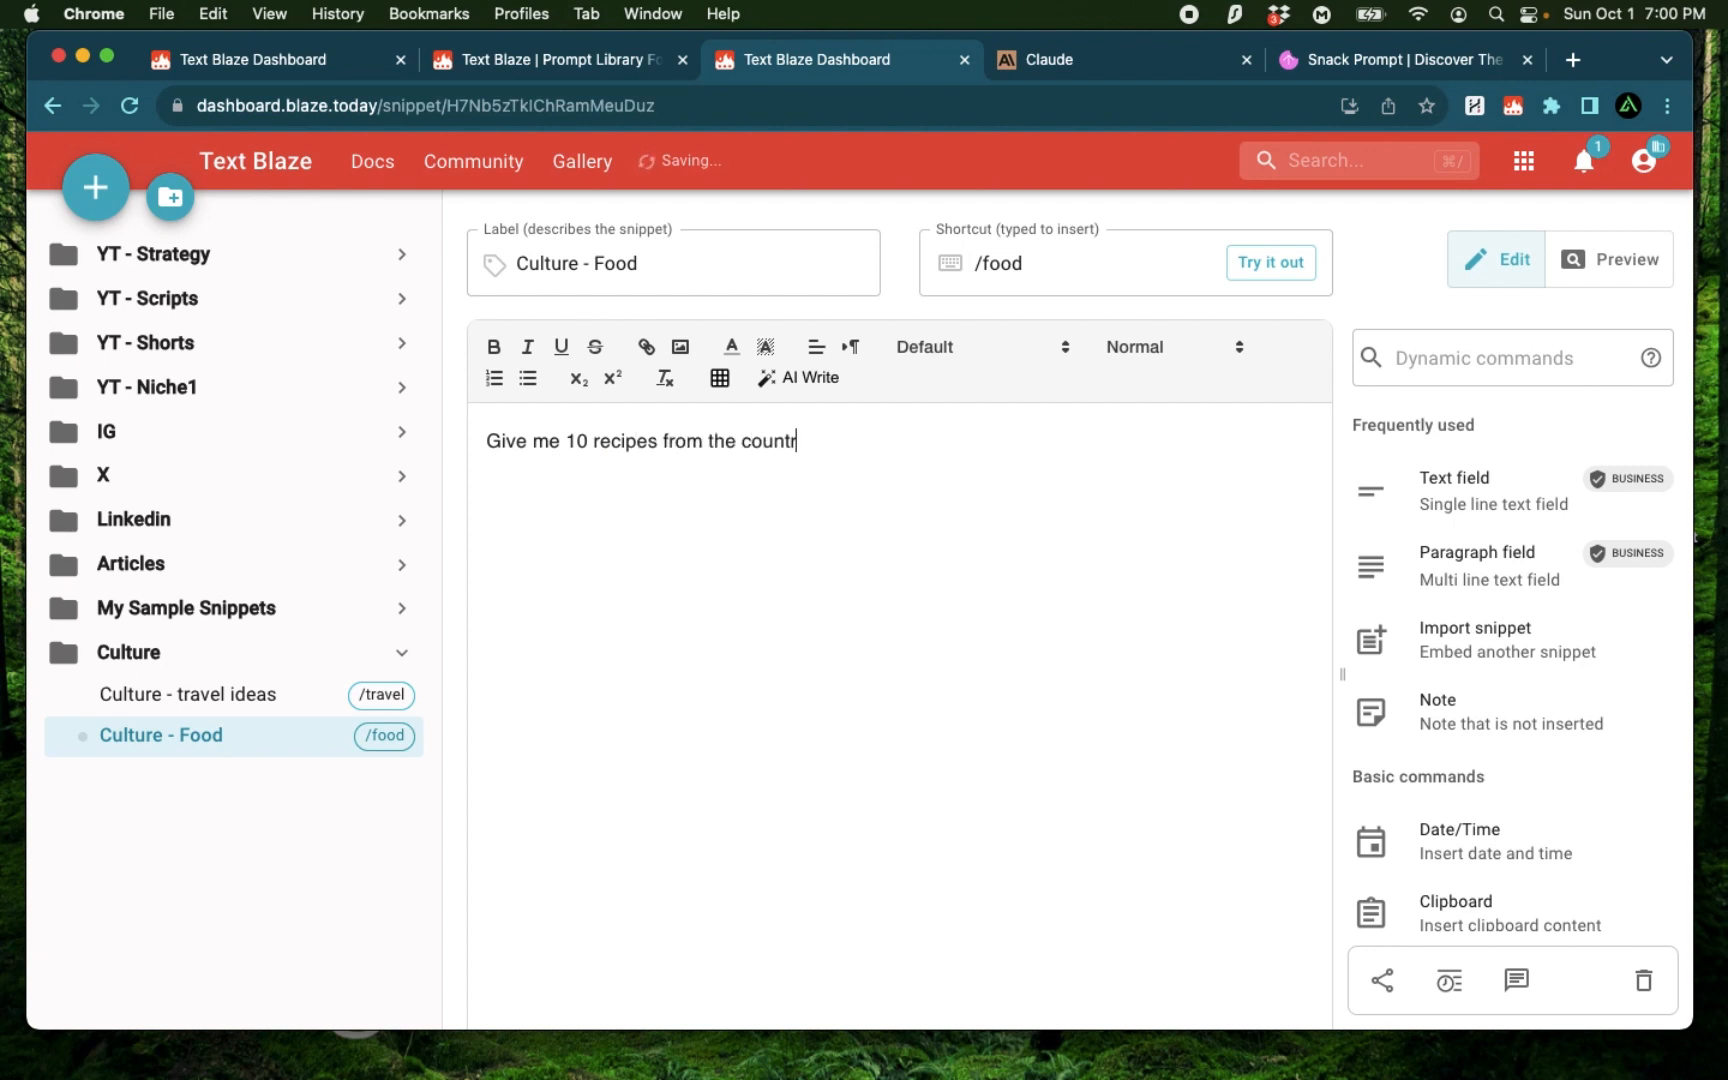
type("y mentioned abo")
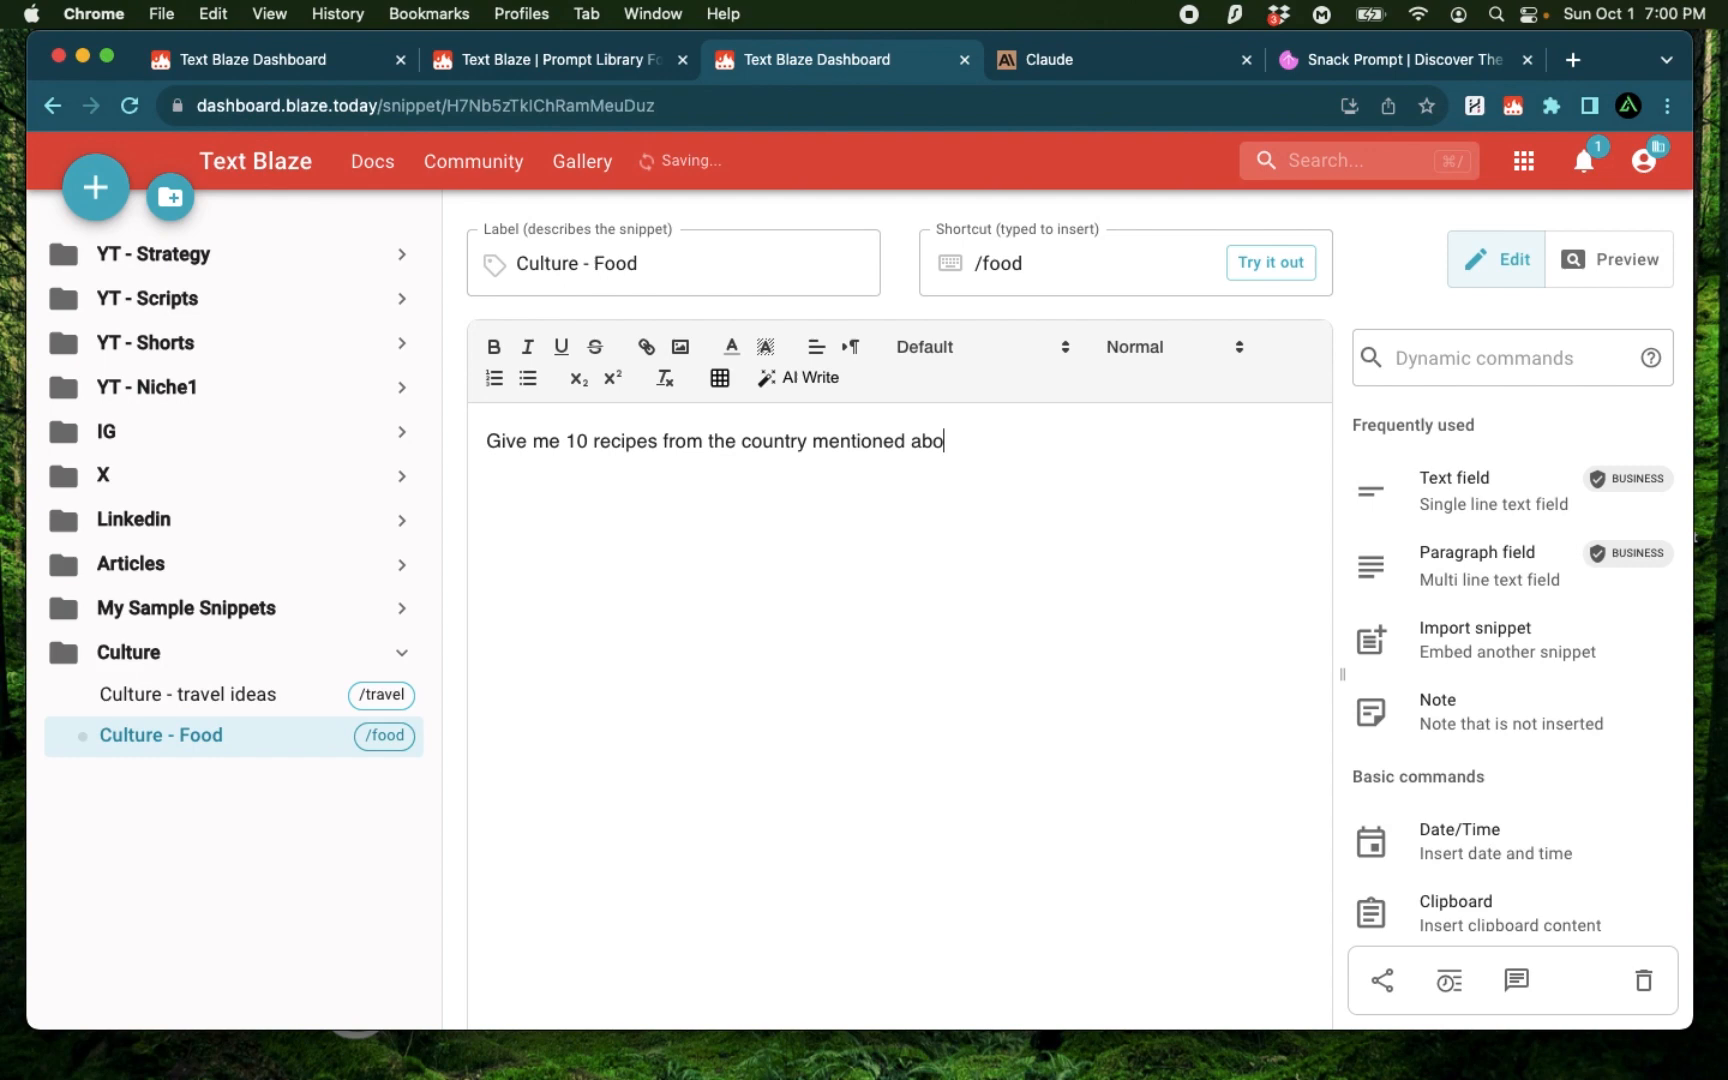
type("ve")
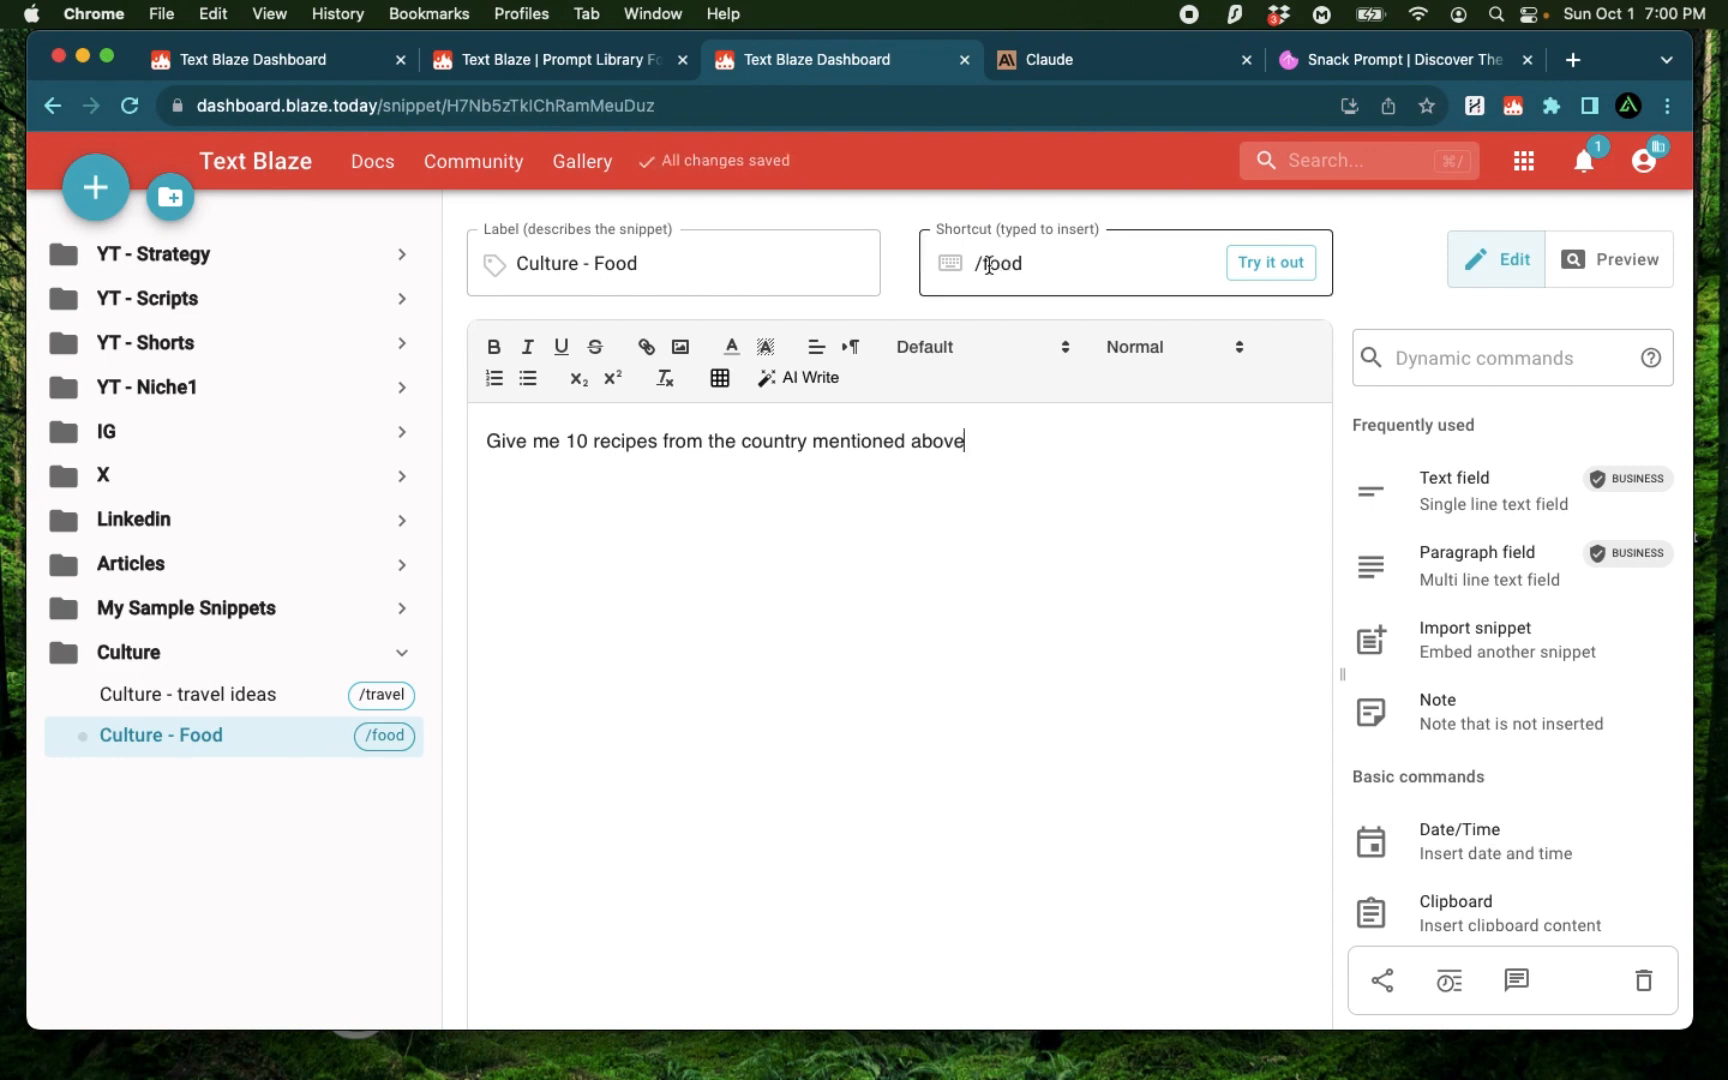
left_click(1121, 60)
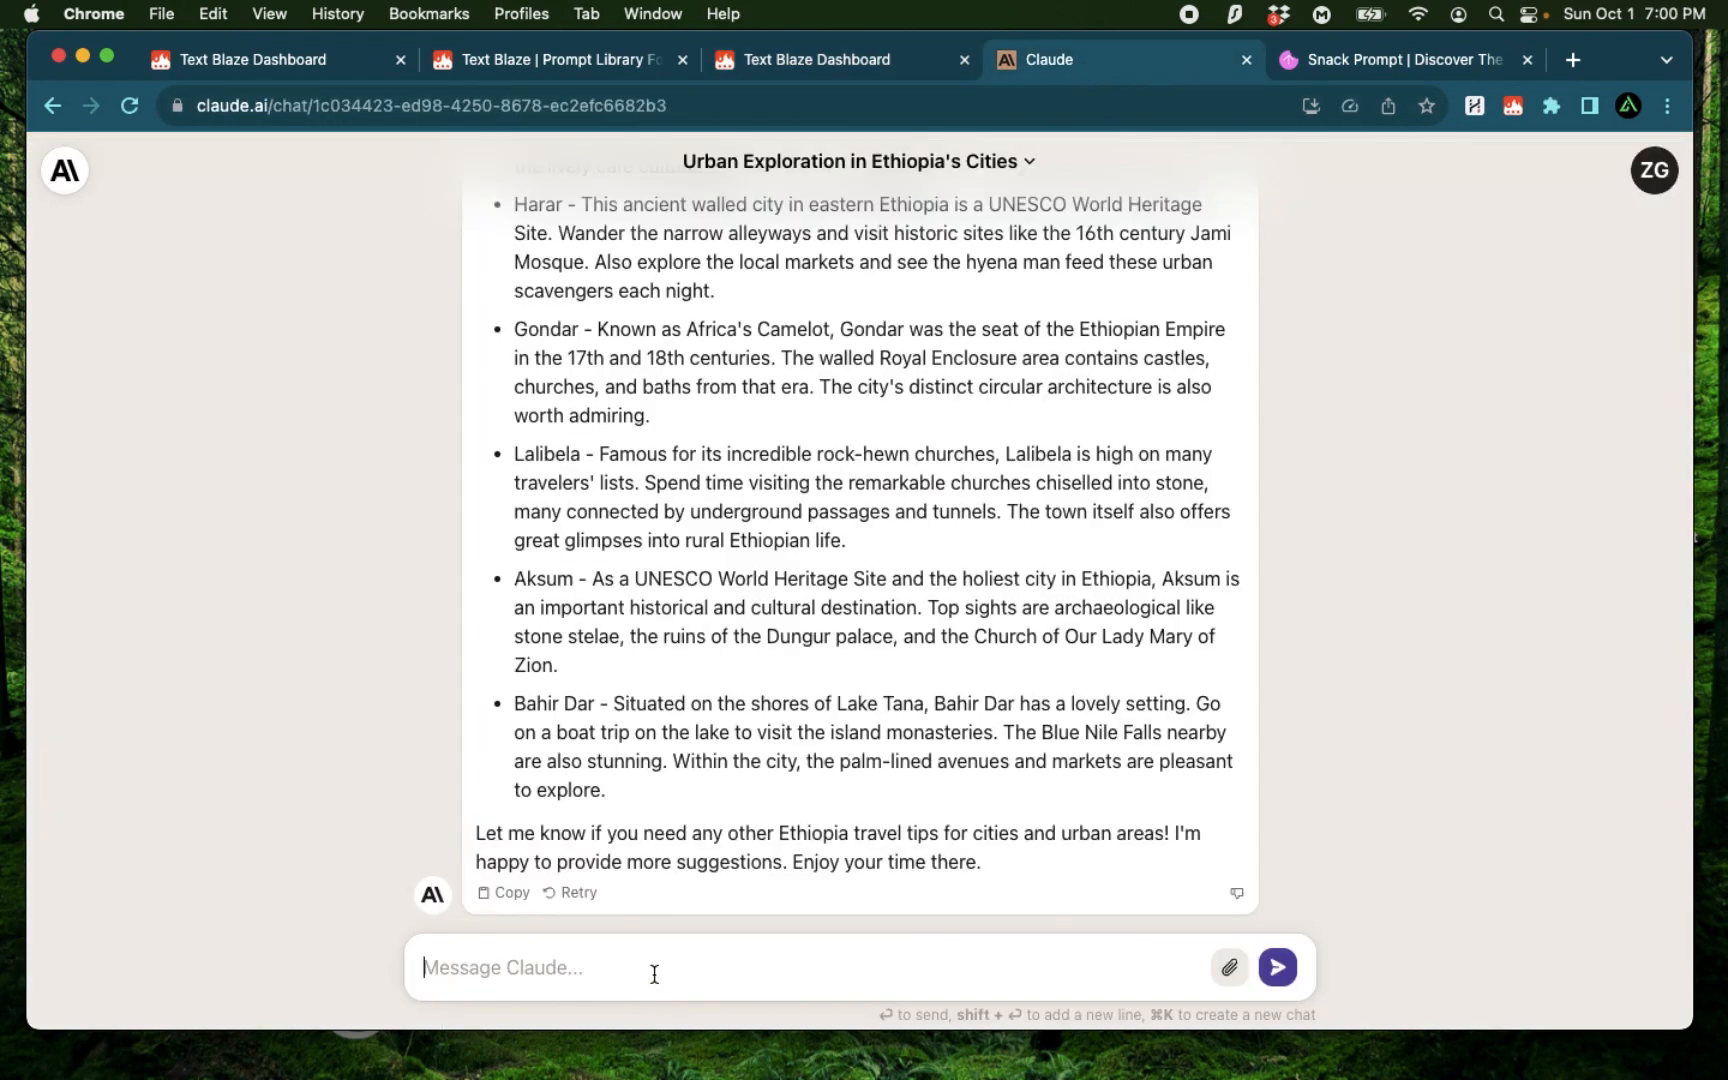
Step: Send 'Give me 10 recipes from the country mentioned above' and review Claude's Ethiopian dishes
type("Give me 10 recipes from the country mentioned above")
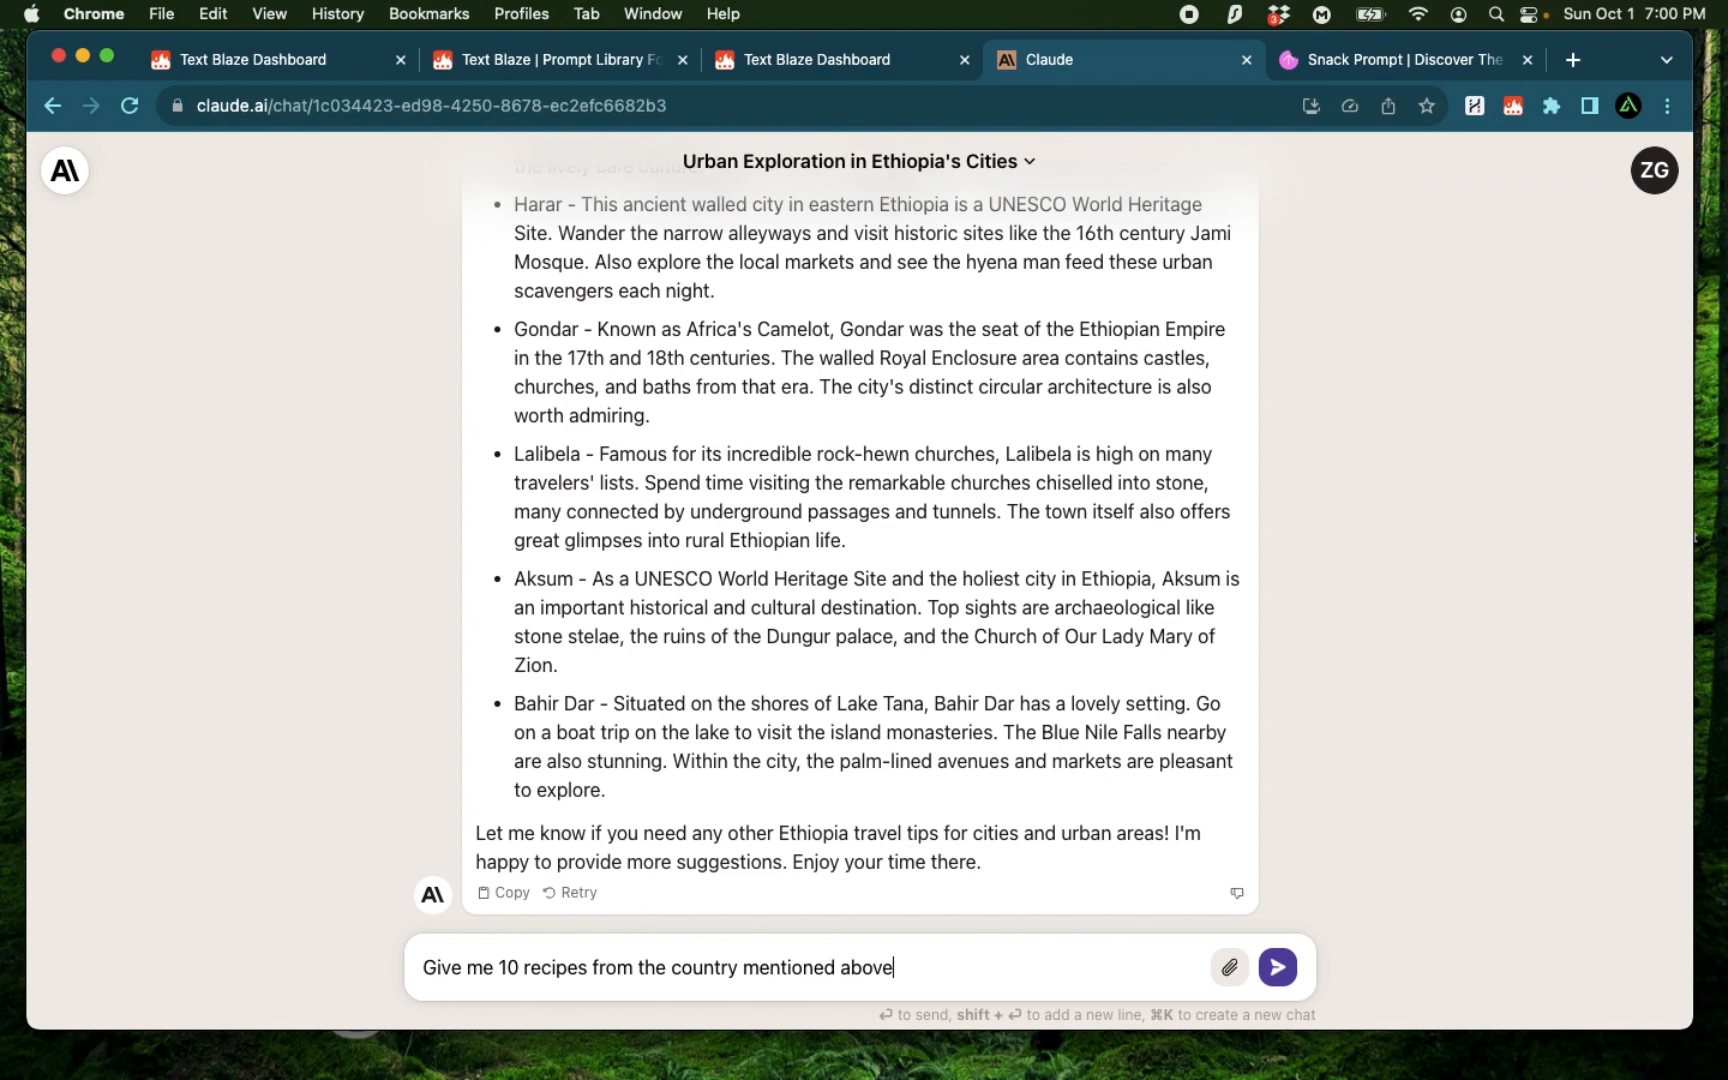
left_click(1277, 966)
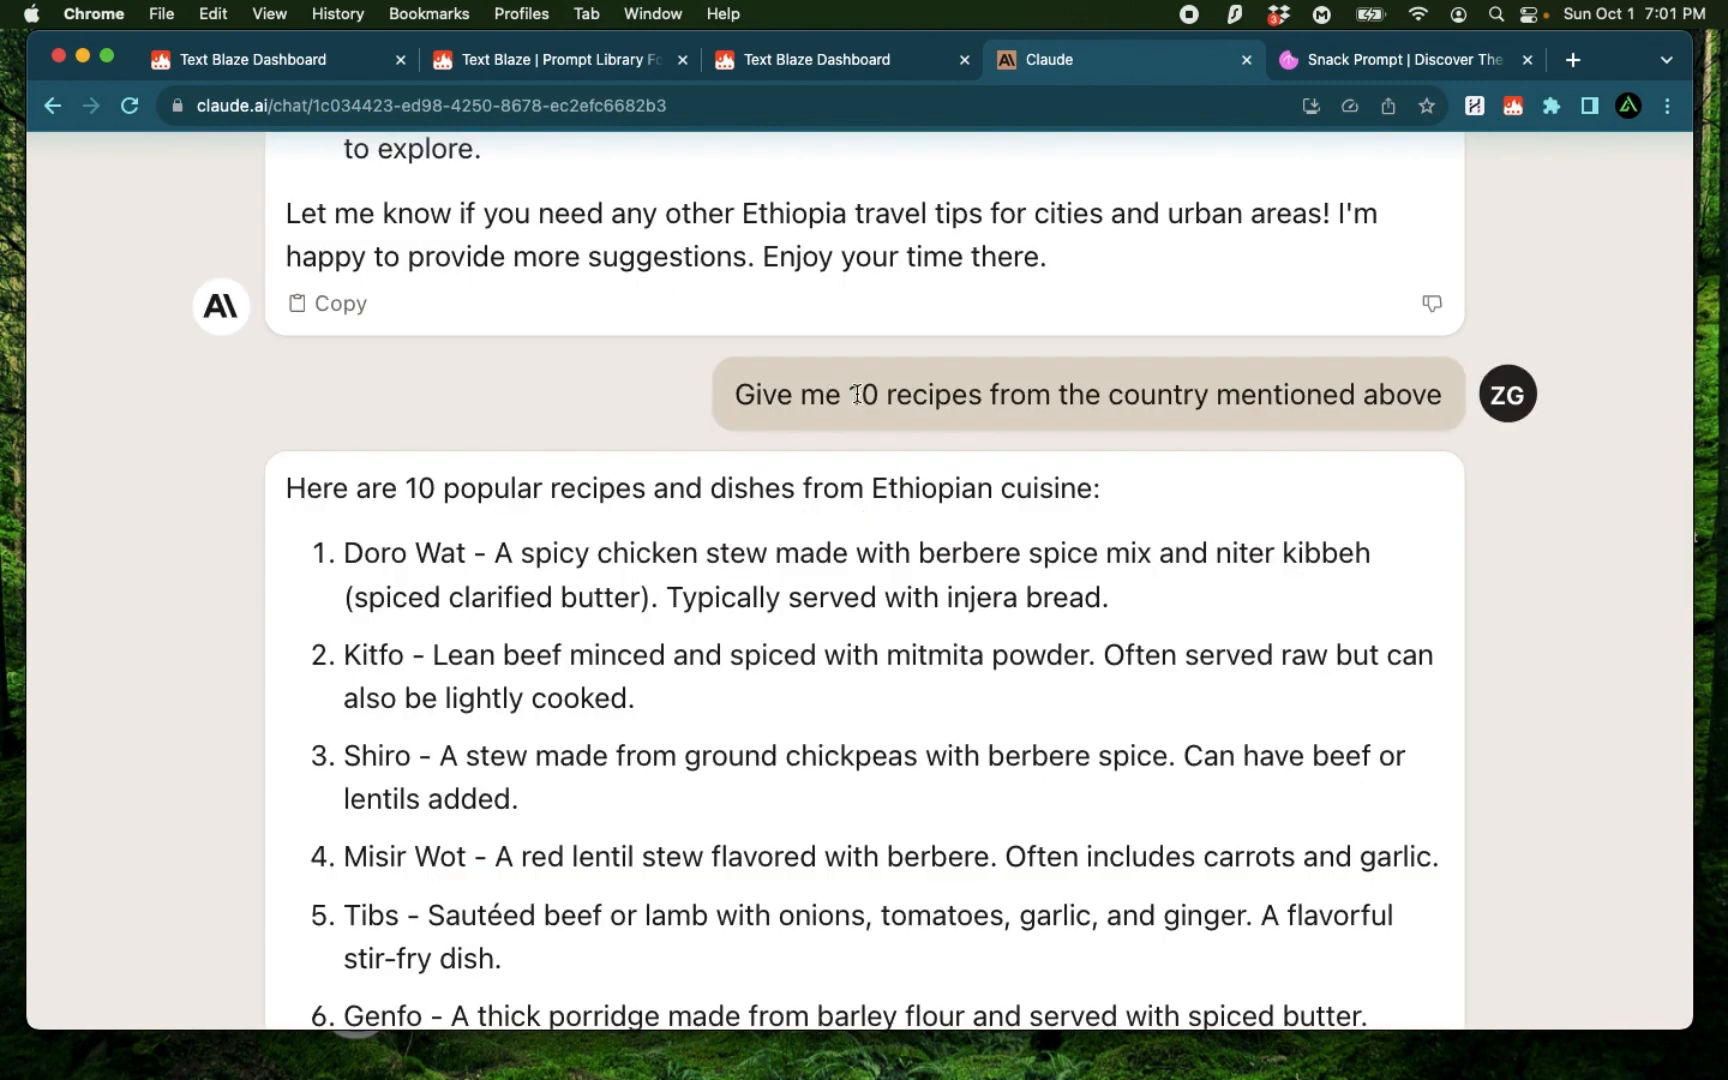
mouse_move(1202, 393)
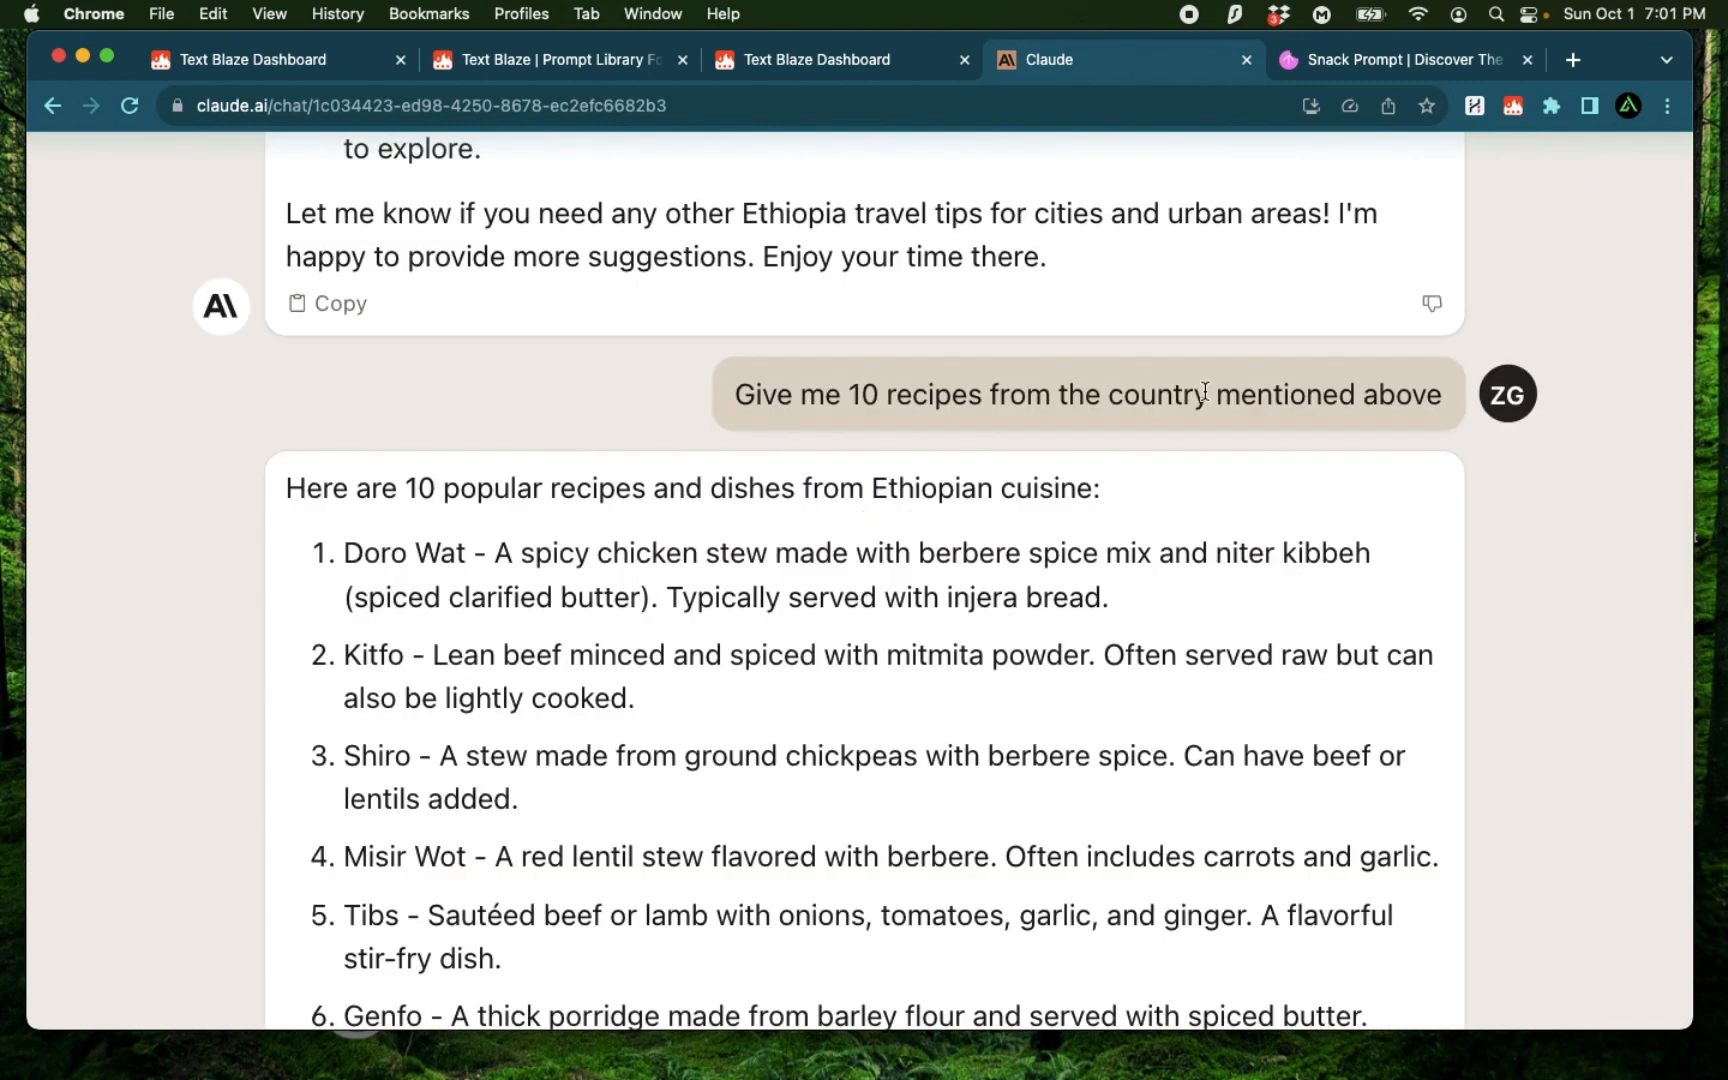
scroll("down", 3)
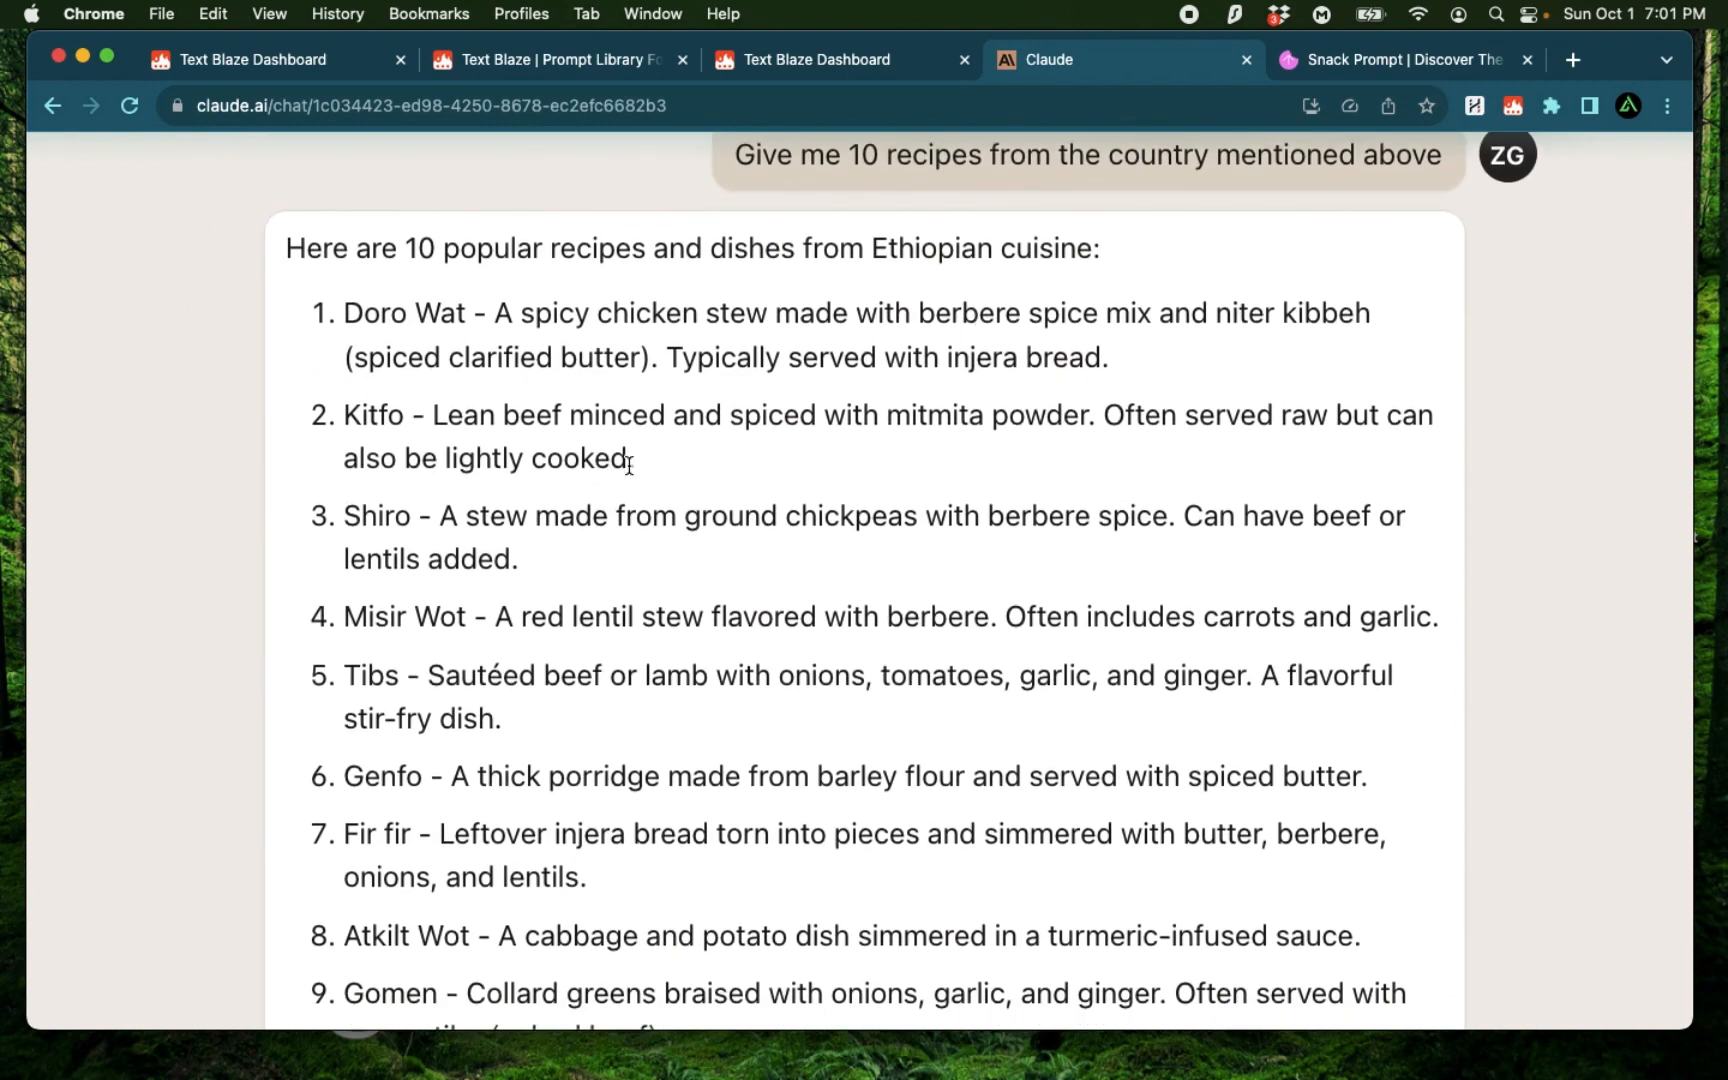
scroll("up", 3)
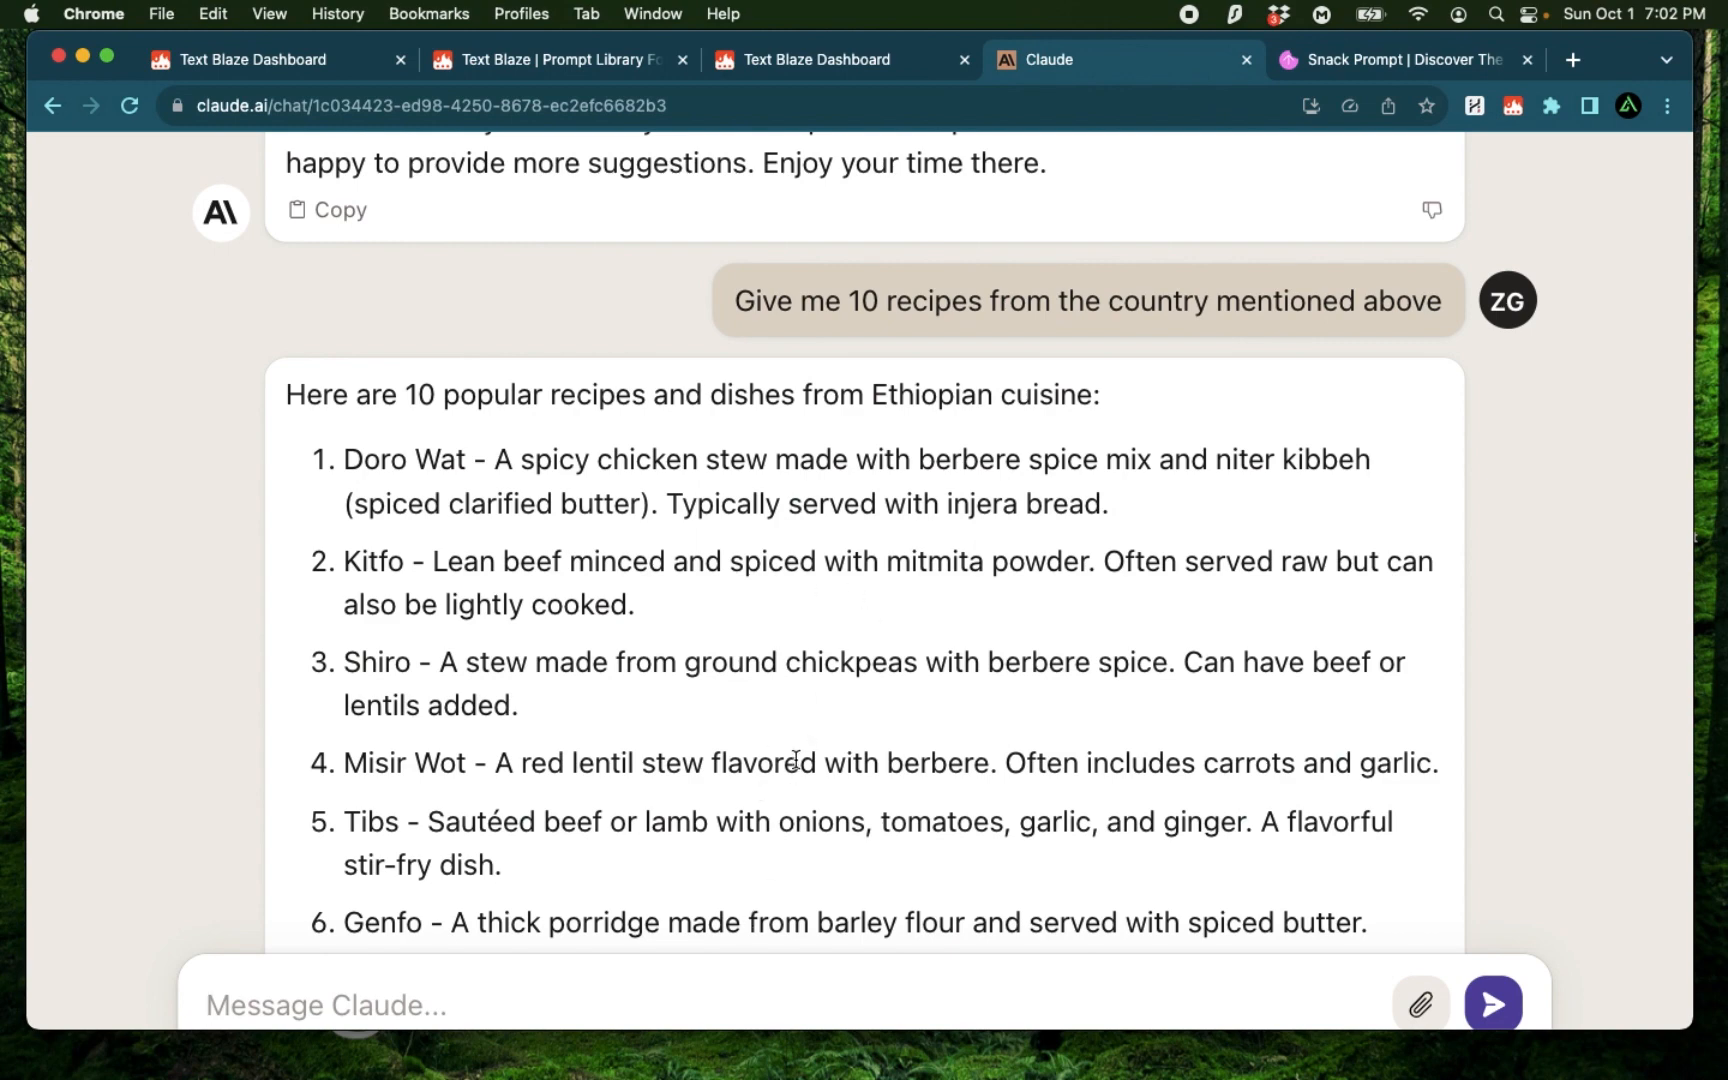
mouse_move(799, 10)
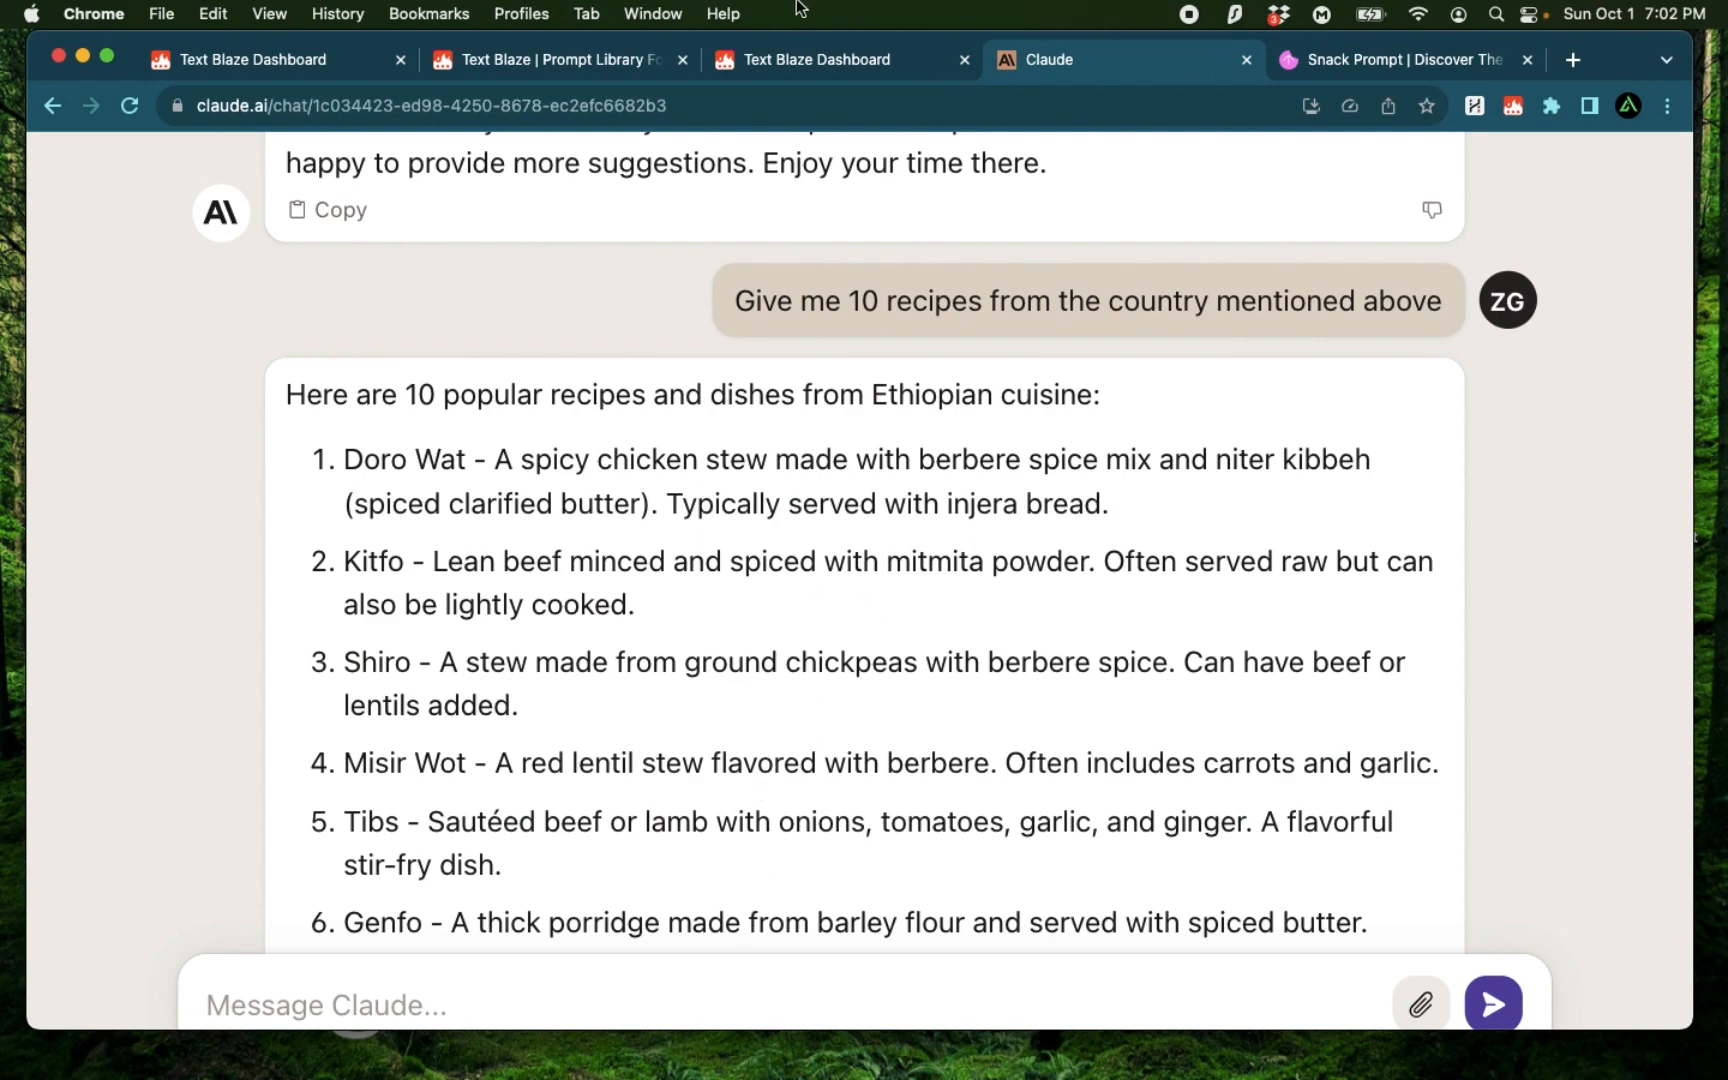
left_click(821, 60)
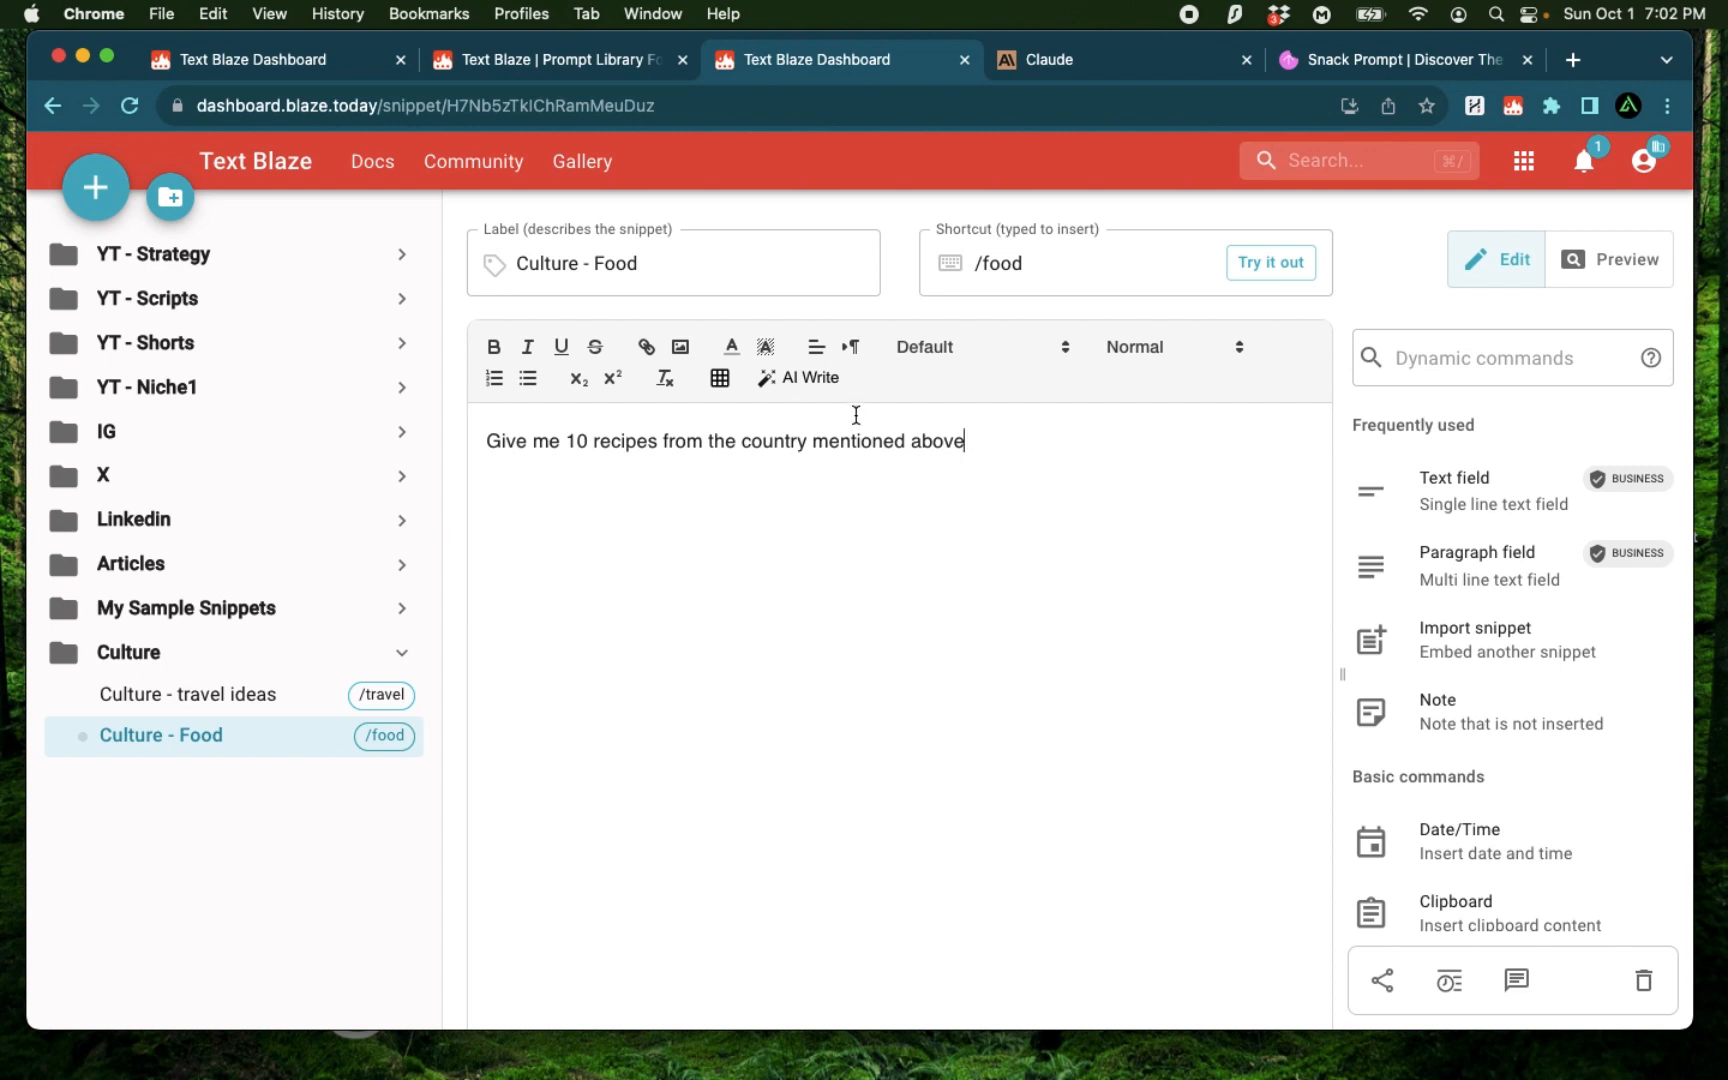
mouse_move(262, 864)
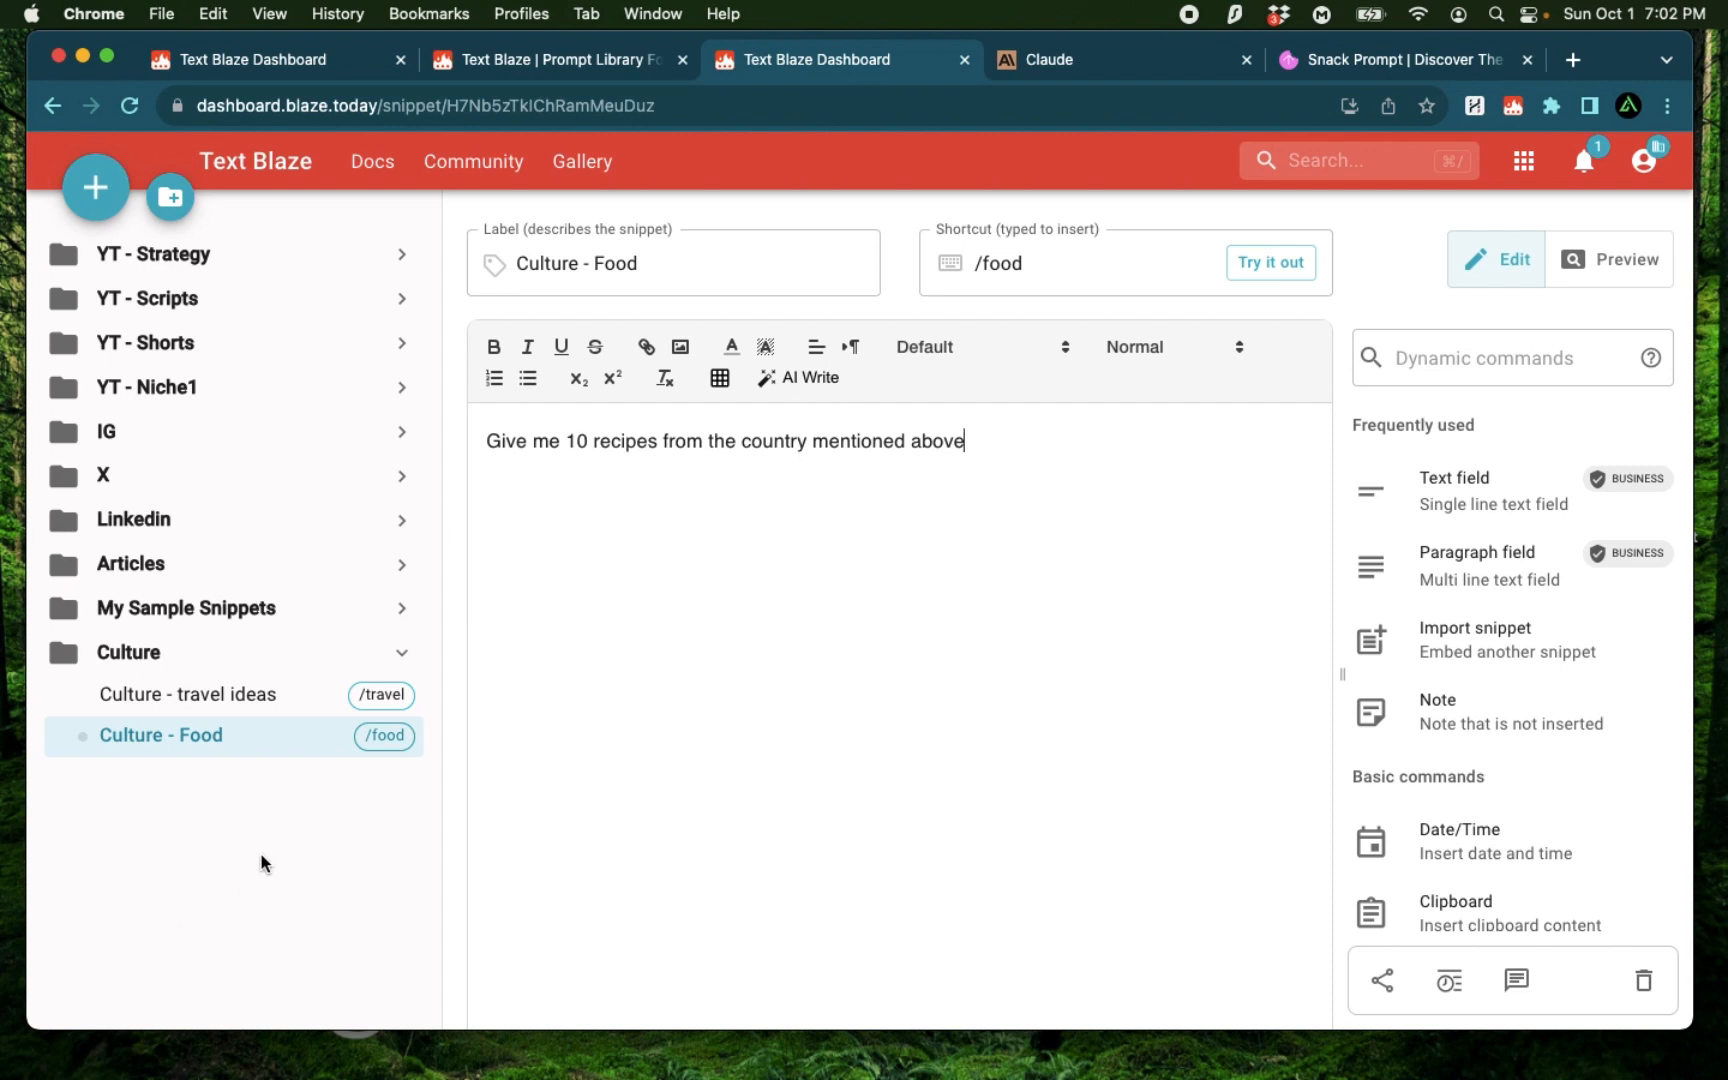
mouse_move(1024, 642)
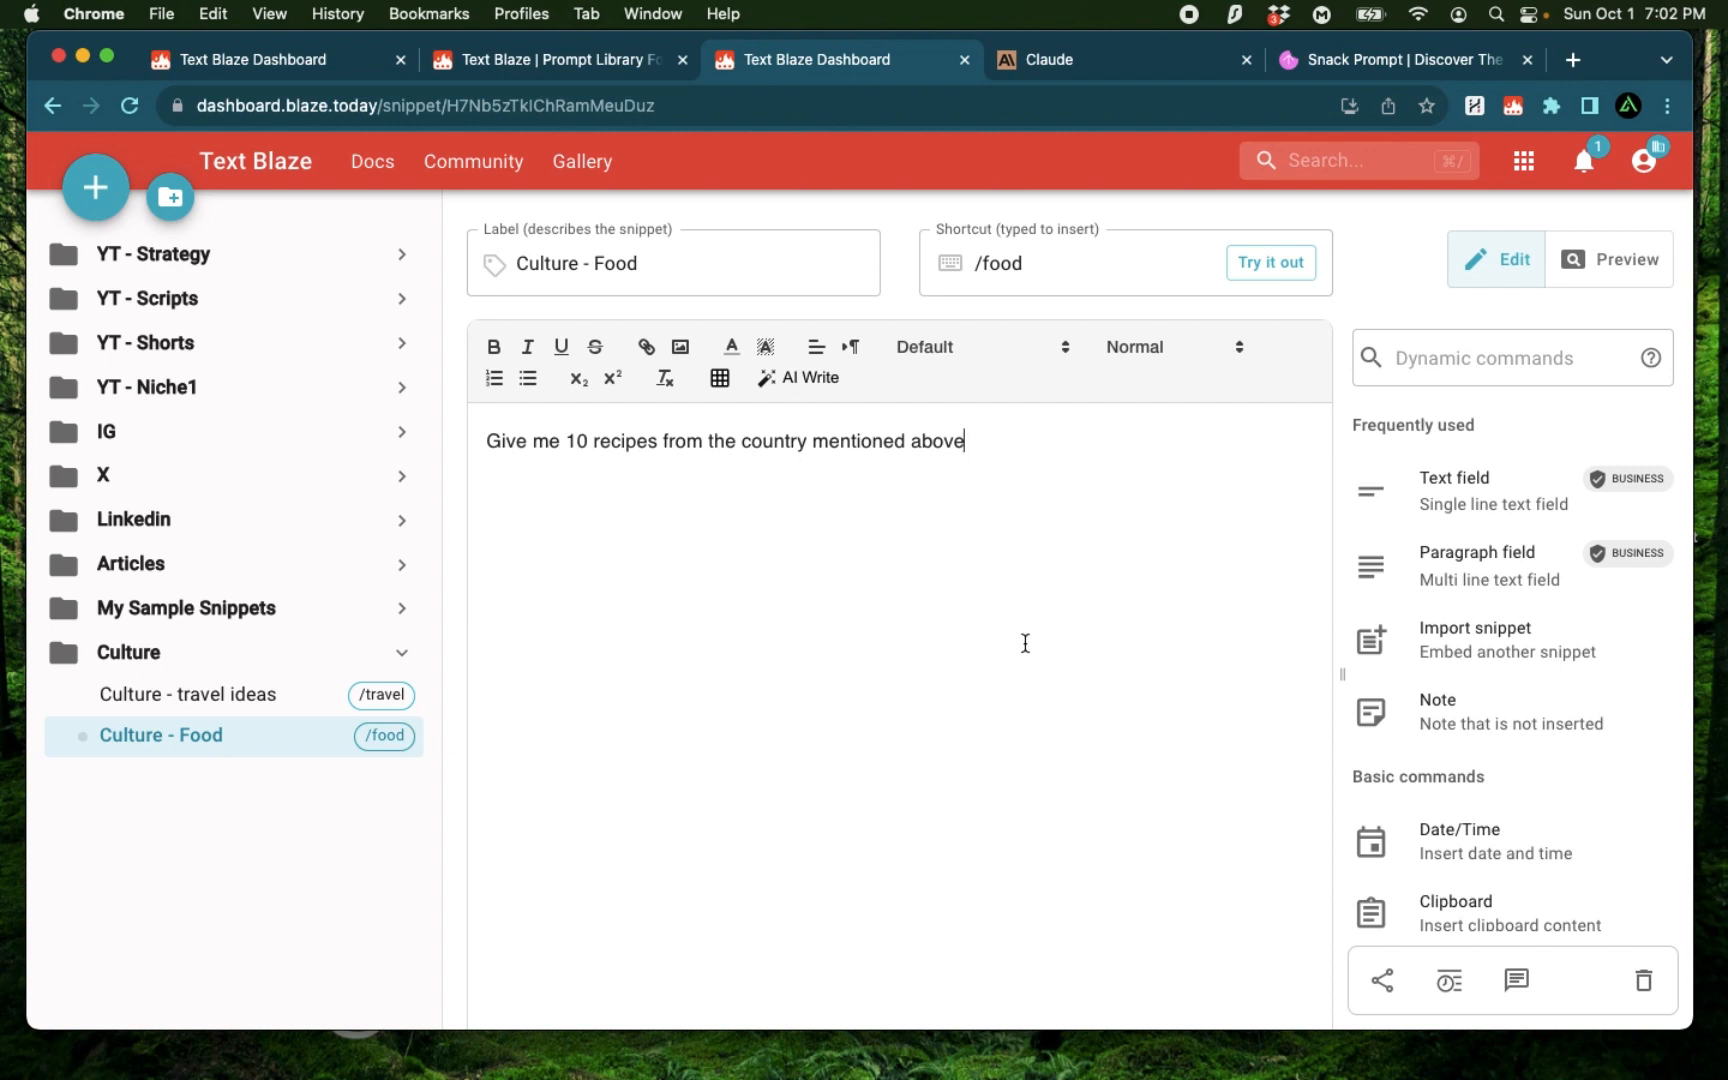
left_click(1404, 60)
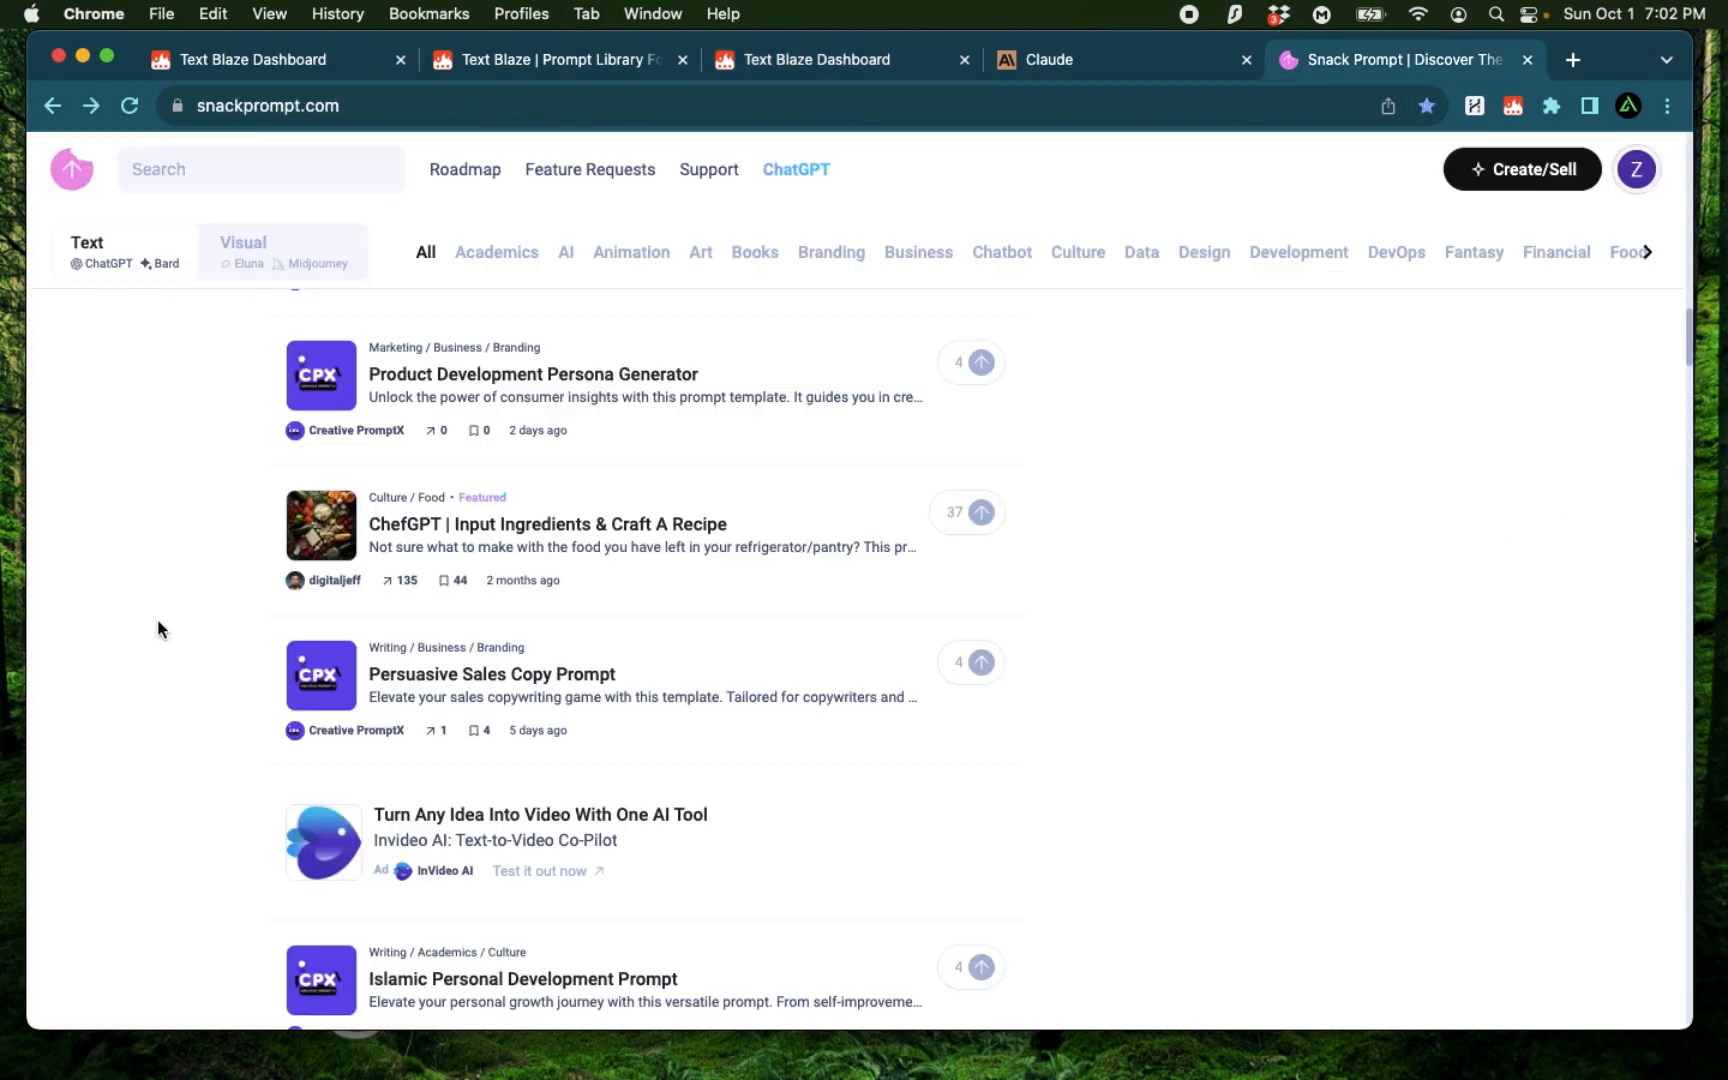
mouse_move(216, 149)
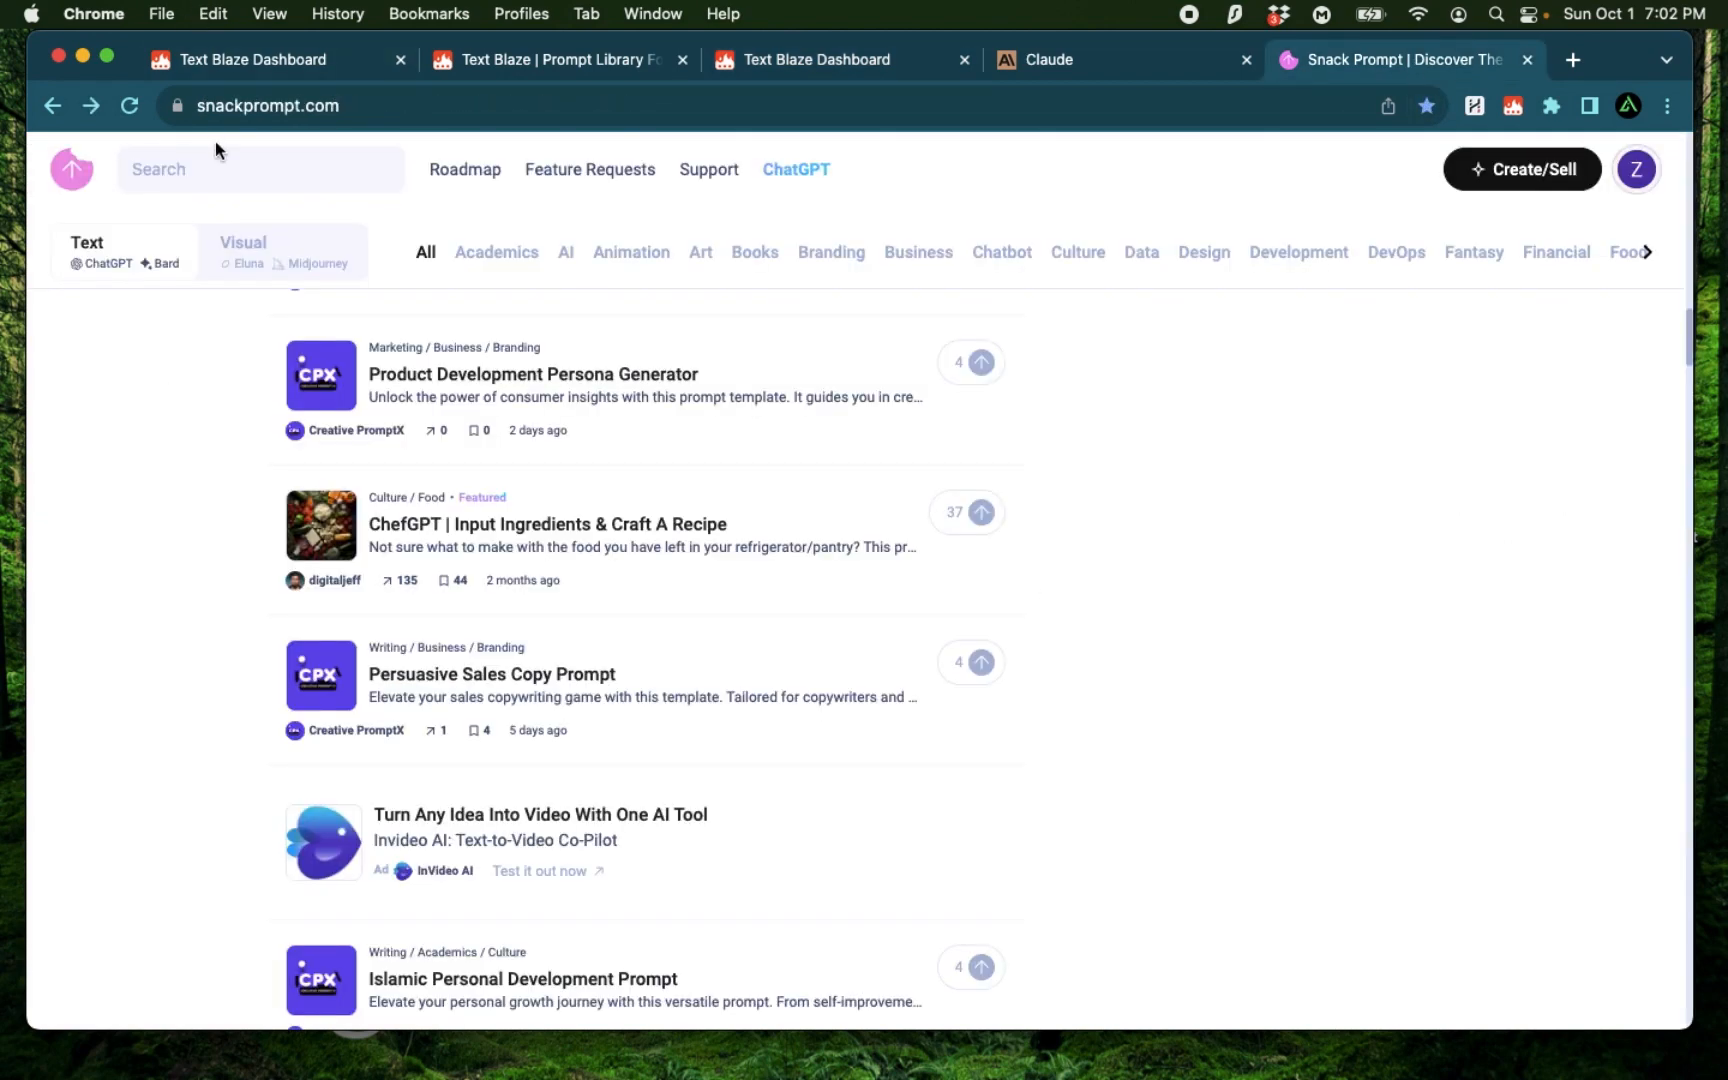
mouse_move(160, 444)
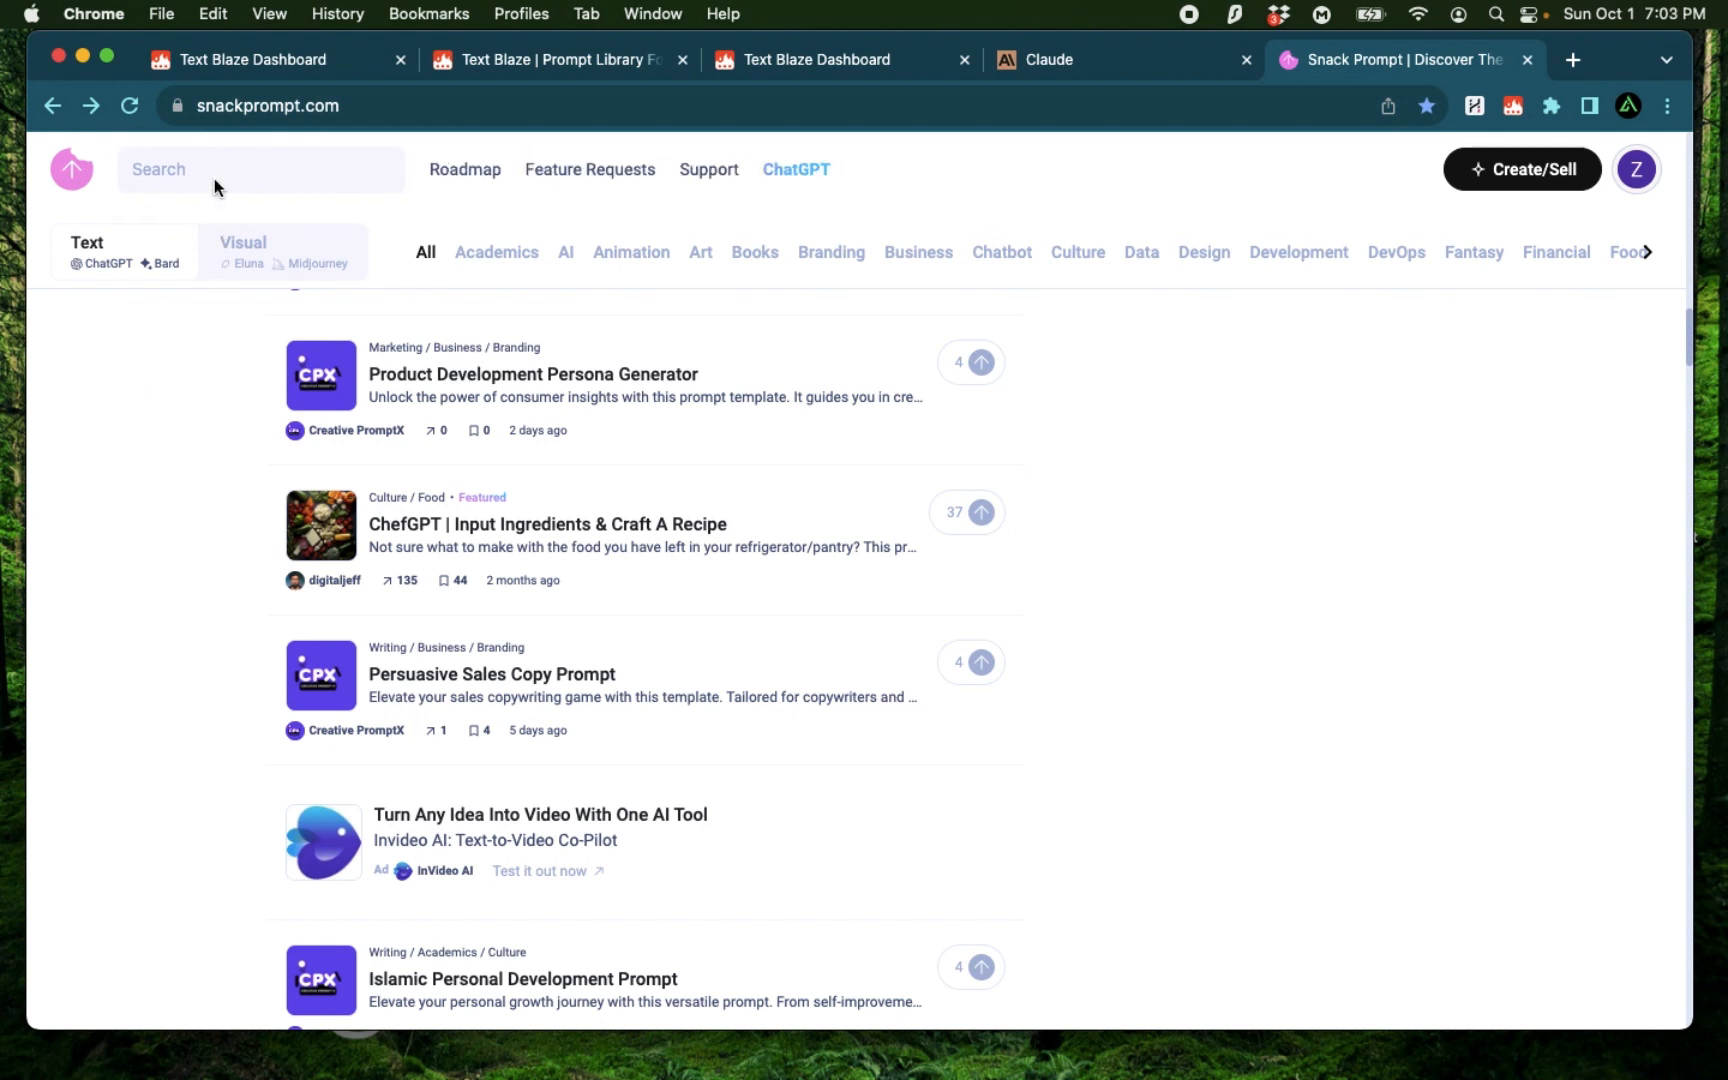
Step: Search 'recipe' and open ChefGPT | Input Ingredients & Craft A Recipe
type("recipe")
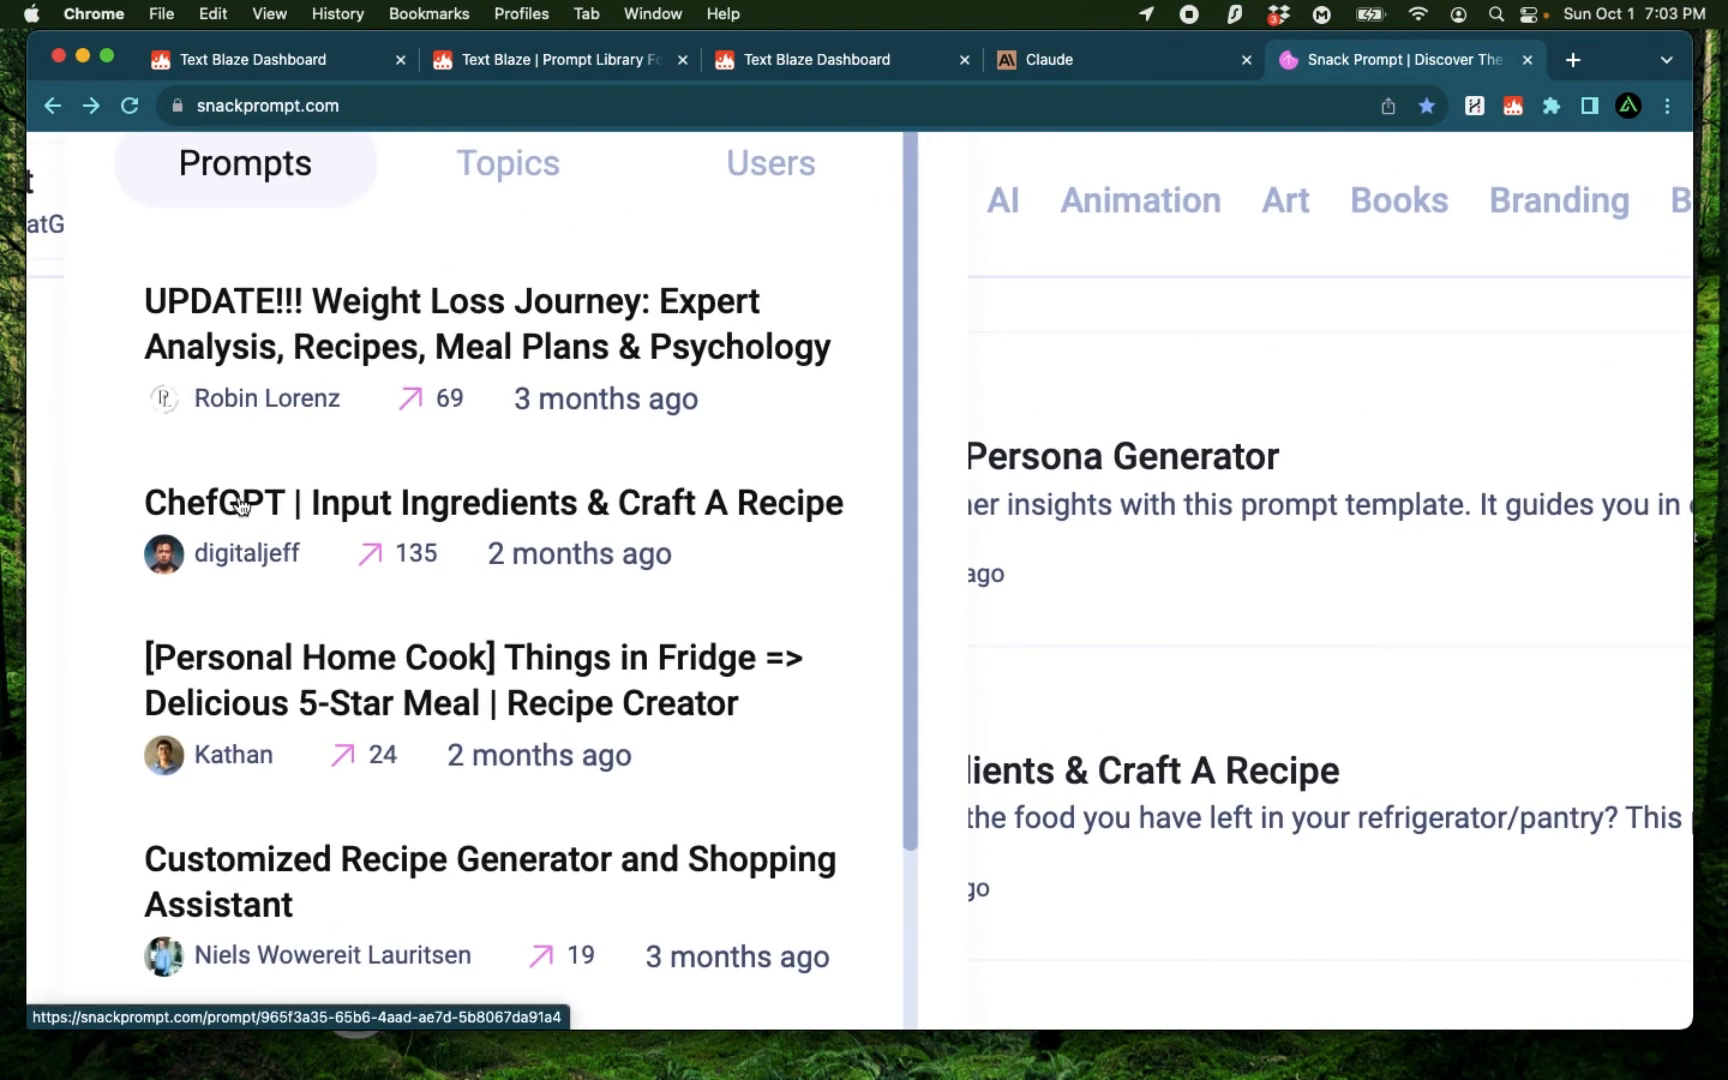
left_click(493, 503)
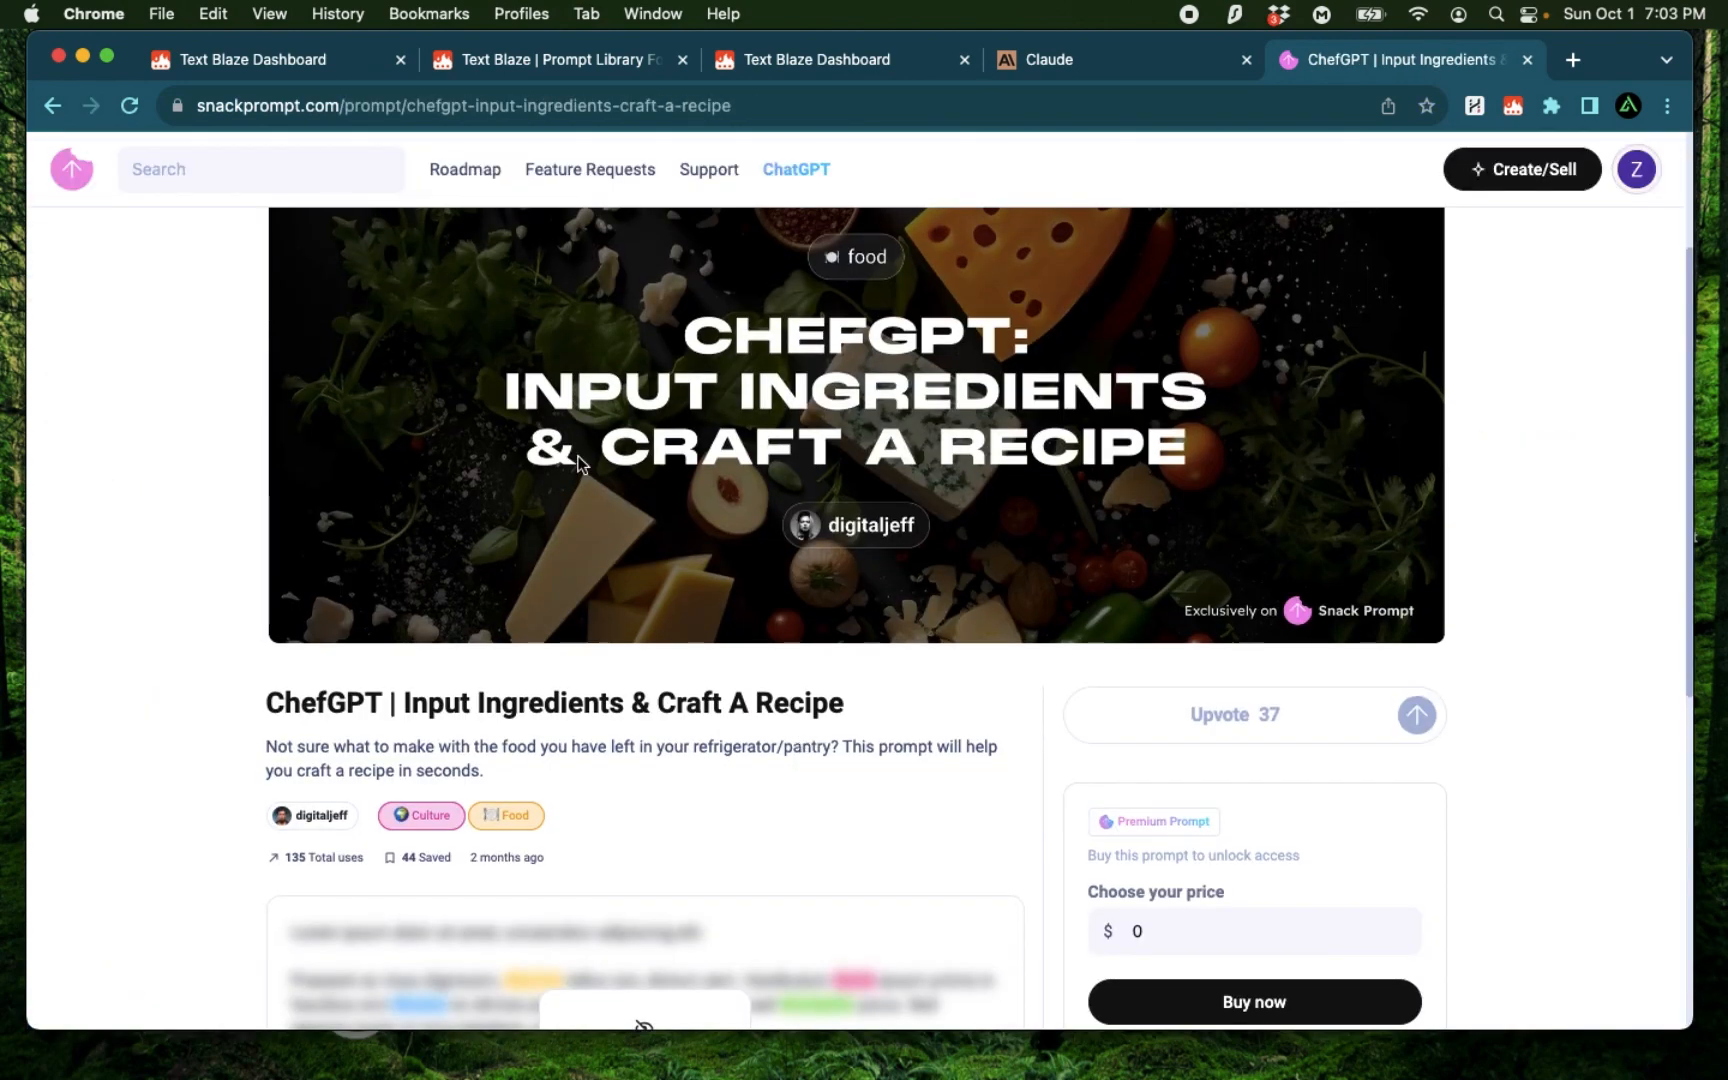
mouse_move(931, 452)
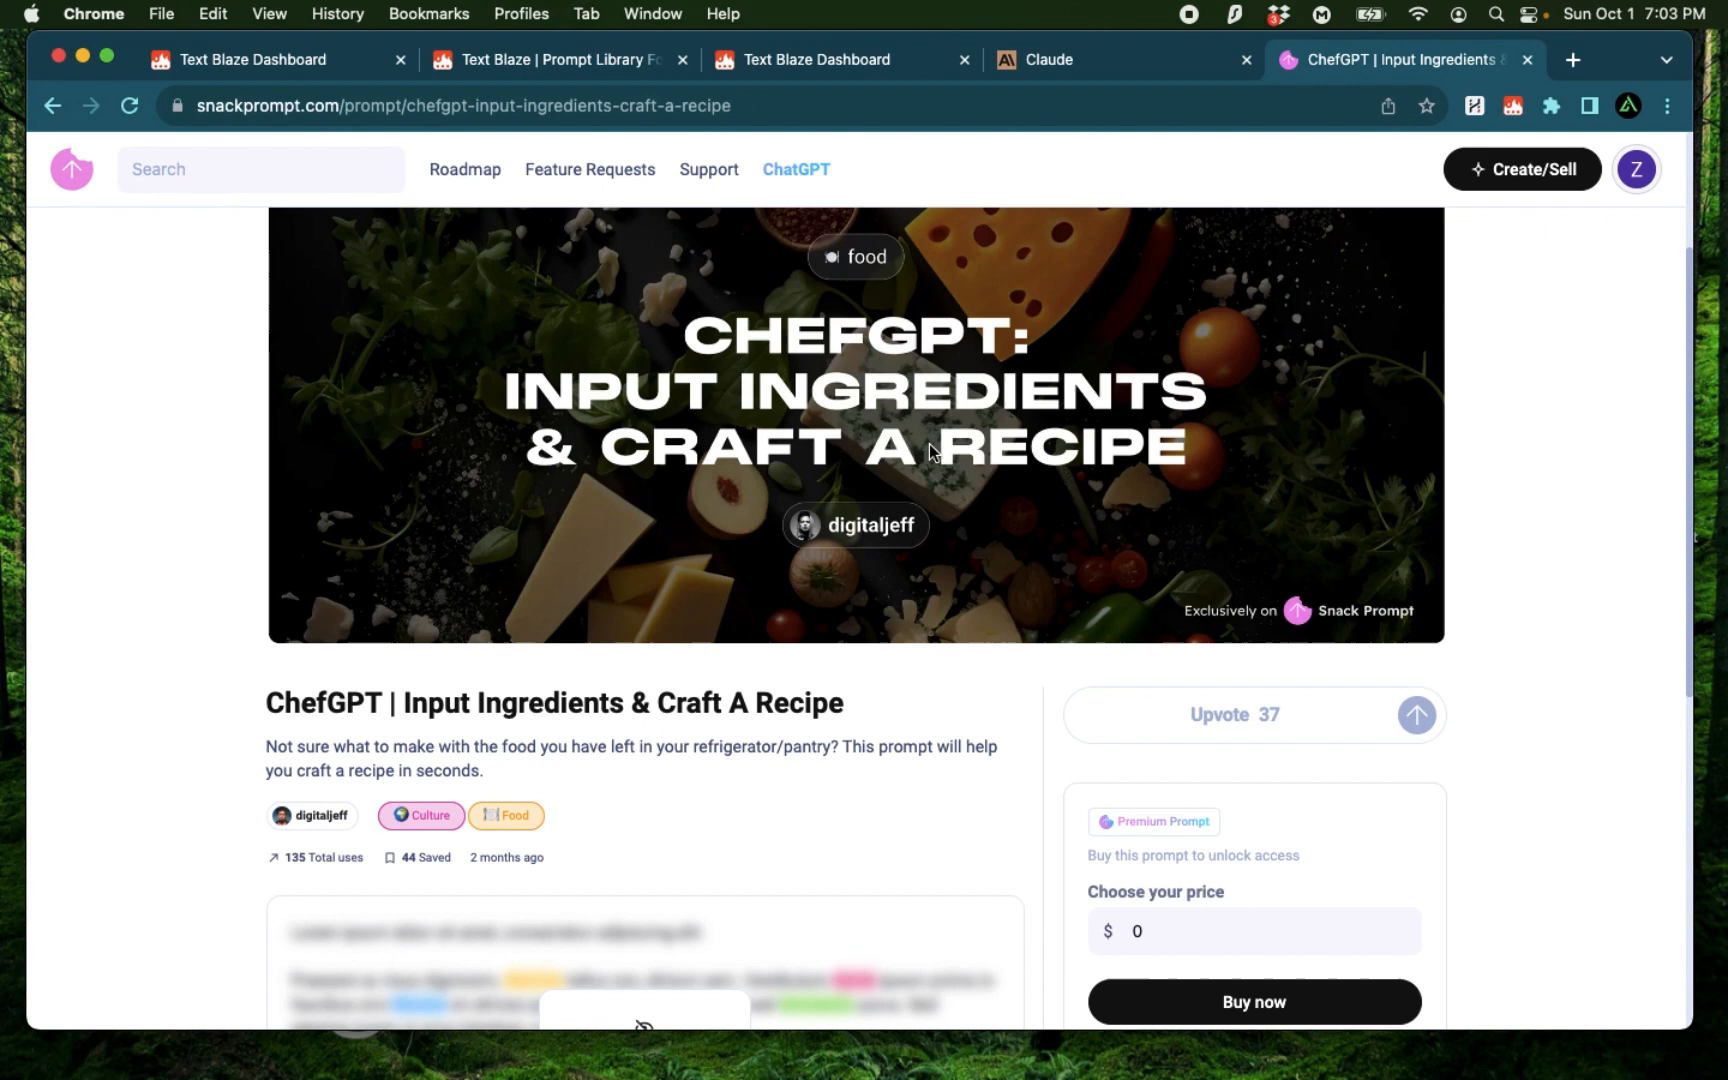
Step: Buy the ChefGPT prompt for $0 to unlock its full text
scroll("down", 3)
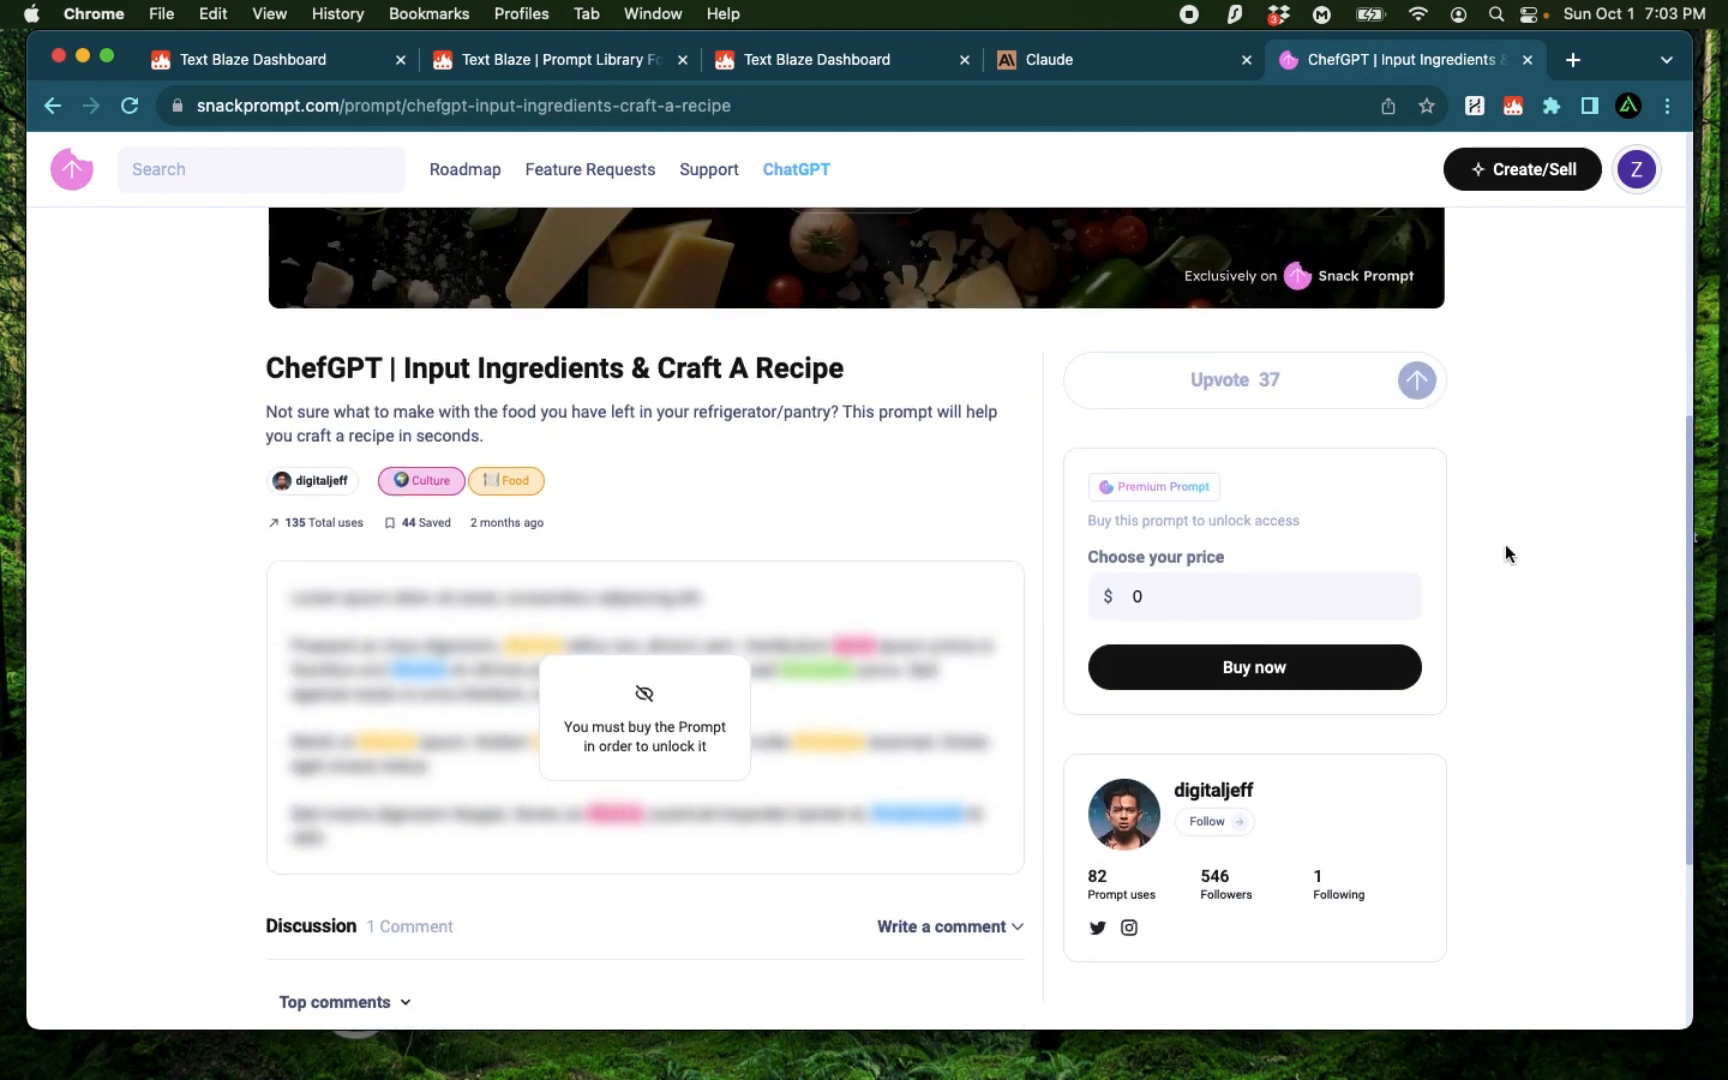
left_click(1234, 596)
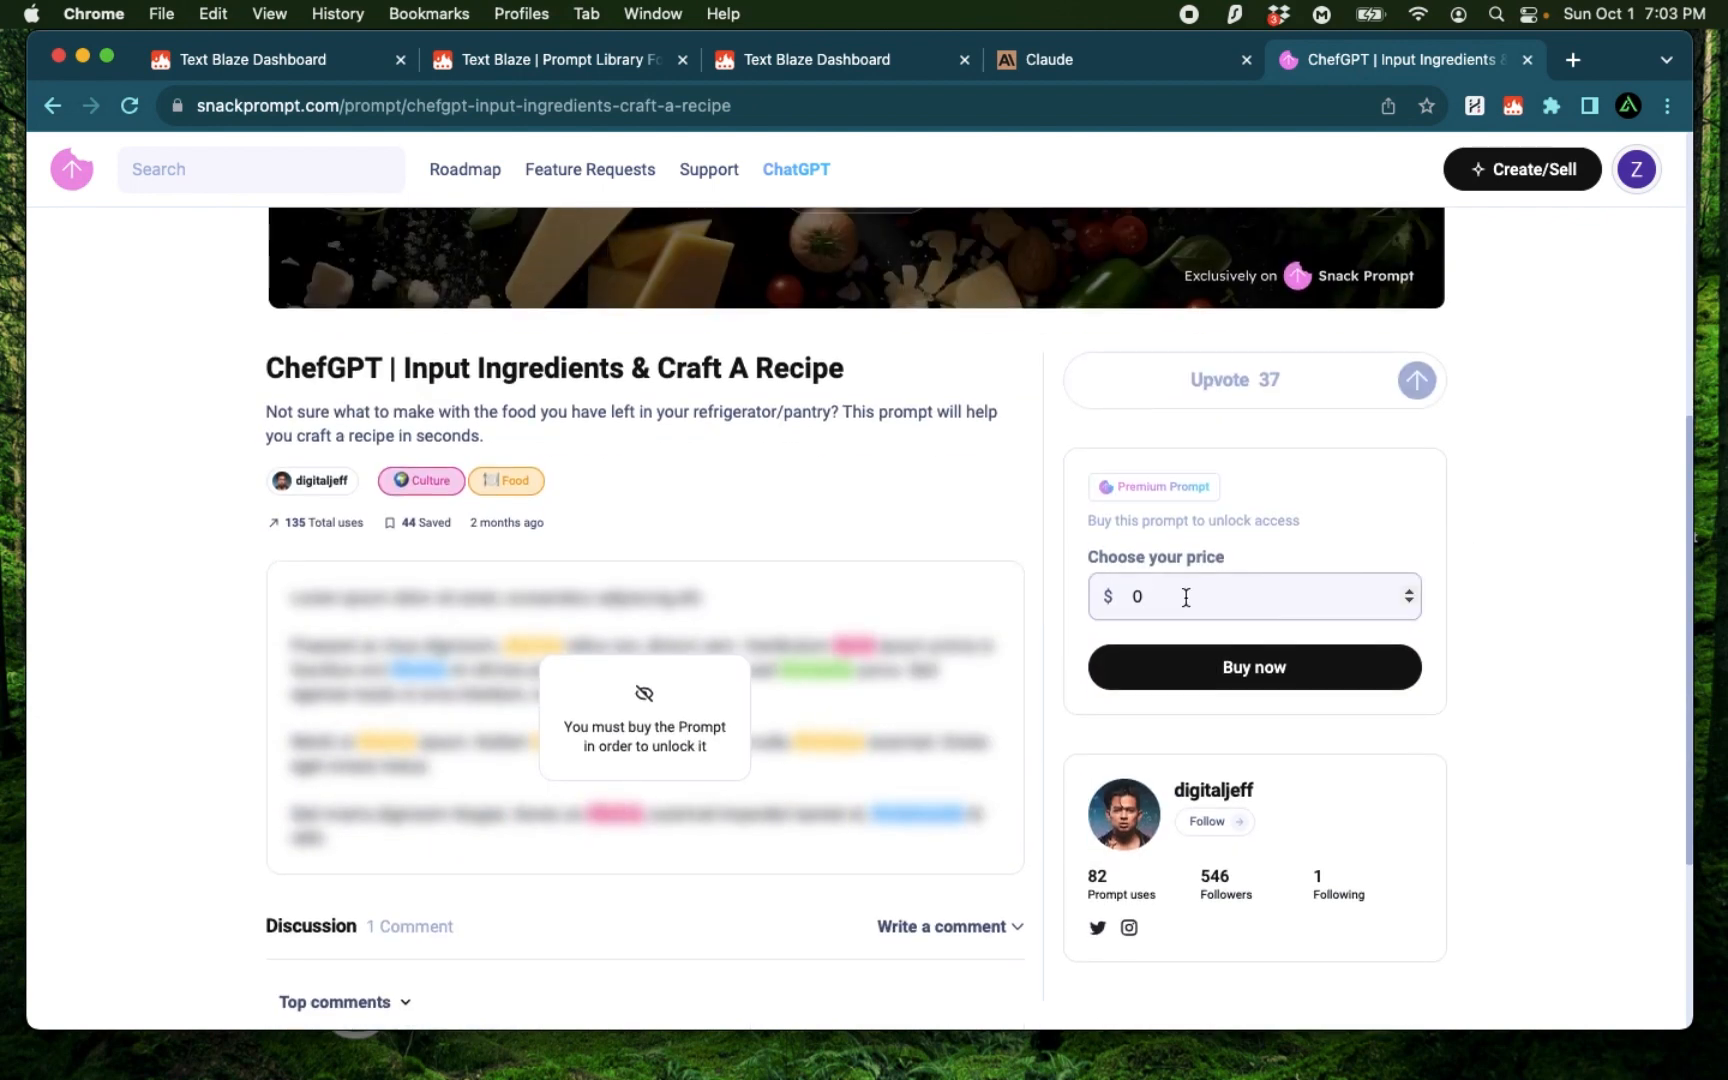
mouse_move(1207, 669)
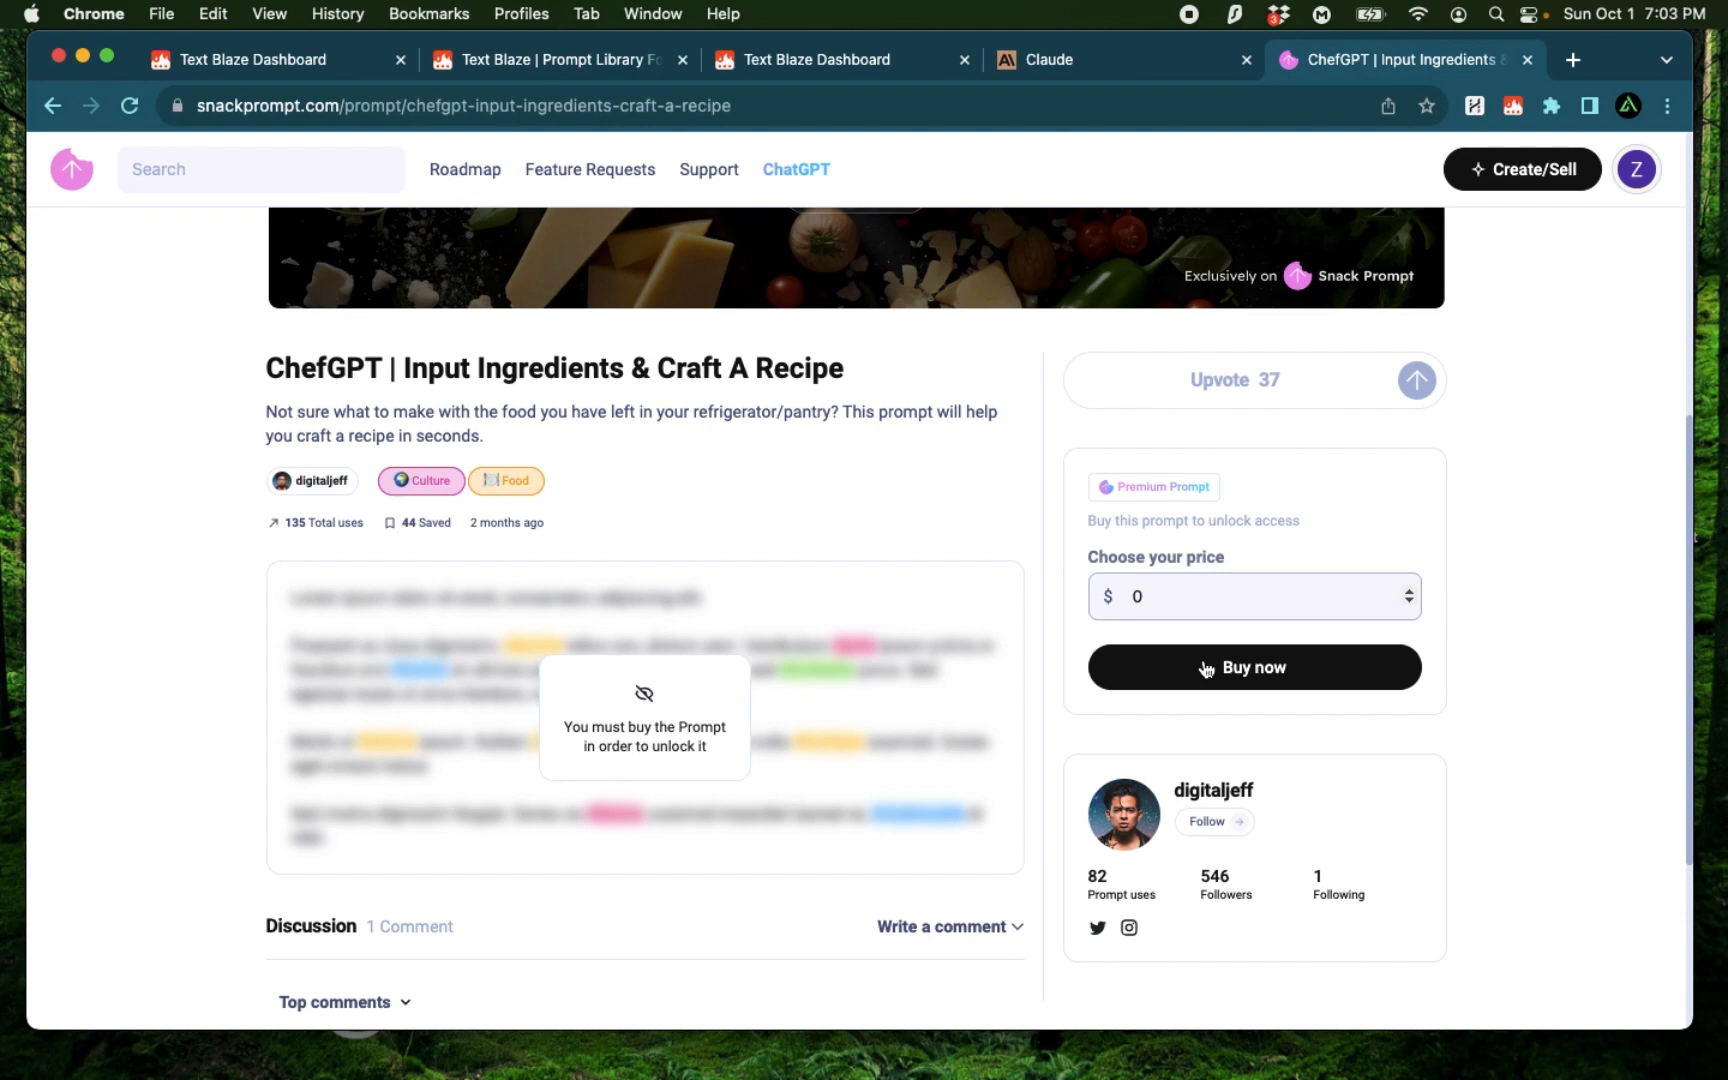
left_click(1253, 667)
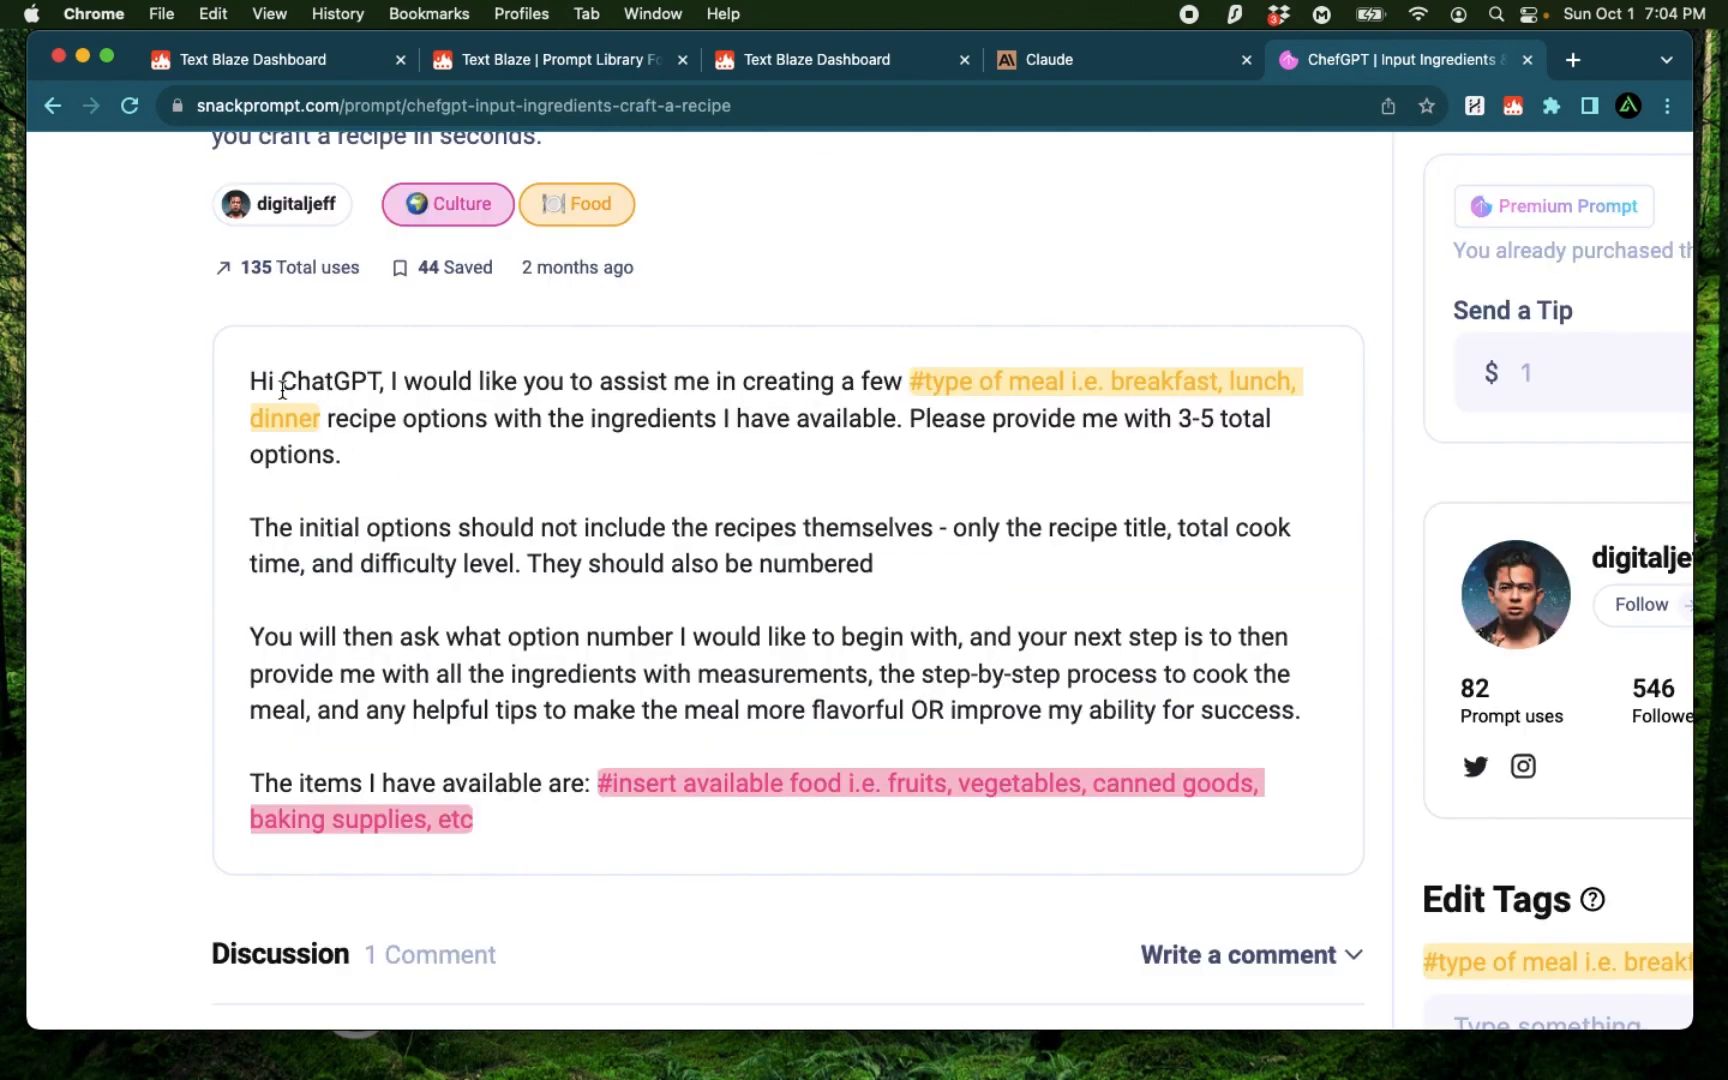
mouse_move(493, 408)
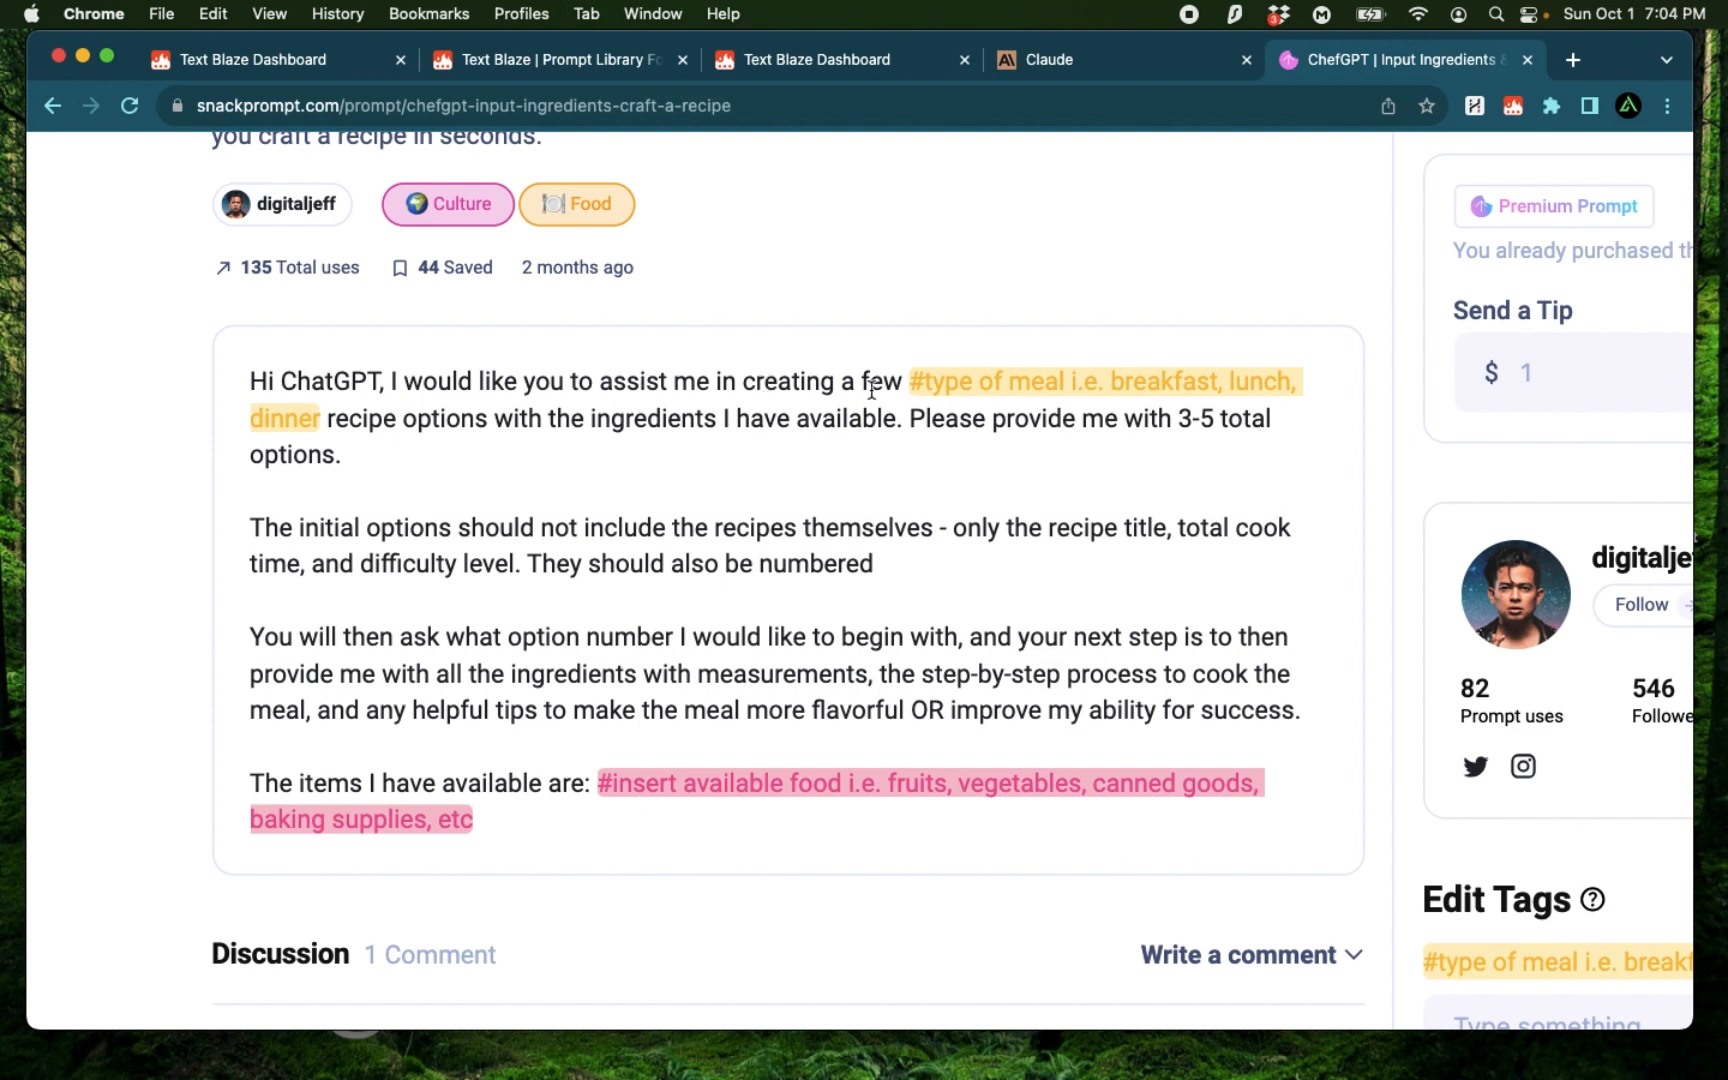
mouse_move(1097, 408)
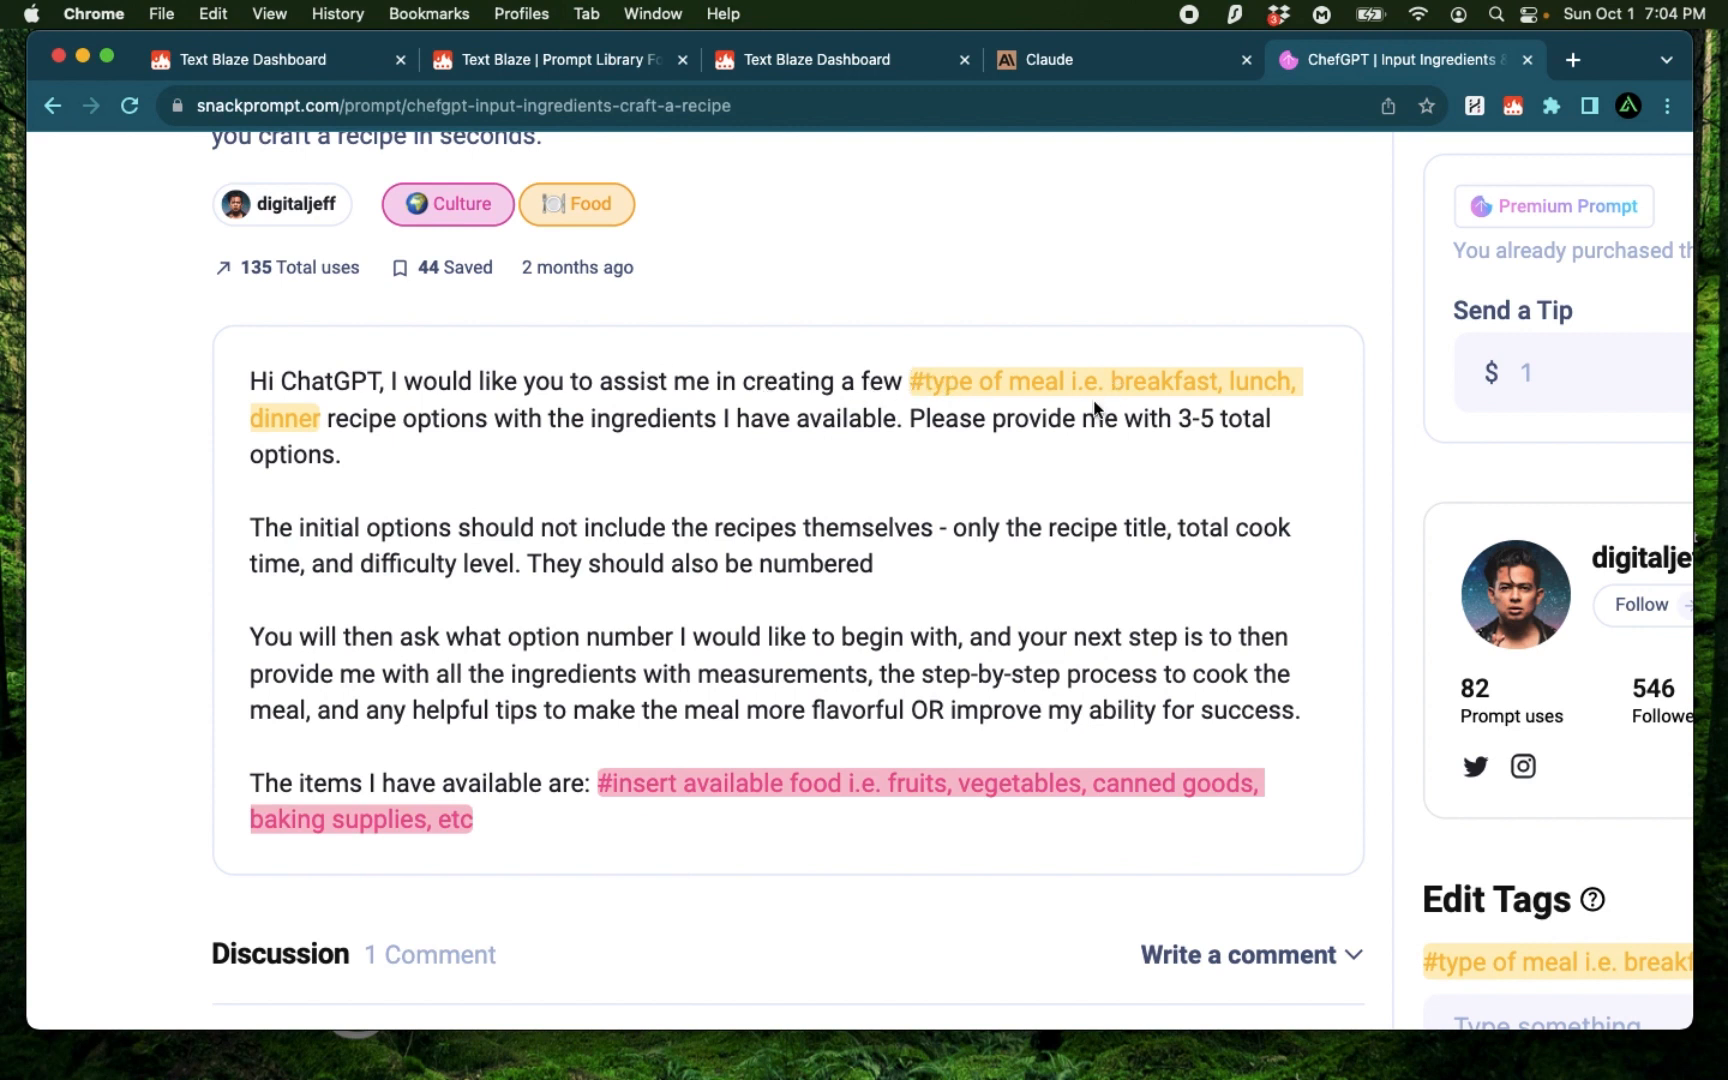
mouse_move(774, 444)
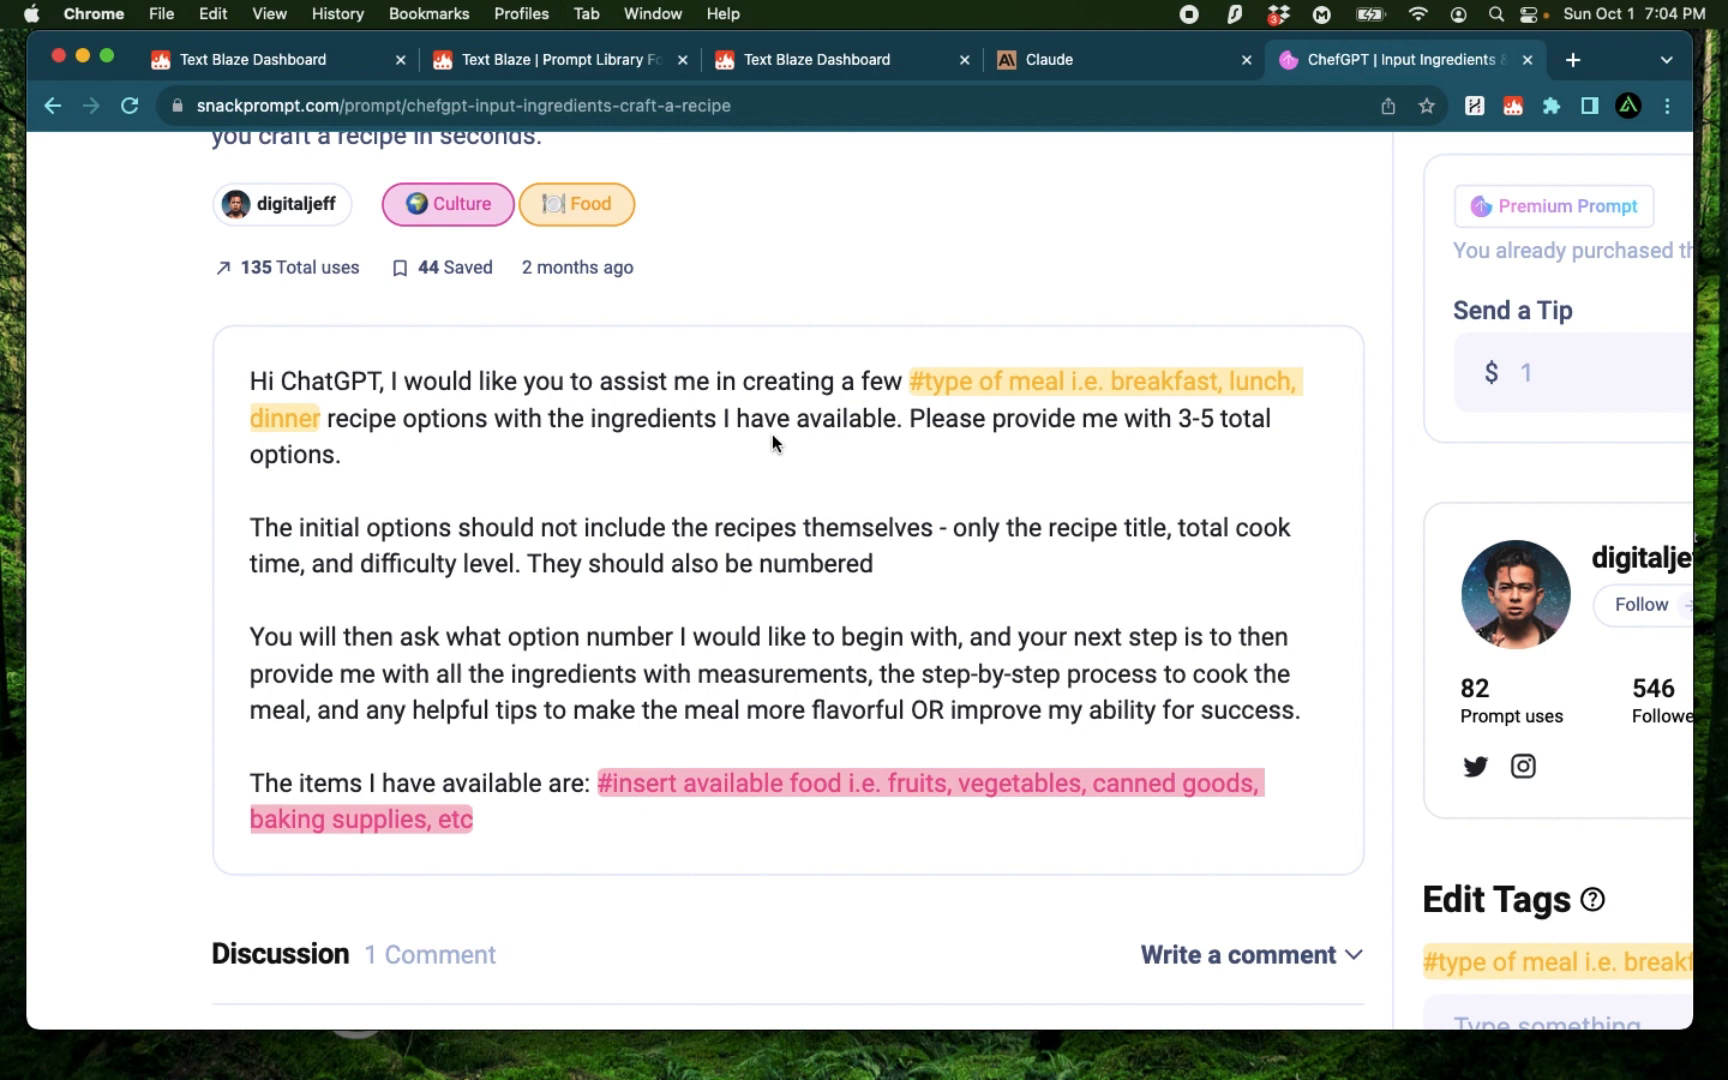
mouse_move(1174, 442)
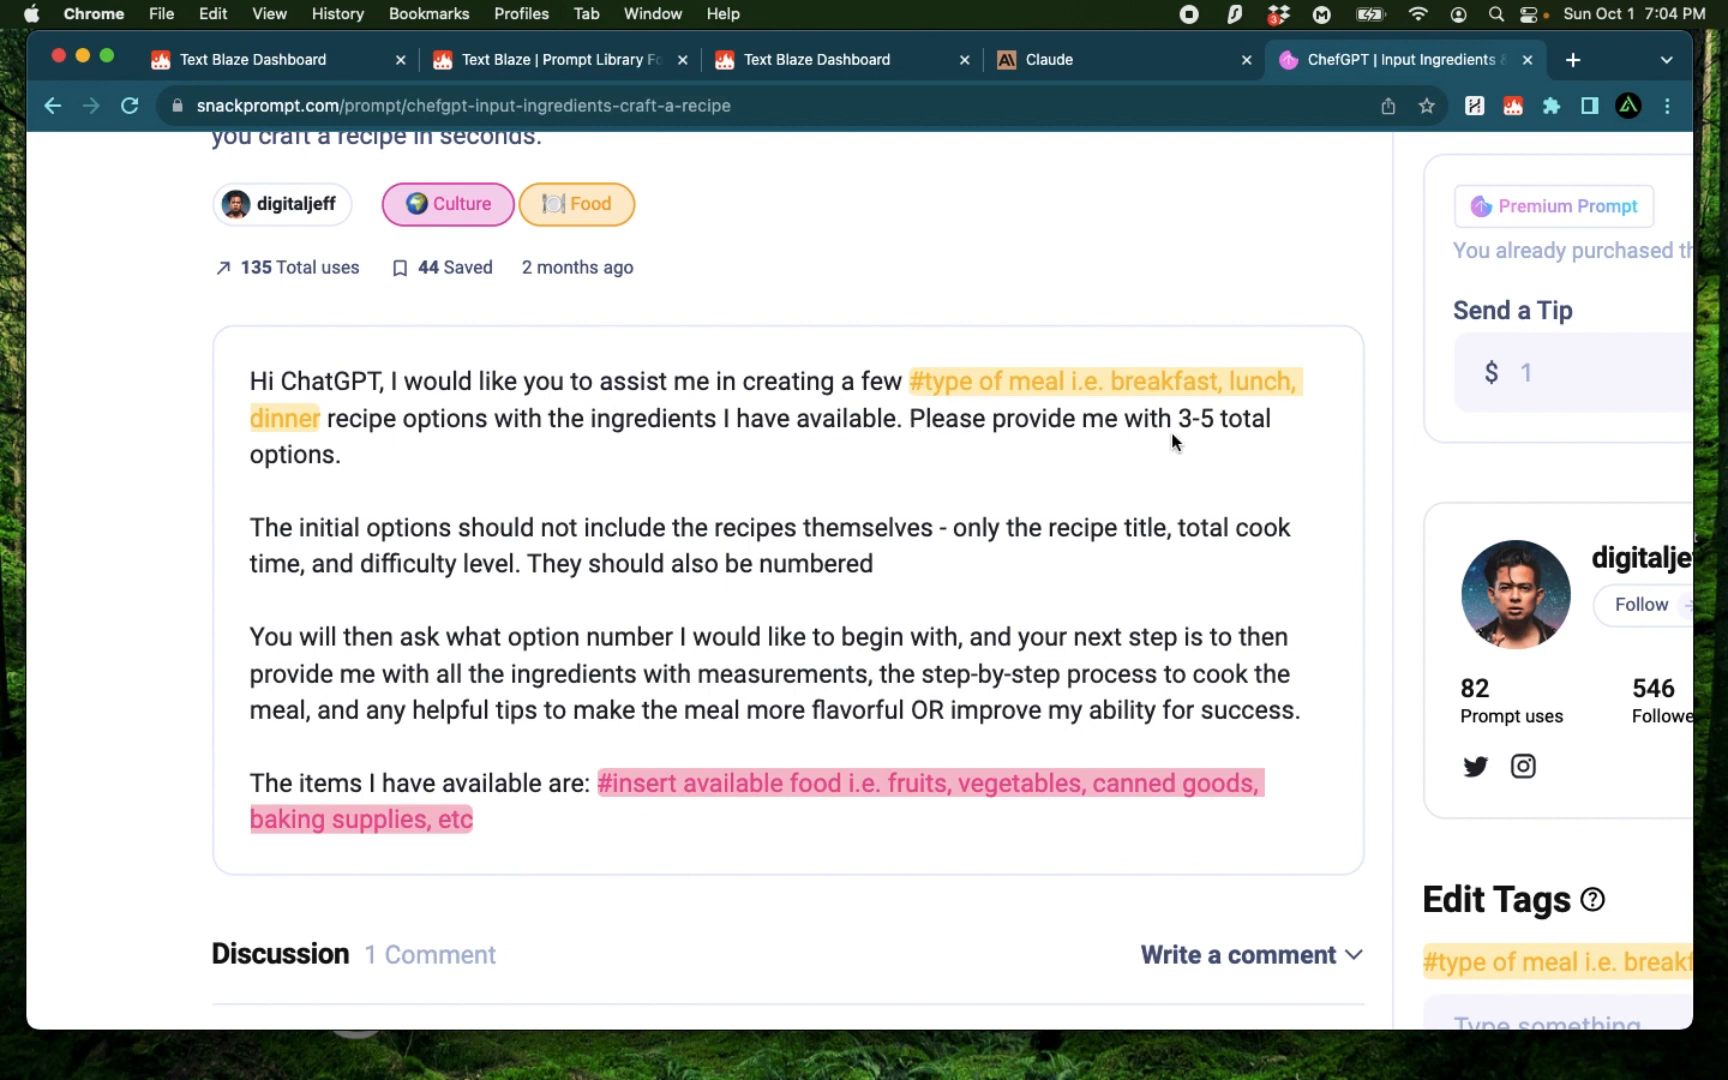
Step: Scroll to the ChefGPT recipe prompt on Snack Prompt and copy its text
scroll("down", 3)
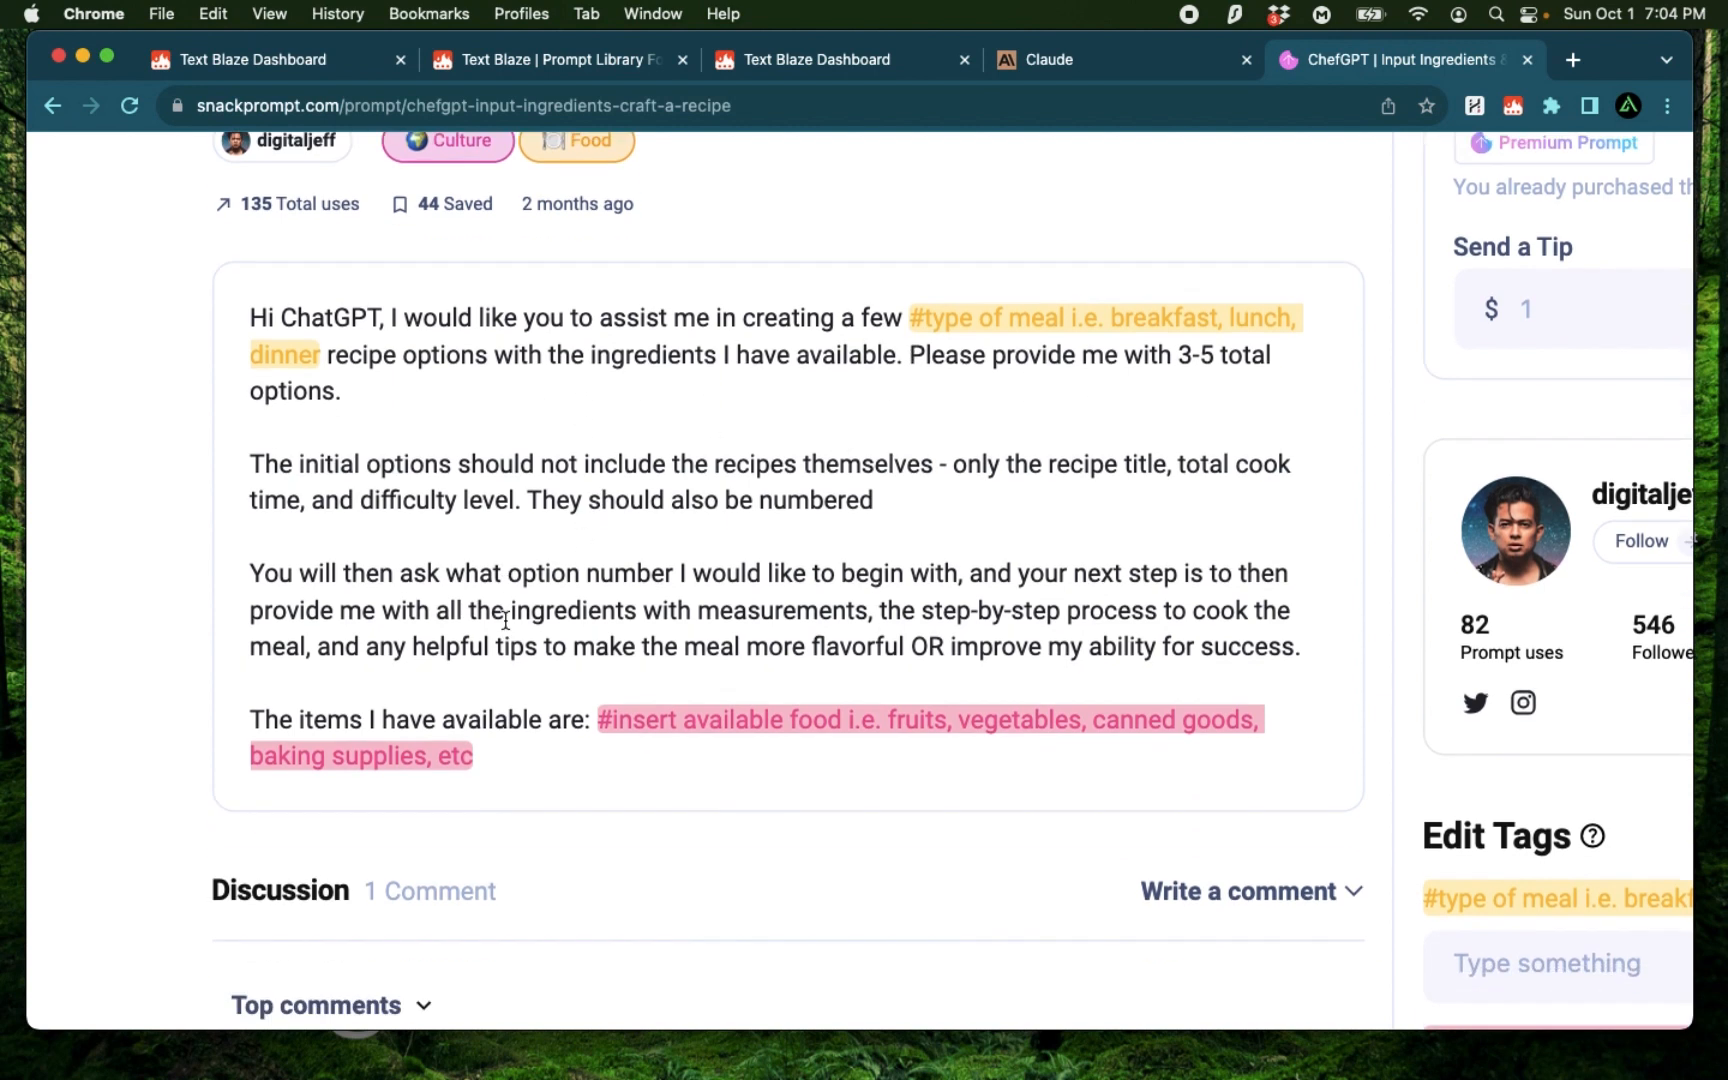
scroll("down", 3)
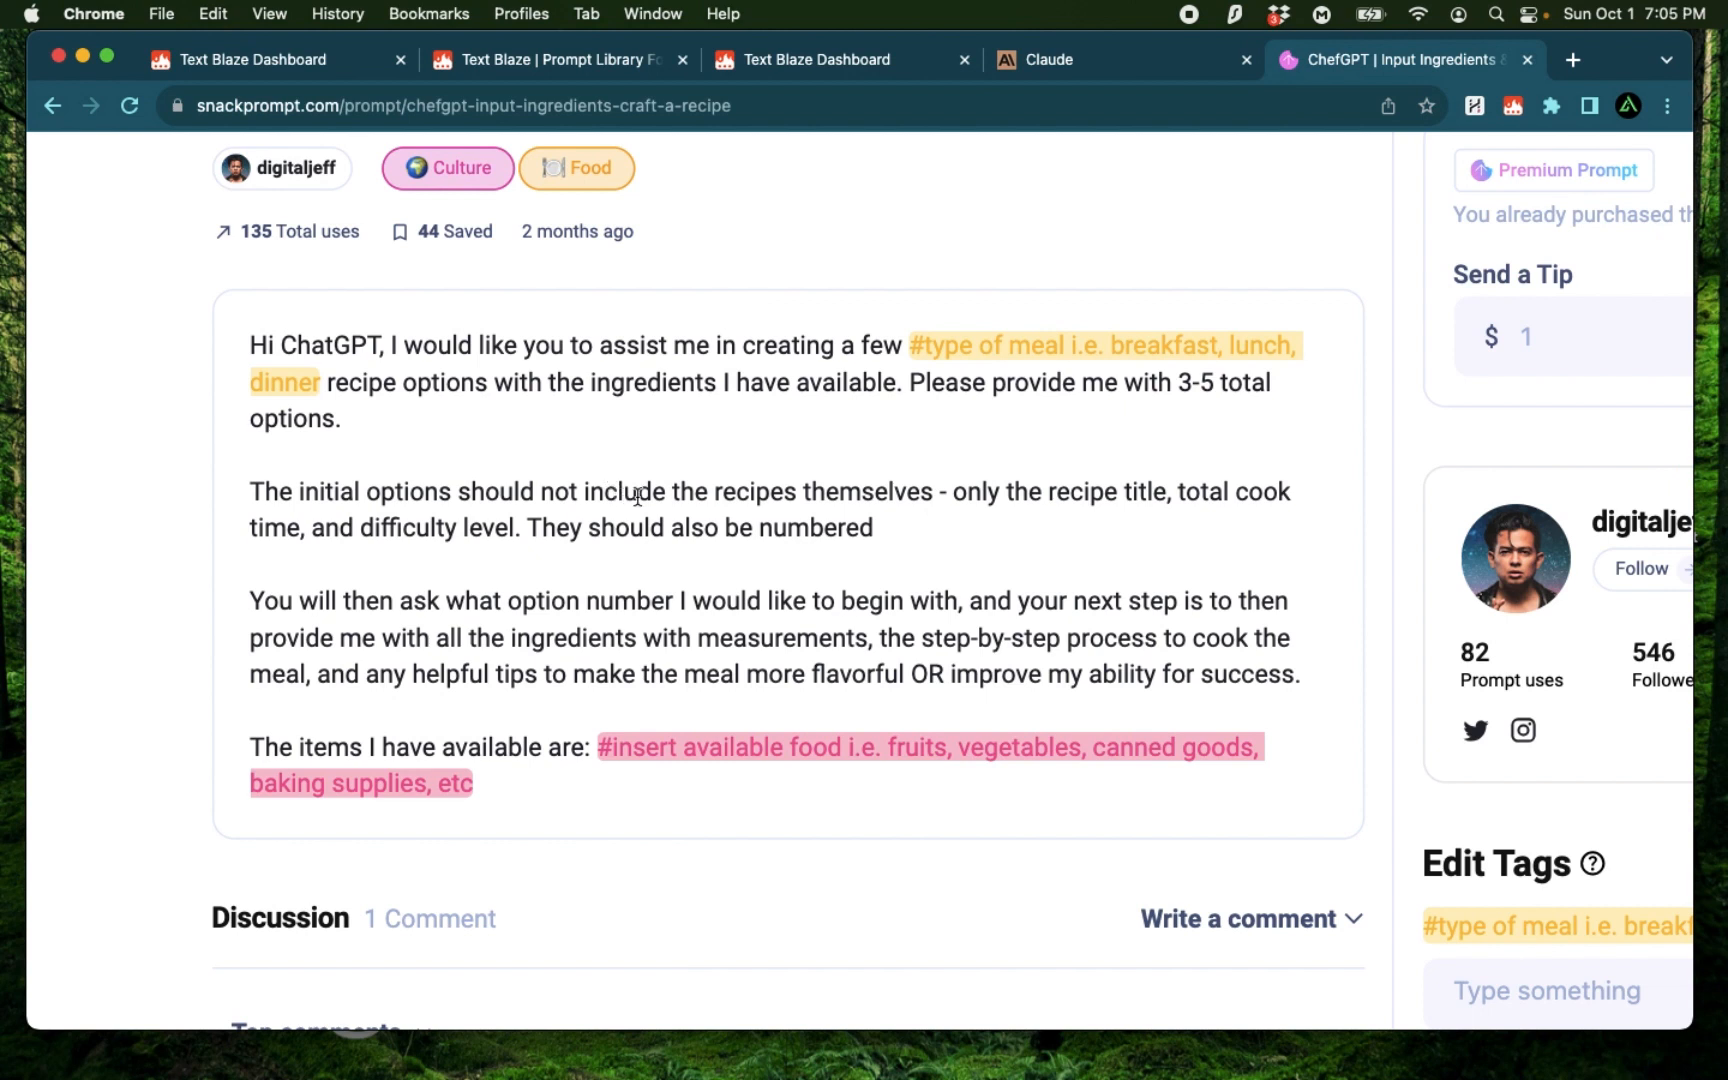
mouse_move(1108, 499)
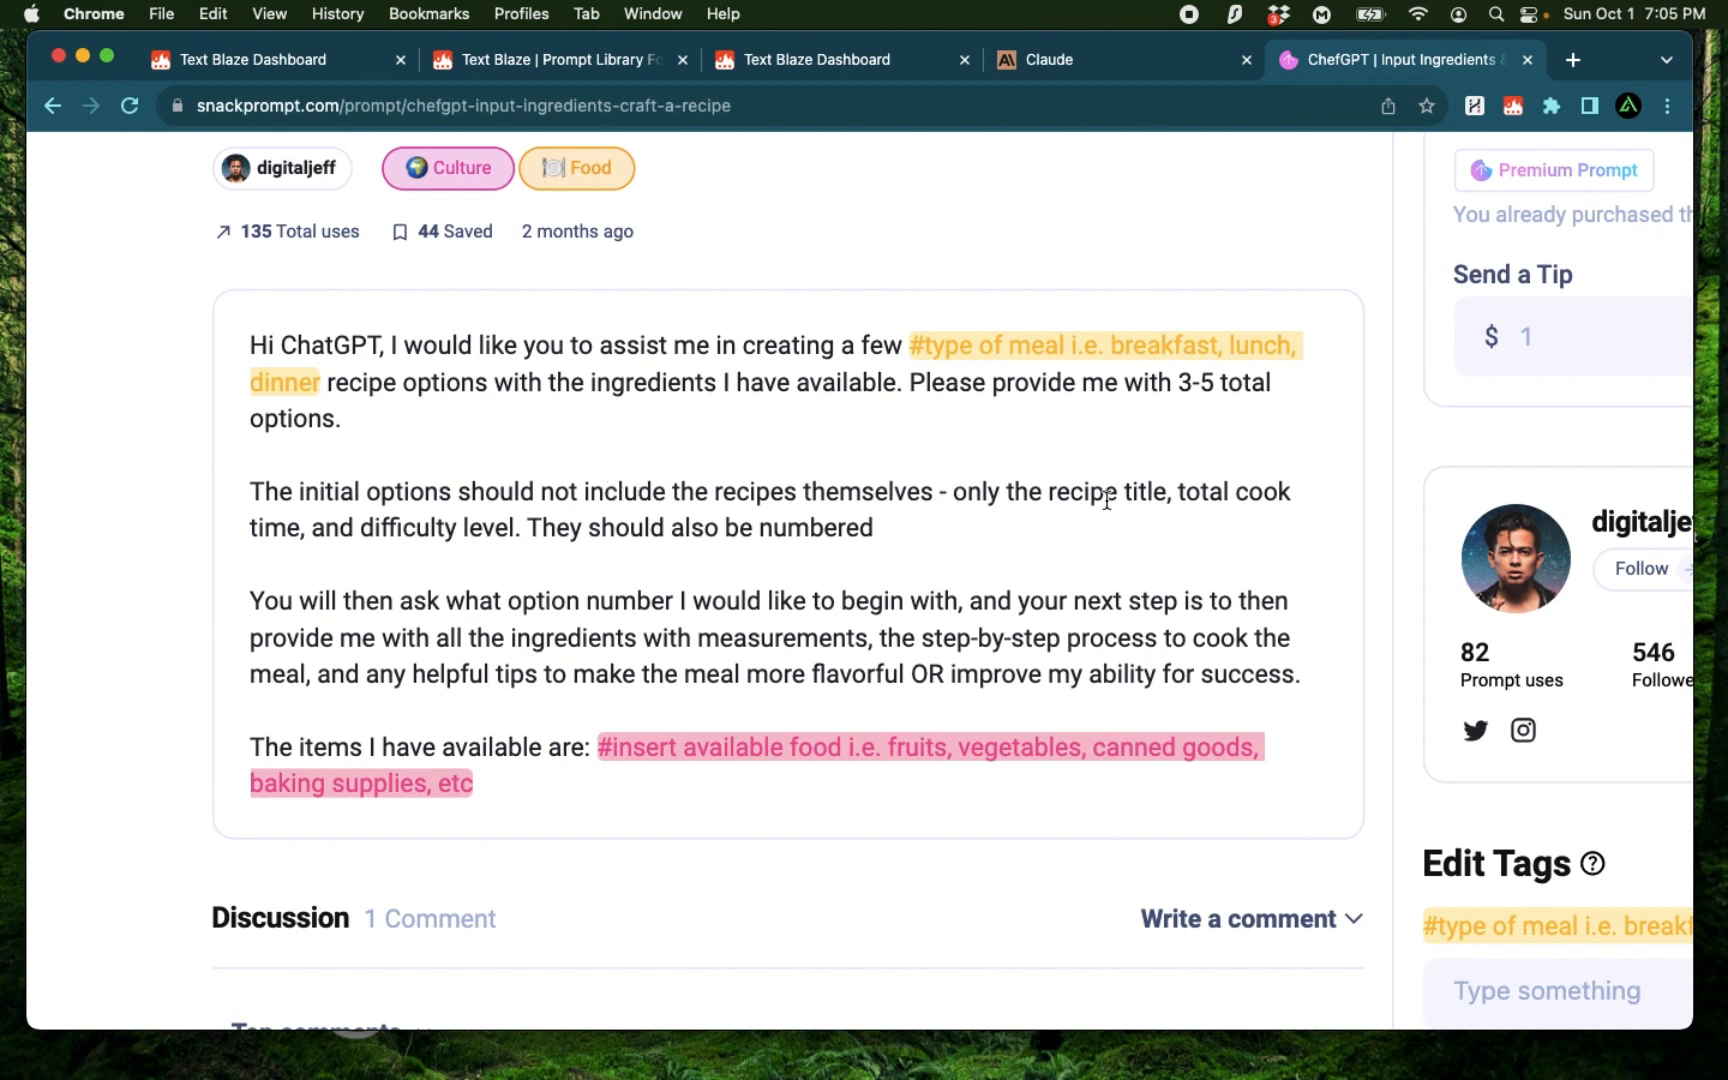
mouse_move(540, 540)
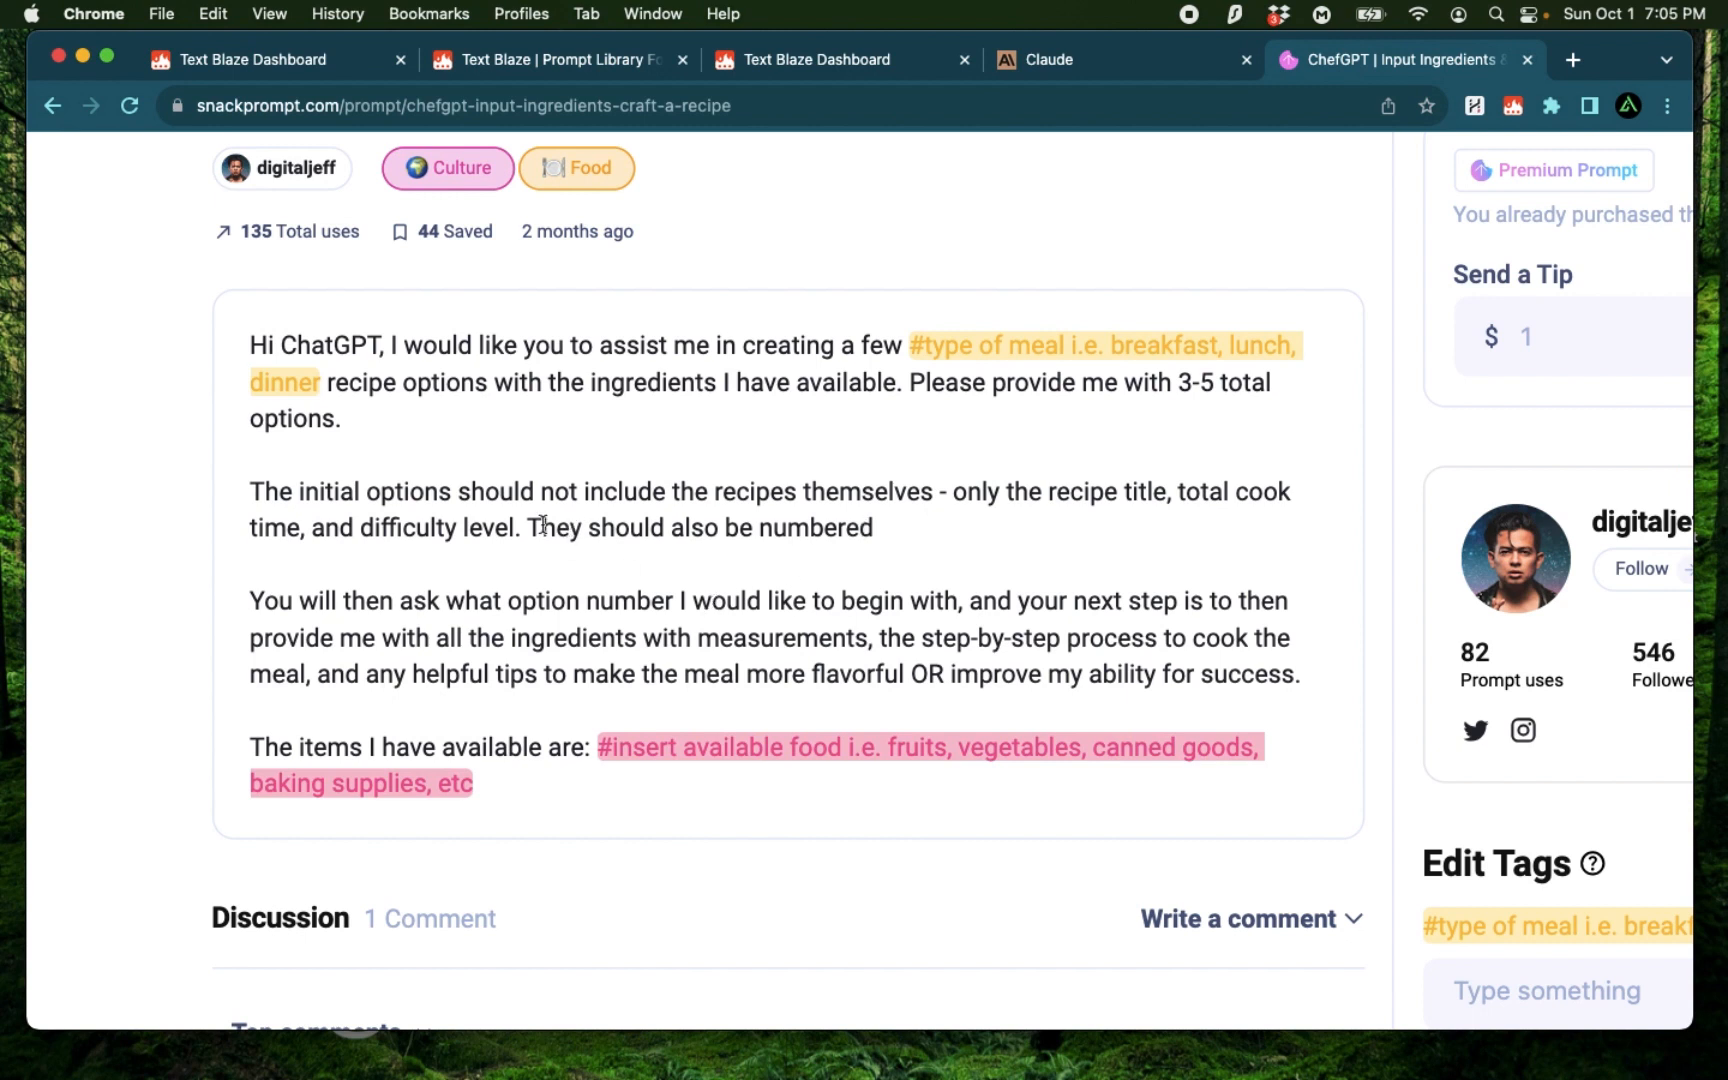
mouse_move(727, 604)
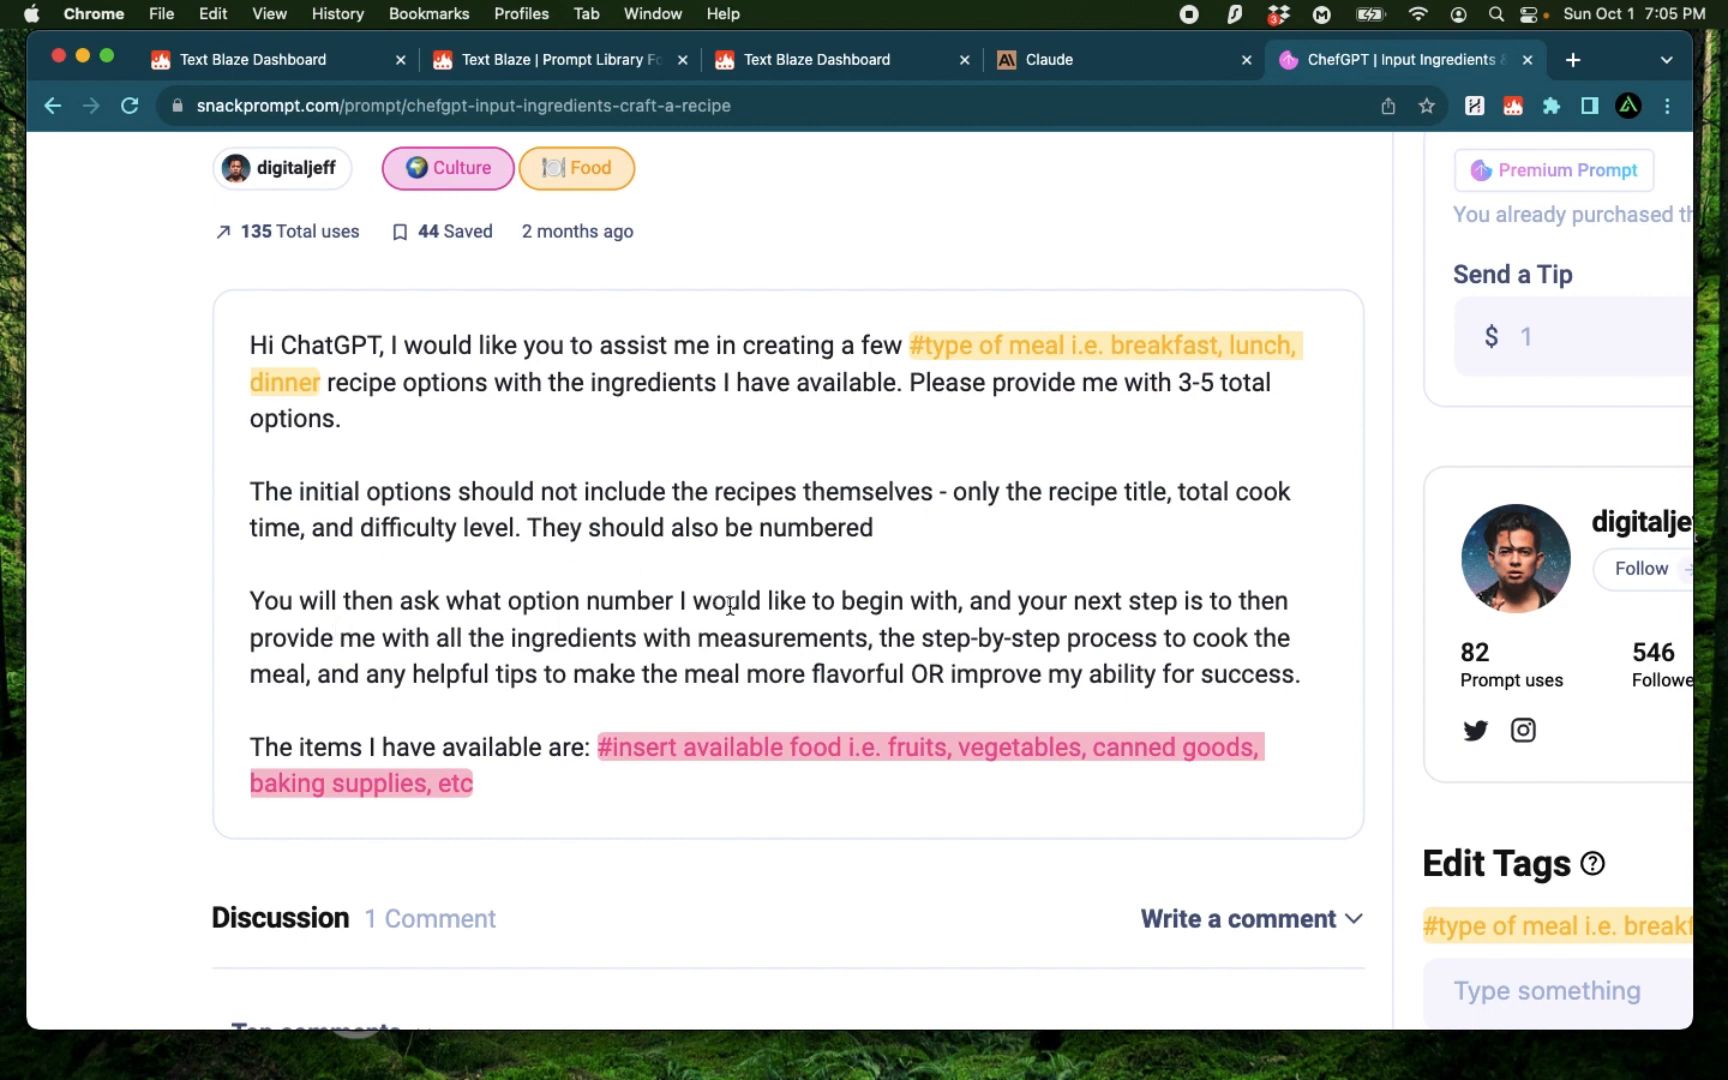
mouse_move(1086, 605)
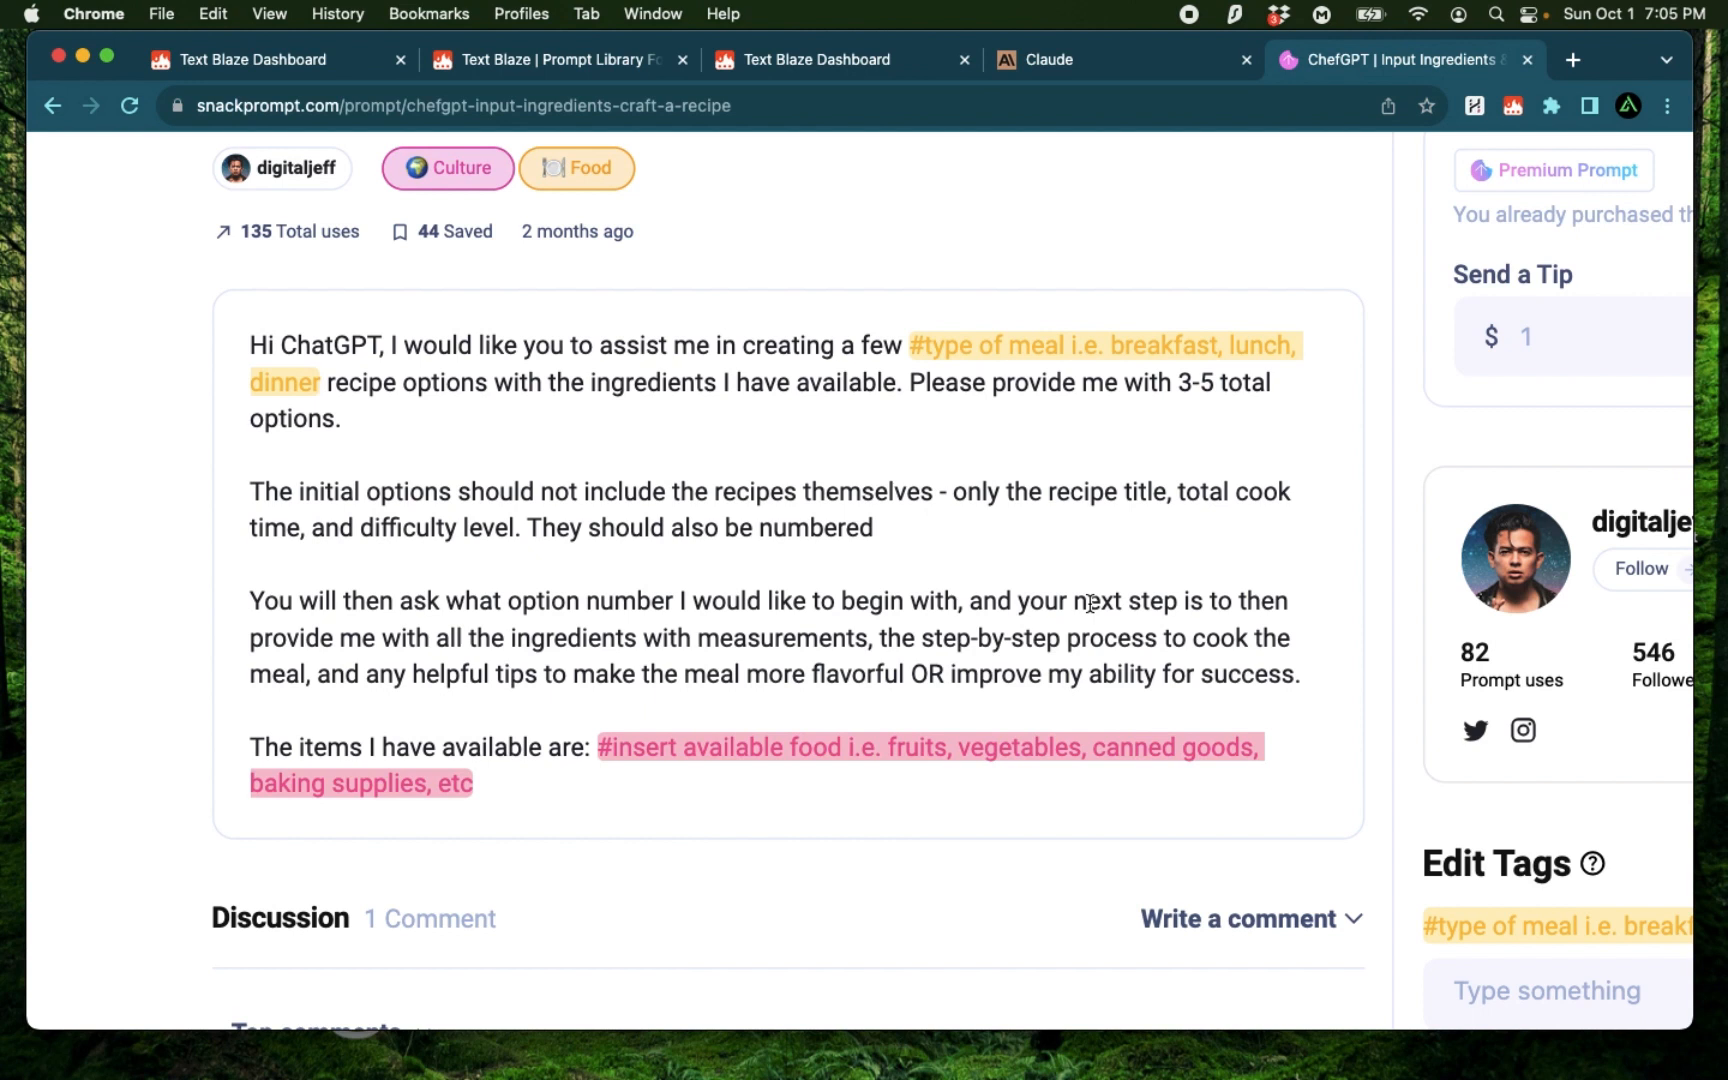
mouse_move(887, 629)
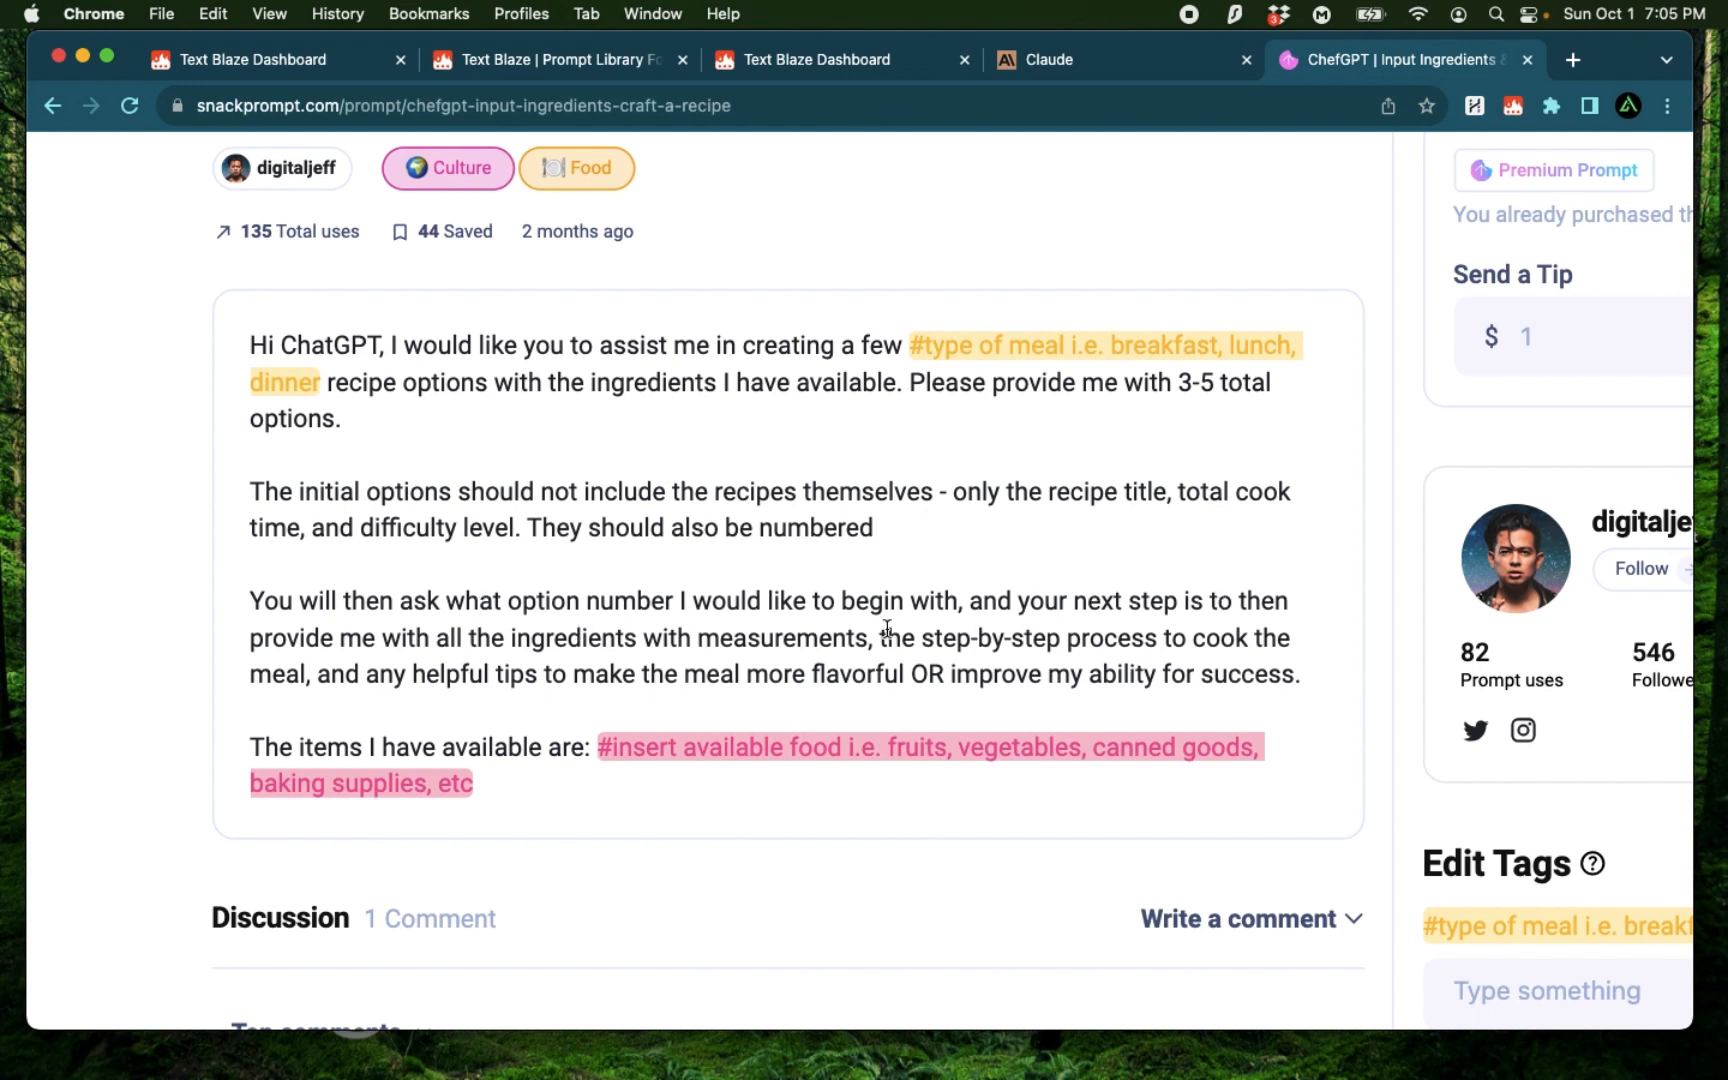
scroll("down", 3)
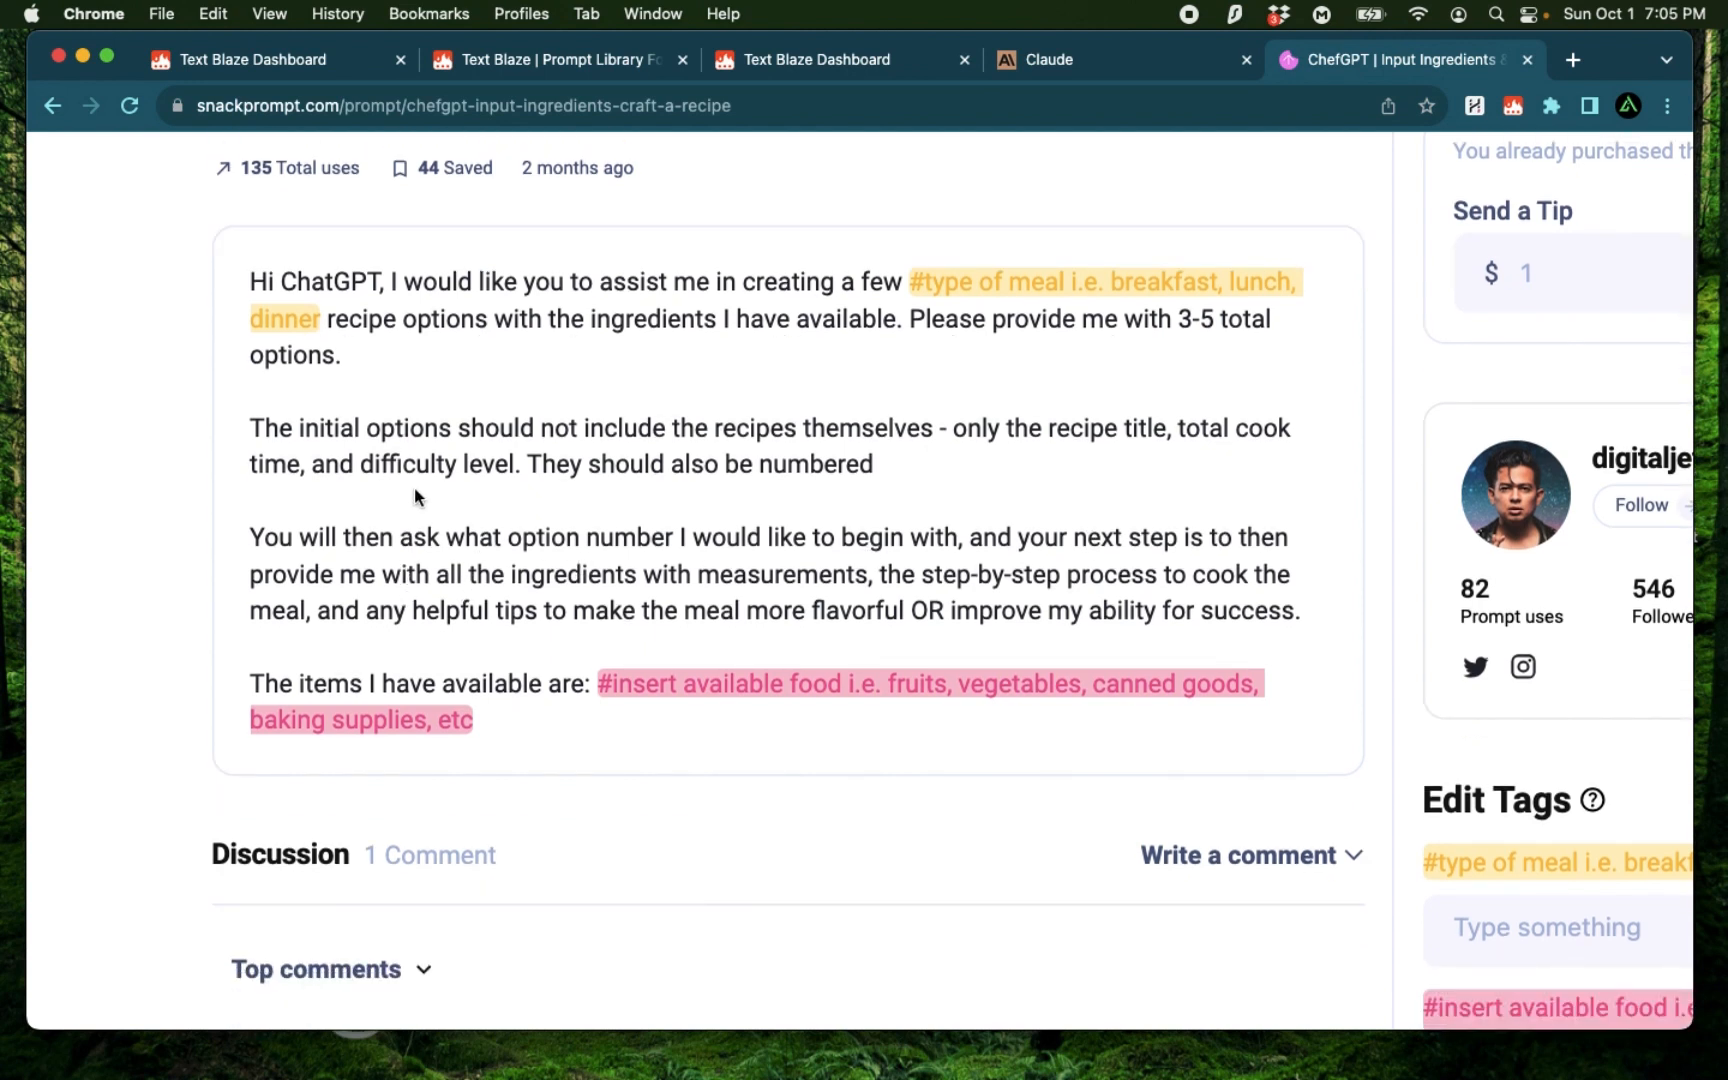
mouse_move(239, 292)
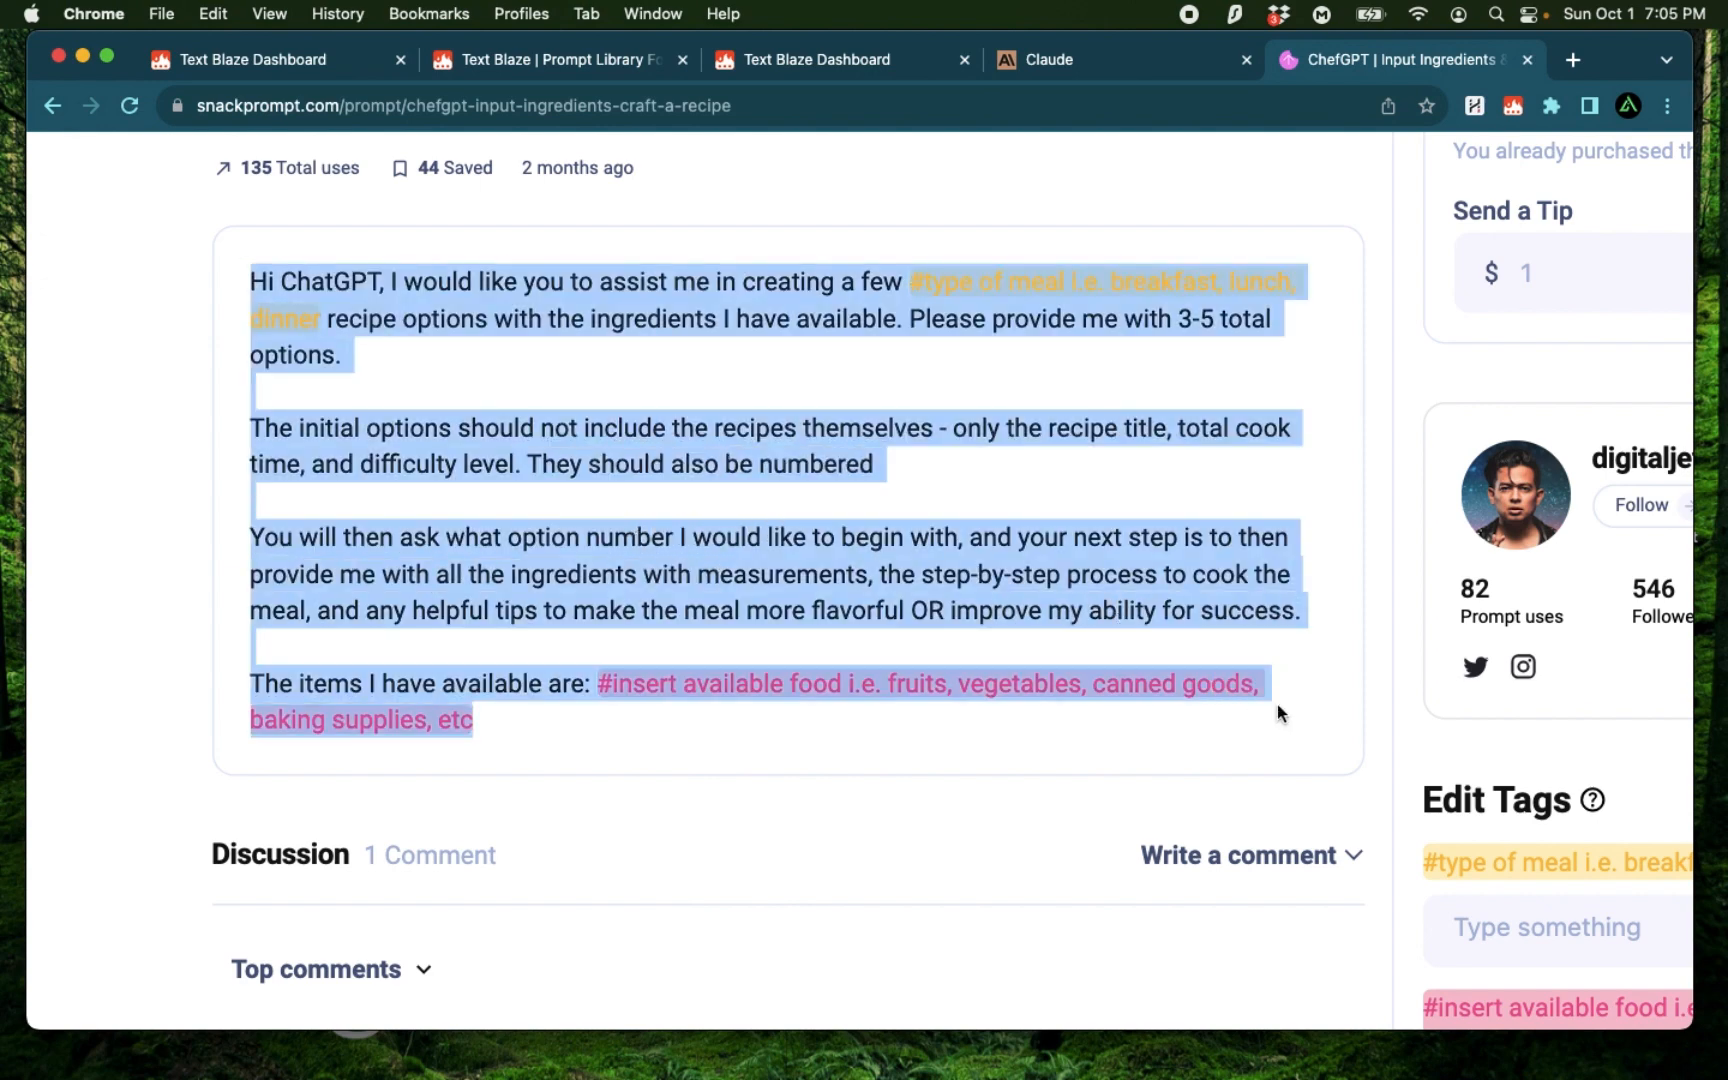
Step: Create a new empty snippet placed in the Text Blaze Culture folder
left_click(253, 60)
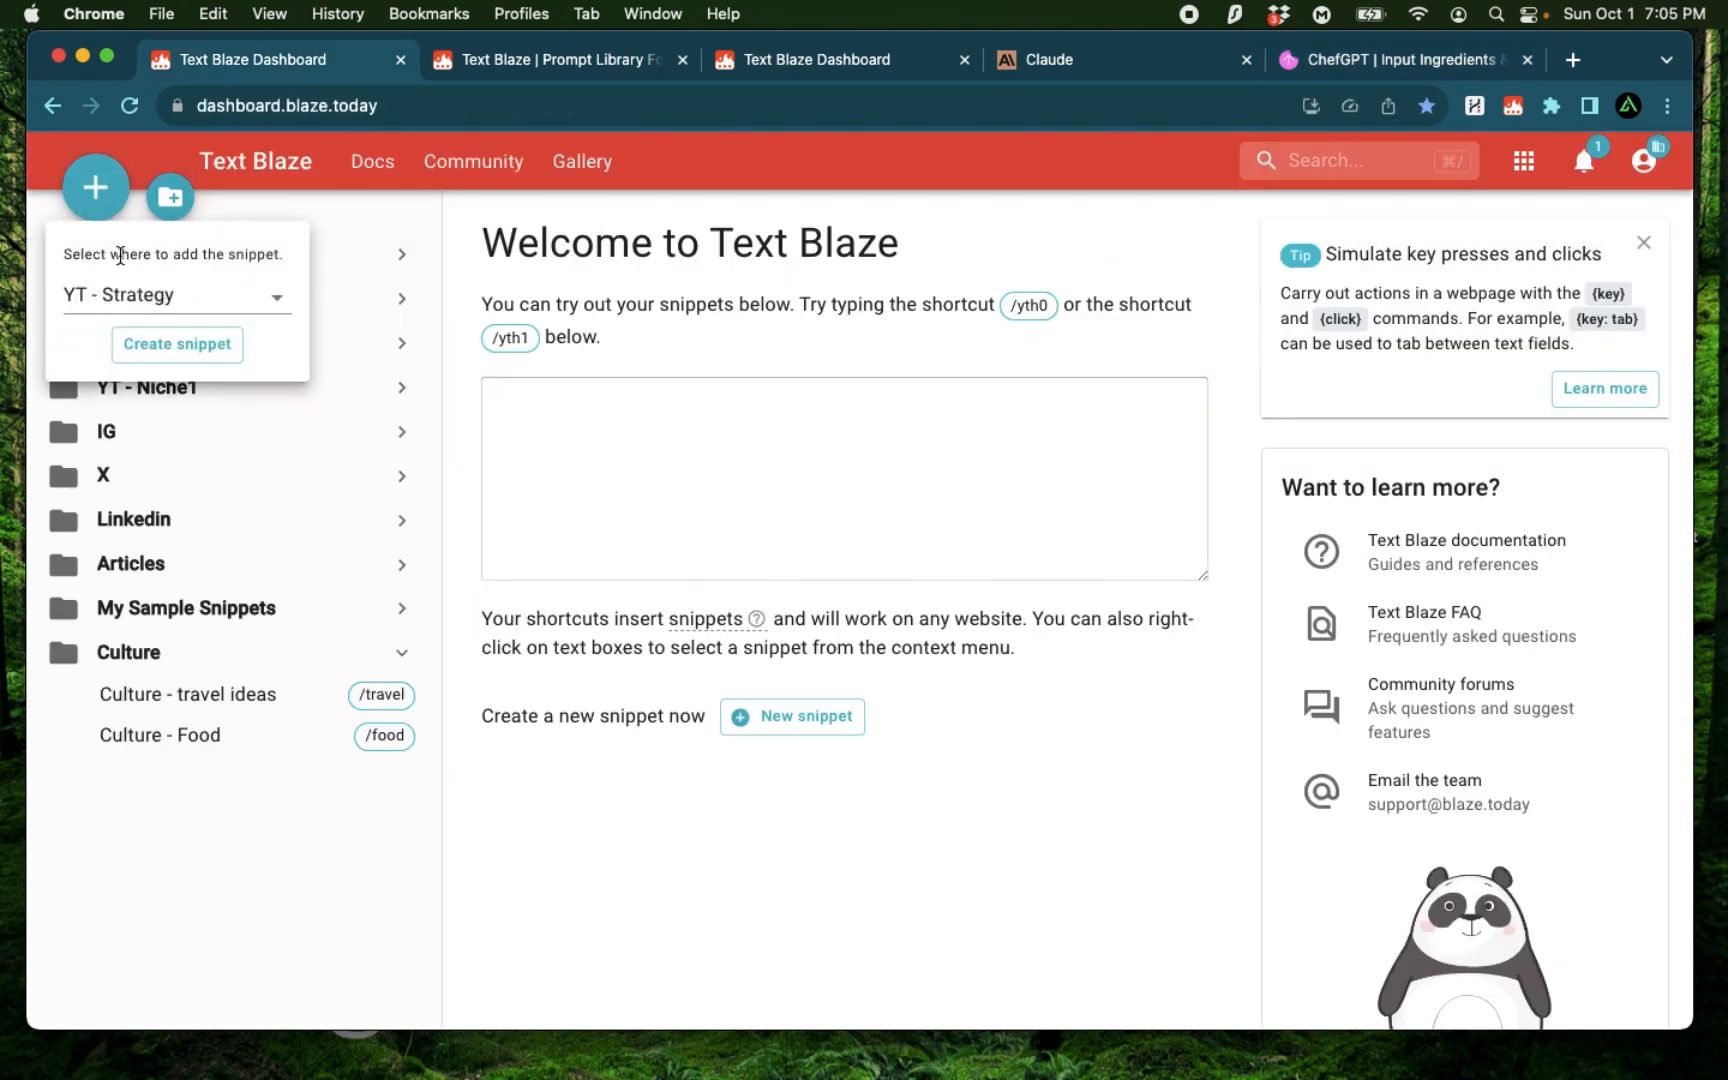
left_click(176, 295)
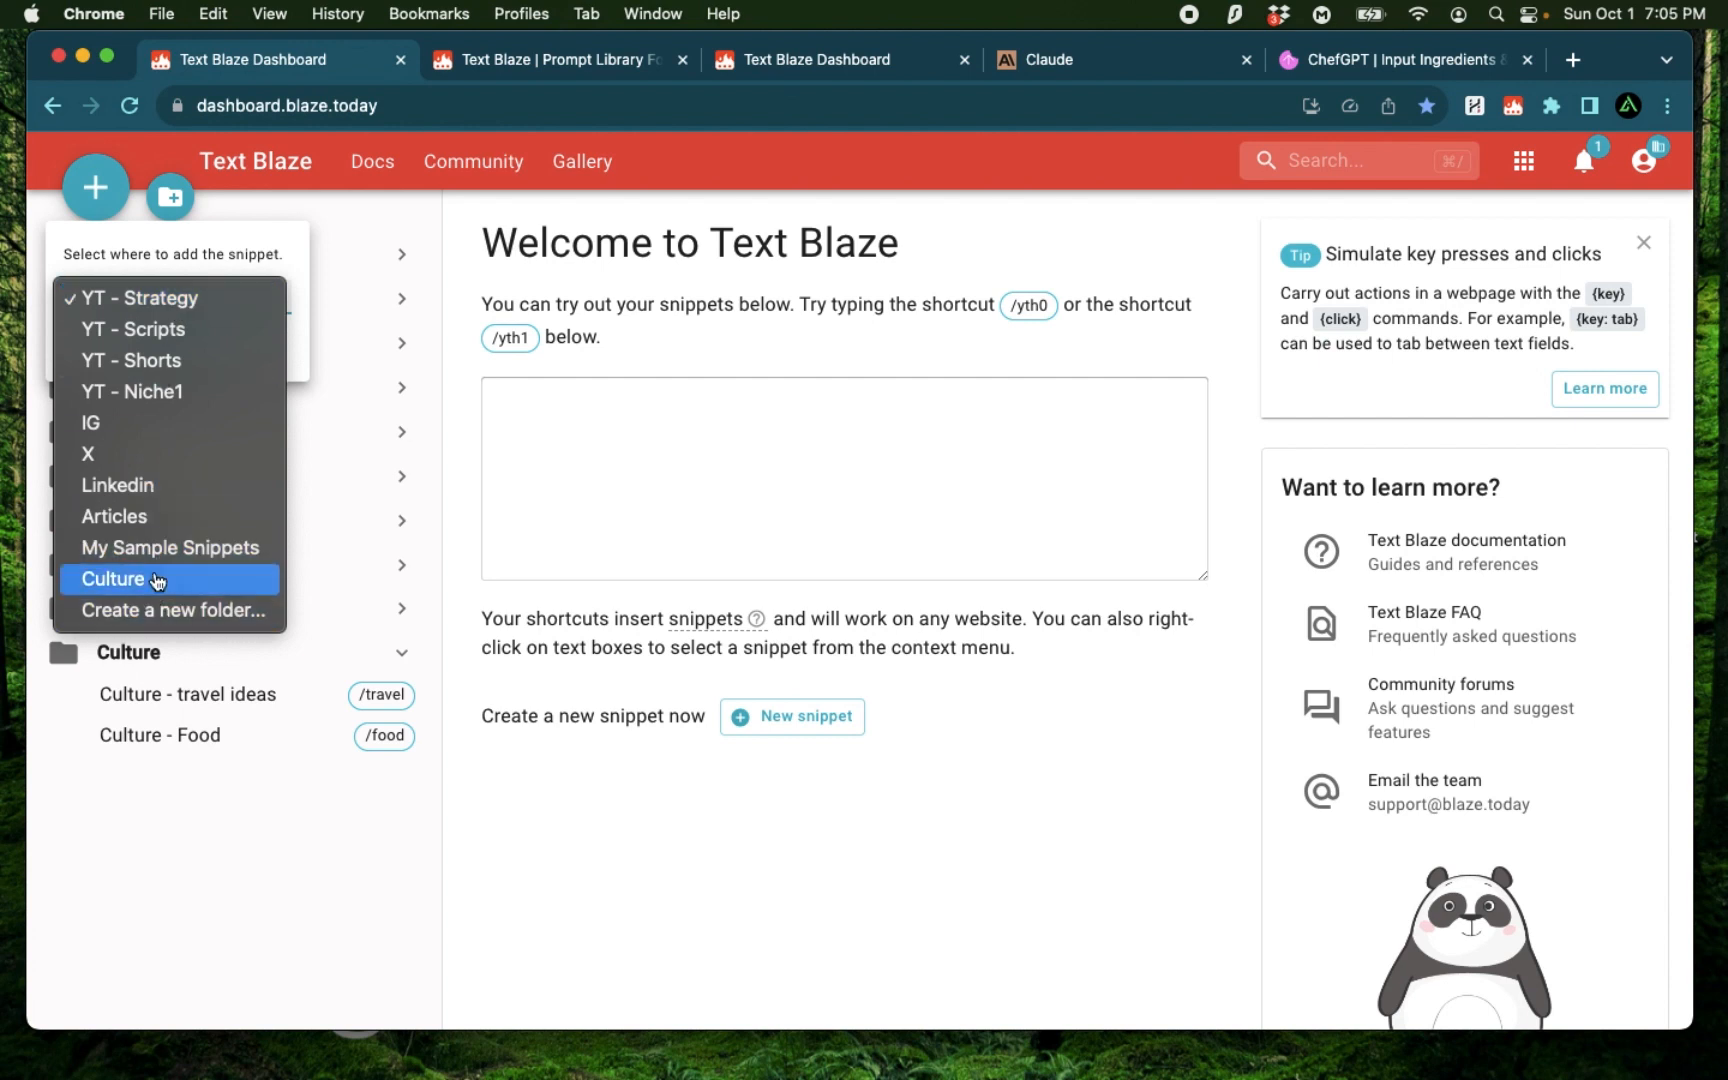
left_click(154, 579)
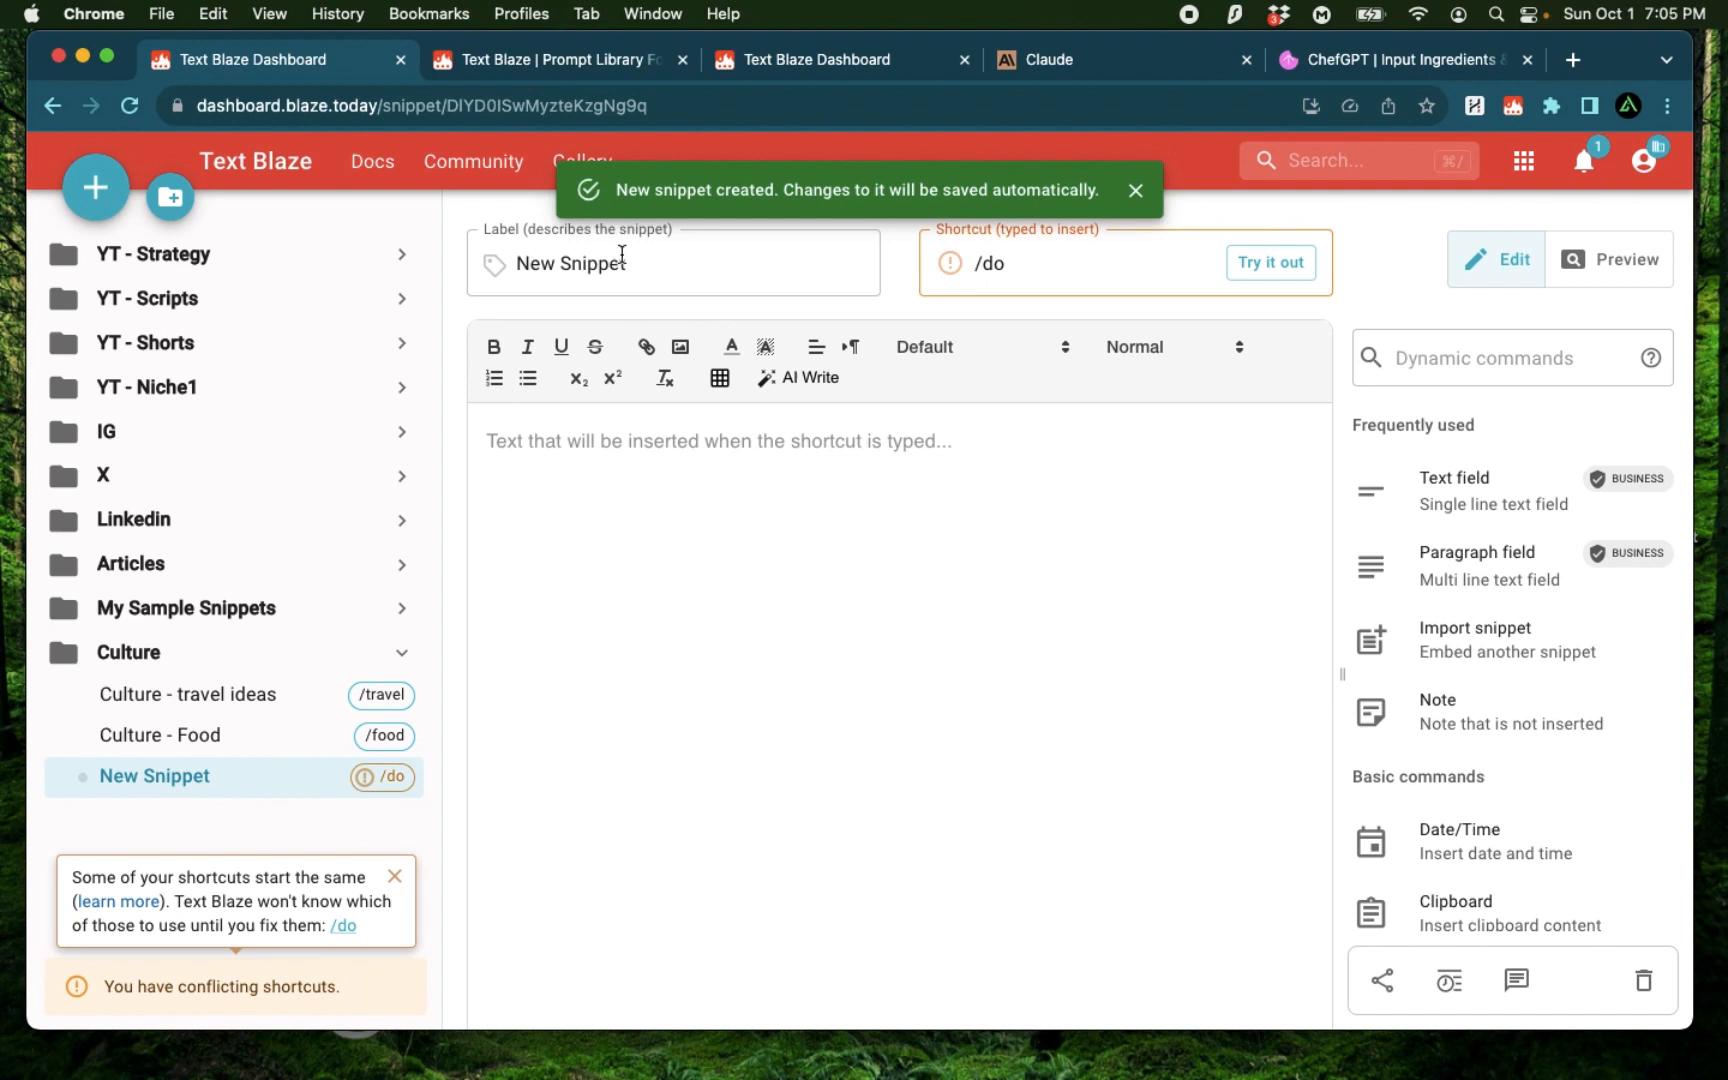
Step: Label the snippet 'Culture - Recipes' (/recipe), paste the prompt, greet with 'Hi!', remove the placeholder
type("Culture -")
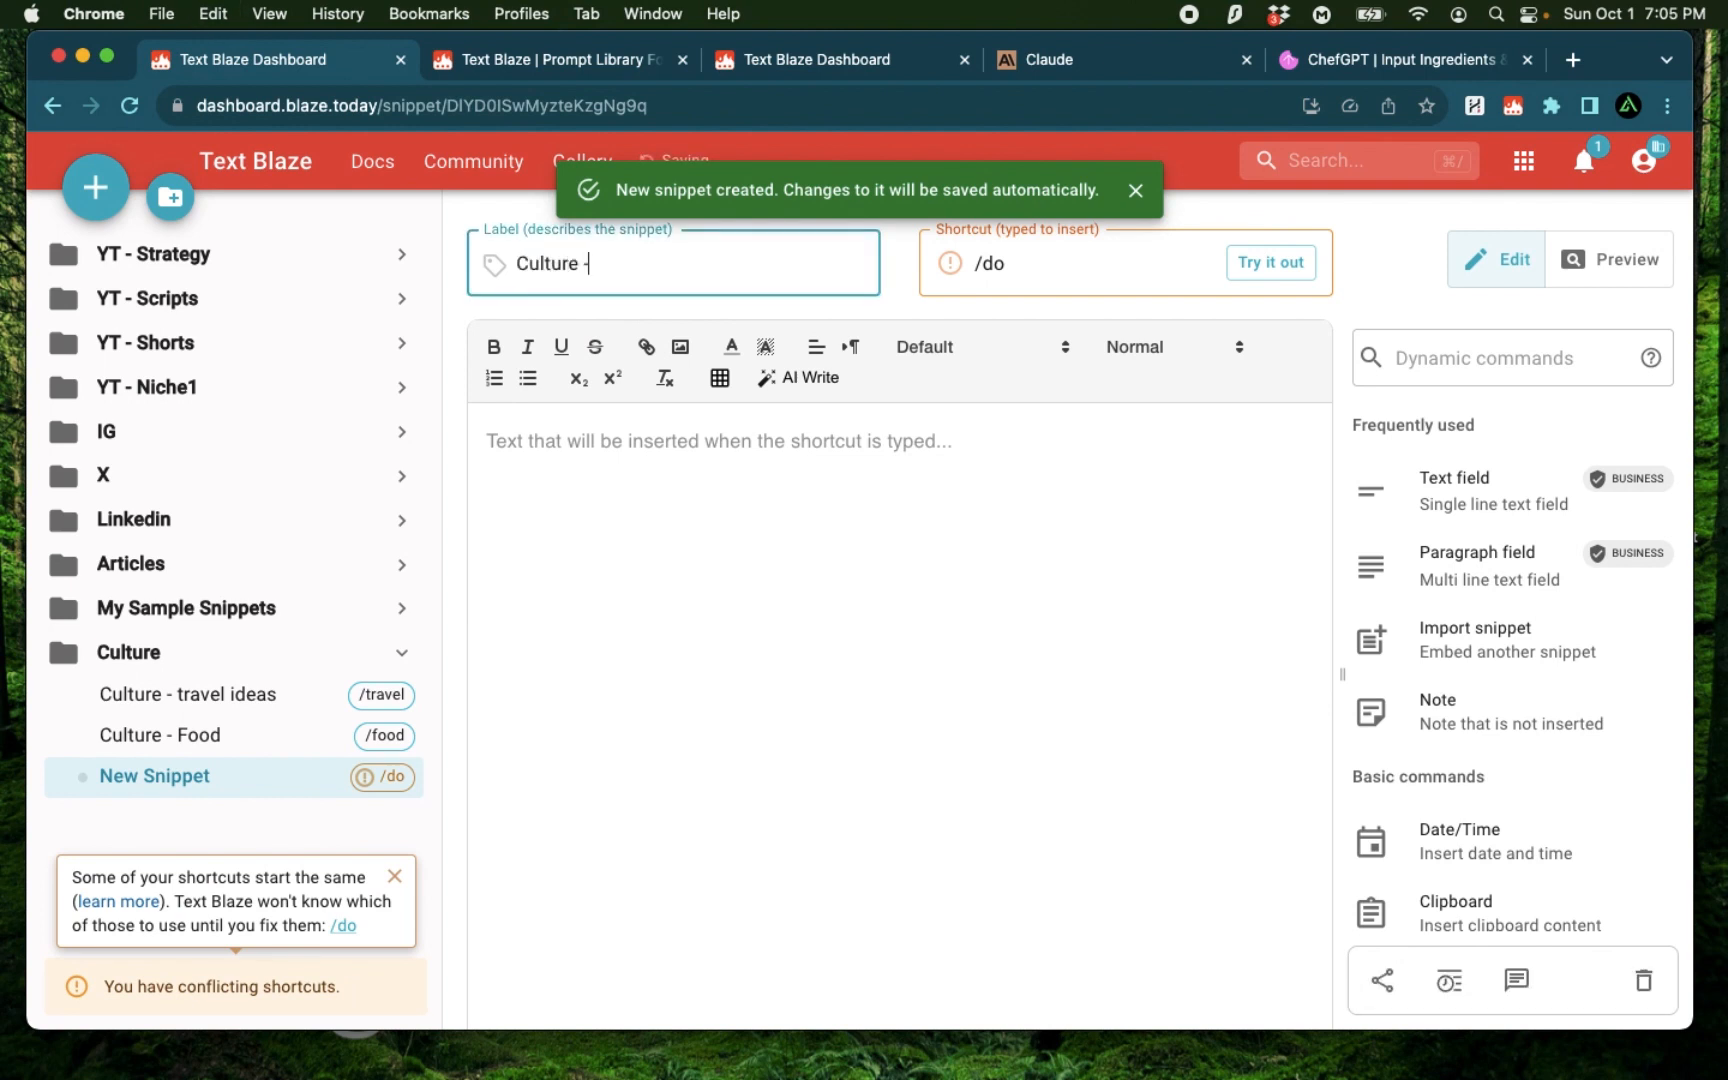
type("Recipes")
left_click(1125, 263)
type("/recipe")
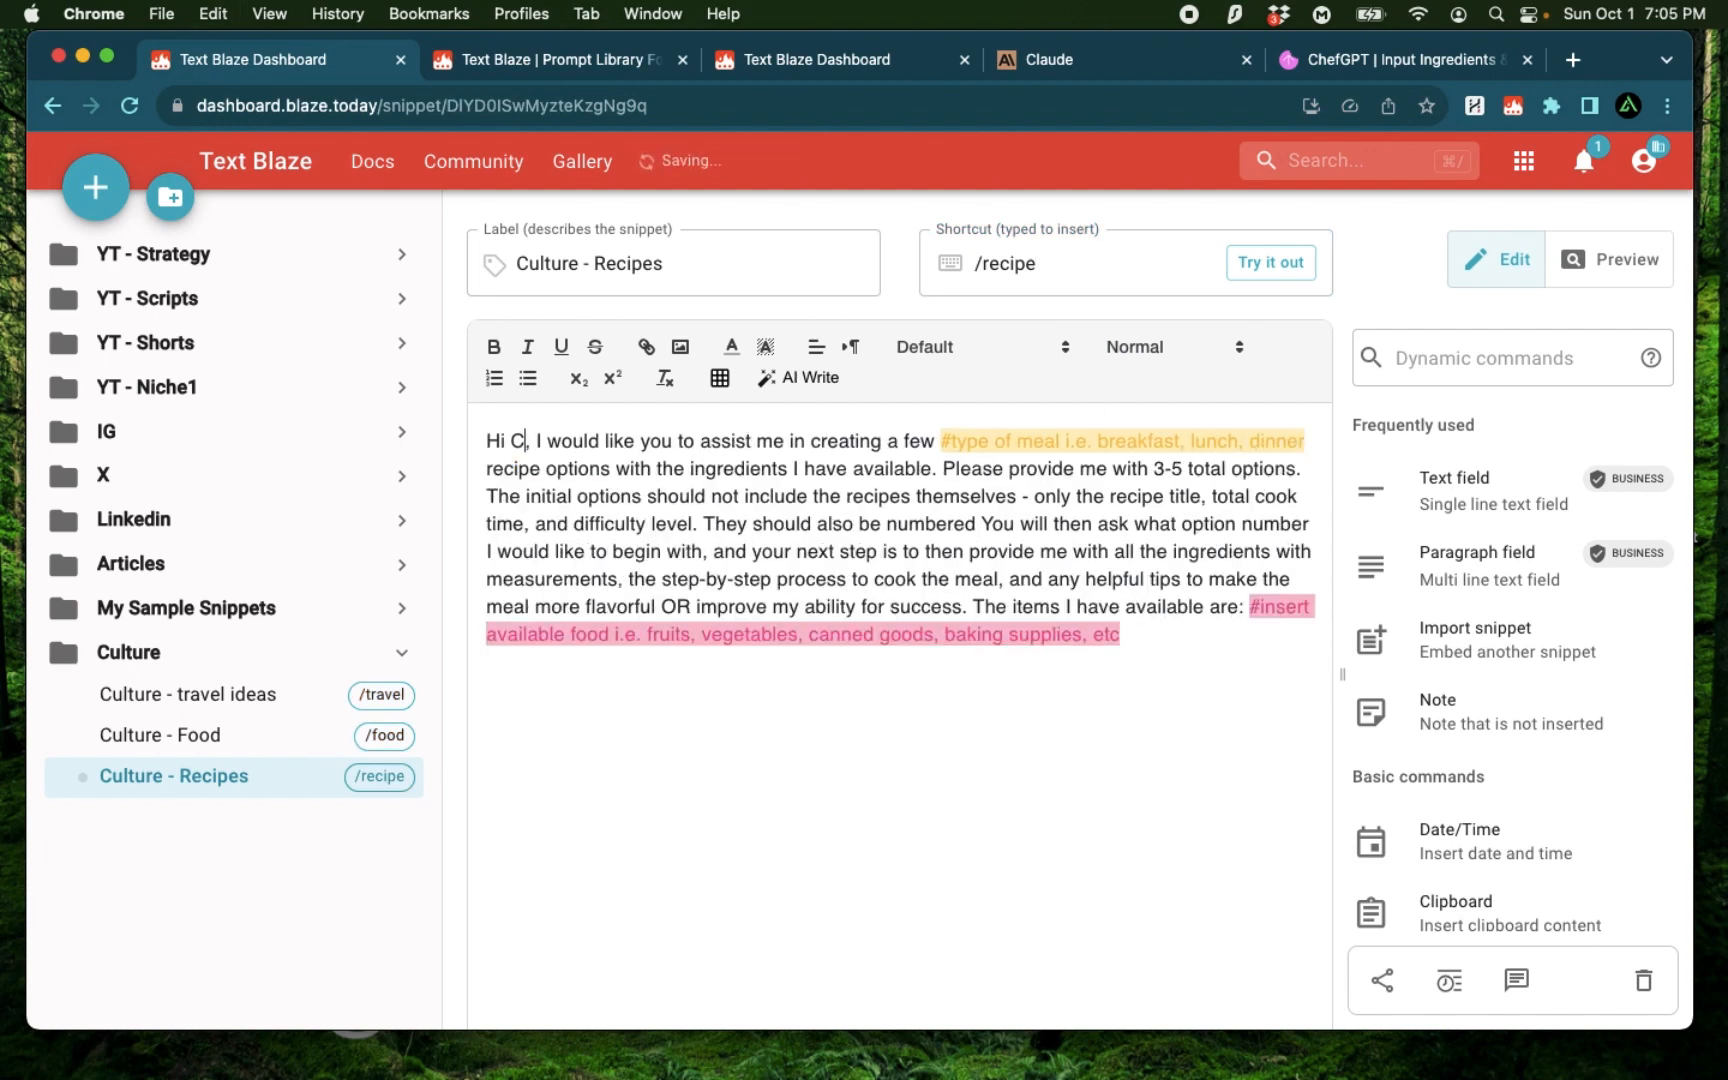
type("!")
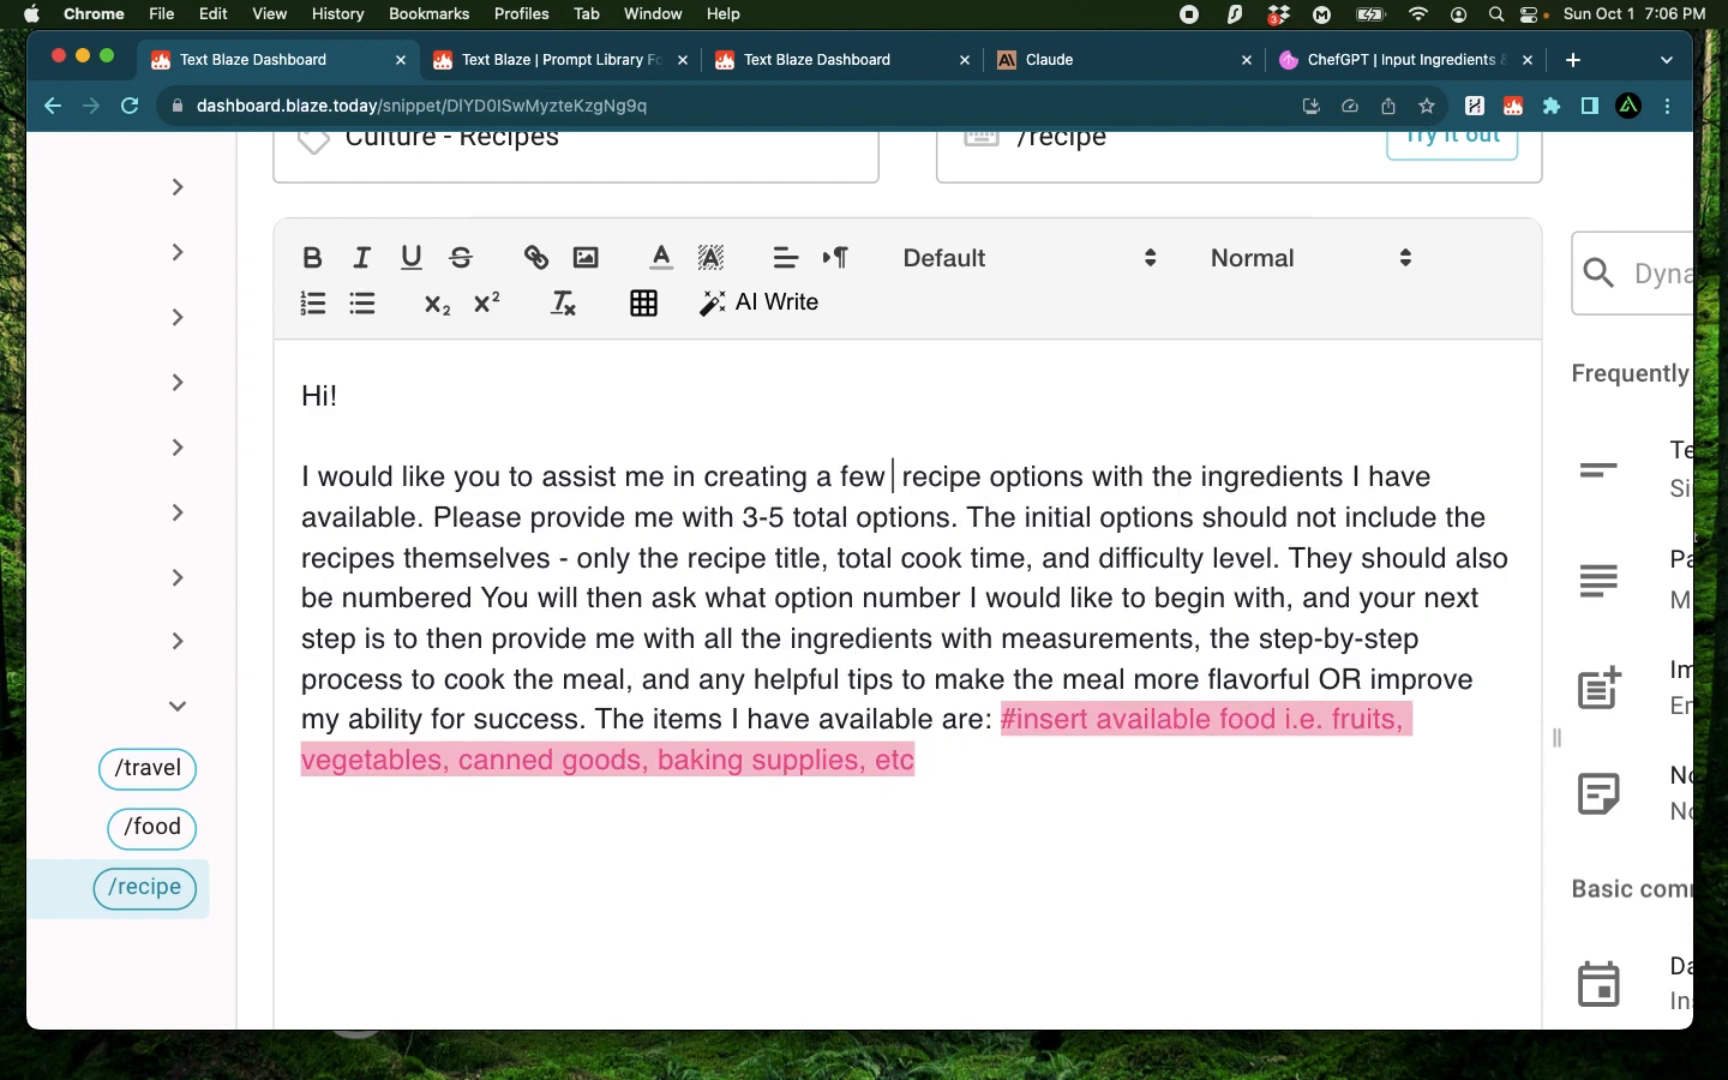
scroll("up", 3)
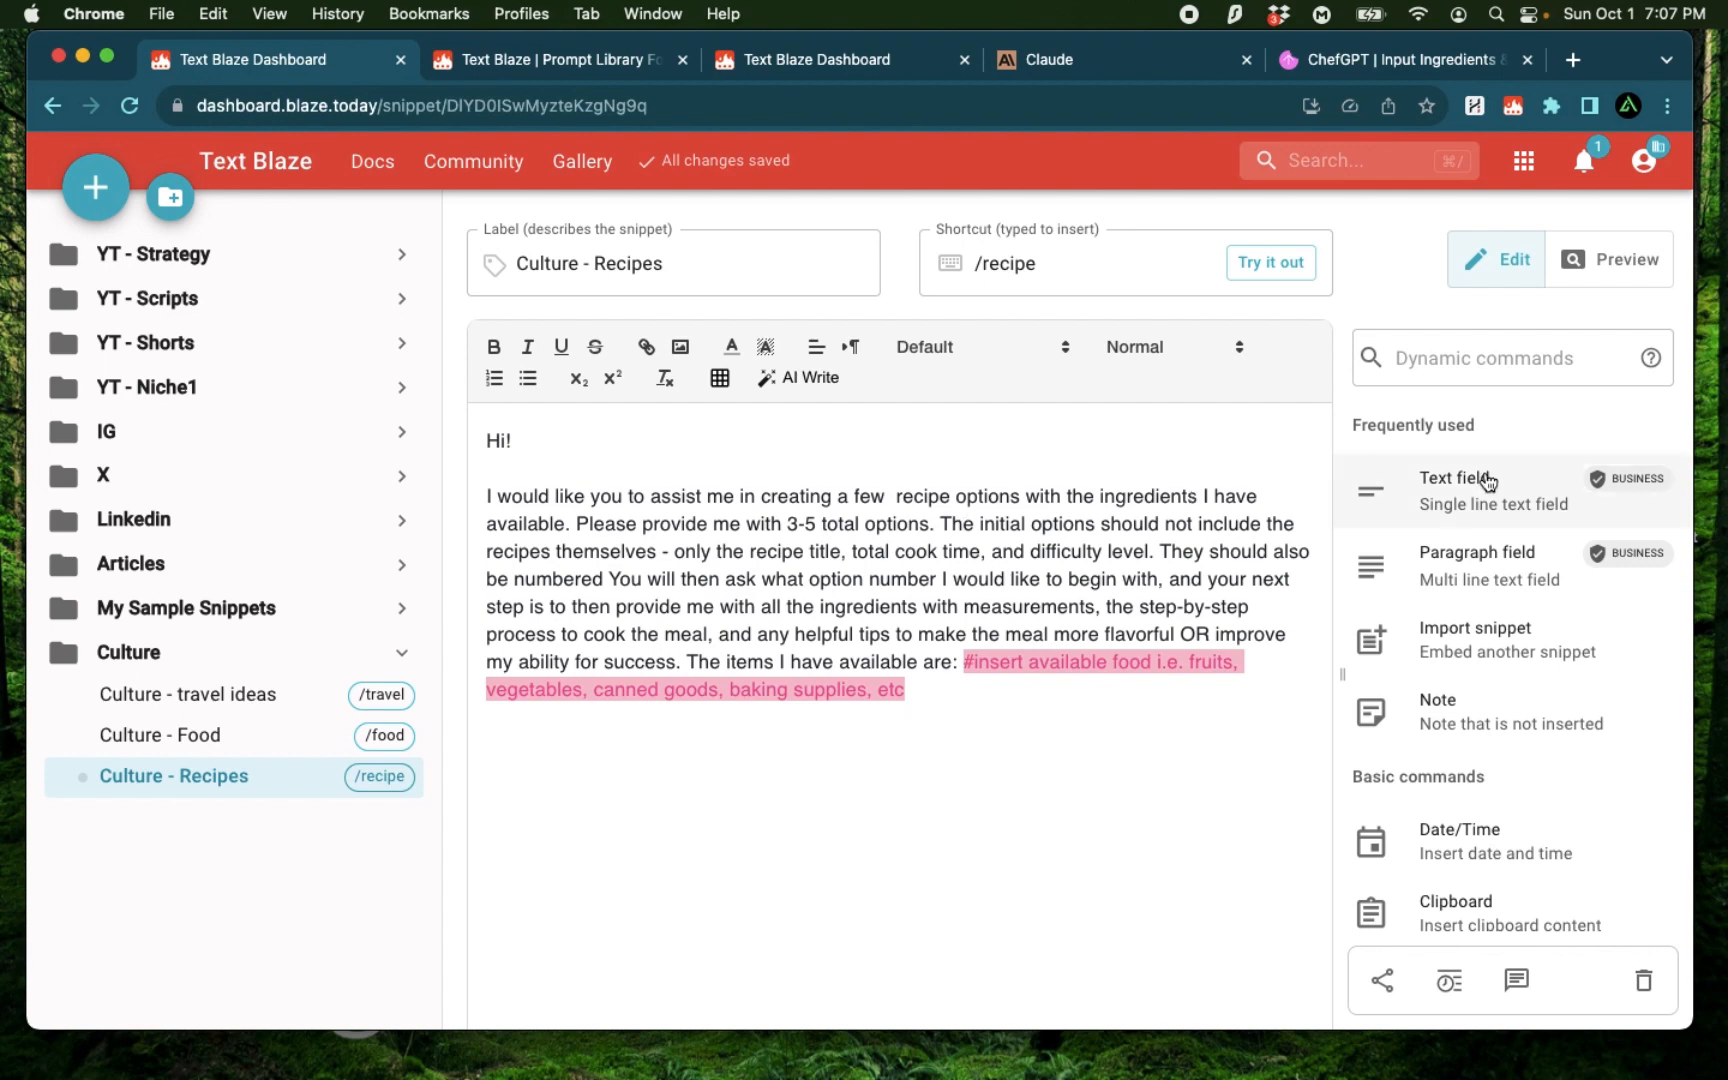
left_click(1458, 489)
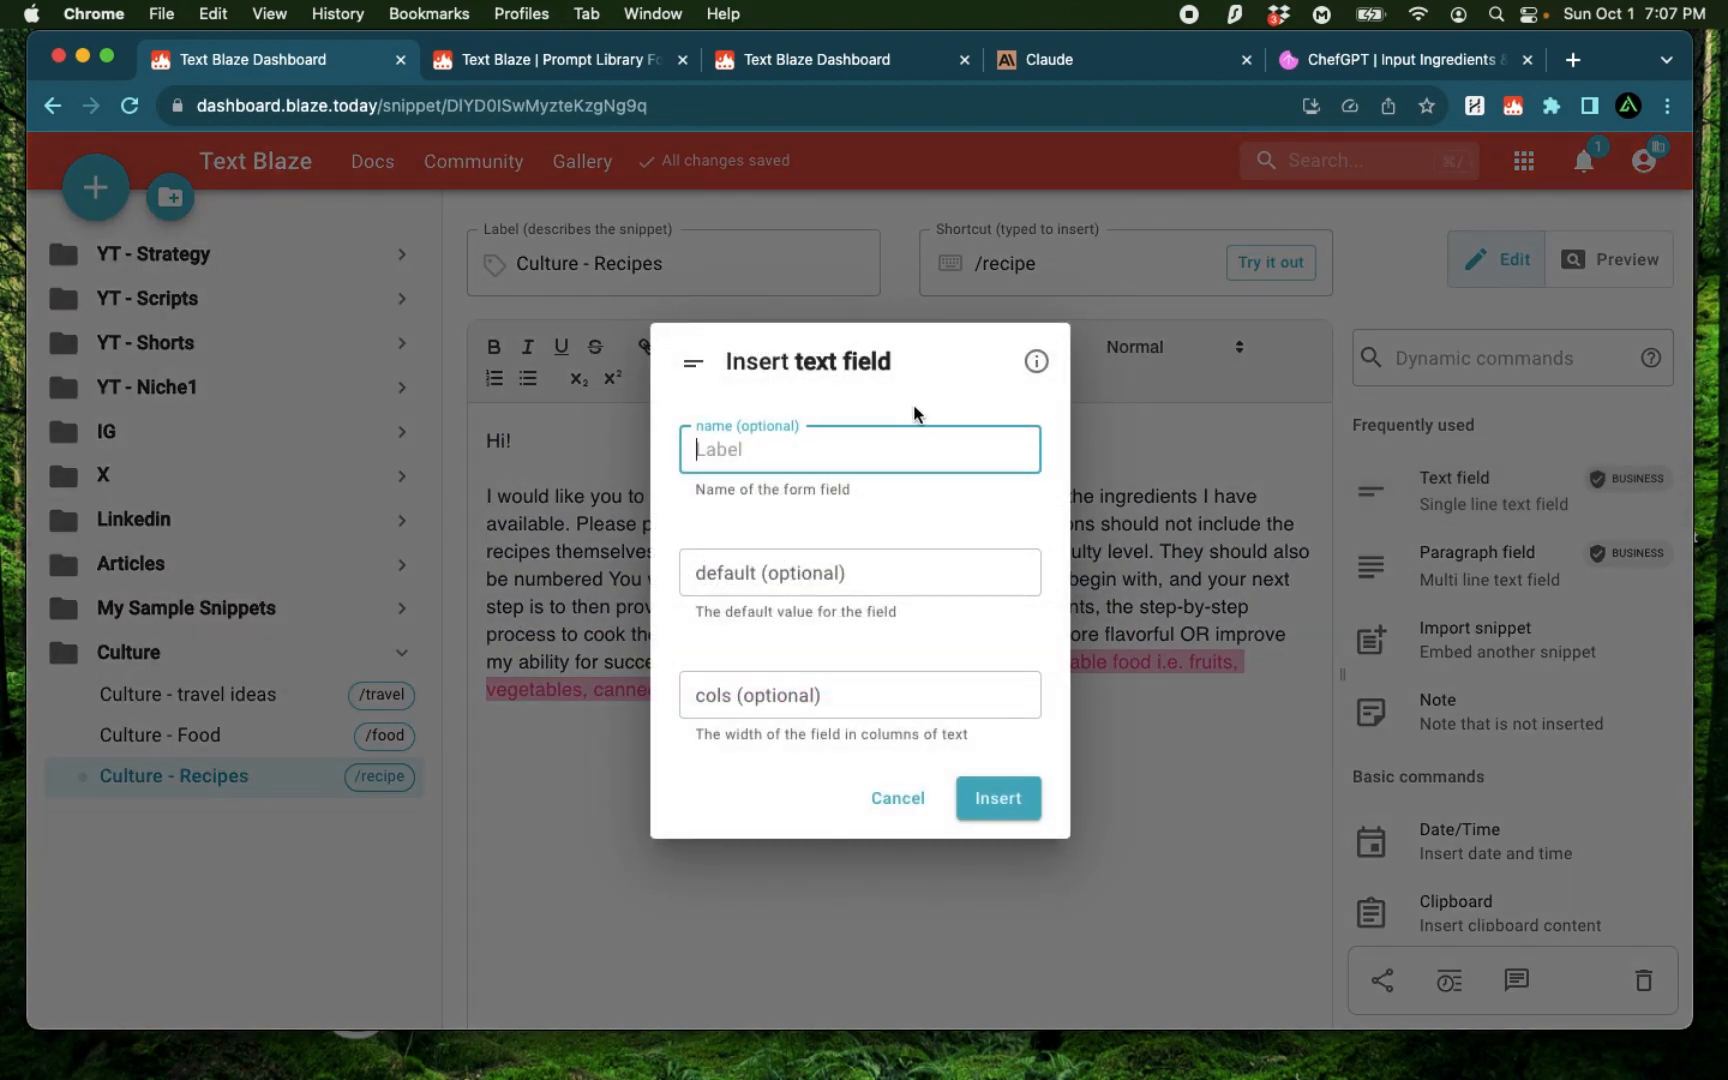
Step: Insert a text field named 'Cuisine' where the meal-type placeholder was
type("Cuisine")
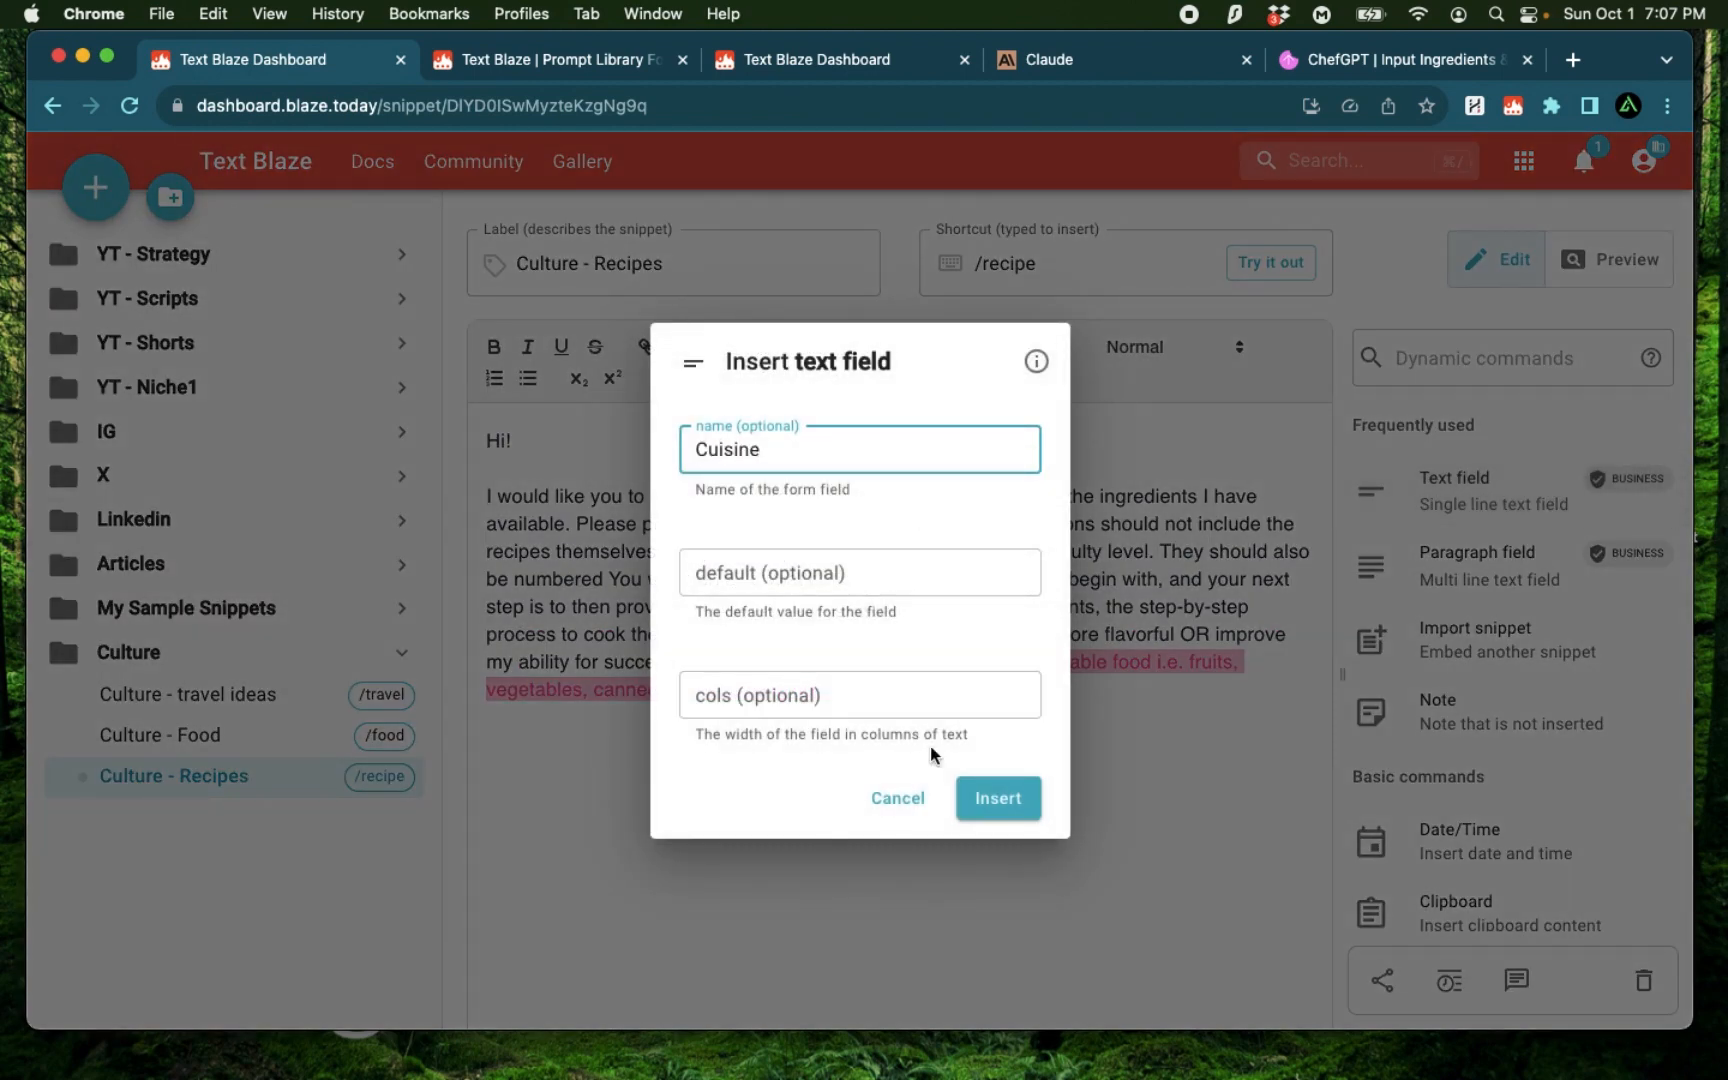
left_click(996, 798)
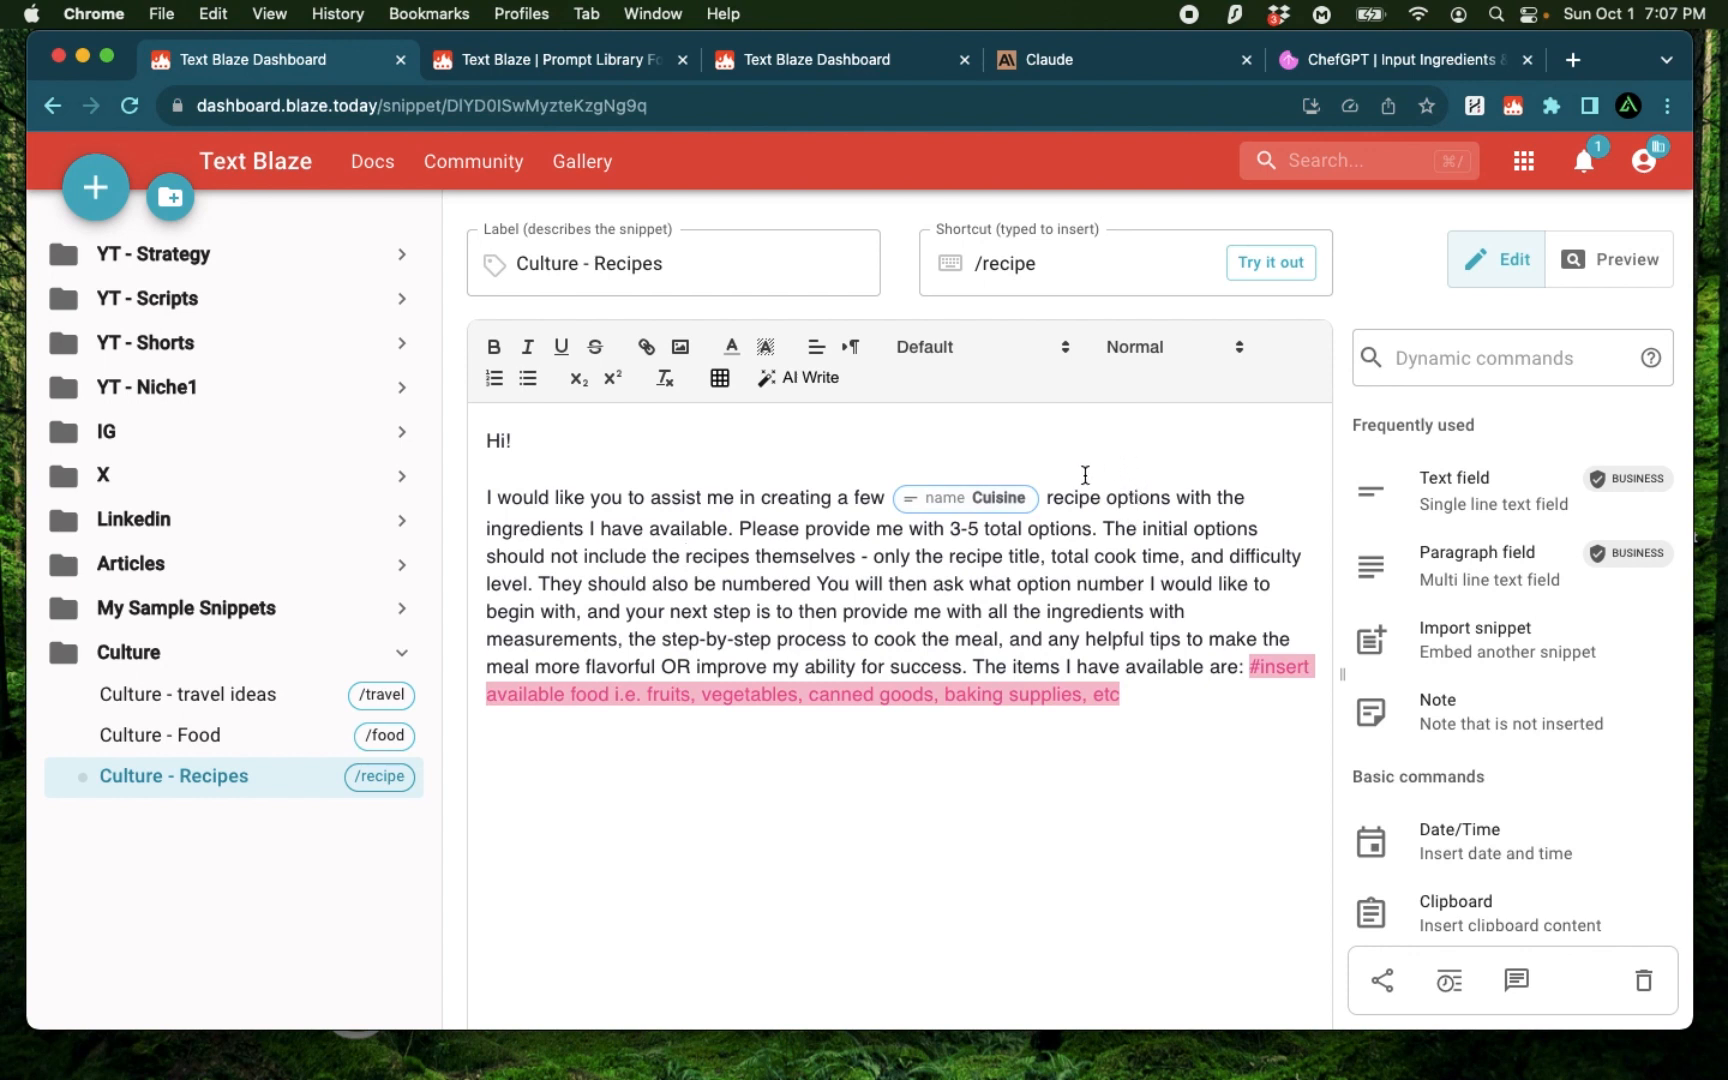
mouse_move(1168, 518)
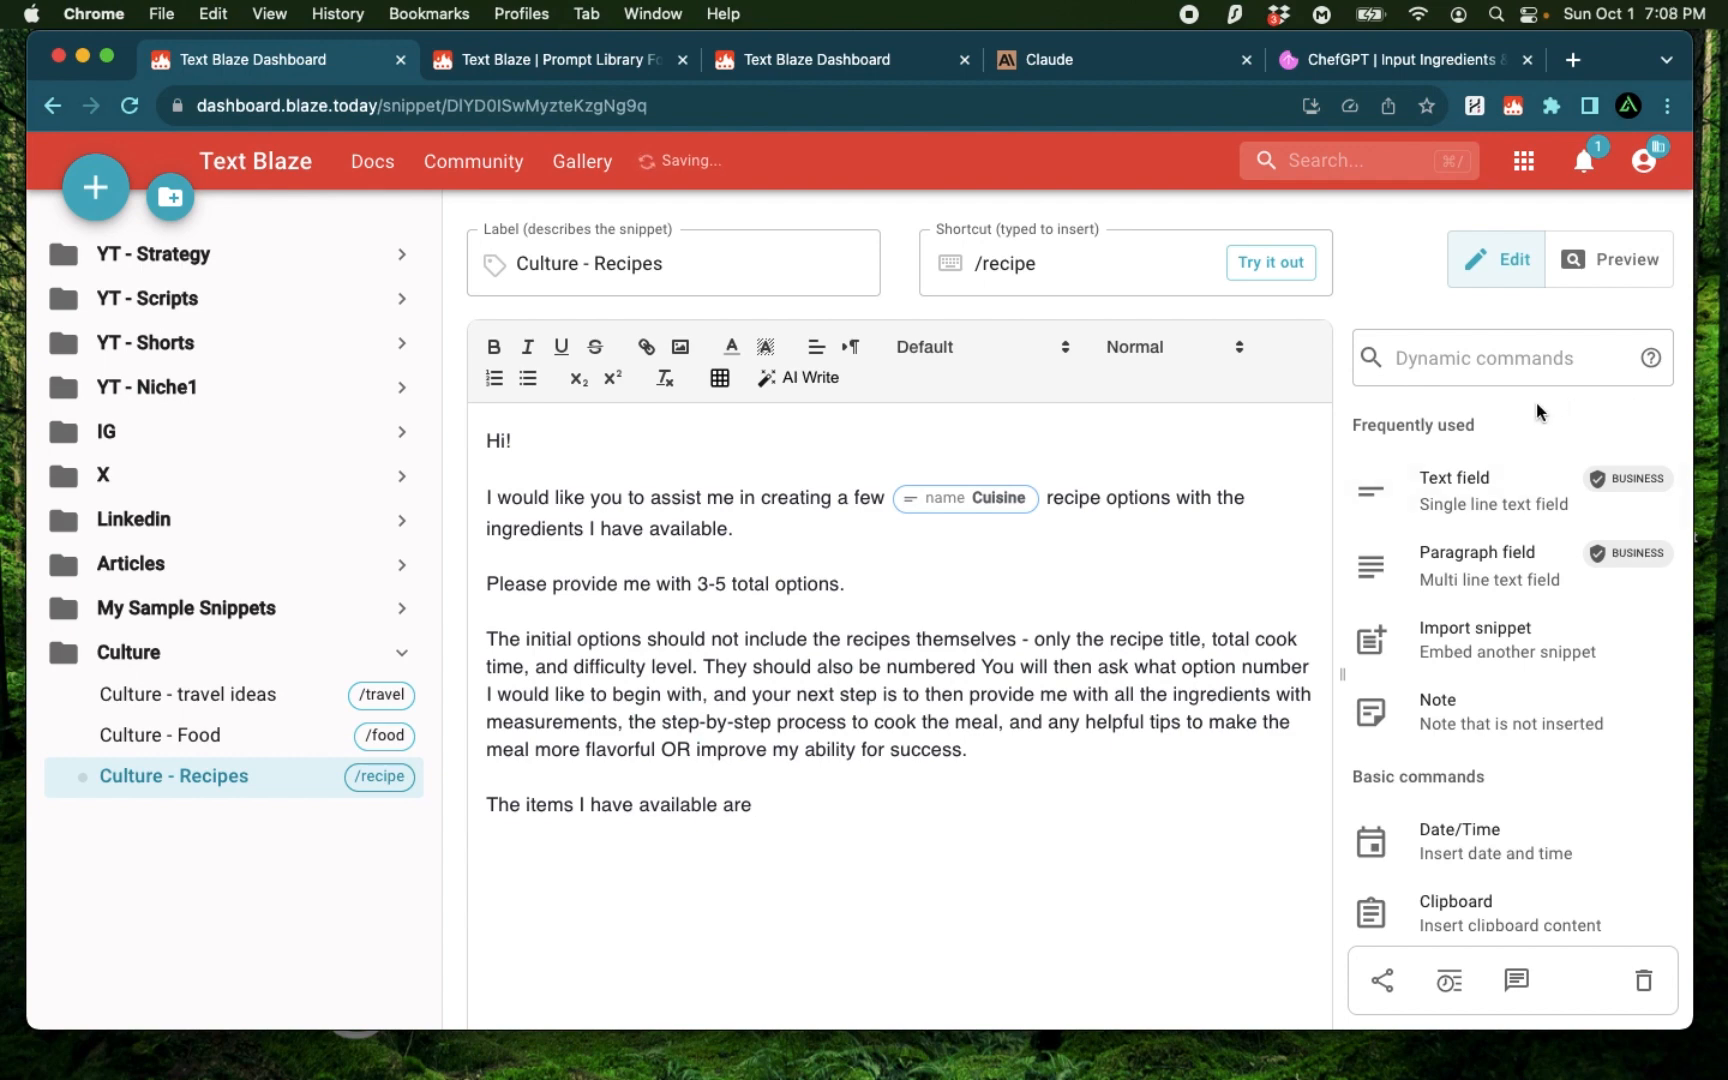
Step: Insert an 'ingredients' text field after 'The items I have available are'
left_click(1455, 490)
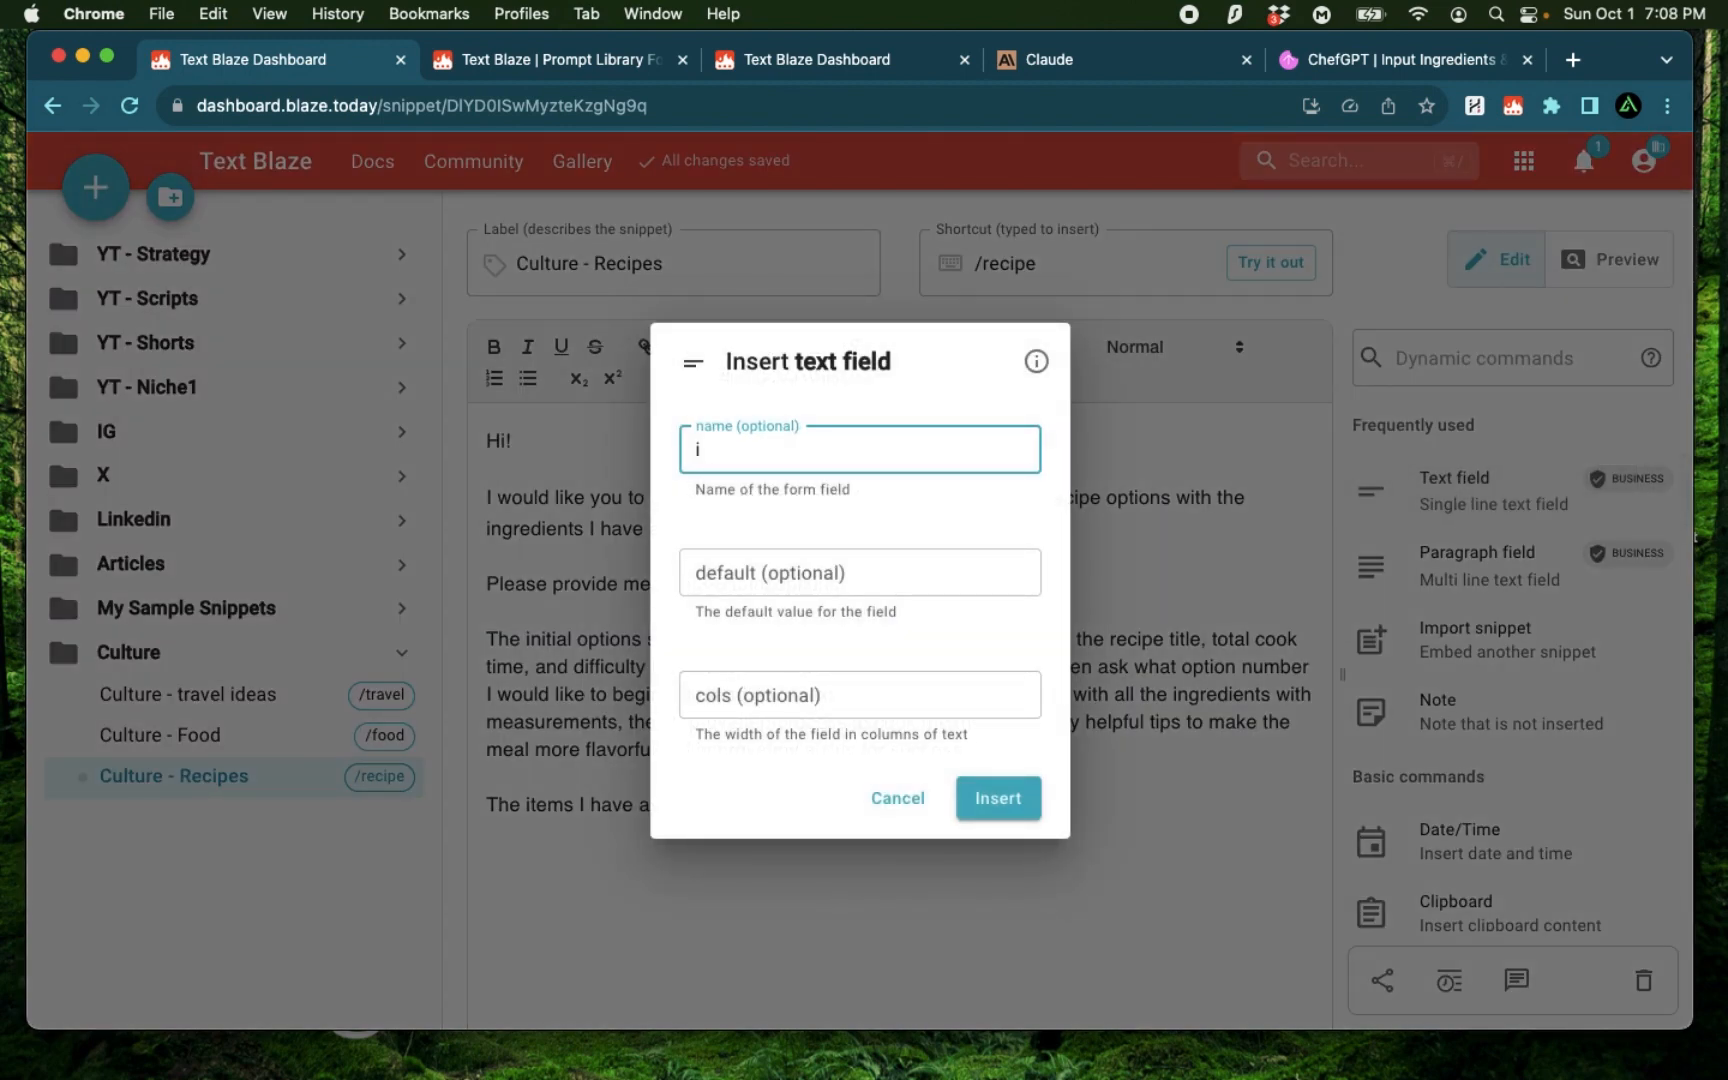
type("ngredients")
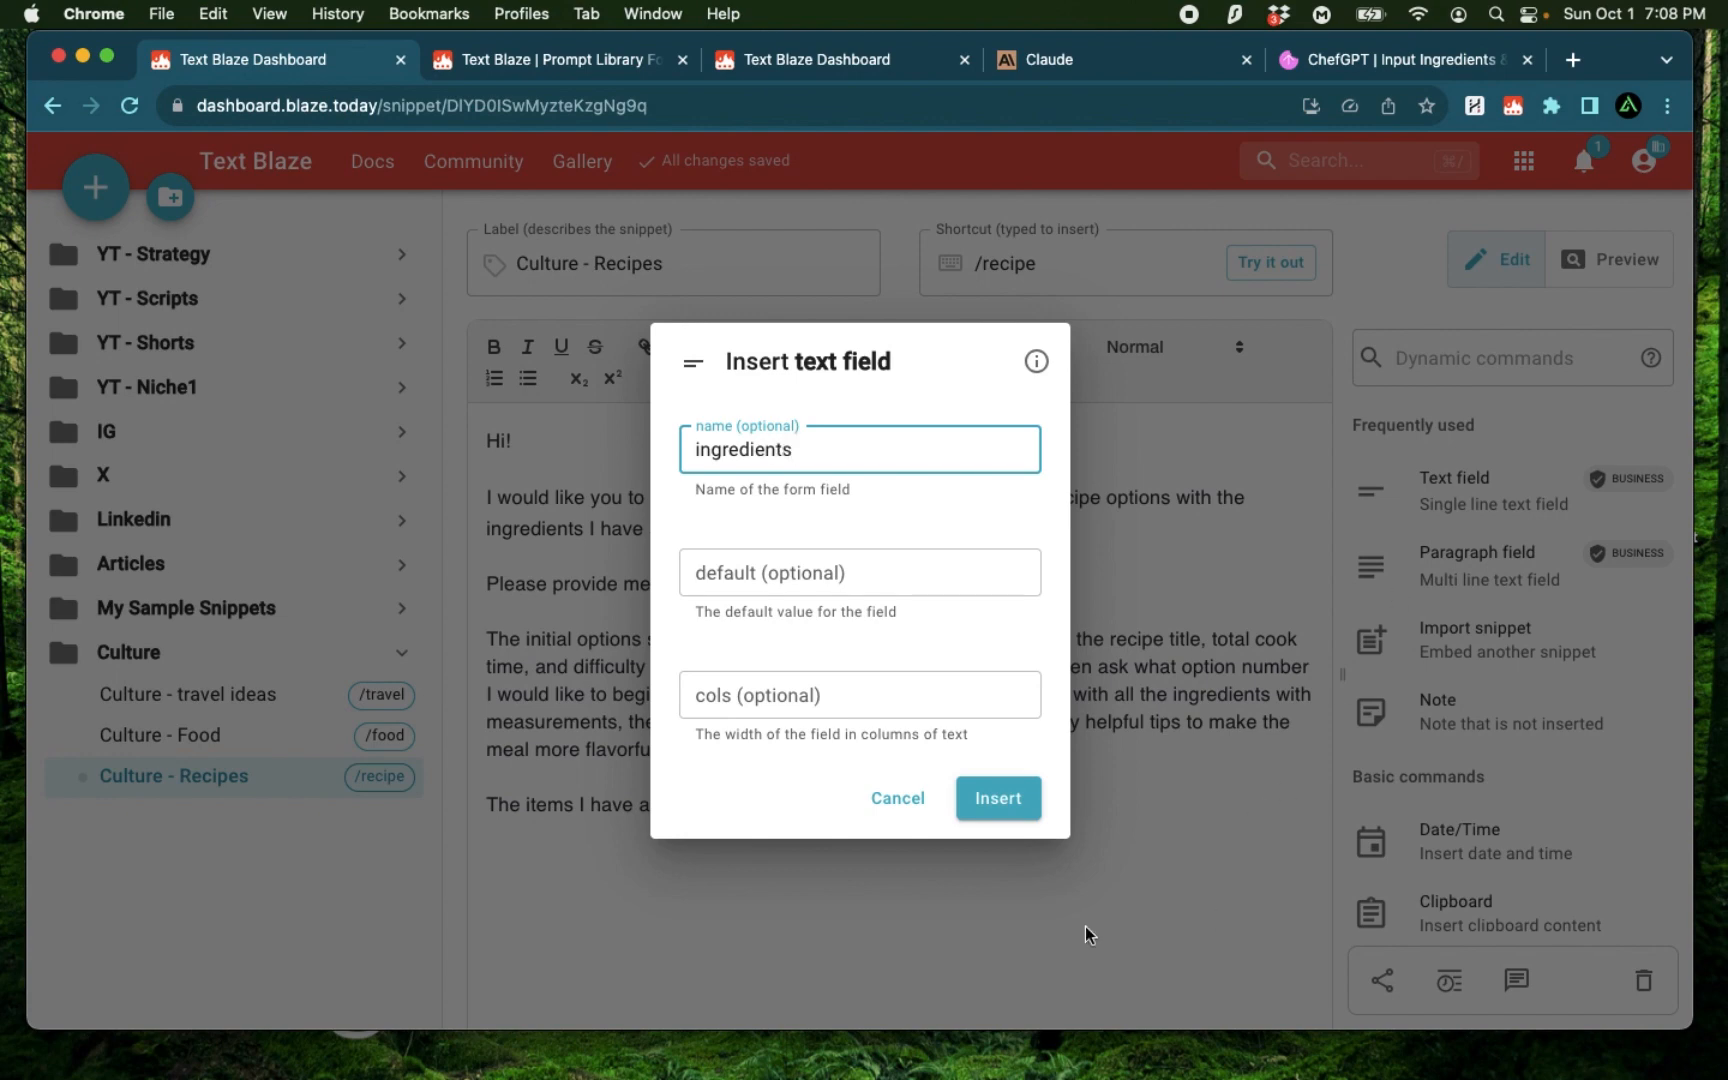
left_click(995, 798)
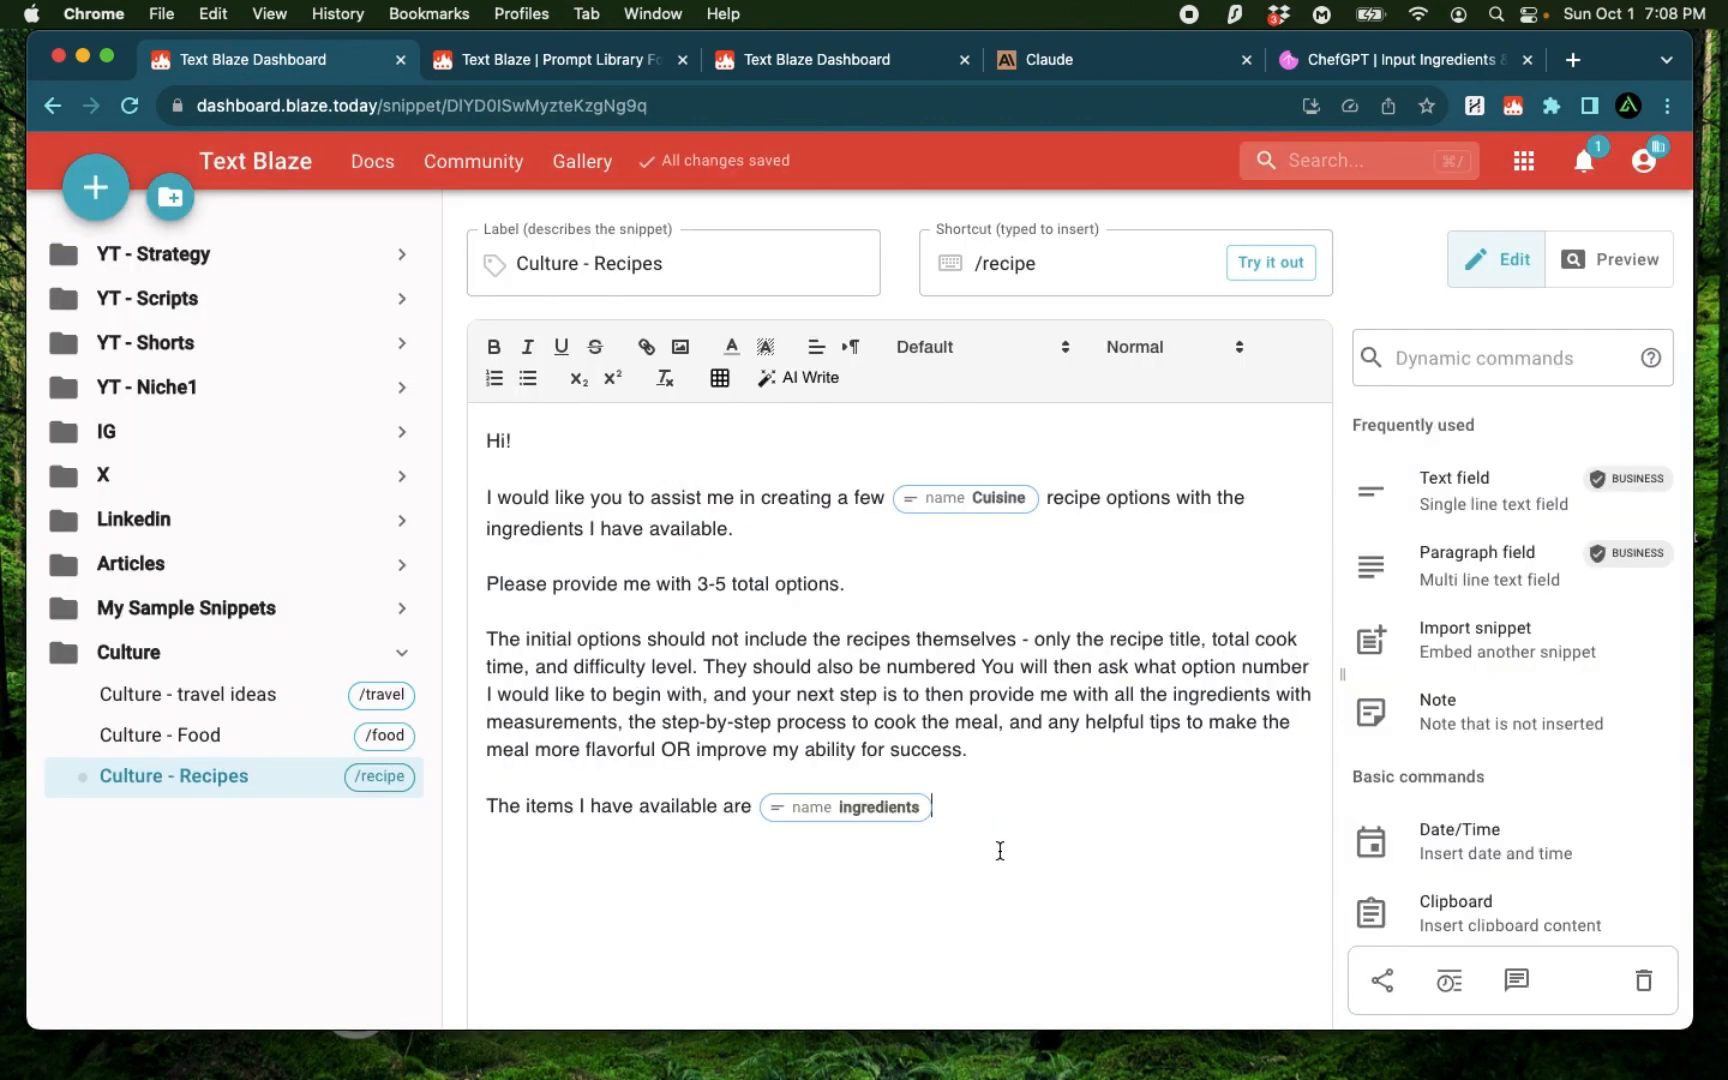
mouse_move(777, 579)
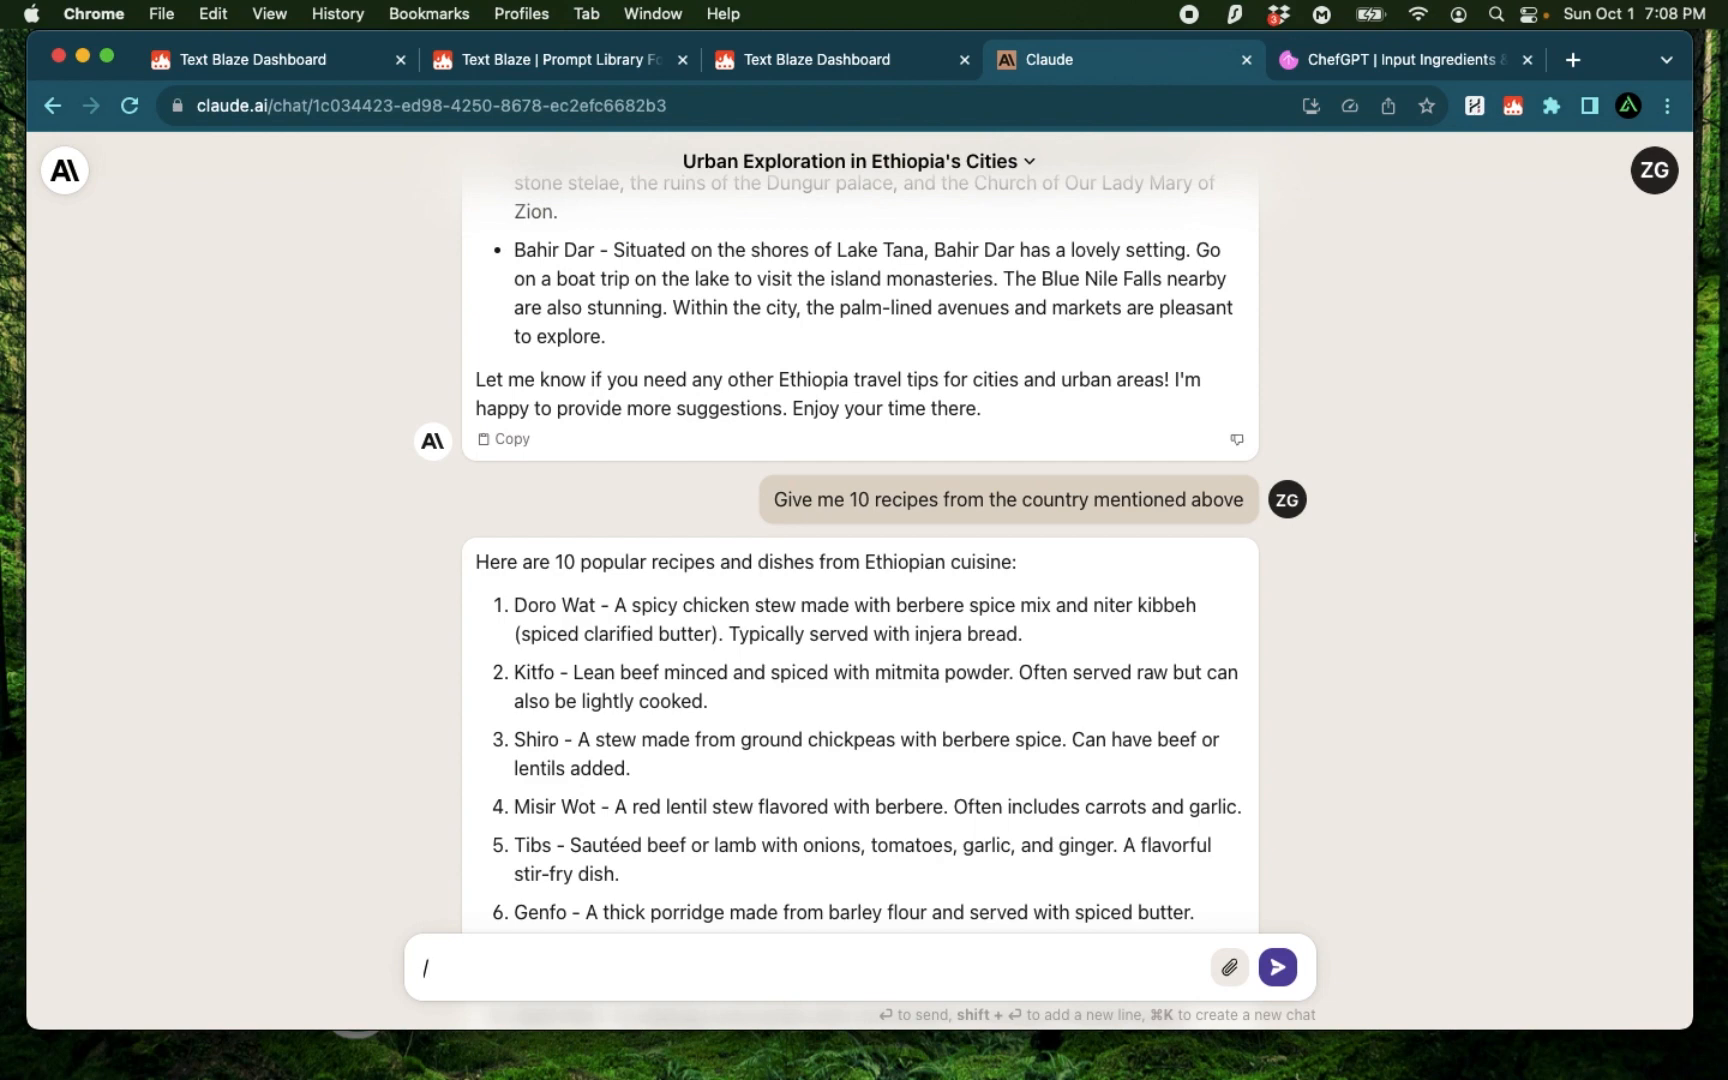
Step: Fill /recipe with Ethiopian cuisine and fish, potatoes, olive oil, pepper, okra, then insert it
type("recipe")
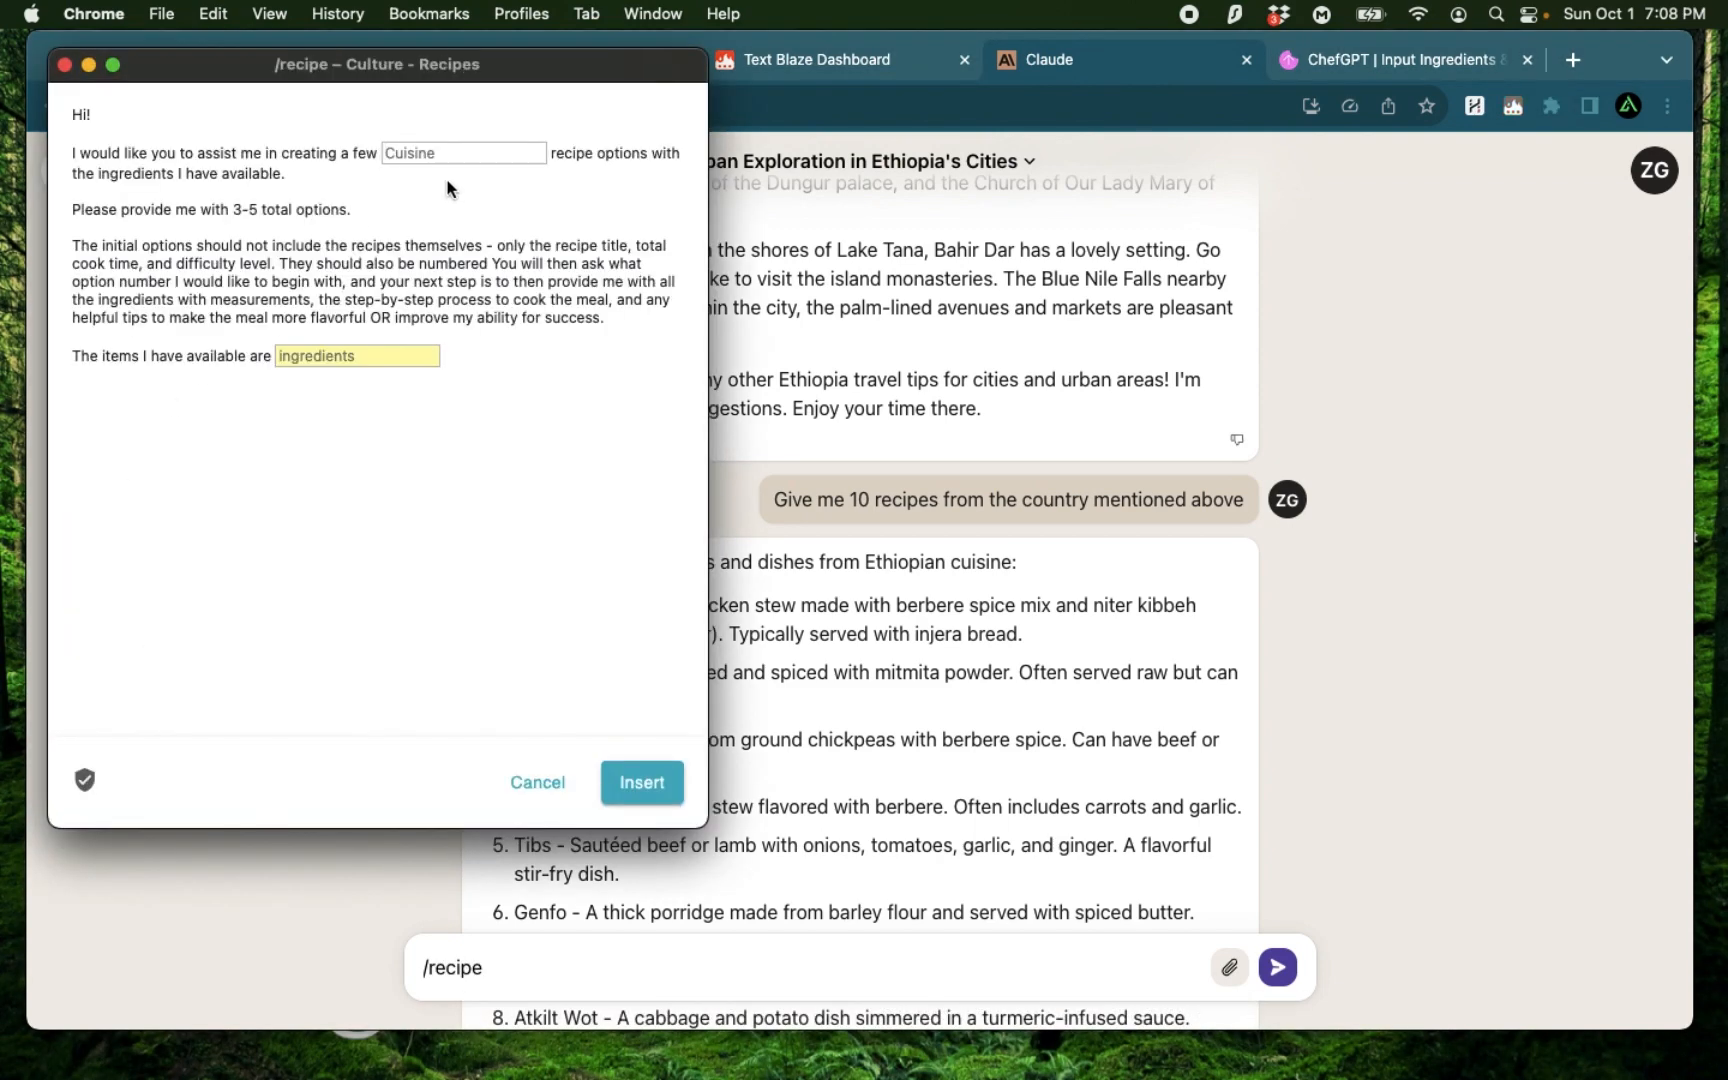
type("Ethiopian")
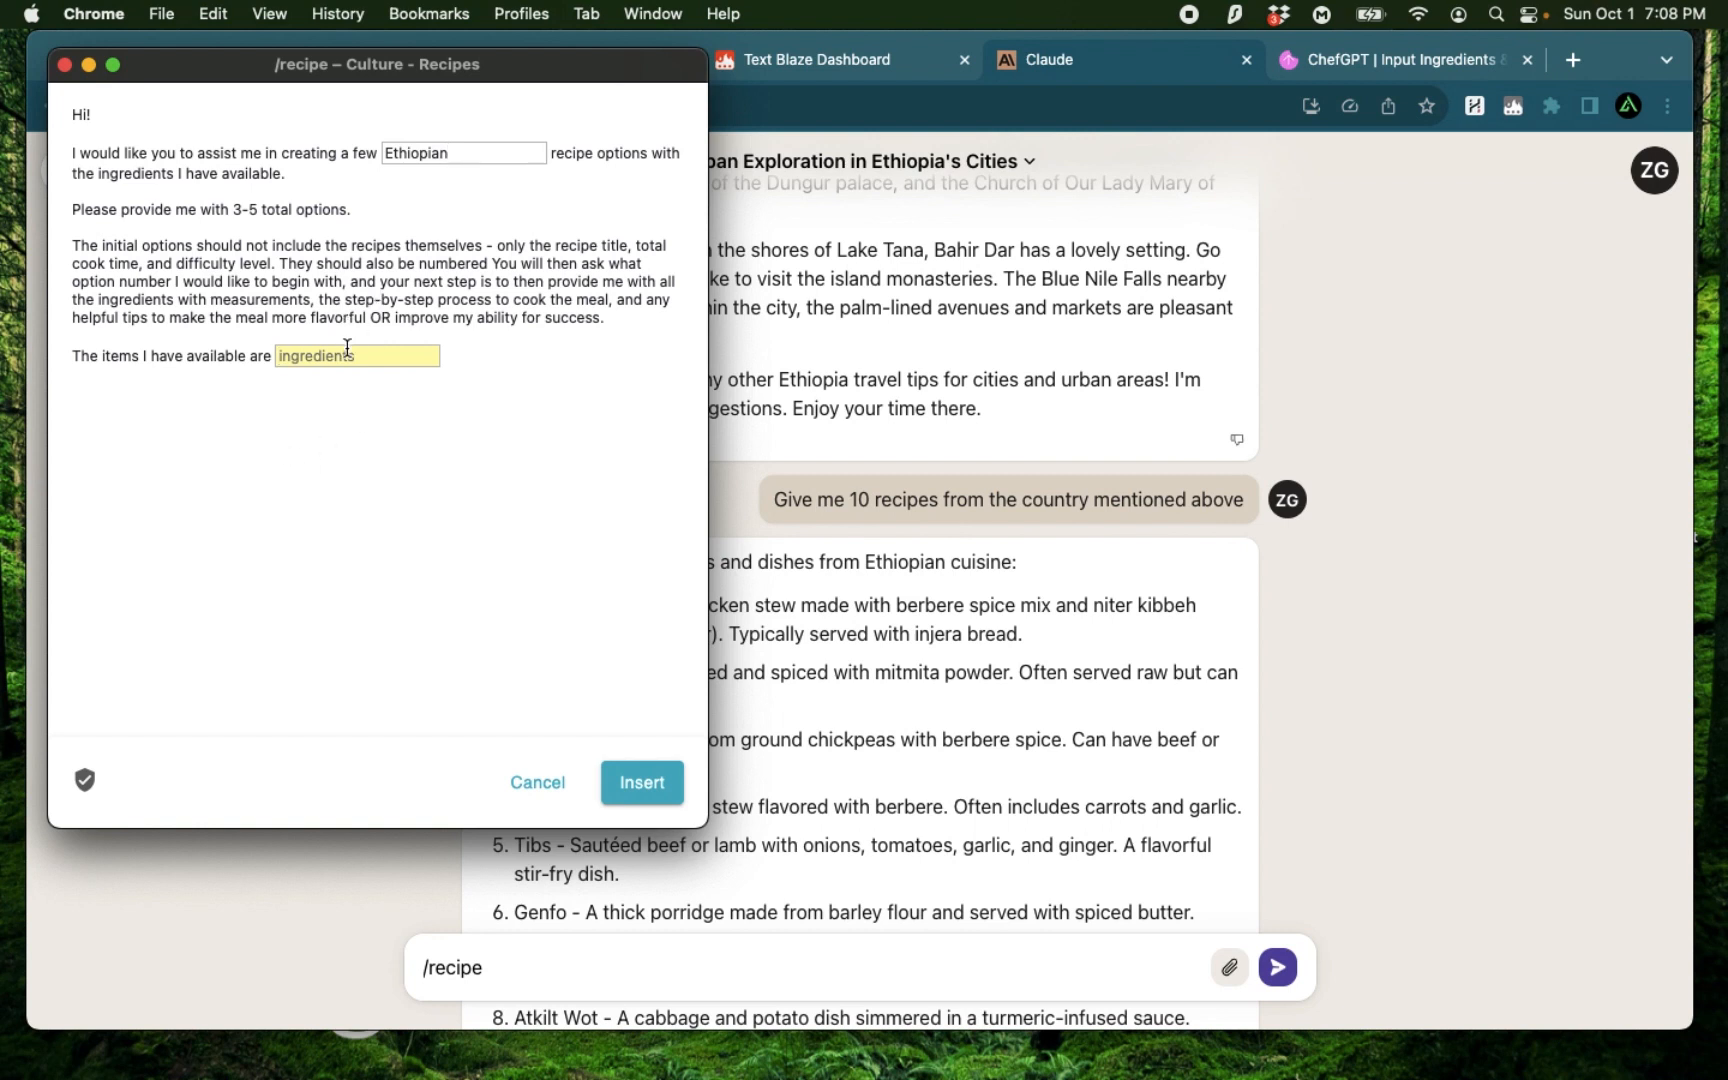
type("f")
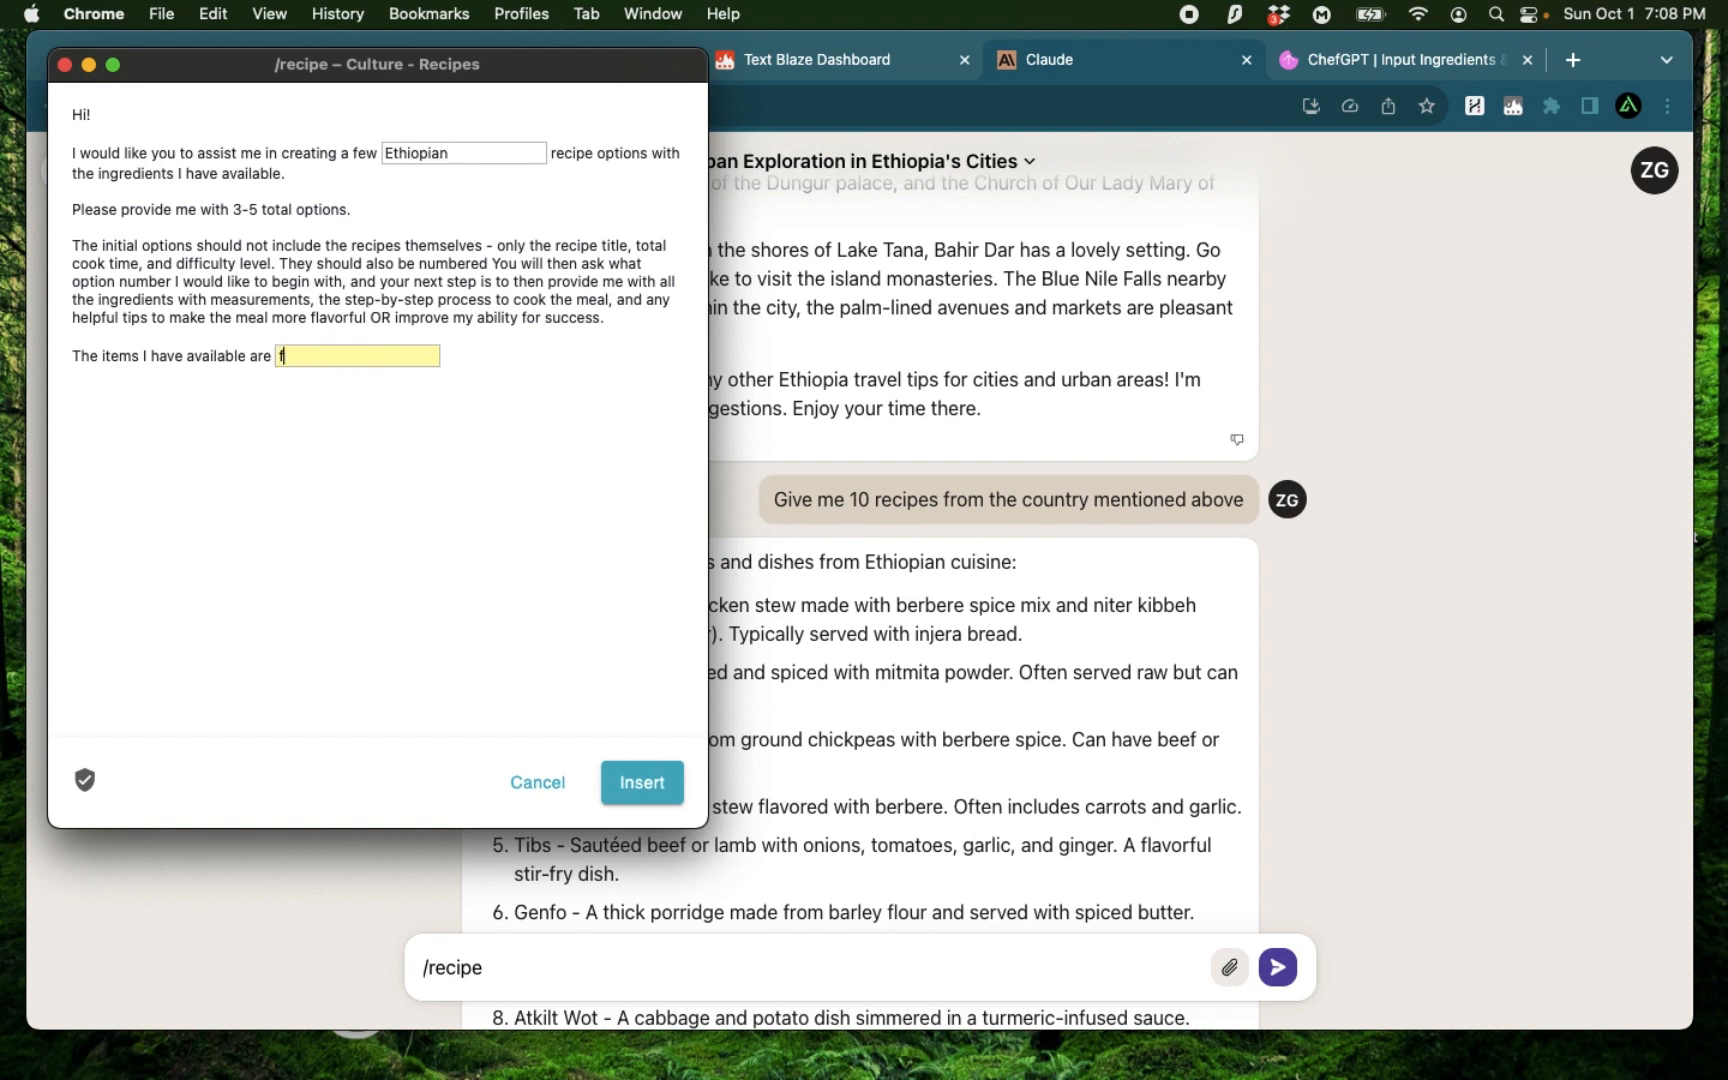
type("ish, potatoes")
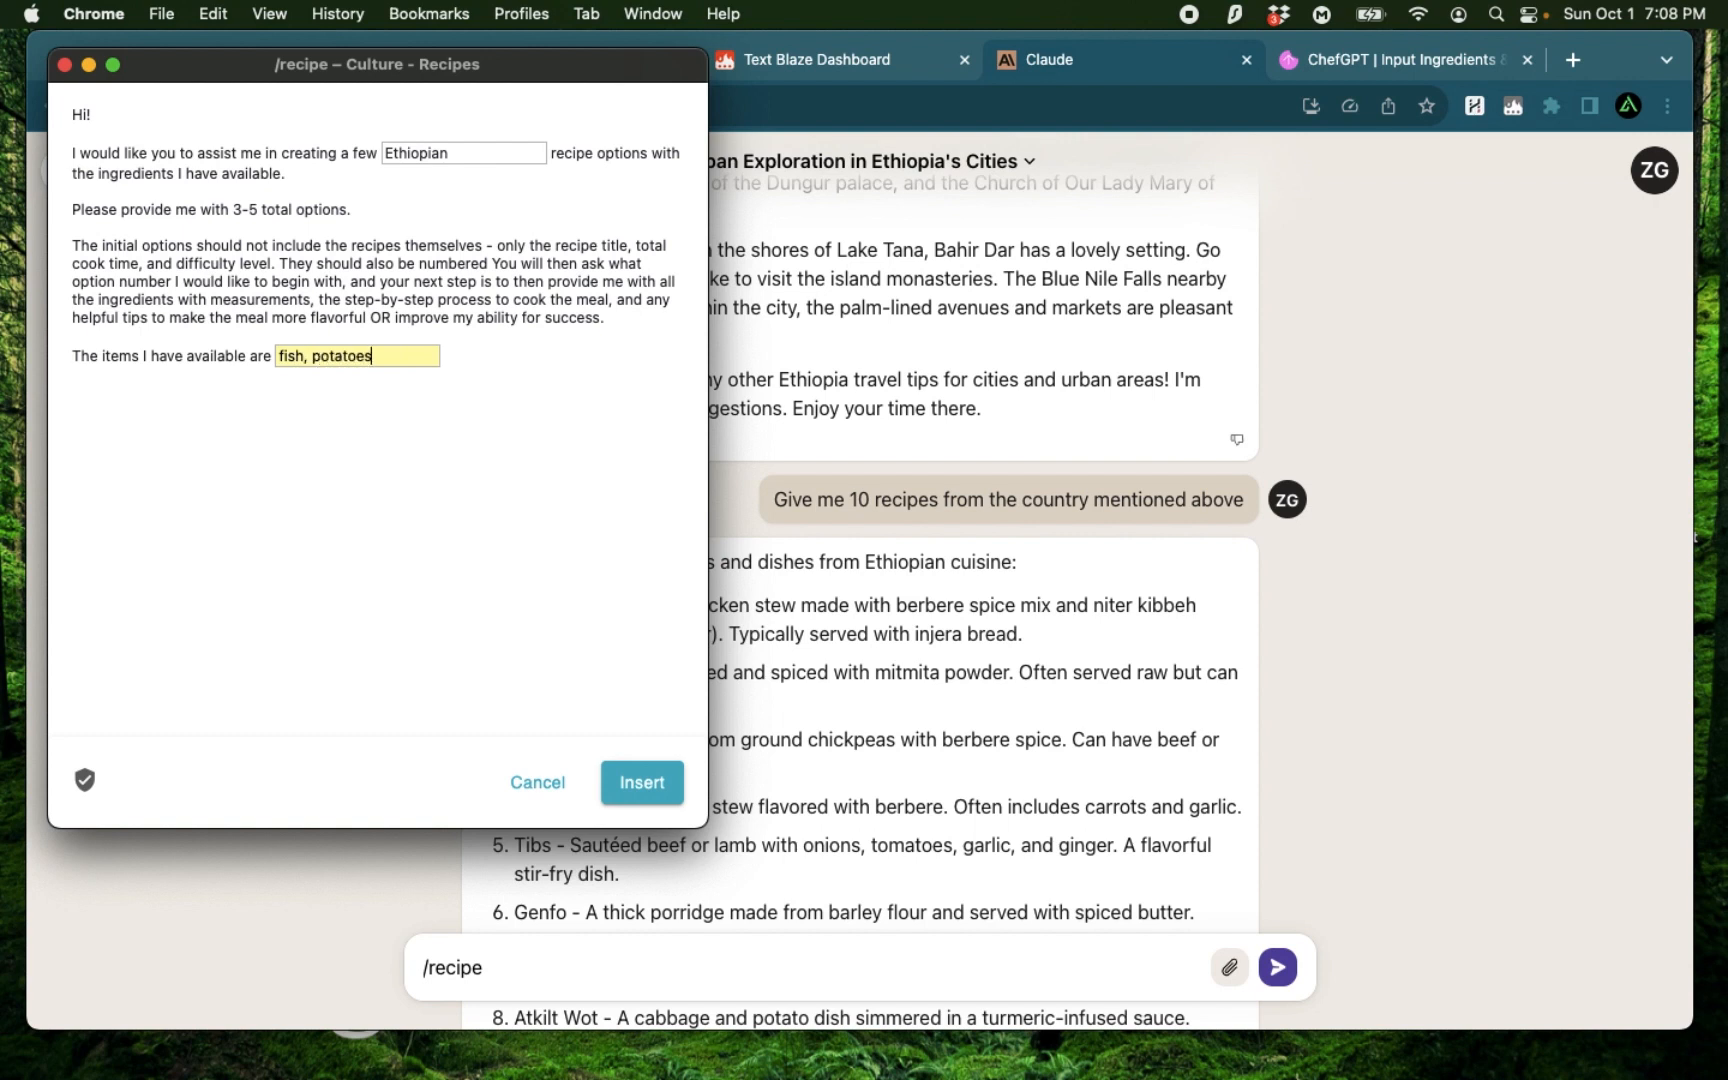
type(", olive oil")
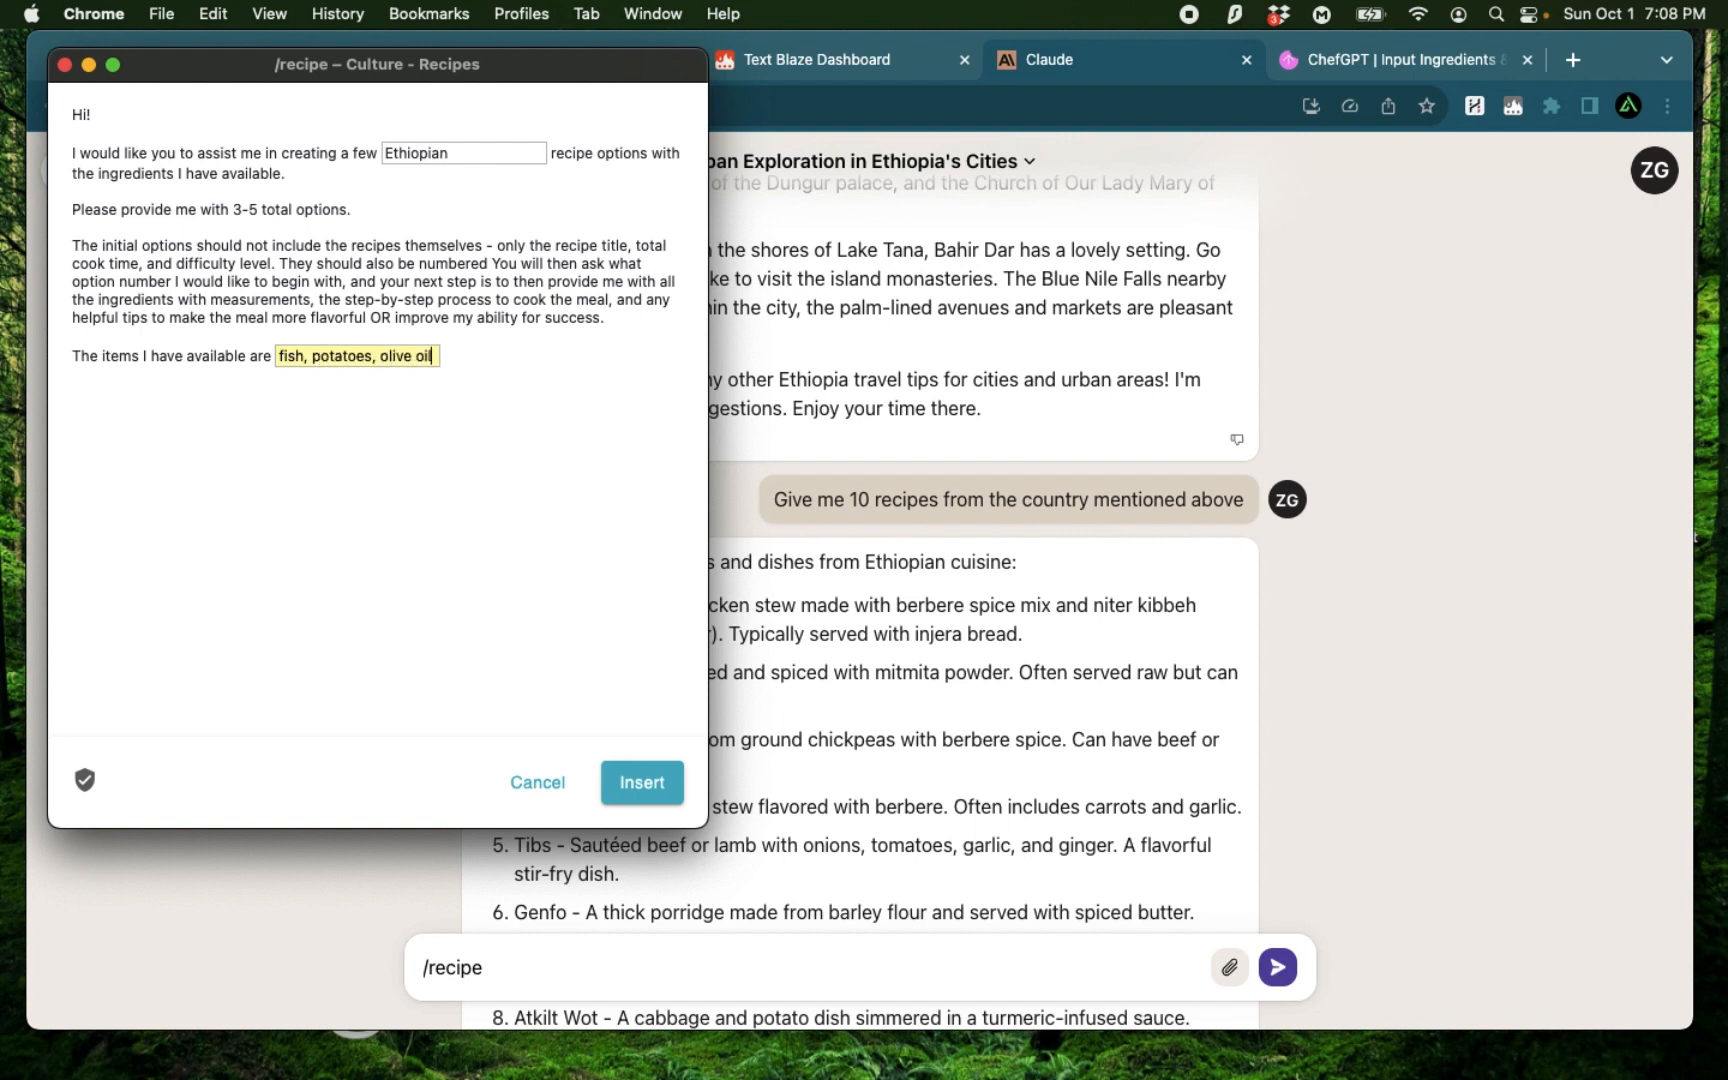
type(",")
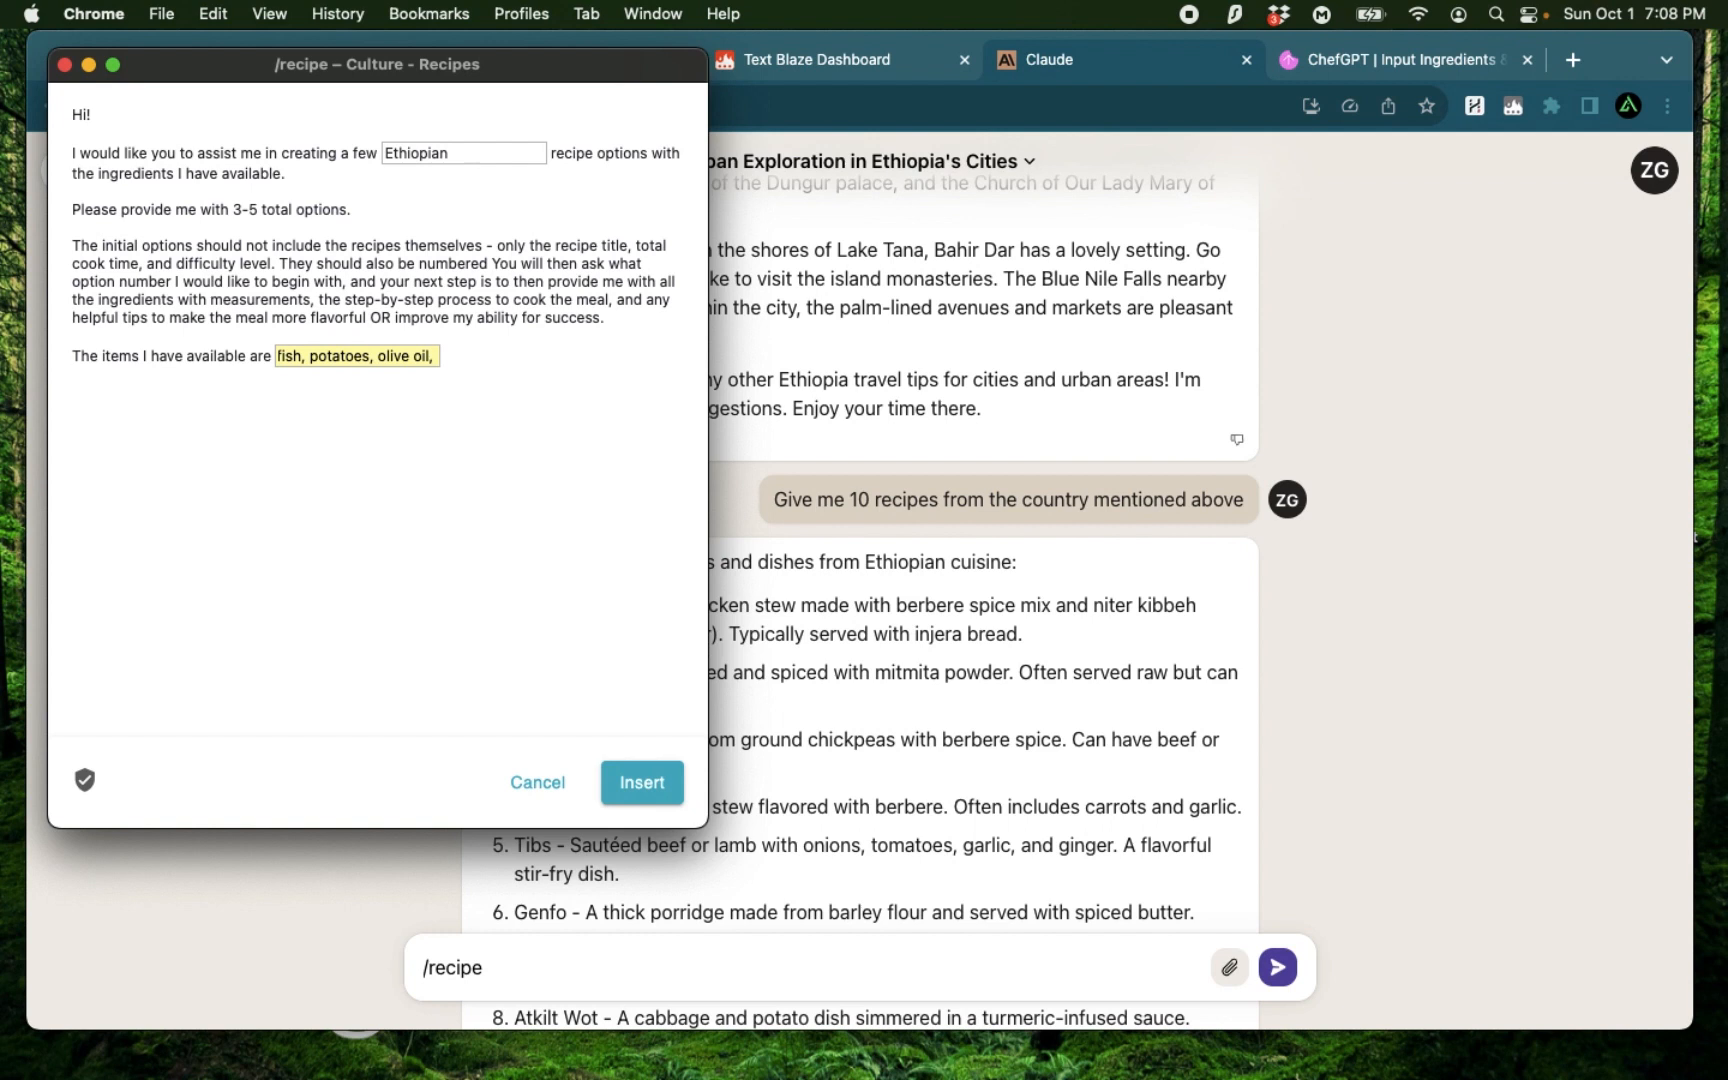
type("pepper,")
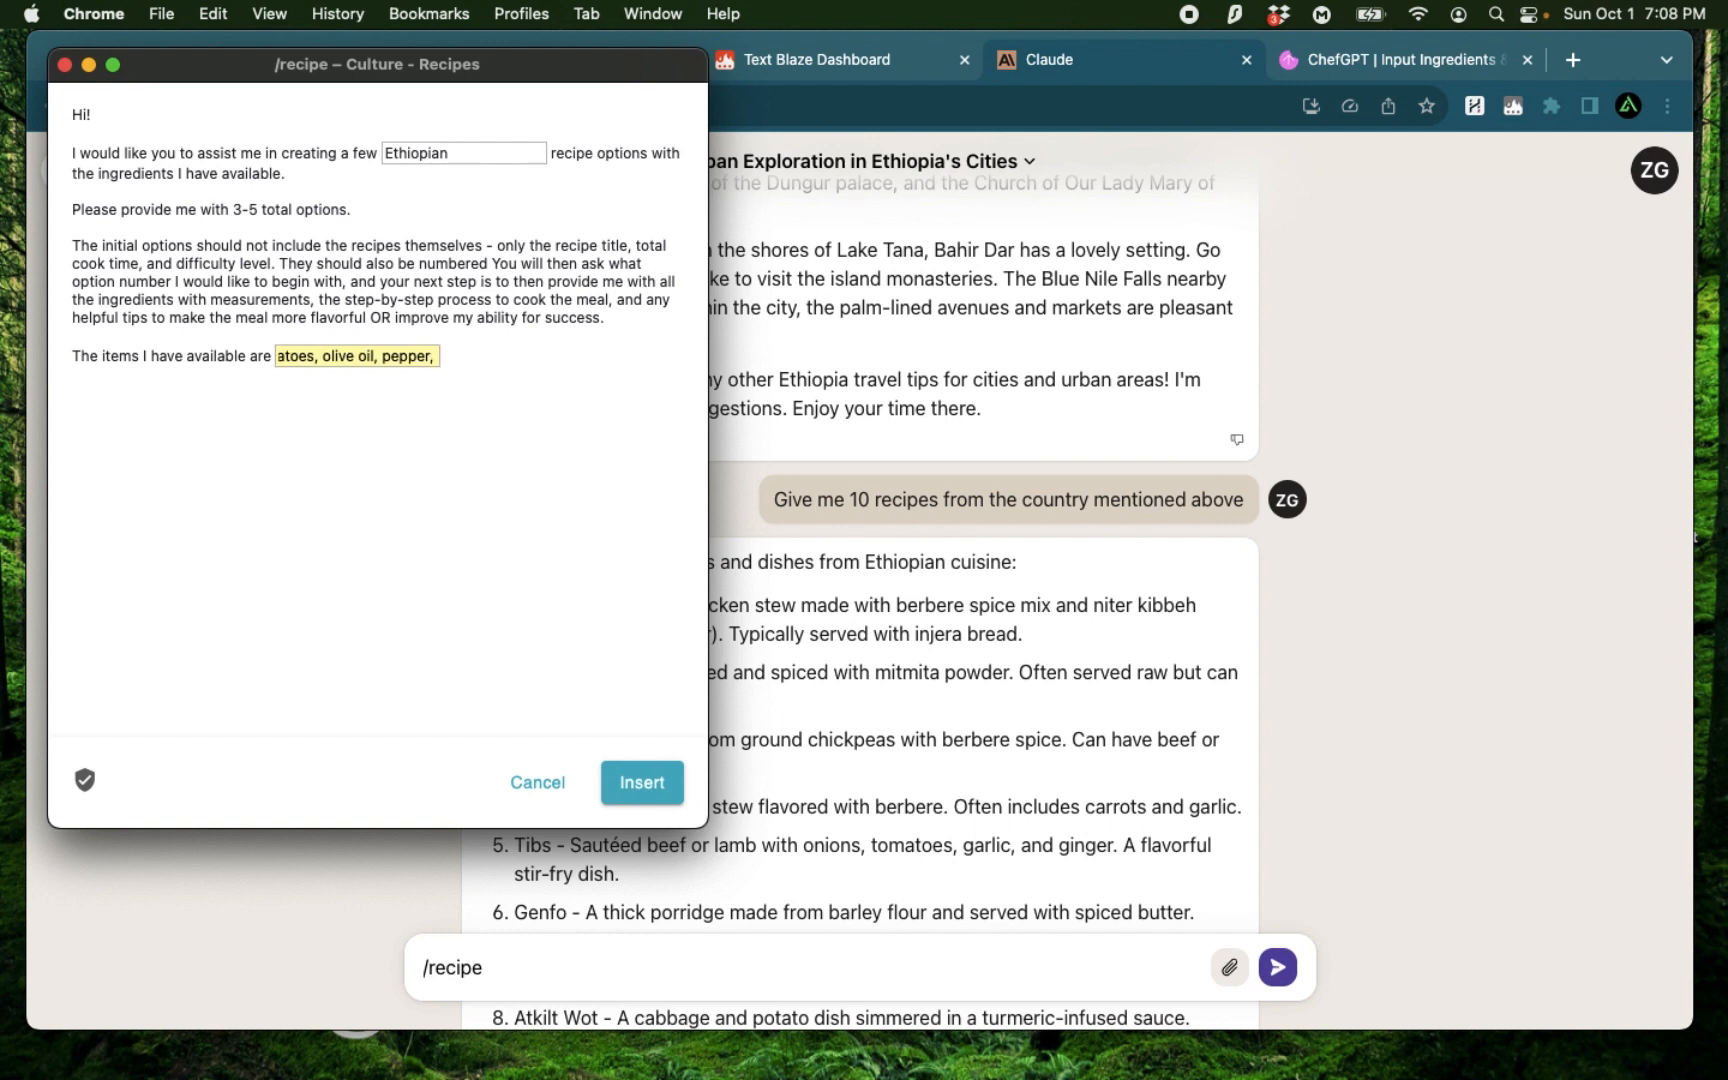
type("okra")
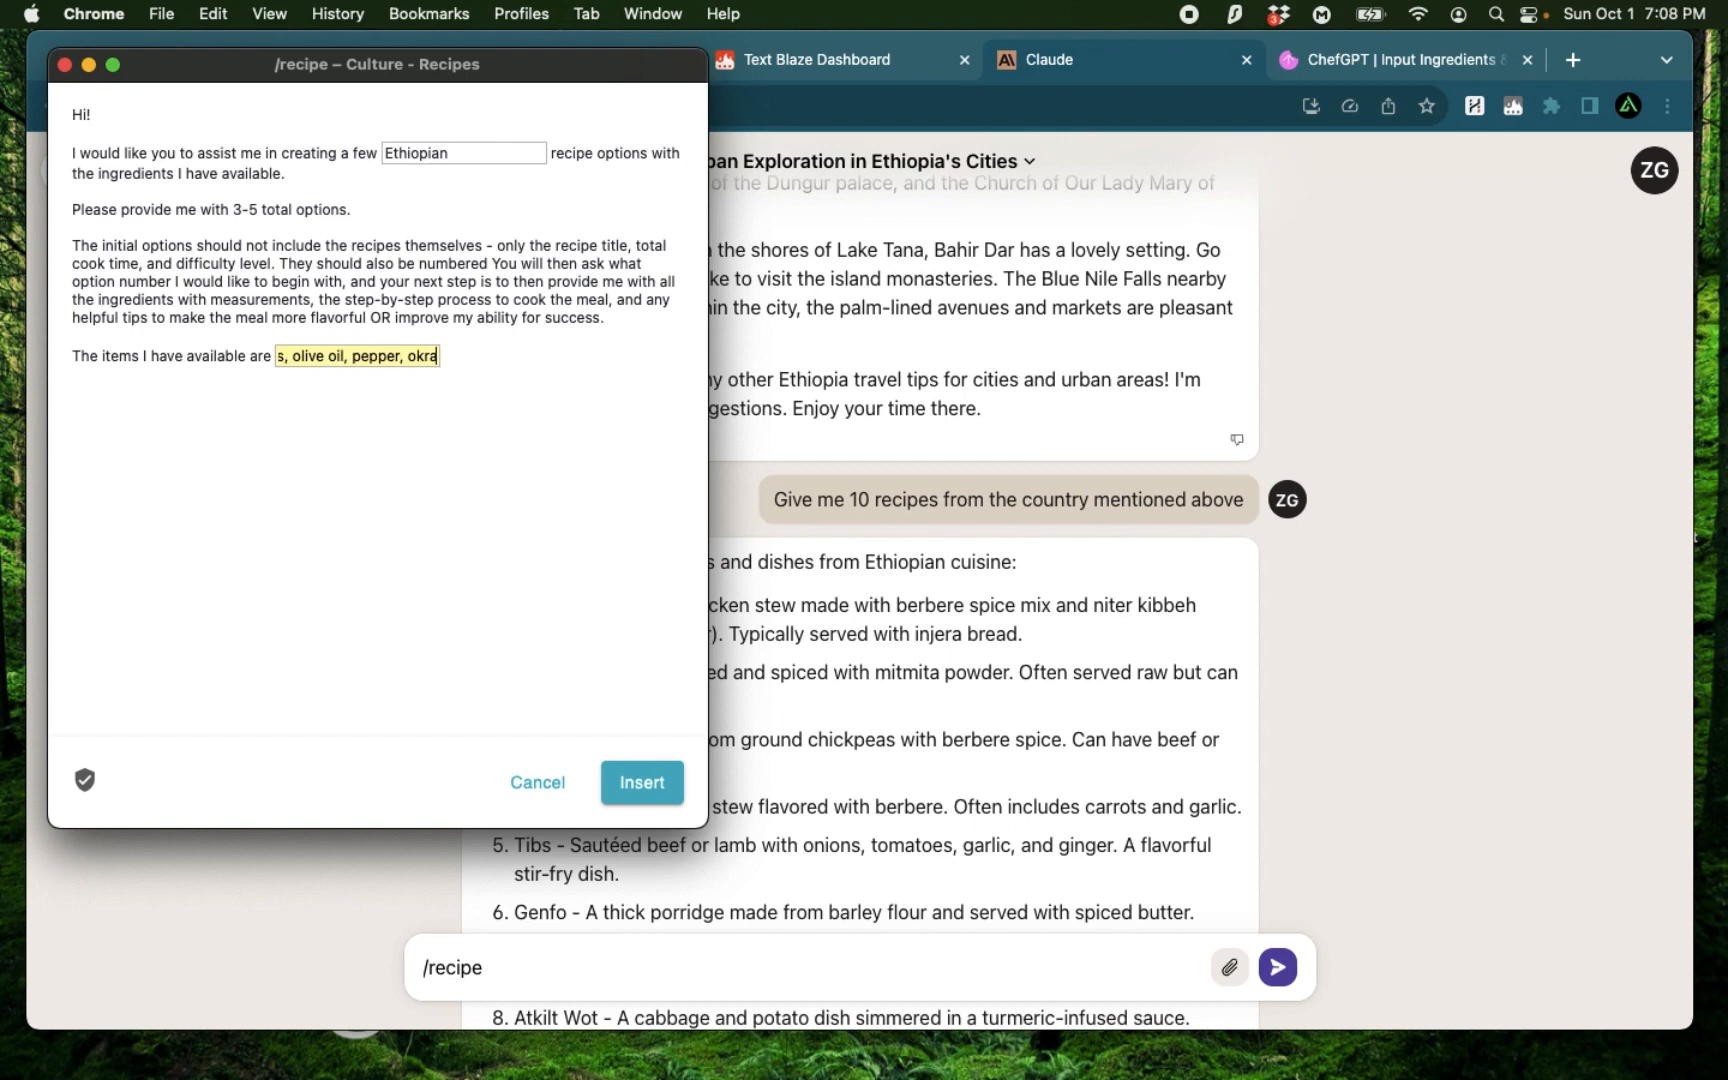
left_click(537, 782)
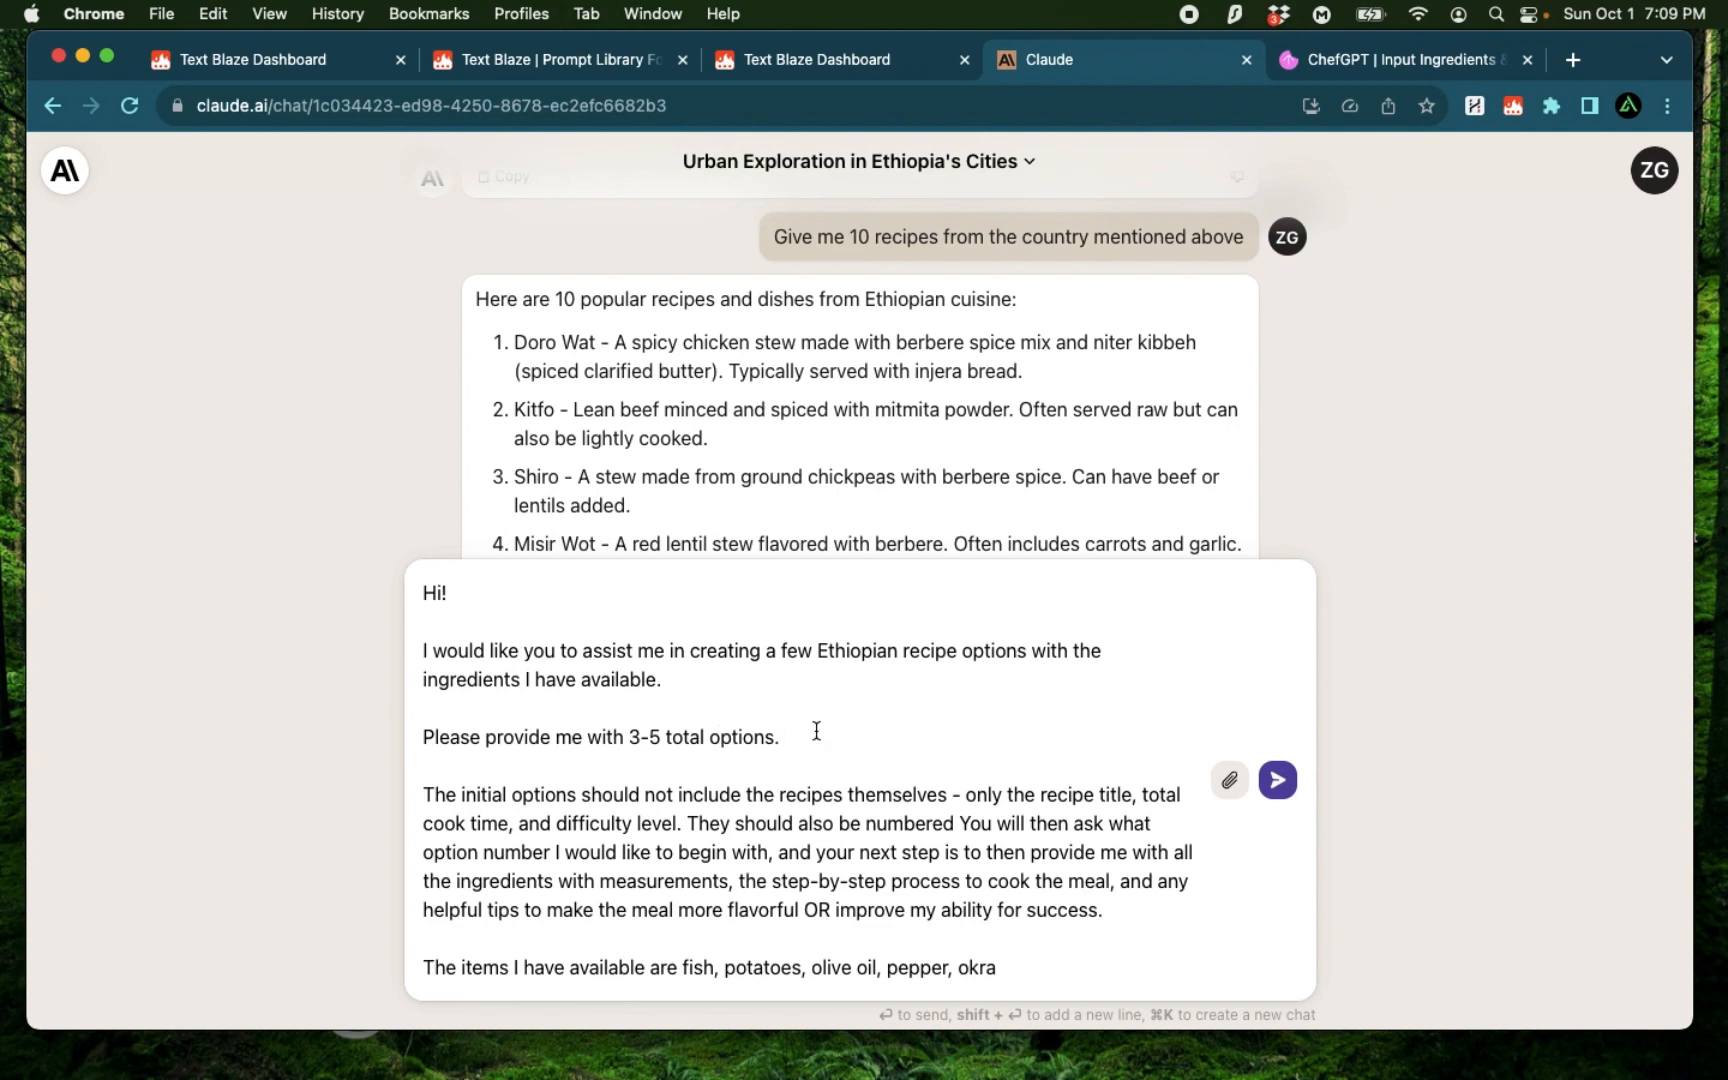
Step: Send the prompt and review Claude's five Ethiopian recipe options with cook times and difficulty
left_click(1276, 779)
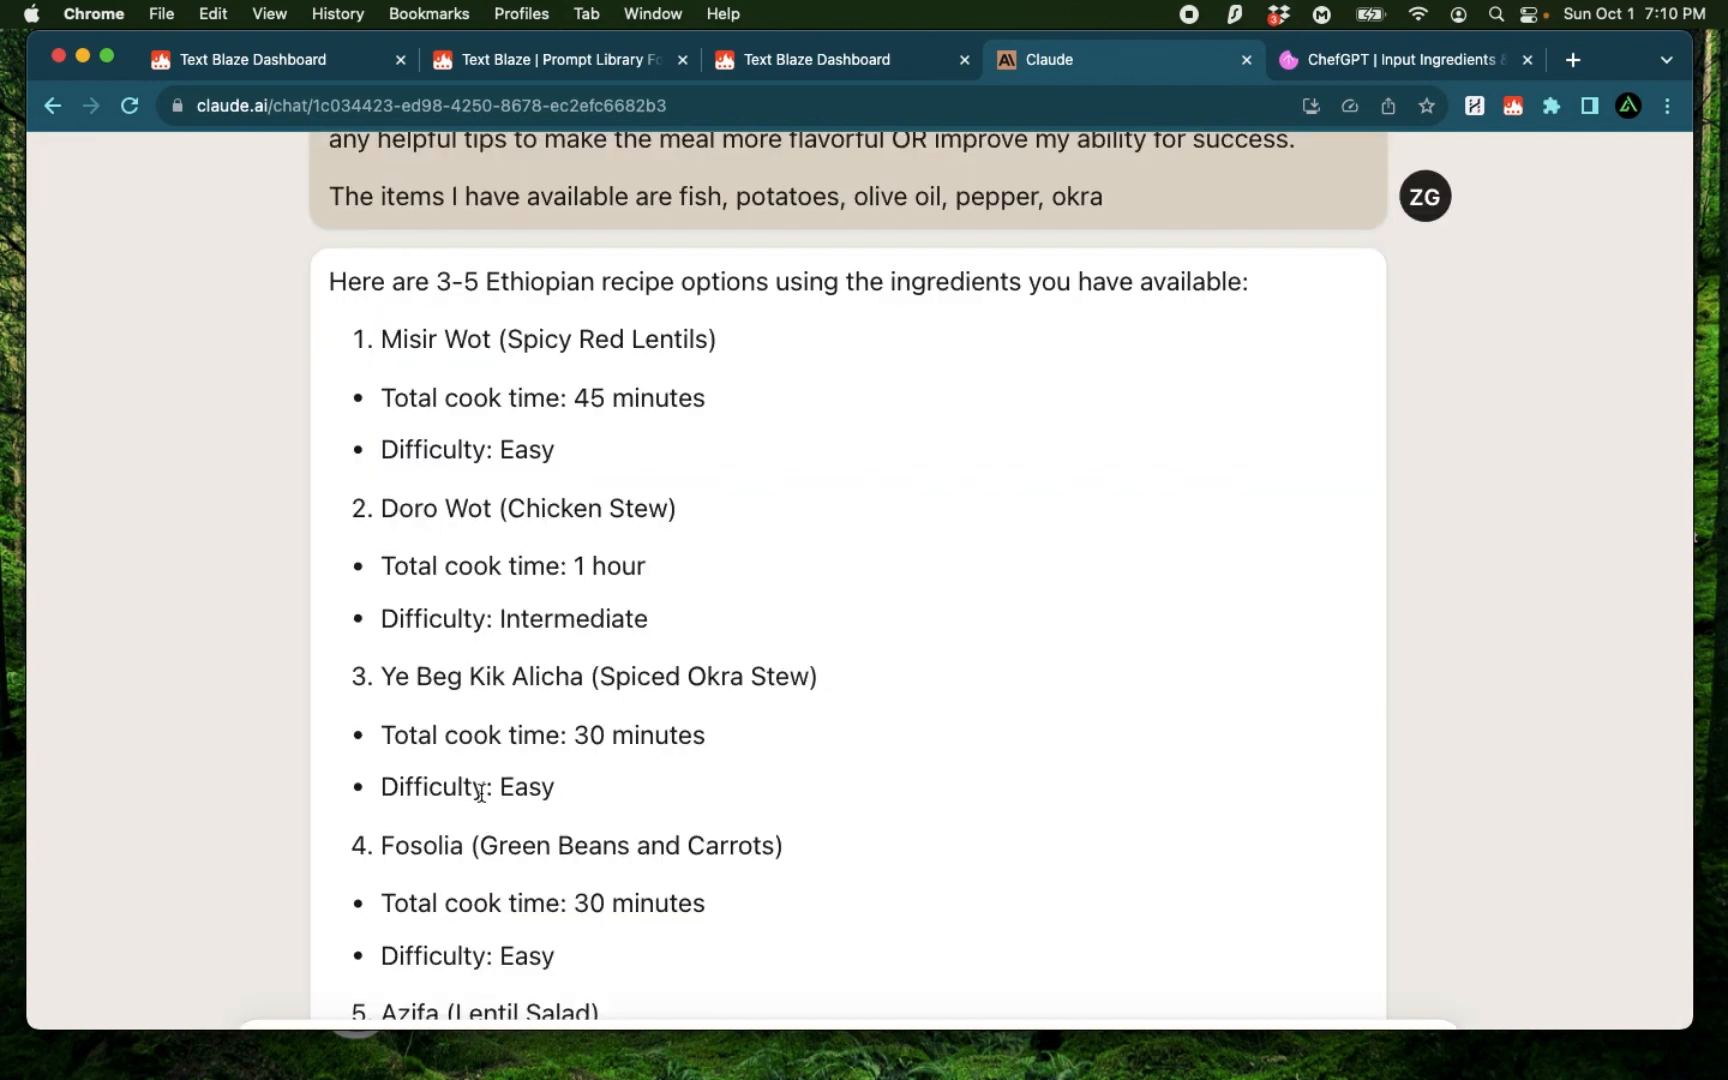
mouse_move(393, 531)
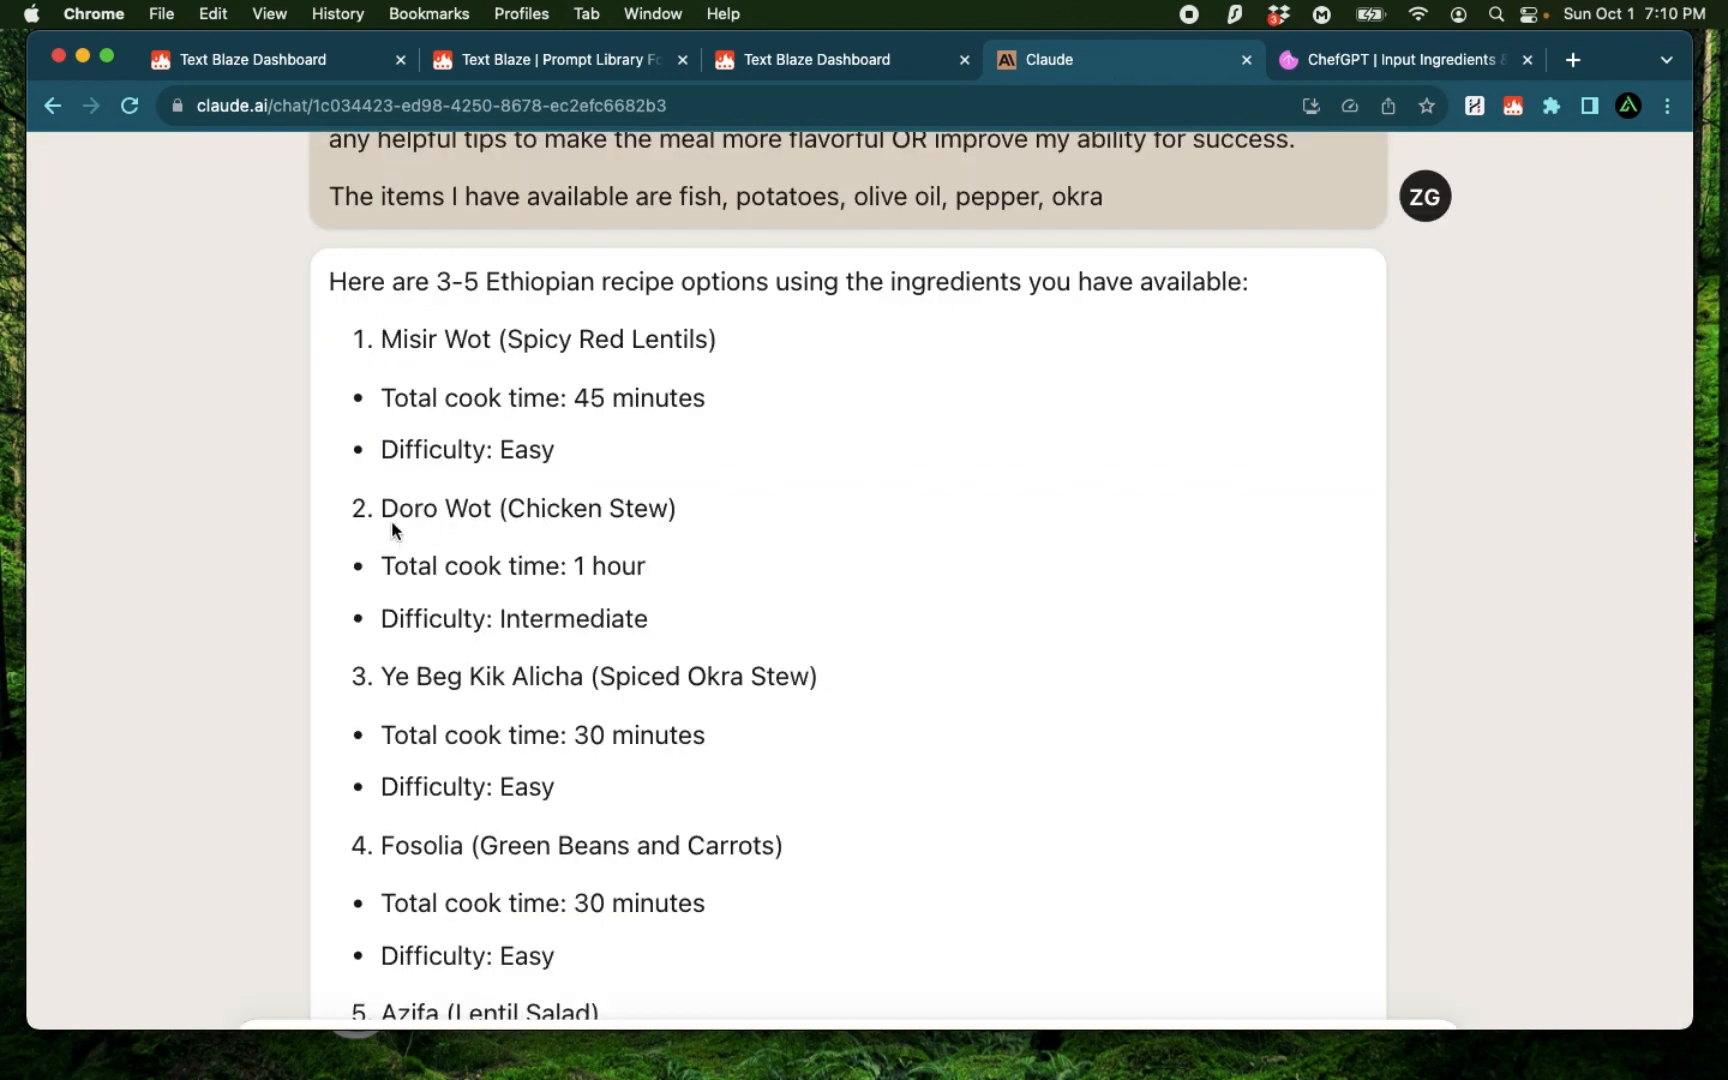
mouse_move(518, 530)
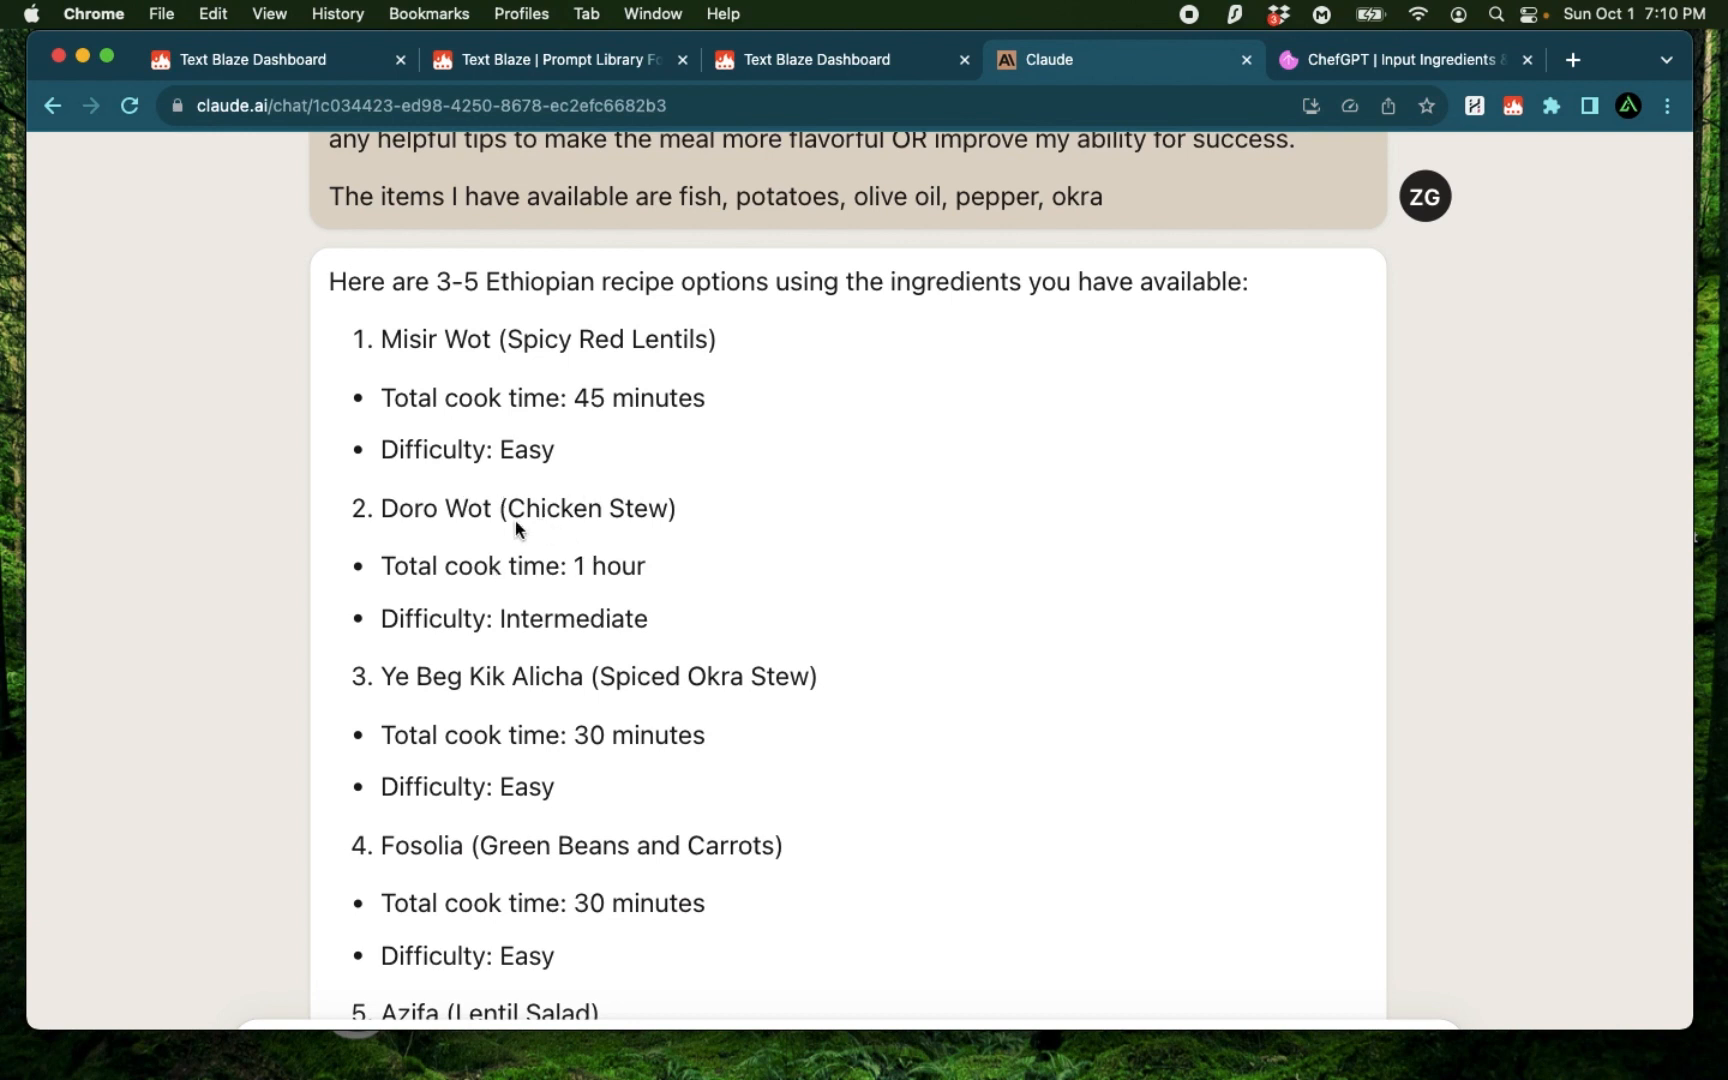
mouse_move(557, 601)
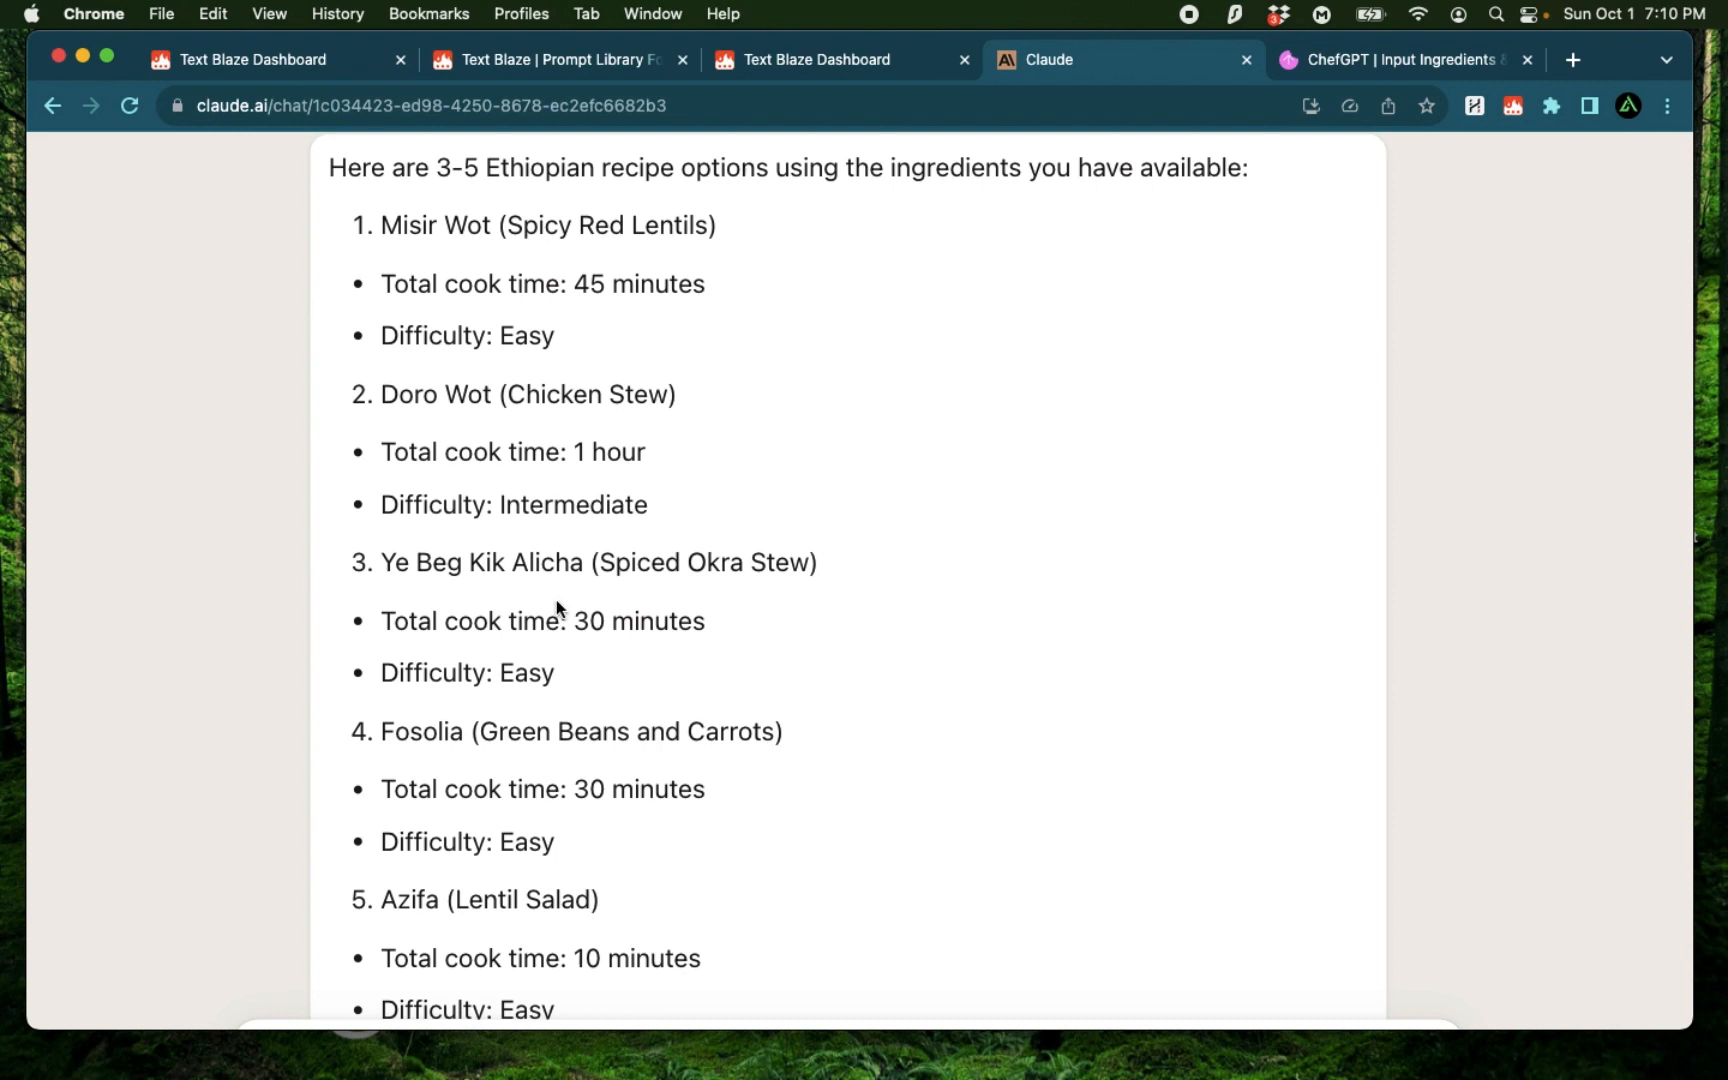
scroll("down", 3)
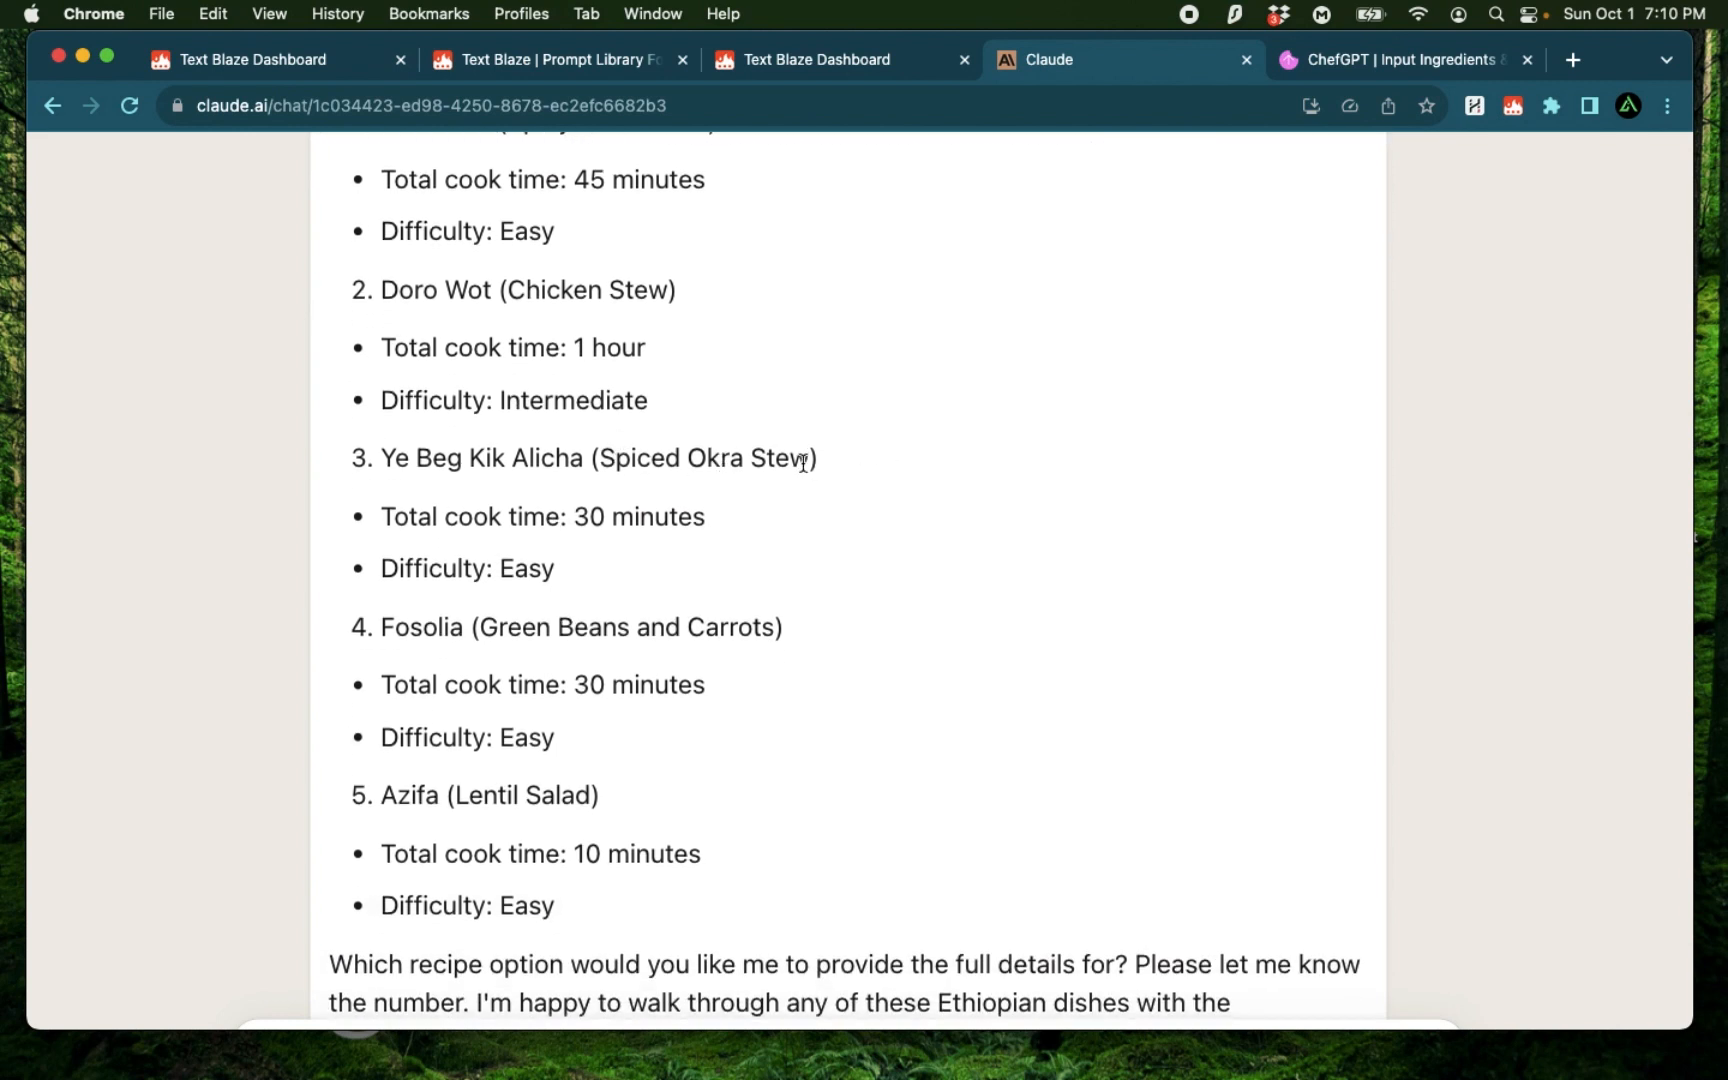
mouse_move(402, 463)
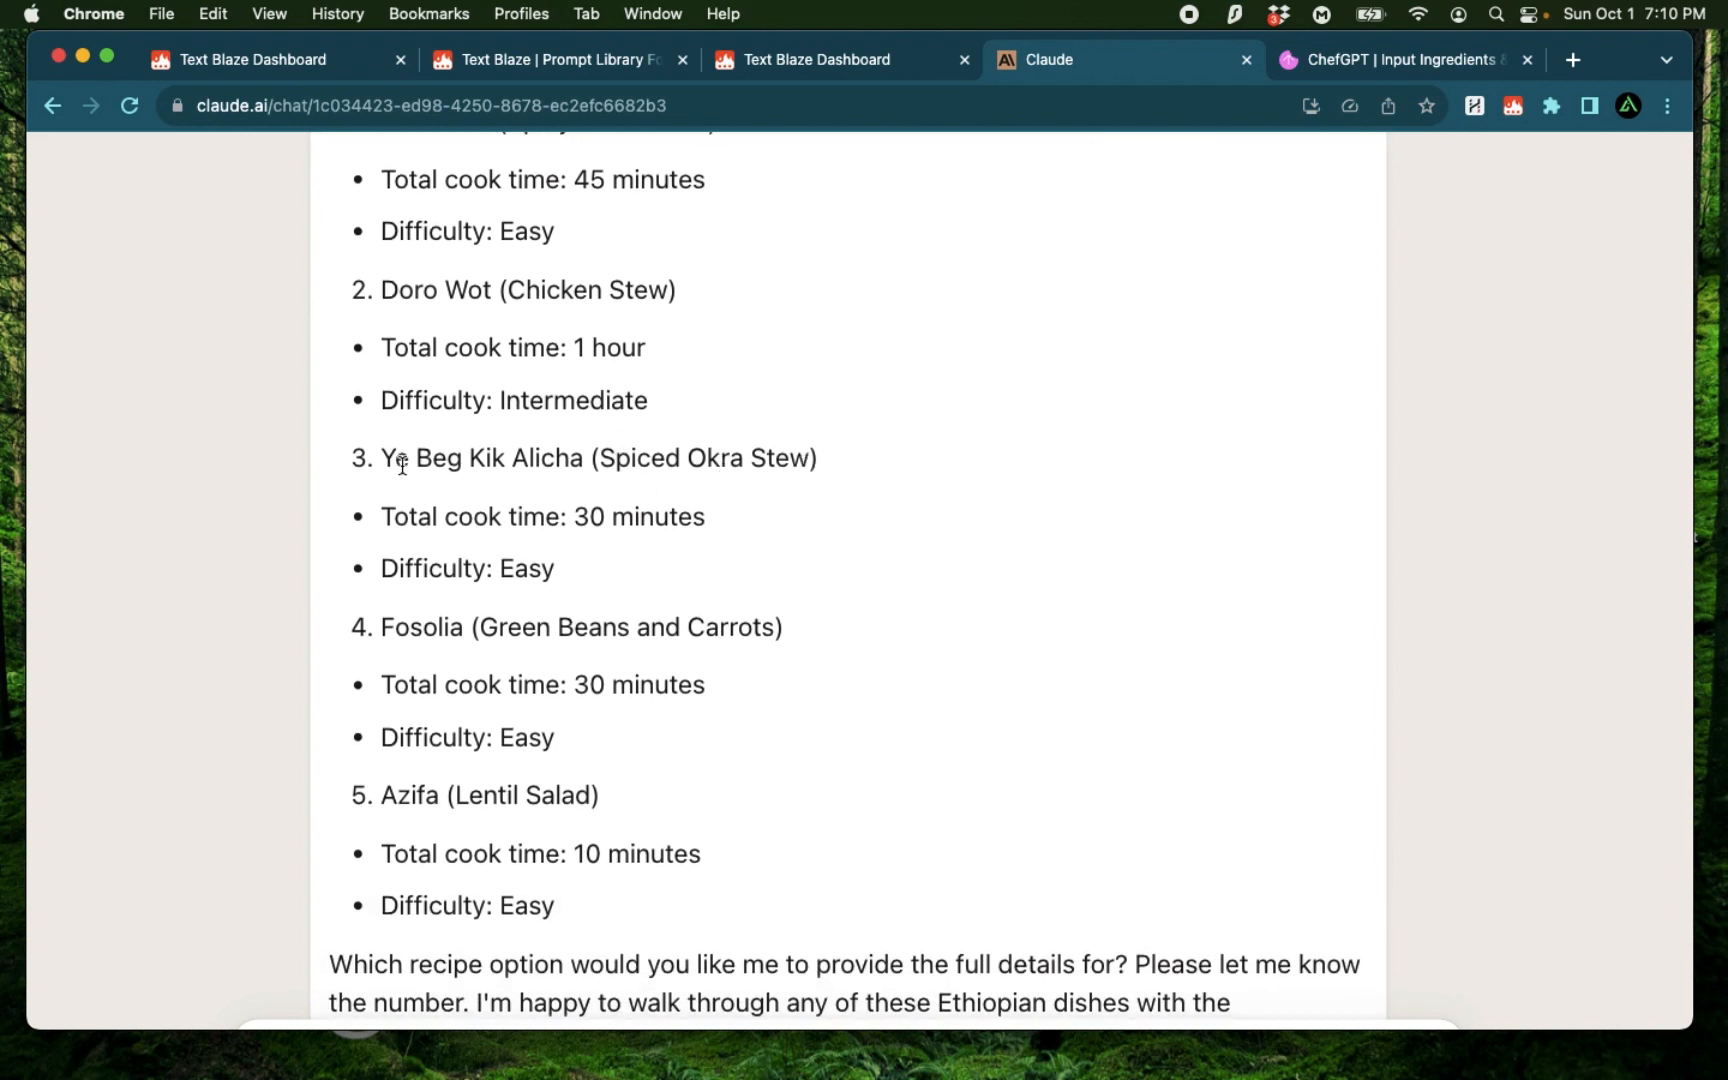
mouse_move(582, 483)
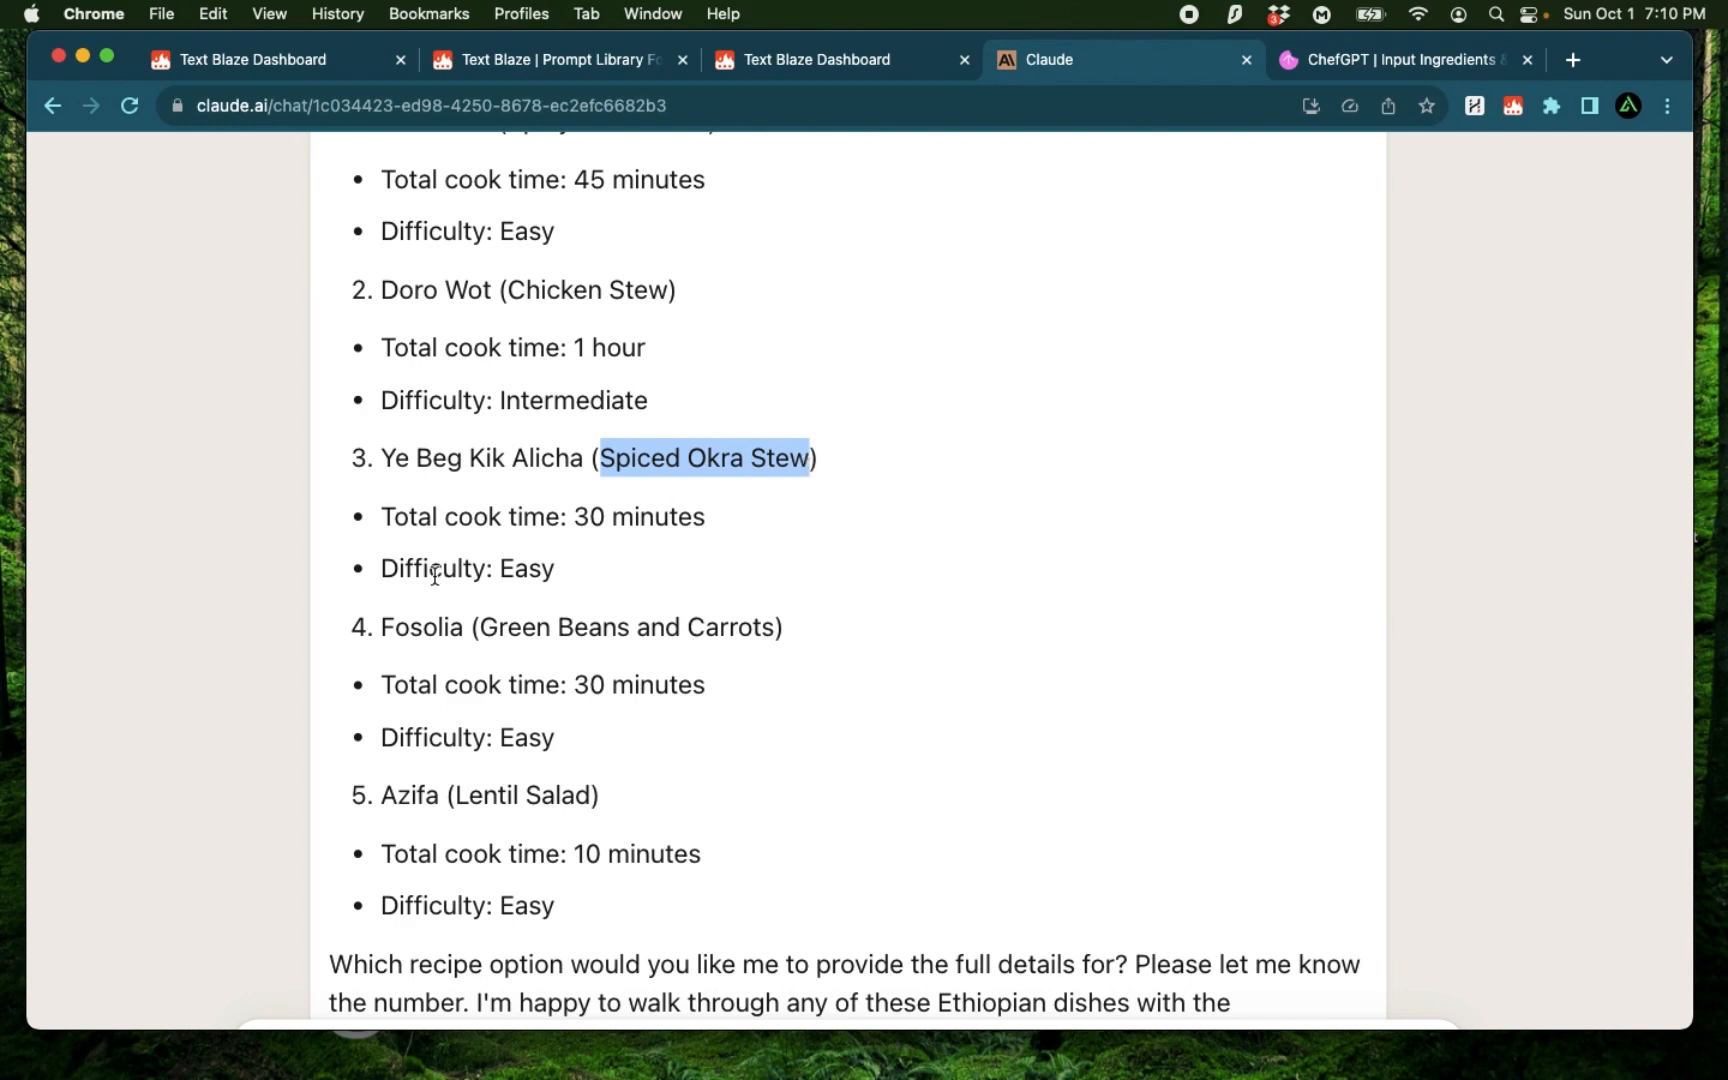
mouse_move(604, 576)
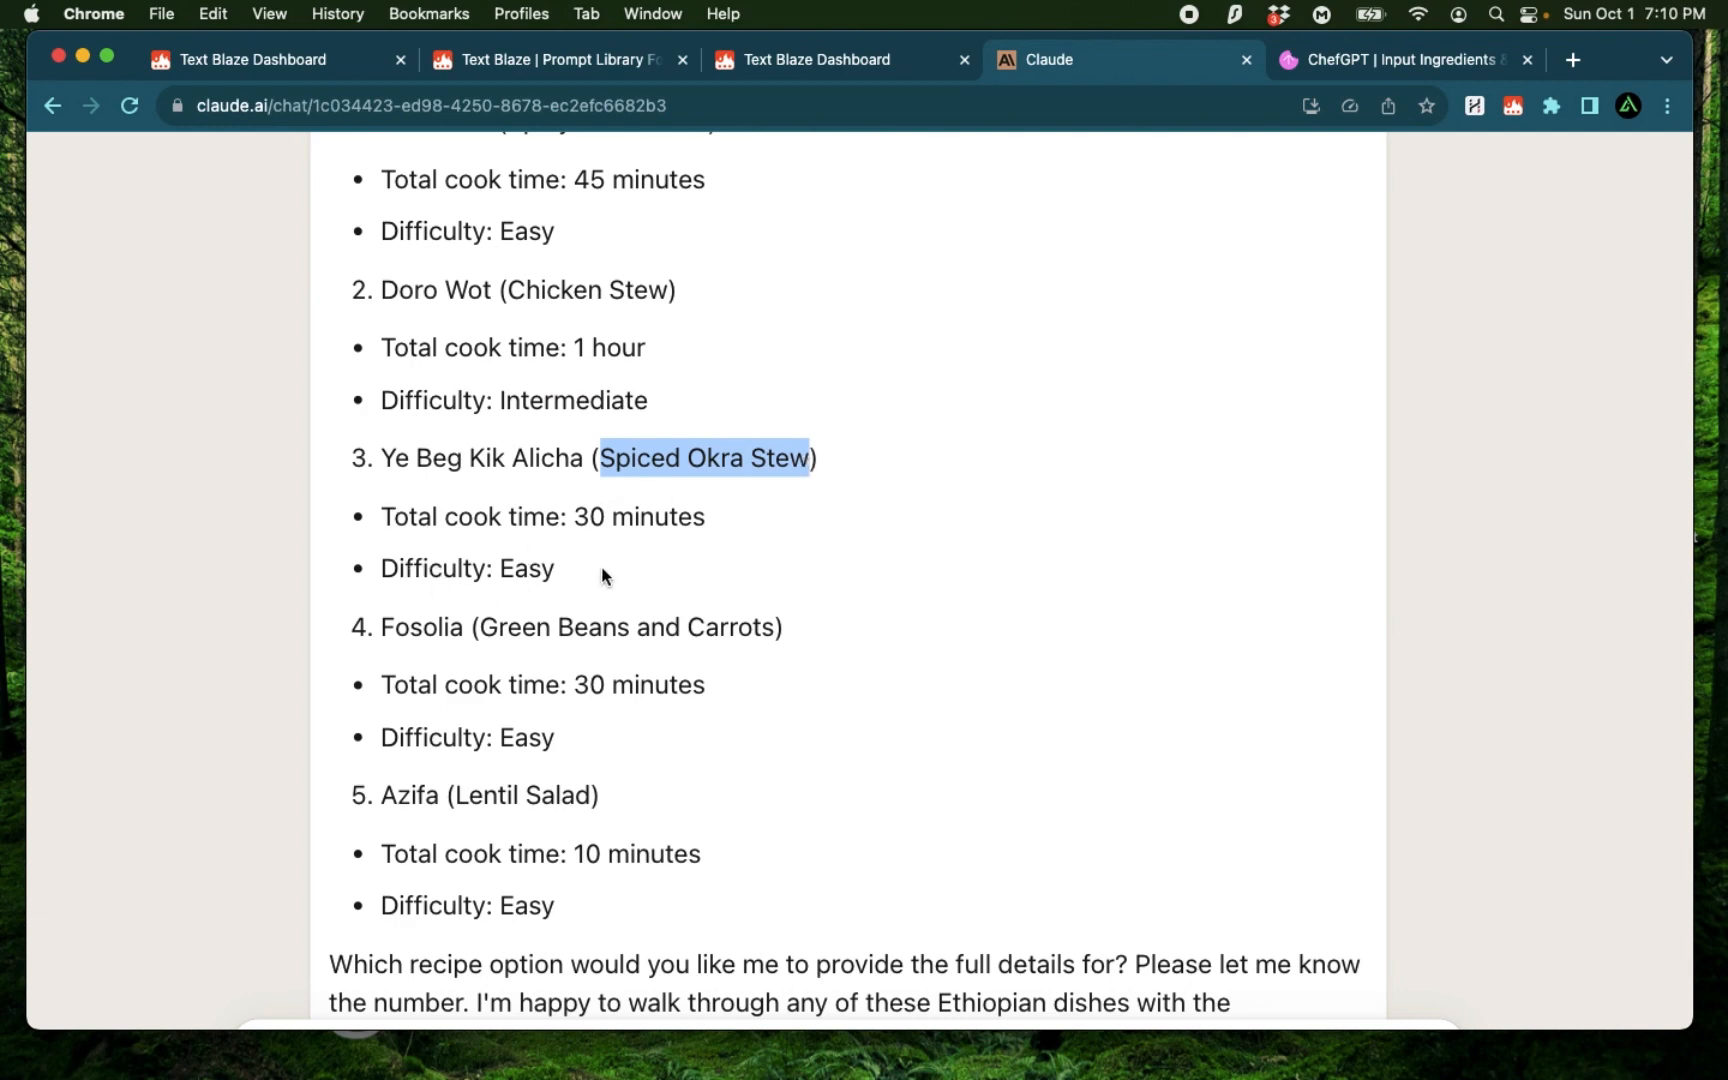
scroll("down", 3)
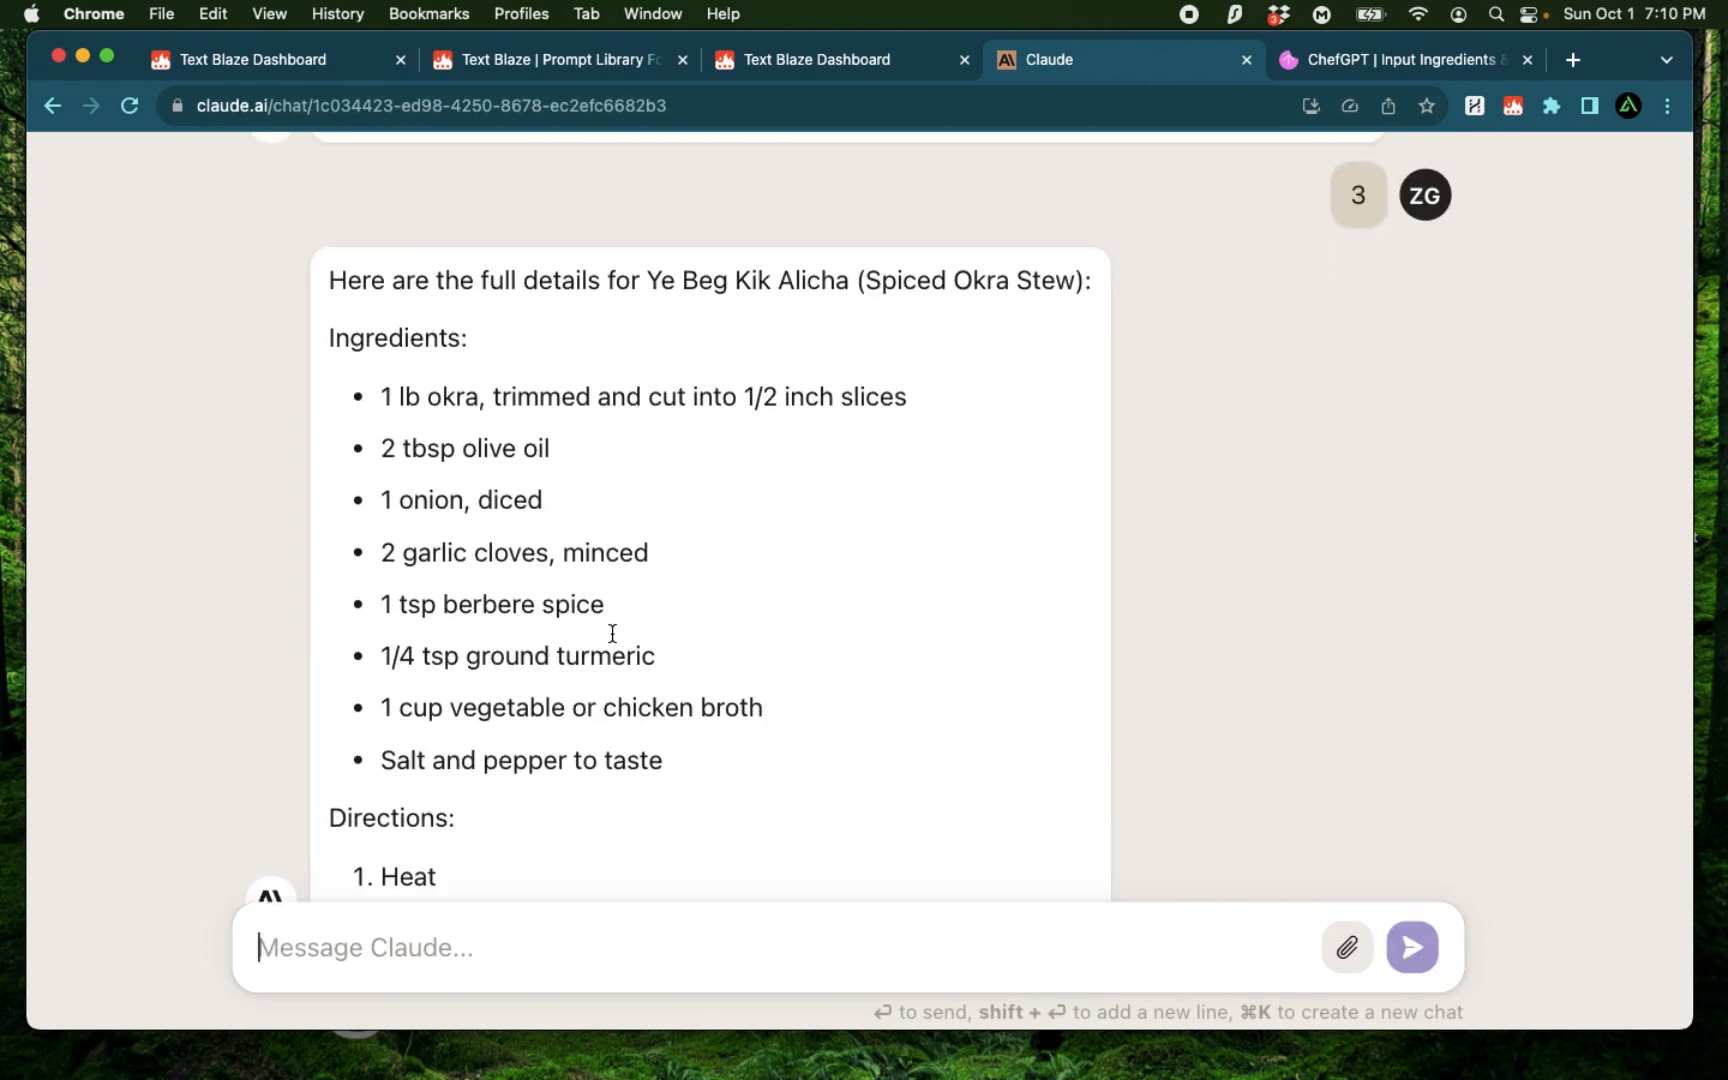
Step: Read through the Ye Beg Kik Alicha (Spiced Okra Stew) ingredients and directions
scroll("up", 3)
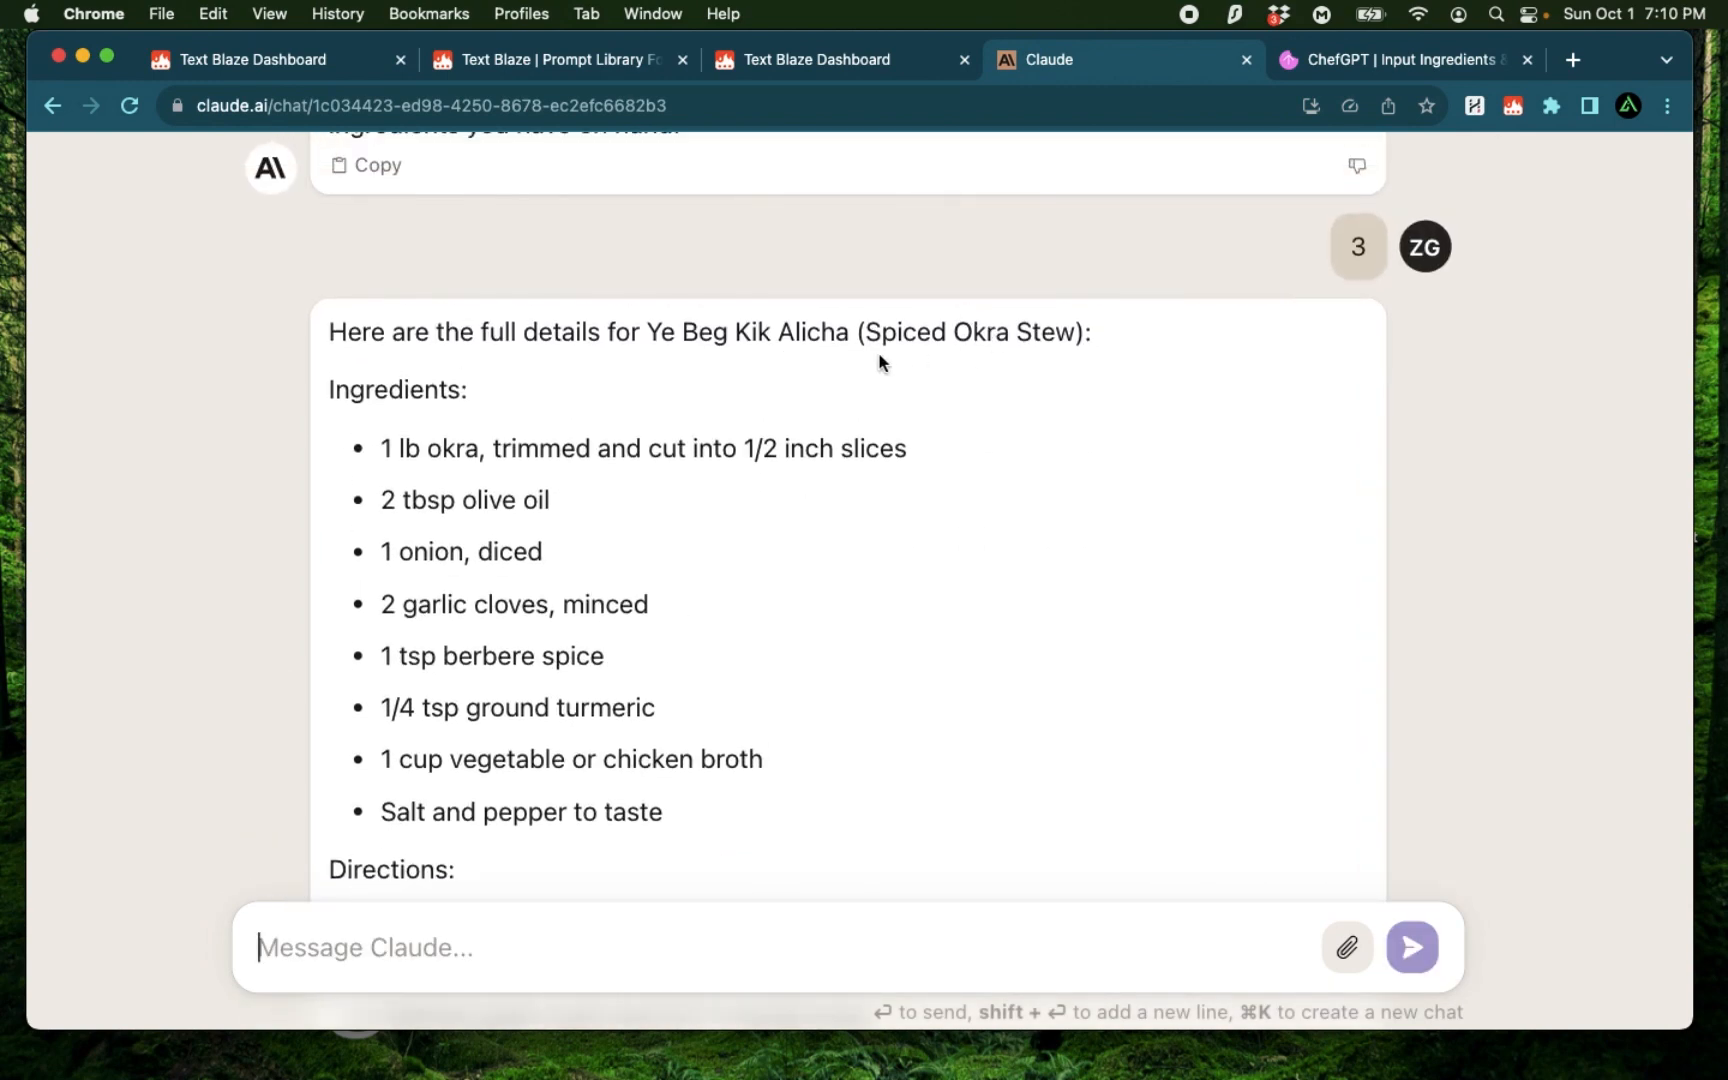
mouse_move(747, 564)
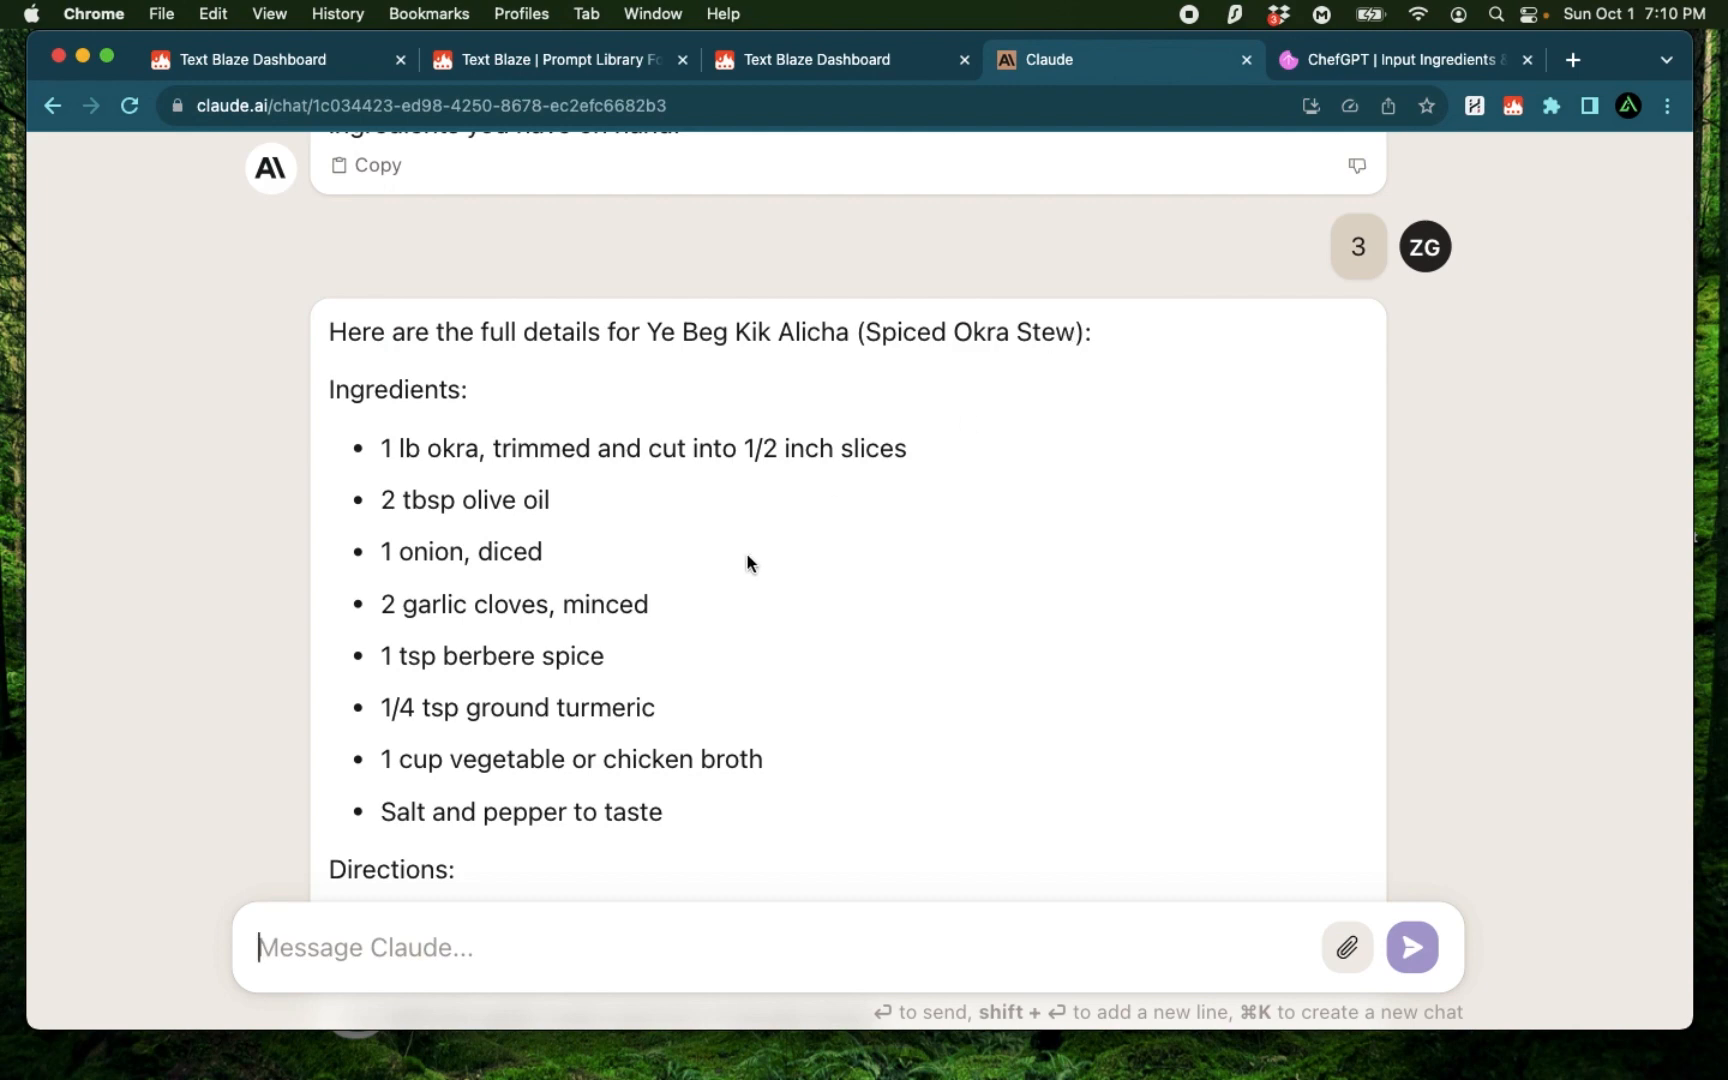
scroll("down", 3)
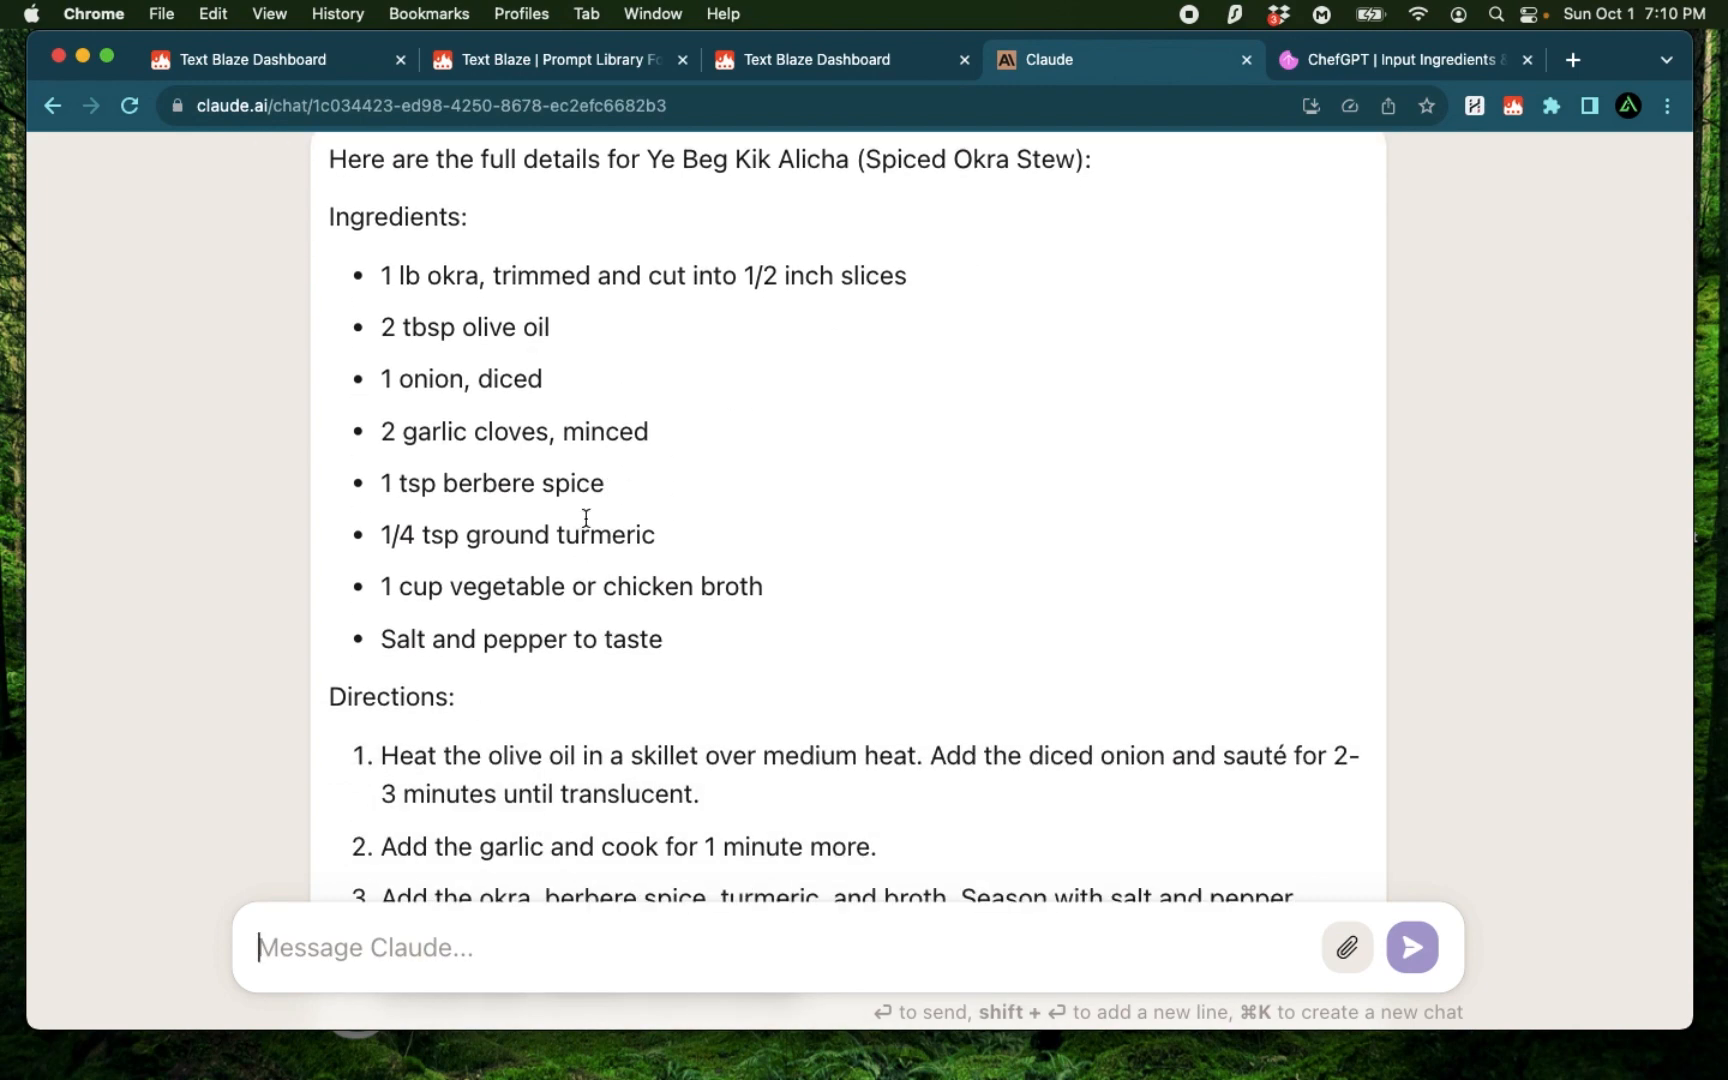
scroll("up", 3)
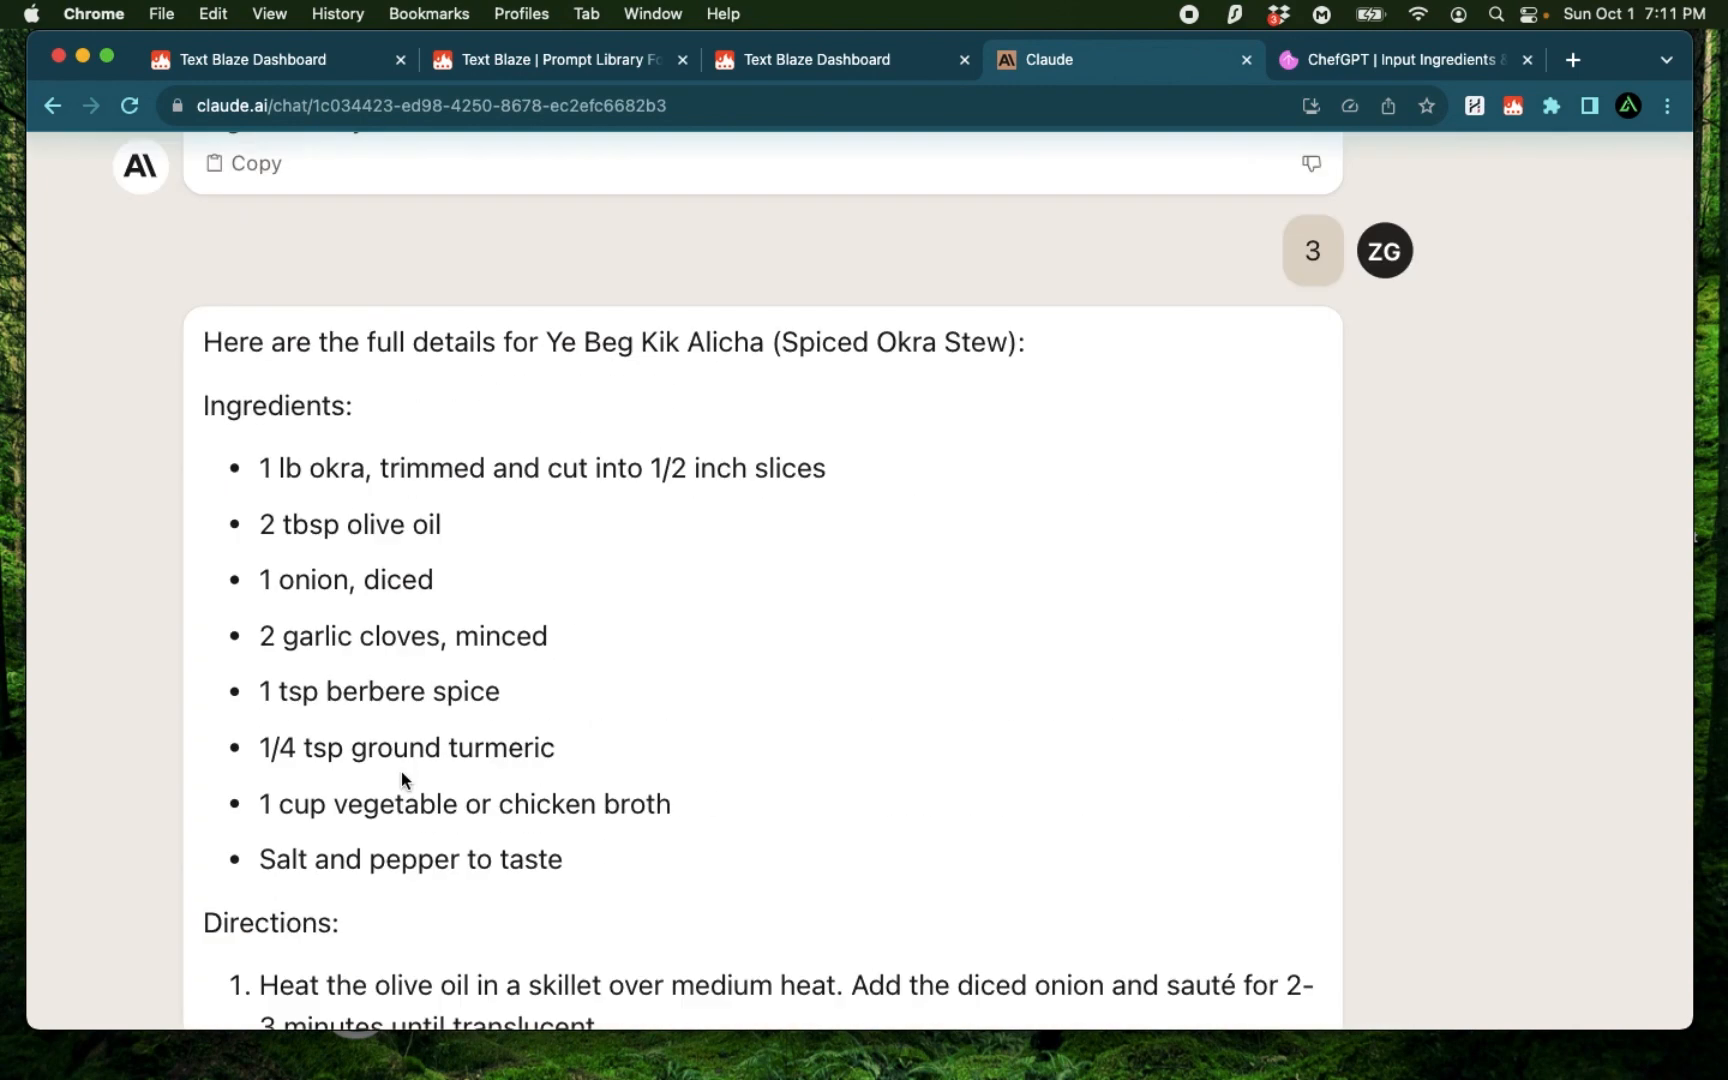
scroll("up", 3)
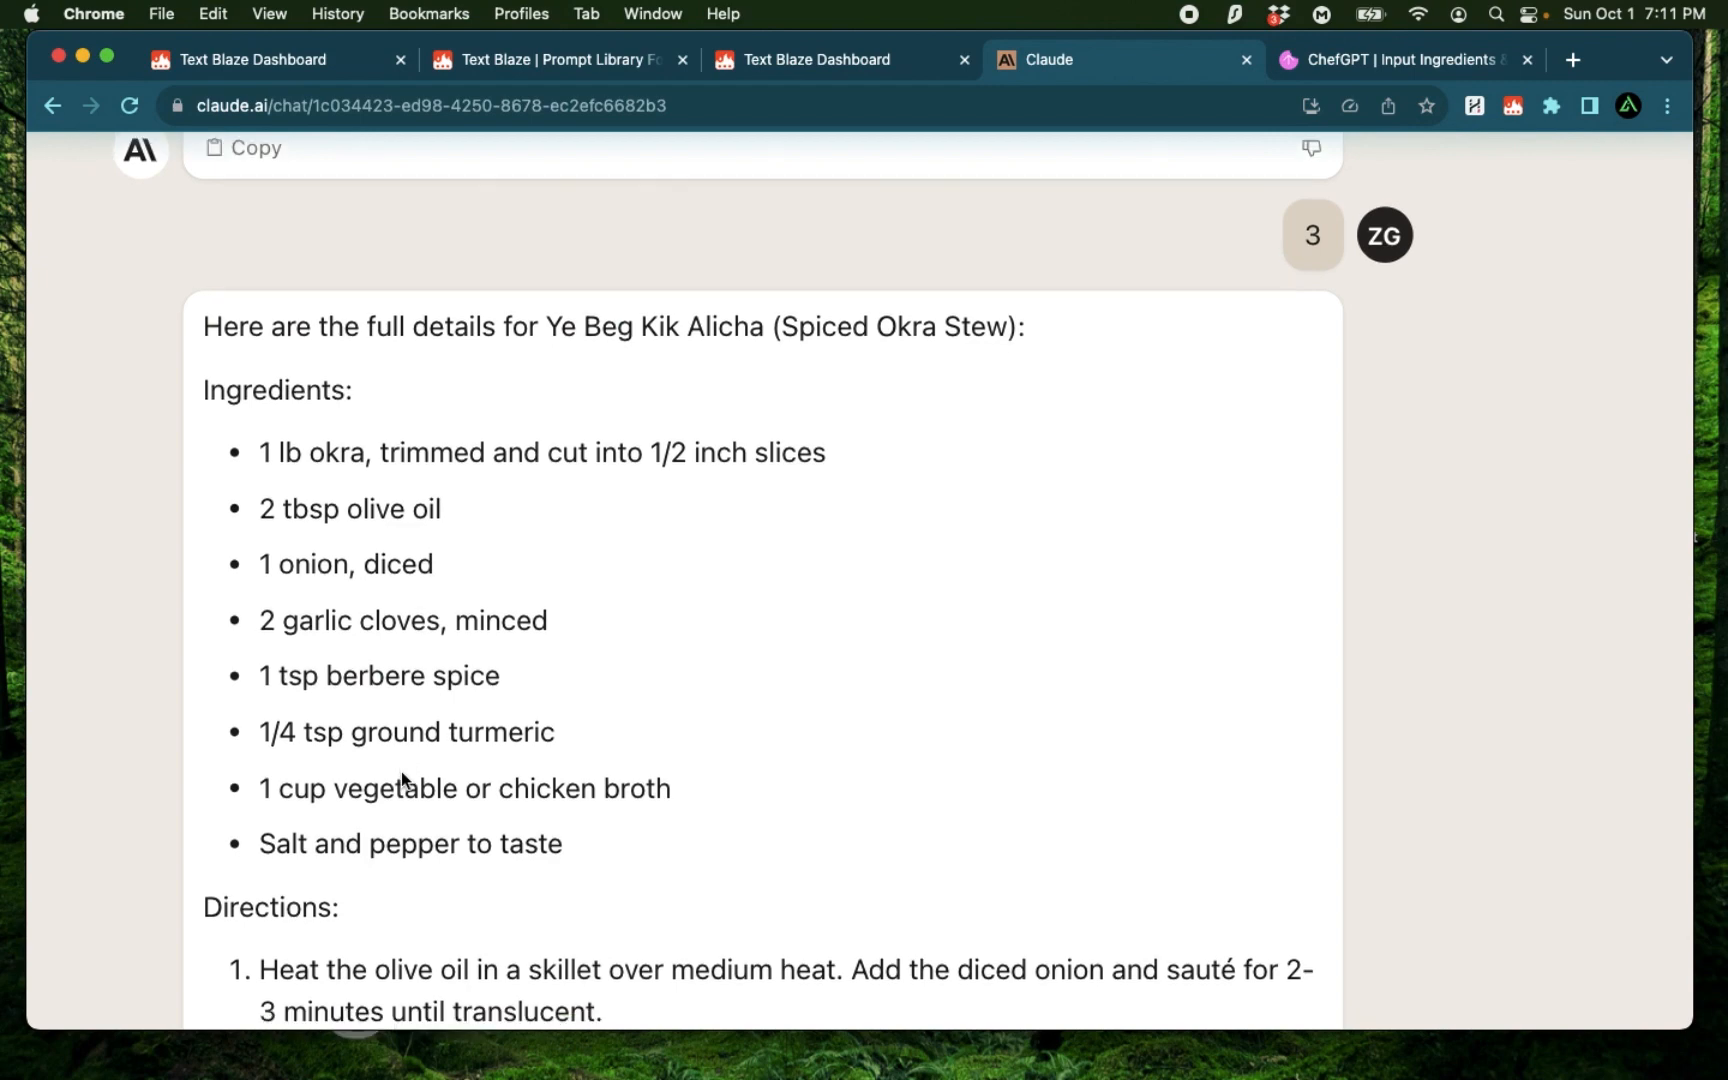
scroll("down", 3)
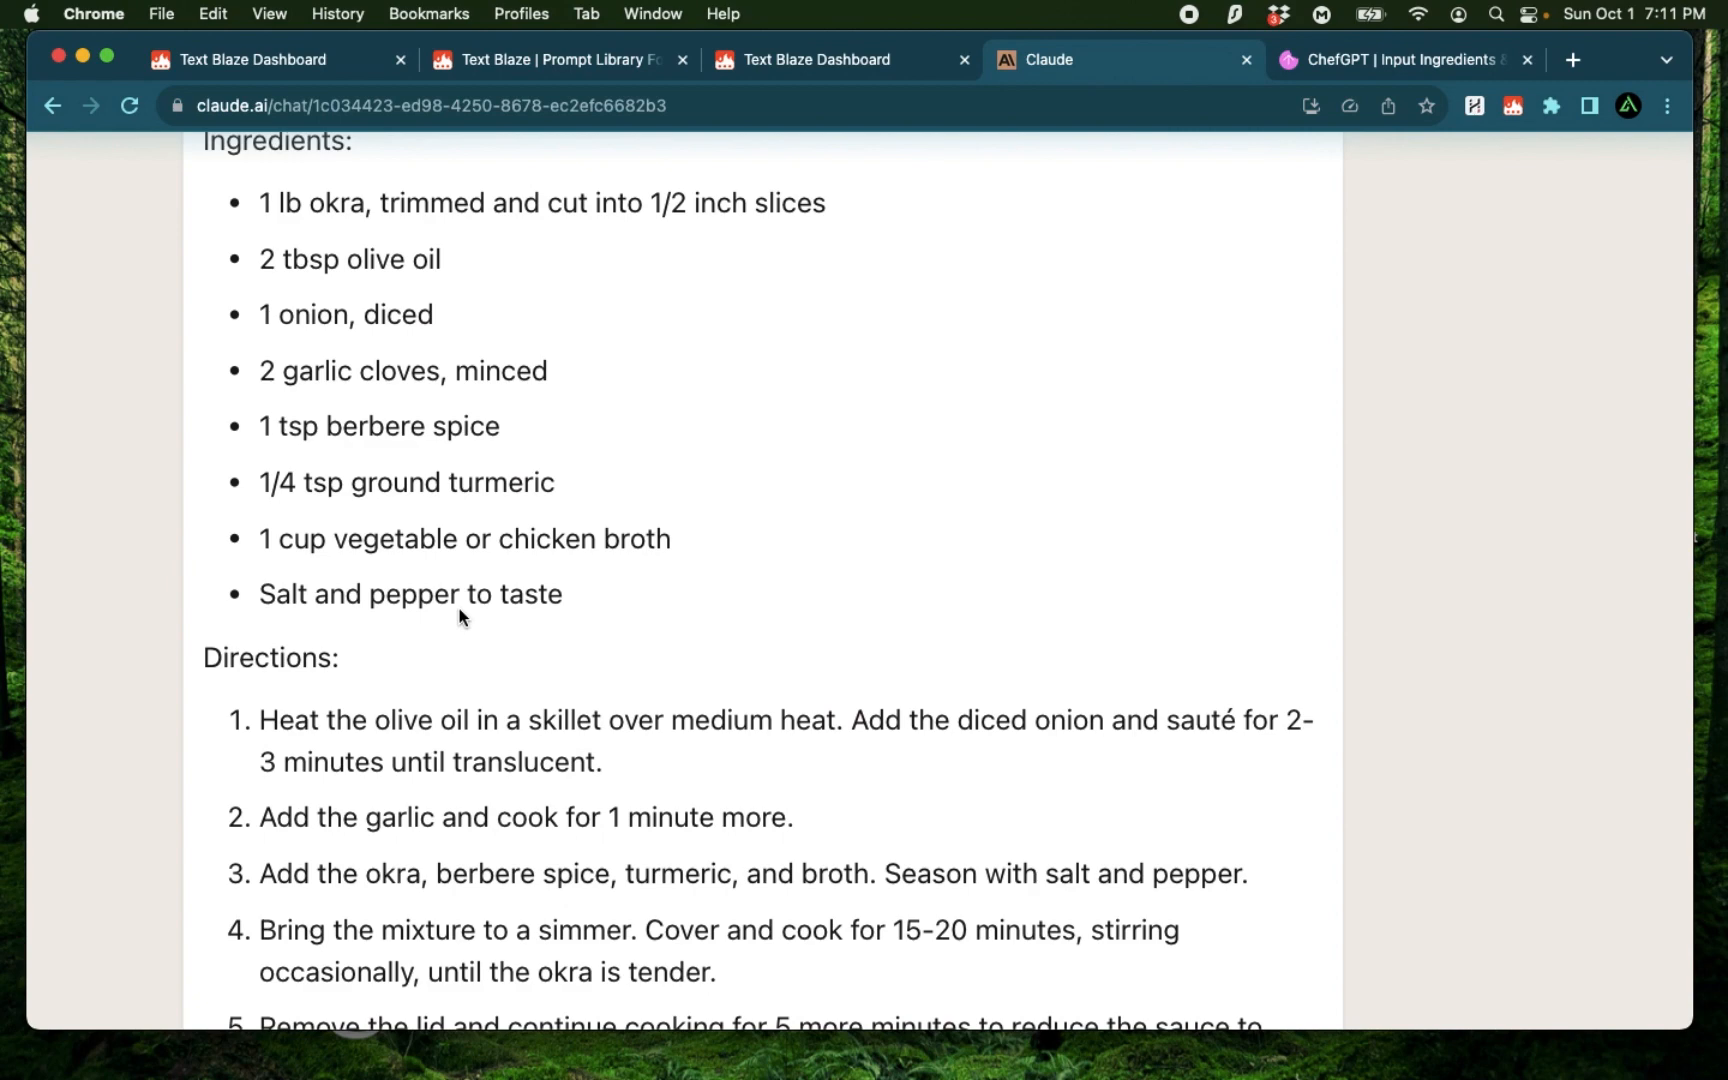
scroll("down", 3)
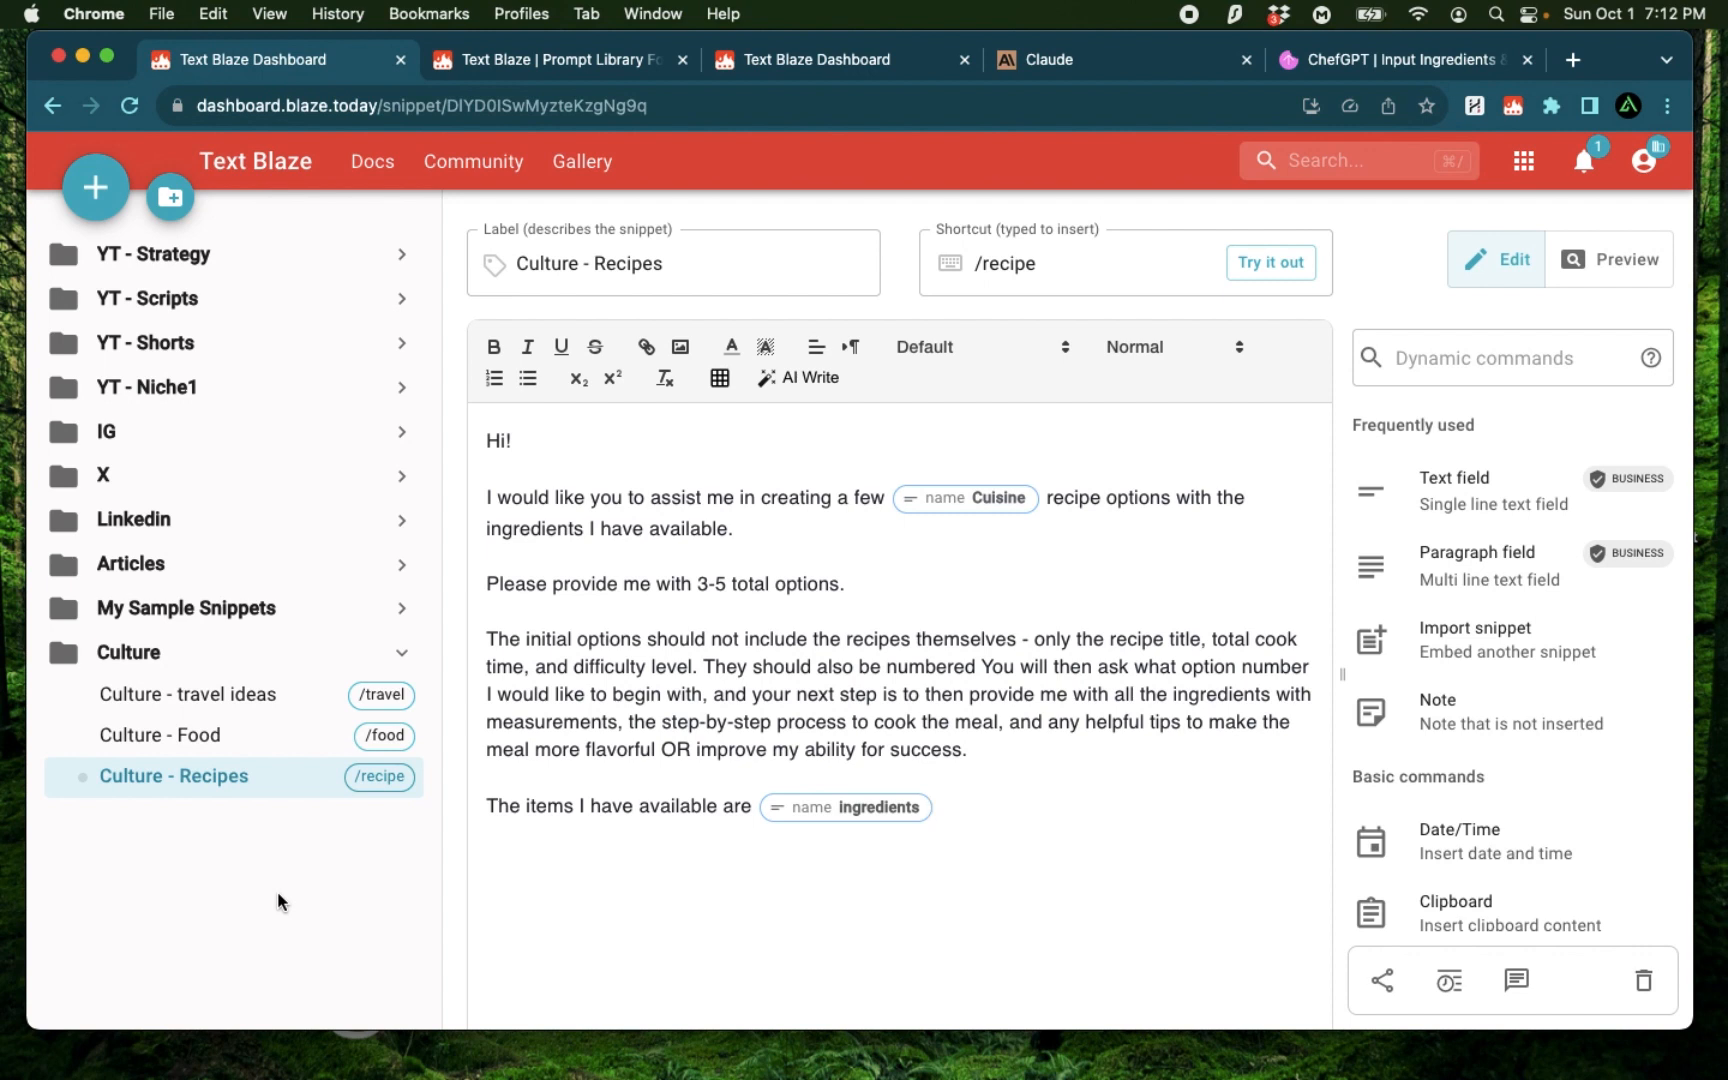
mouse_move(181, 255)
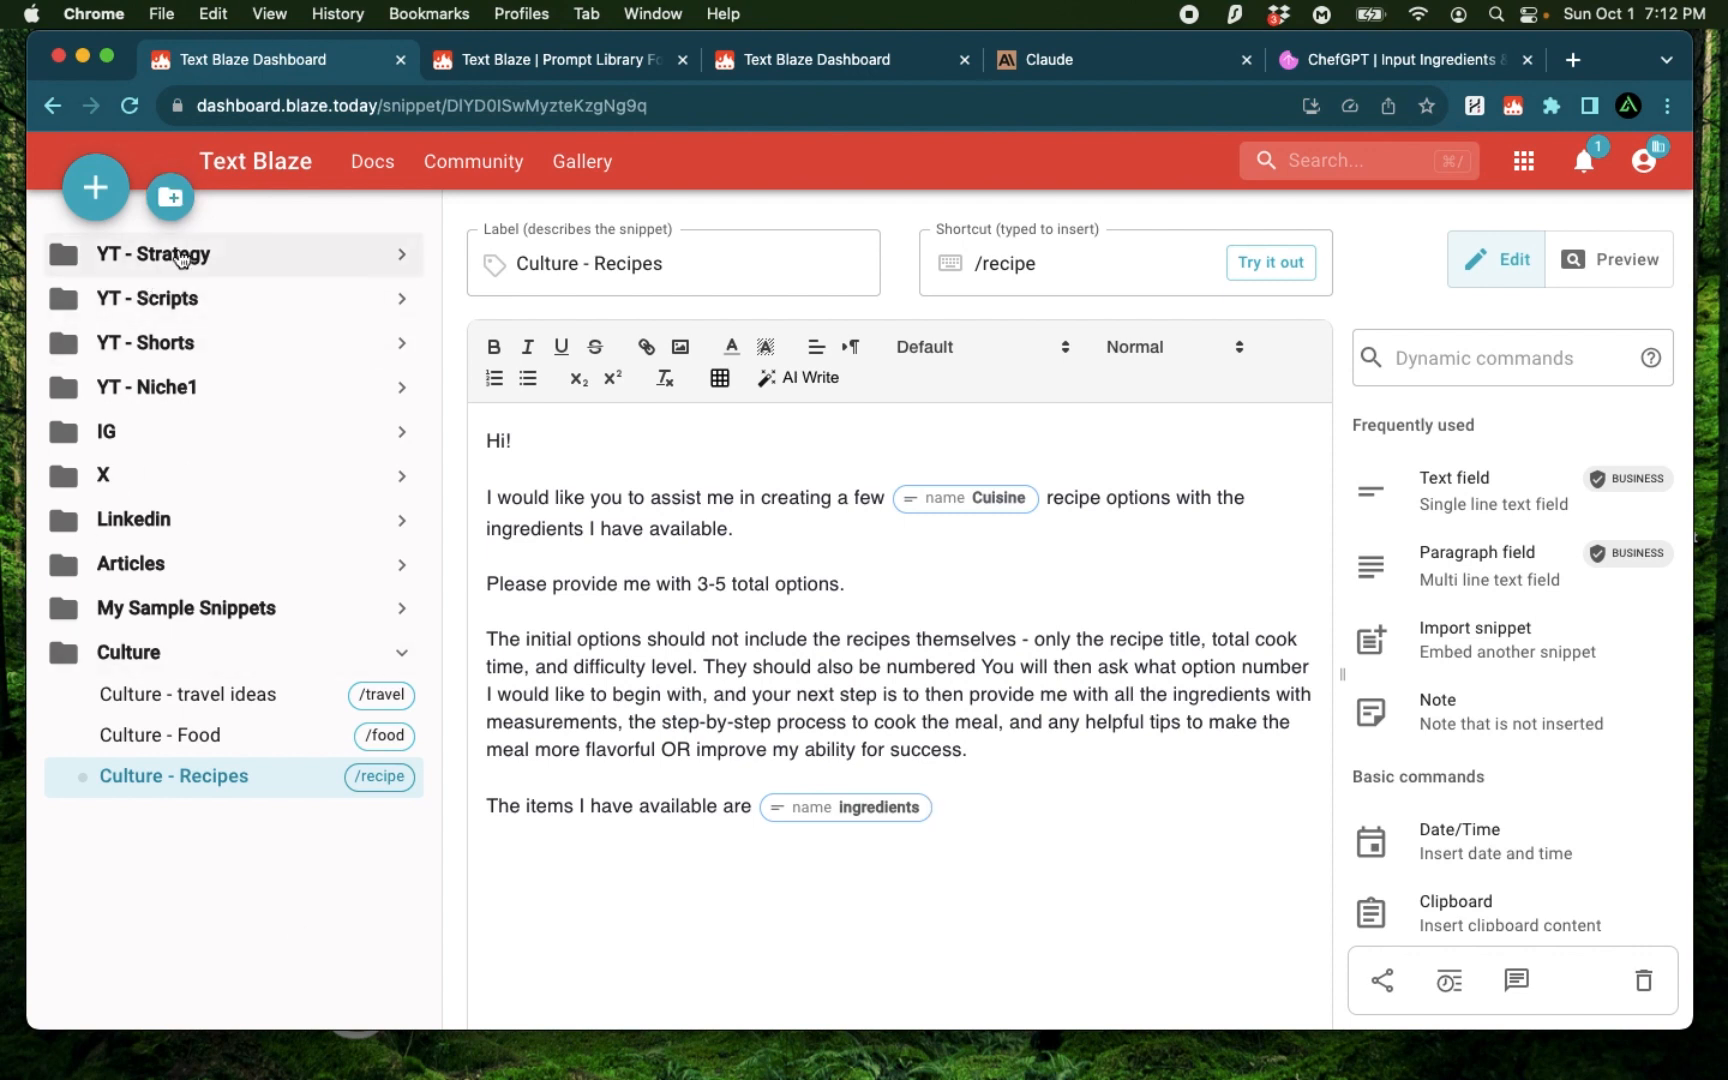
mouse_move(203, 929)
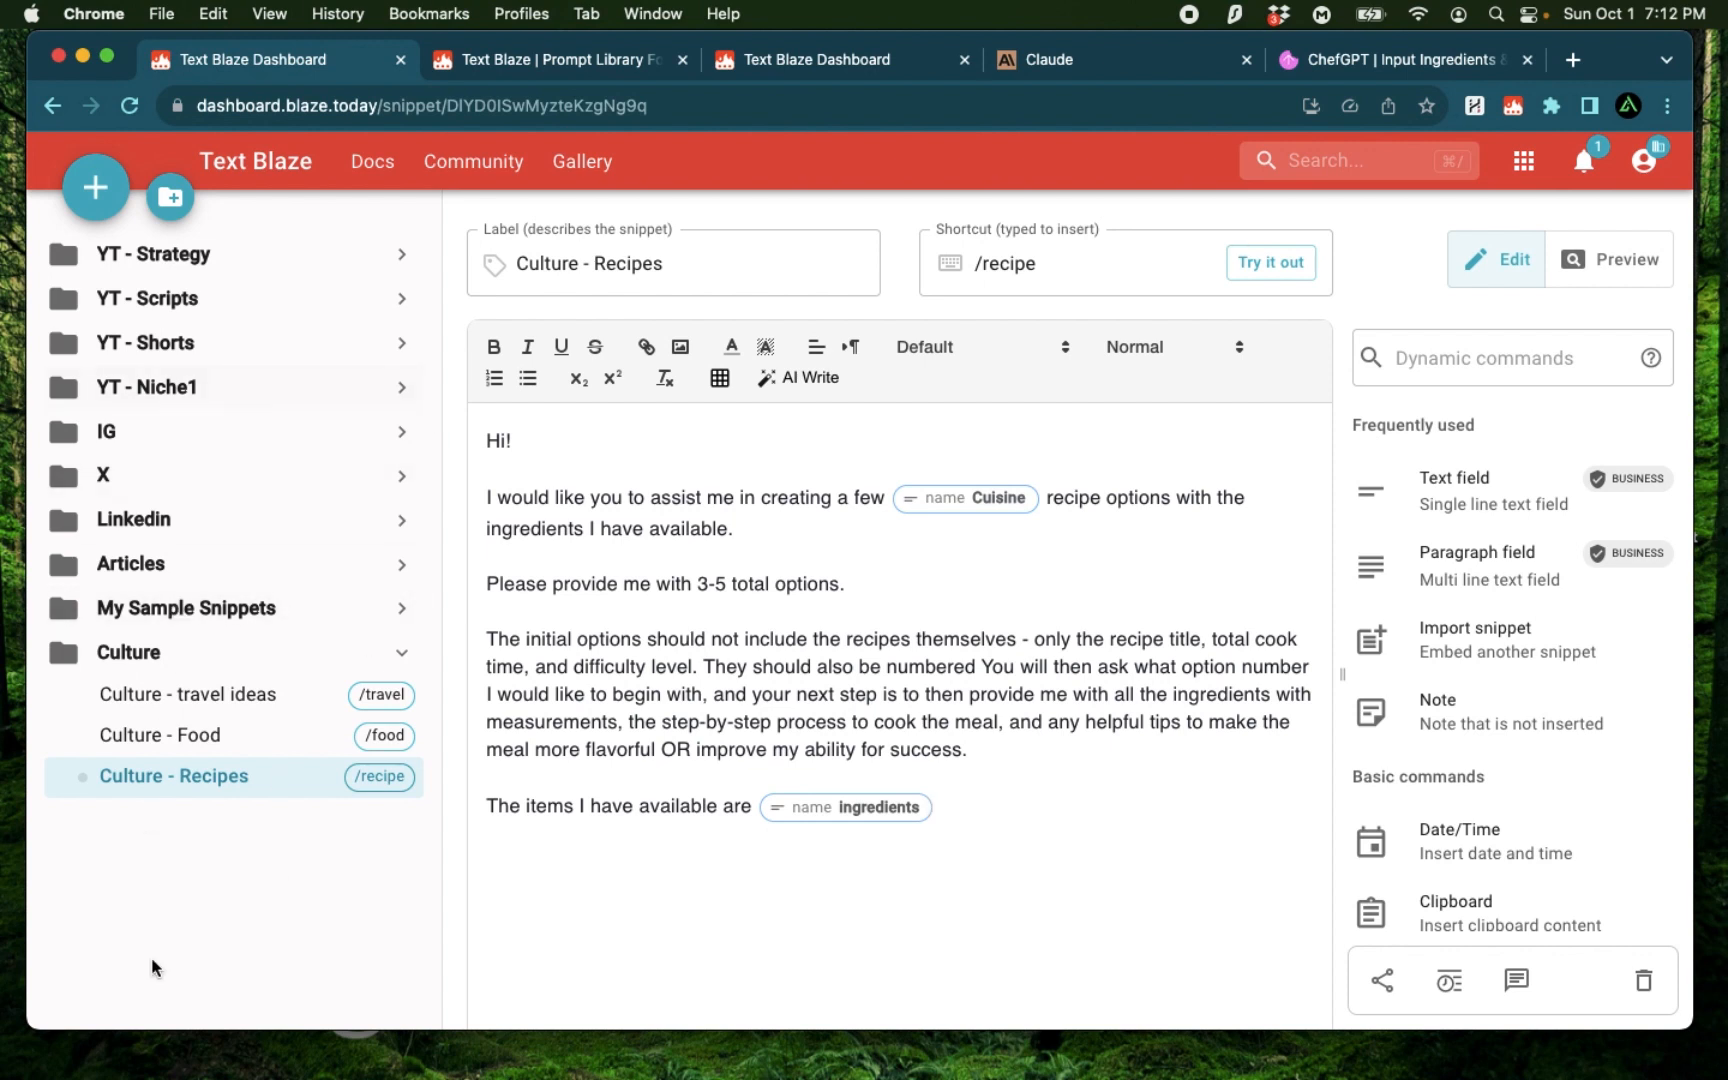
mouse_move(228, 899)
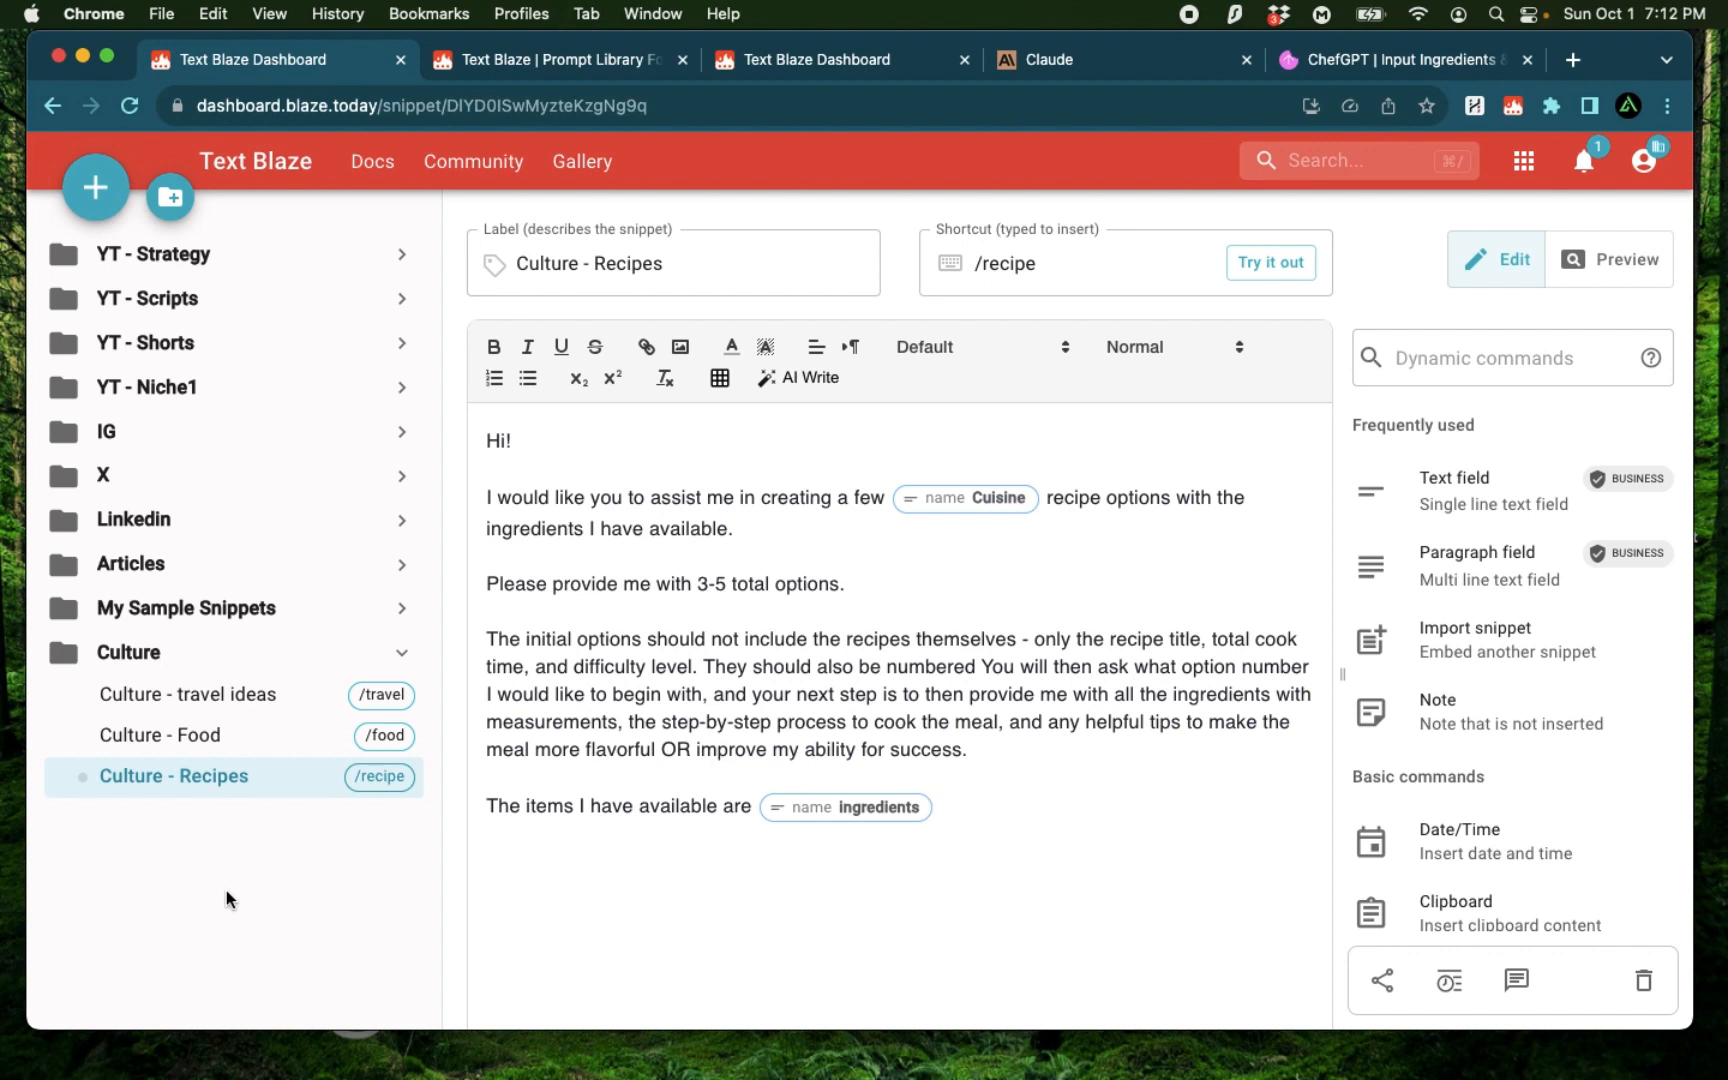
mouse_move(213, 851)
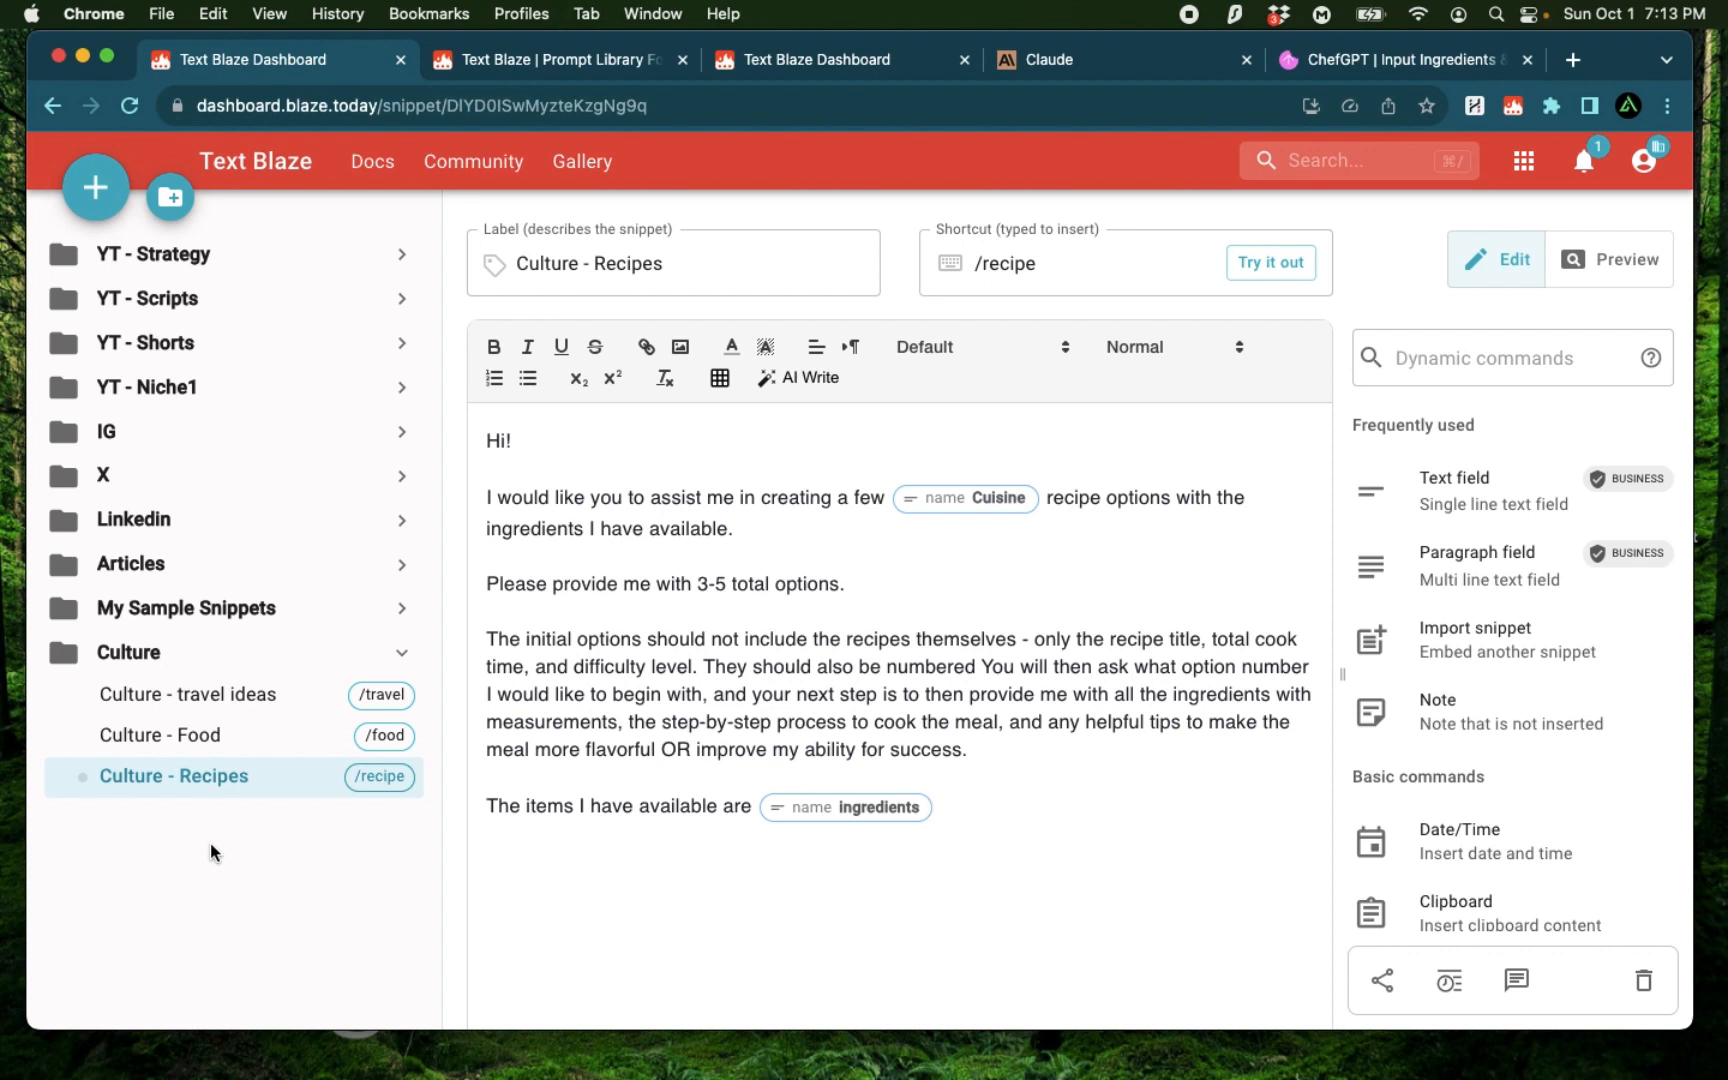
mouse_move(1029, 478)
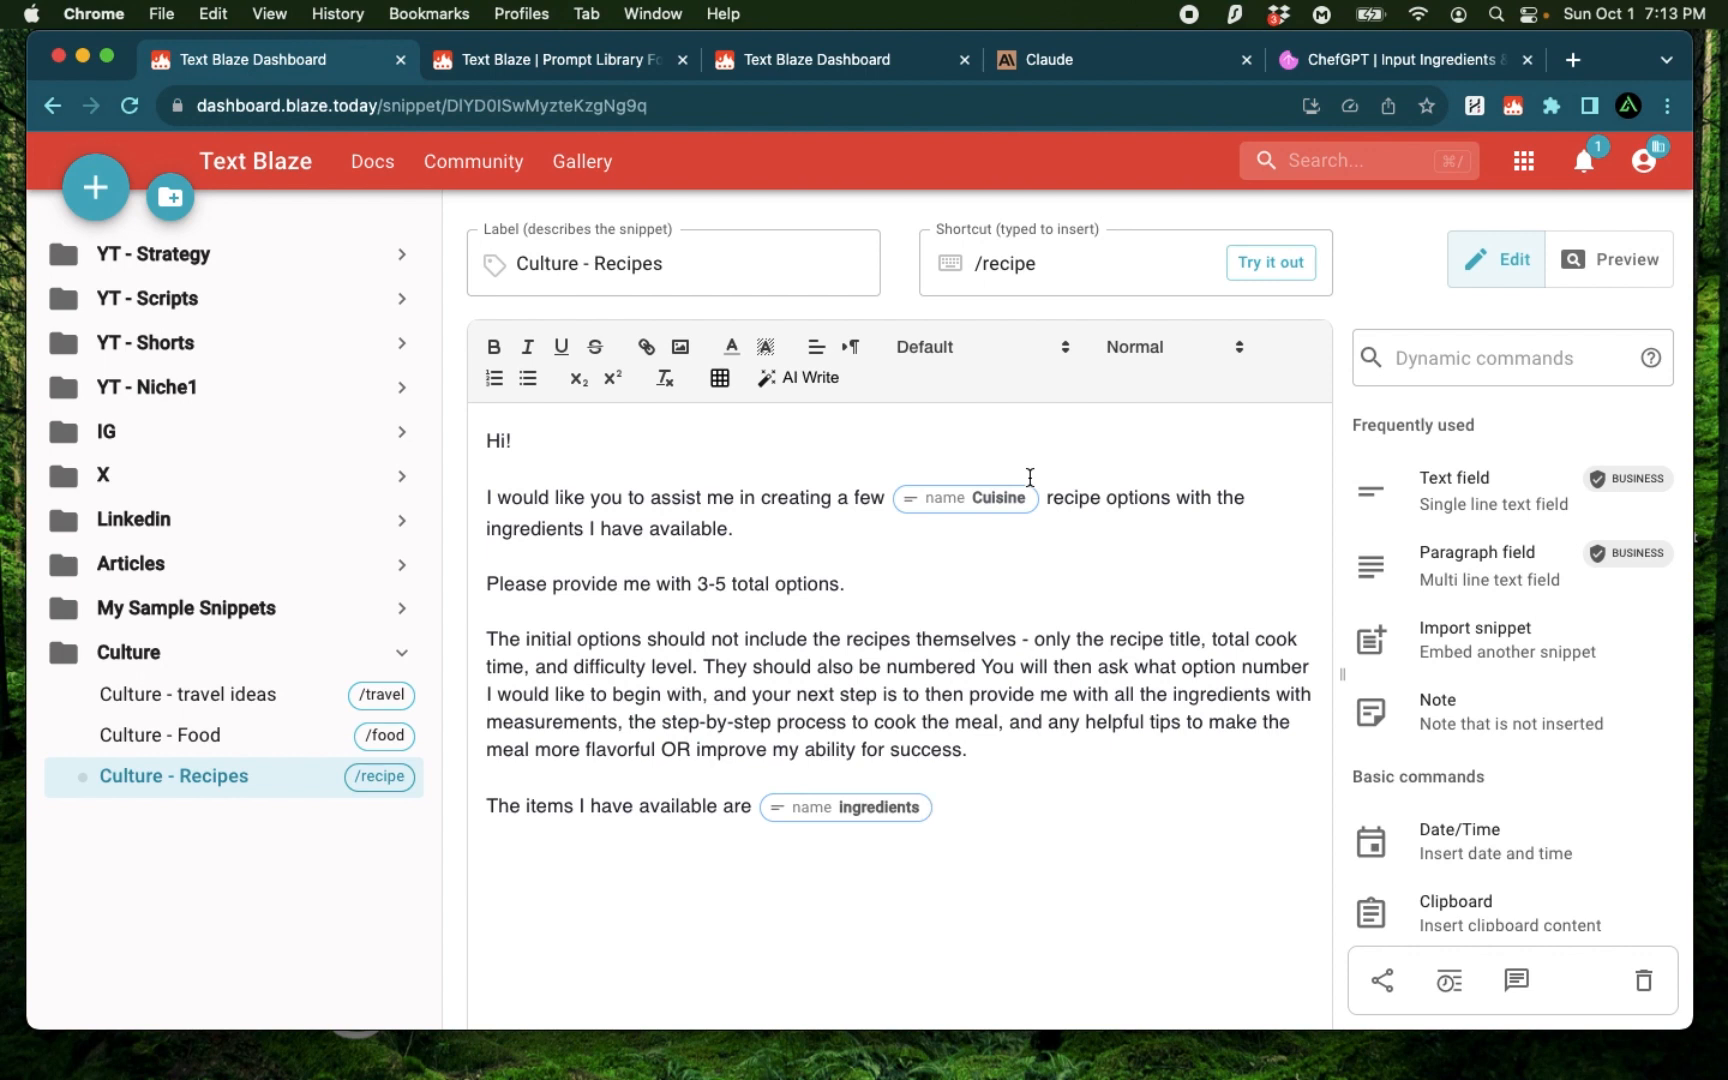